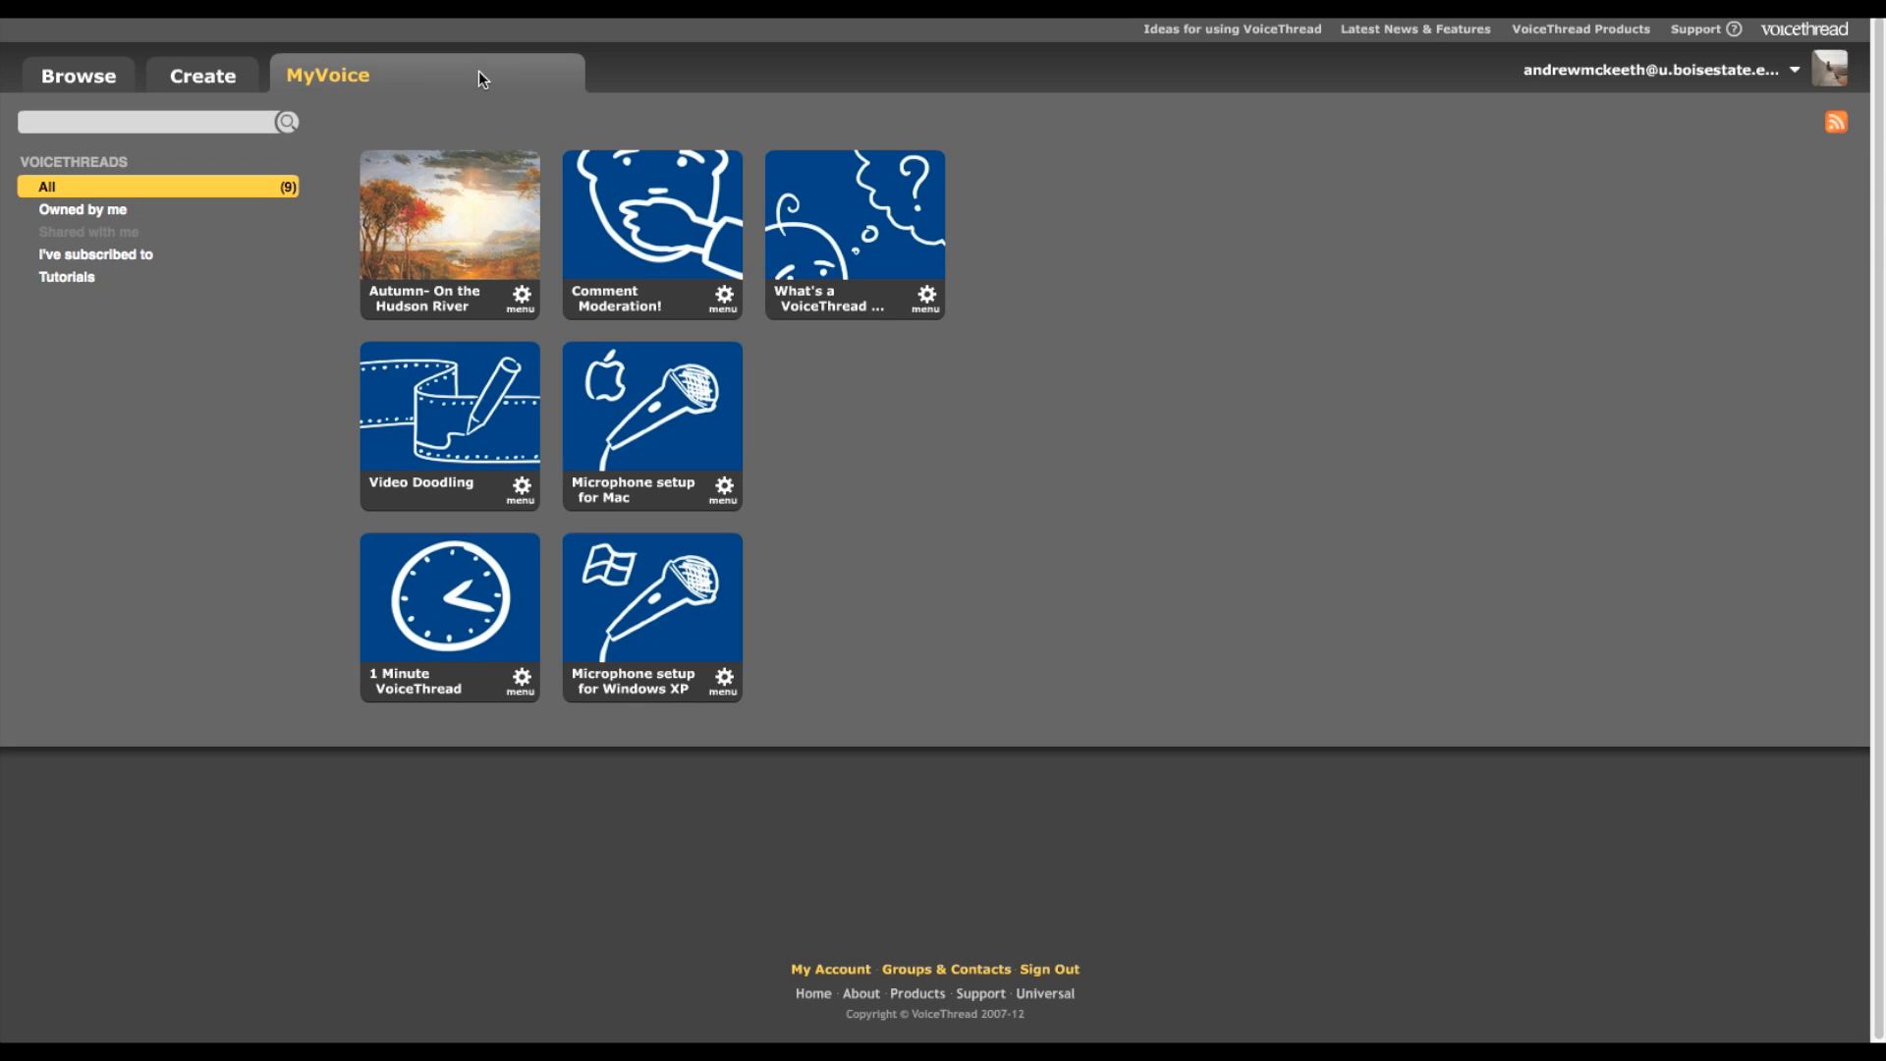
mouse_move(448, 216)
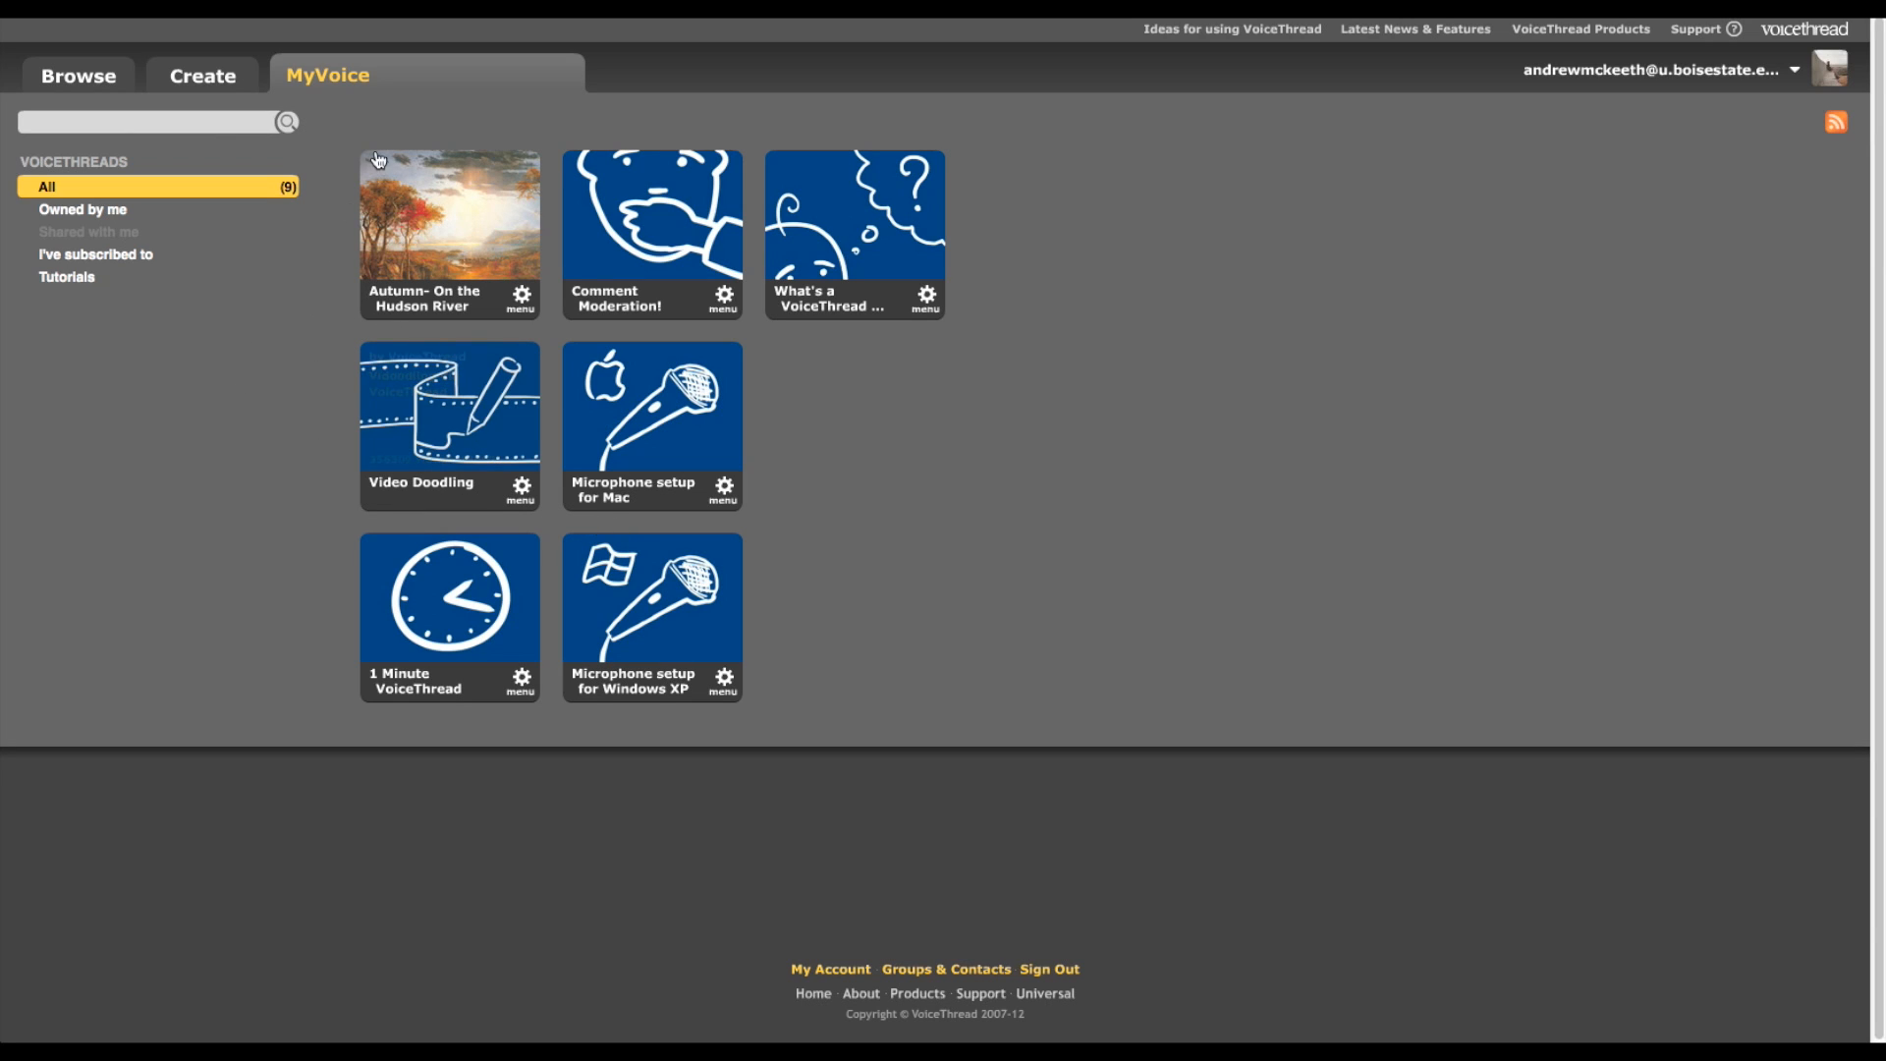
mouse_move(371, 114)
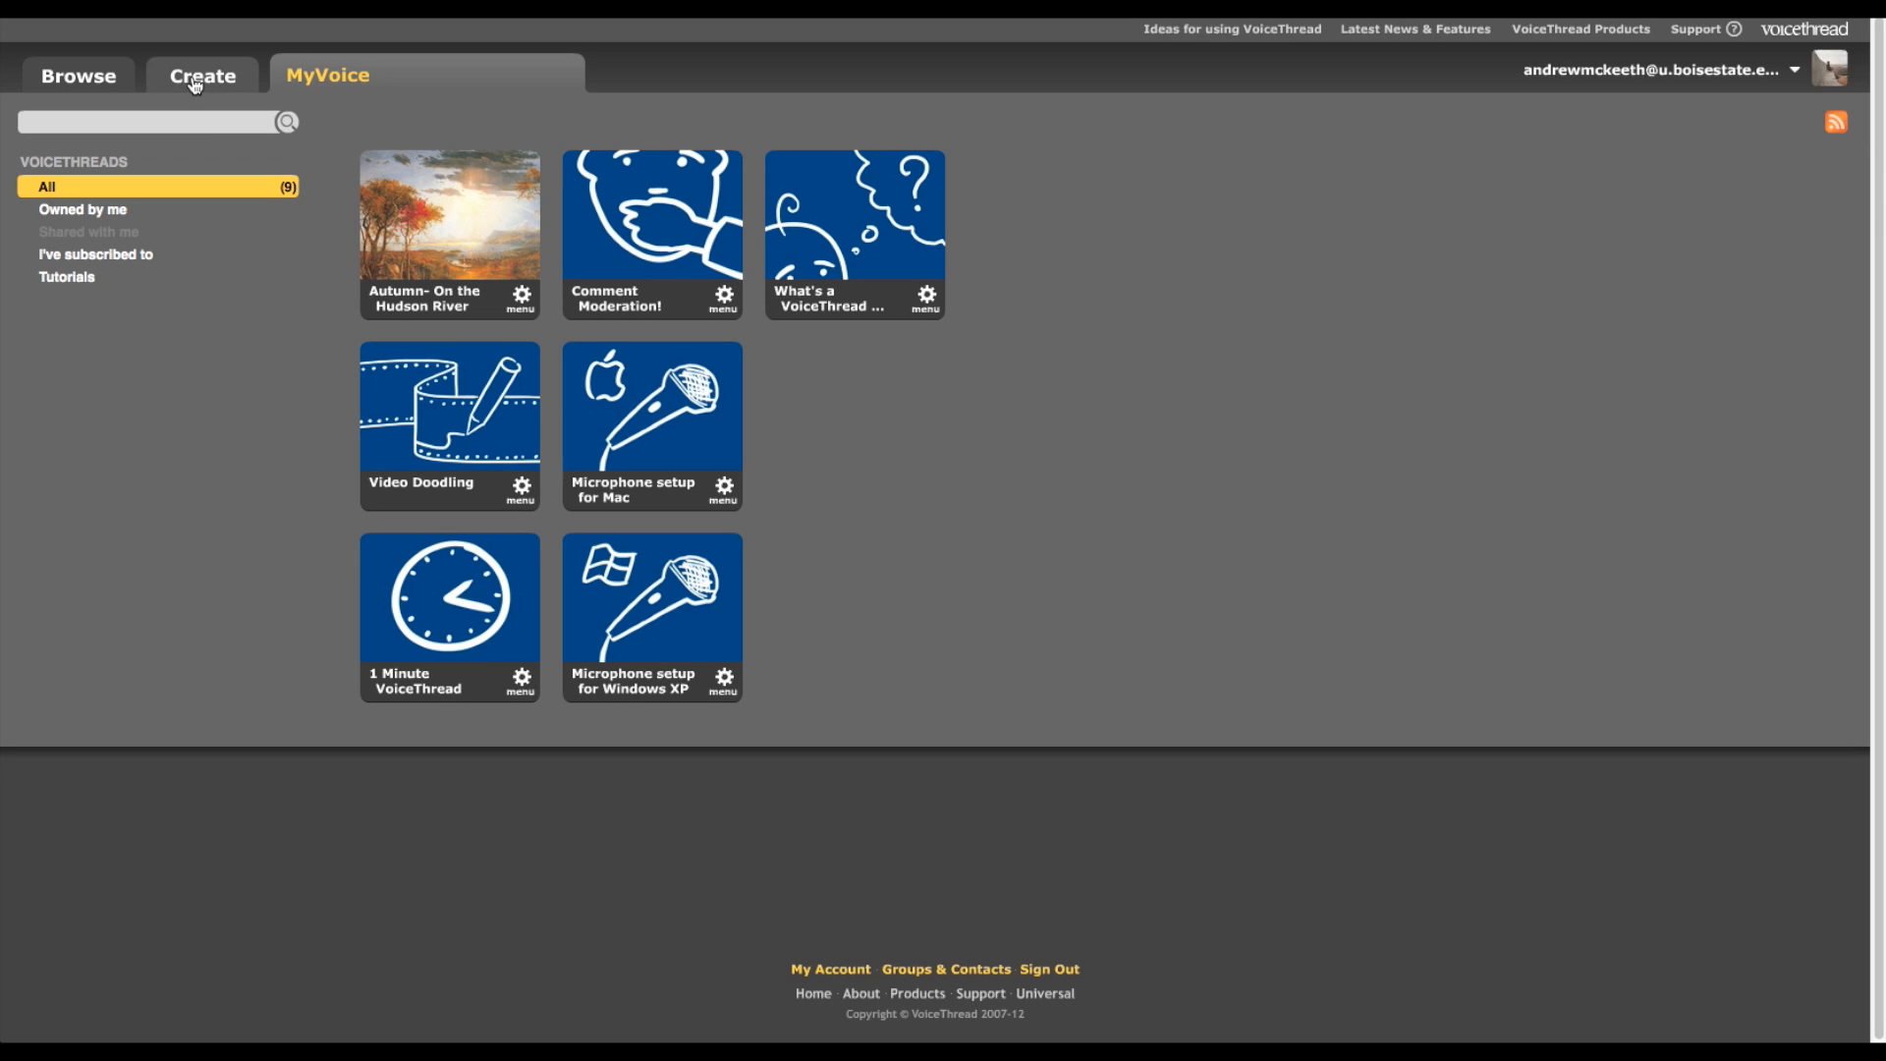
- Start a new VoiceThread via Create > Upload > My Computer, reaching the American painters folder
left_click(203, 75)
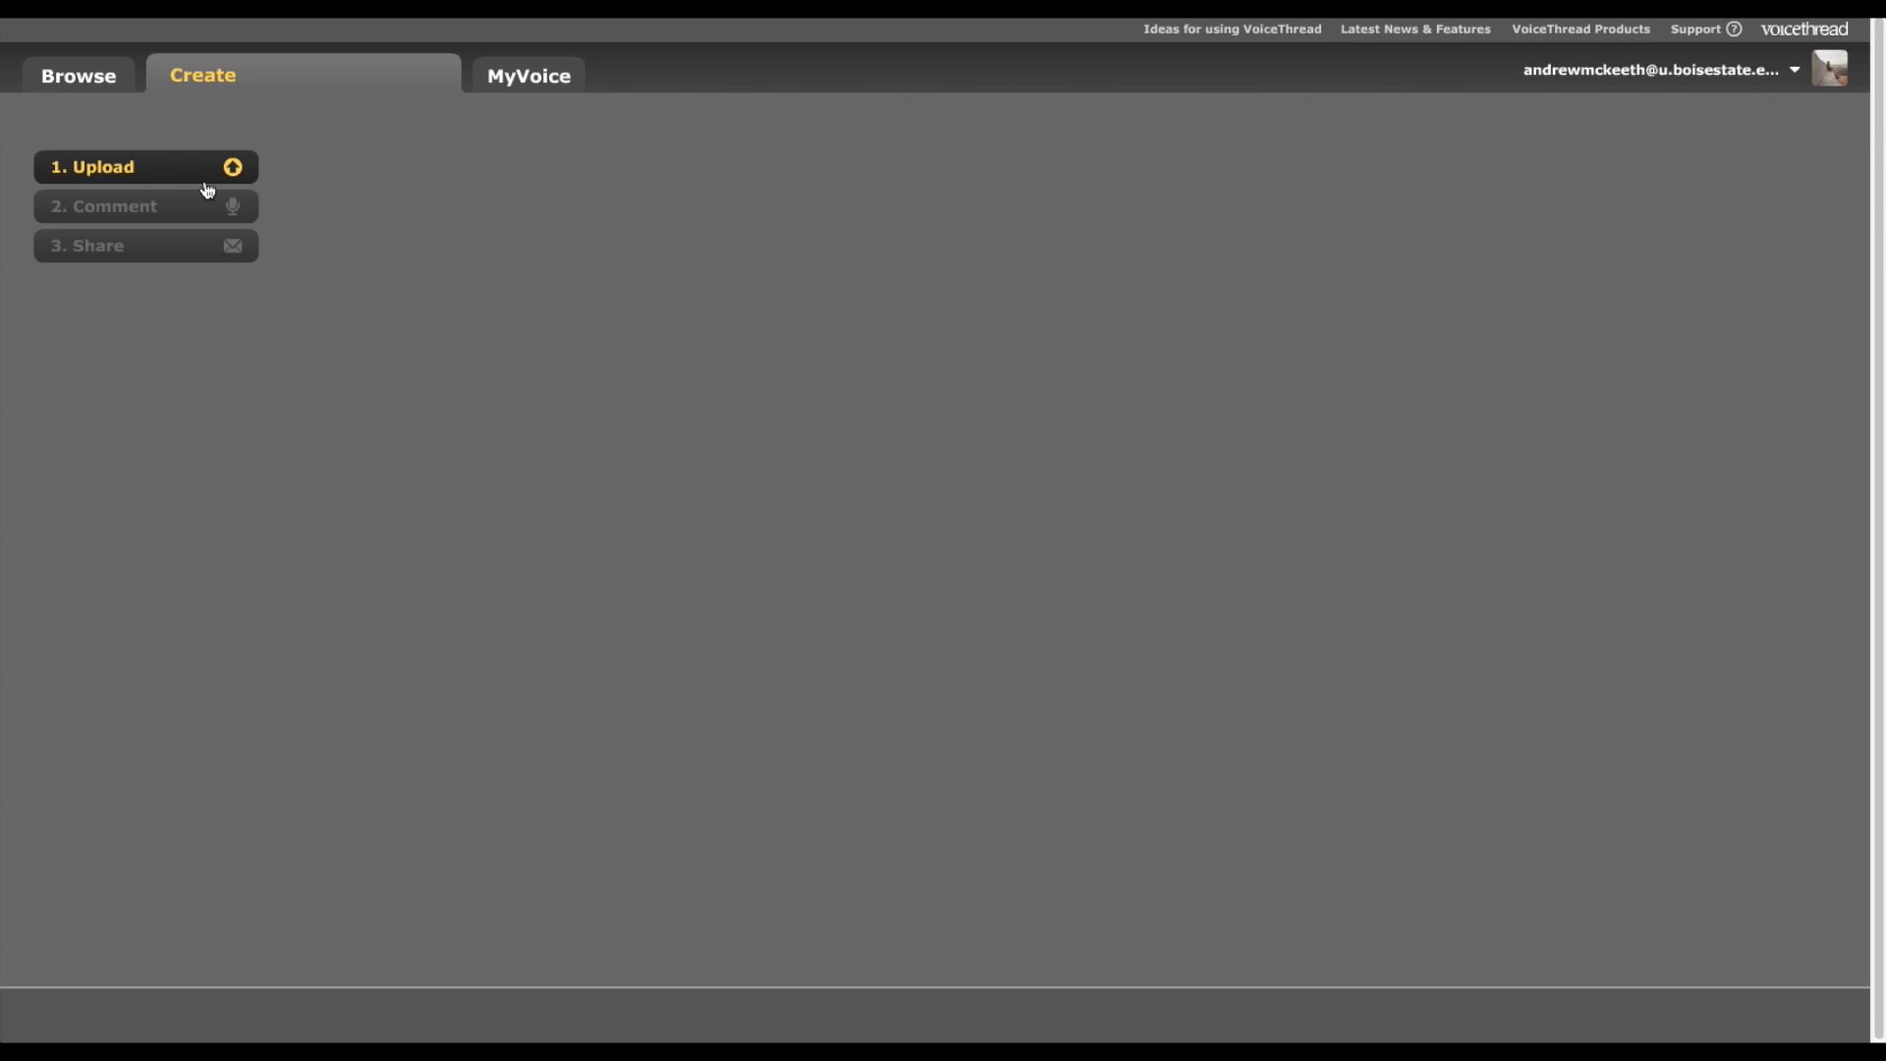
left_click(143, 165)
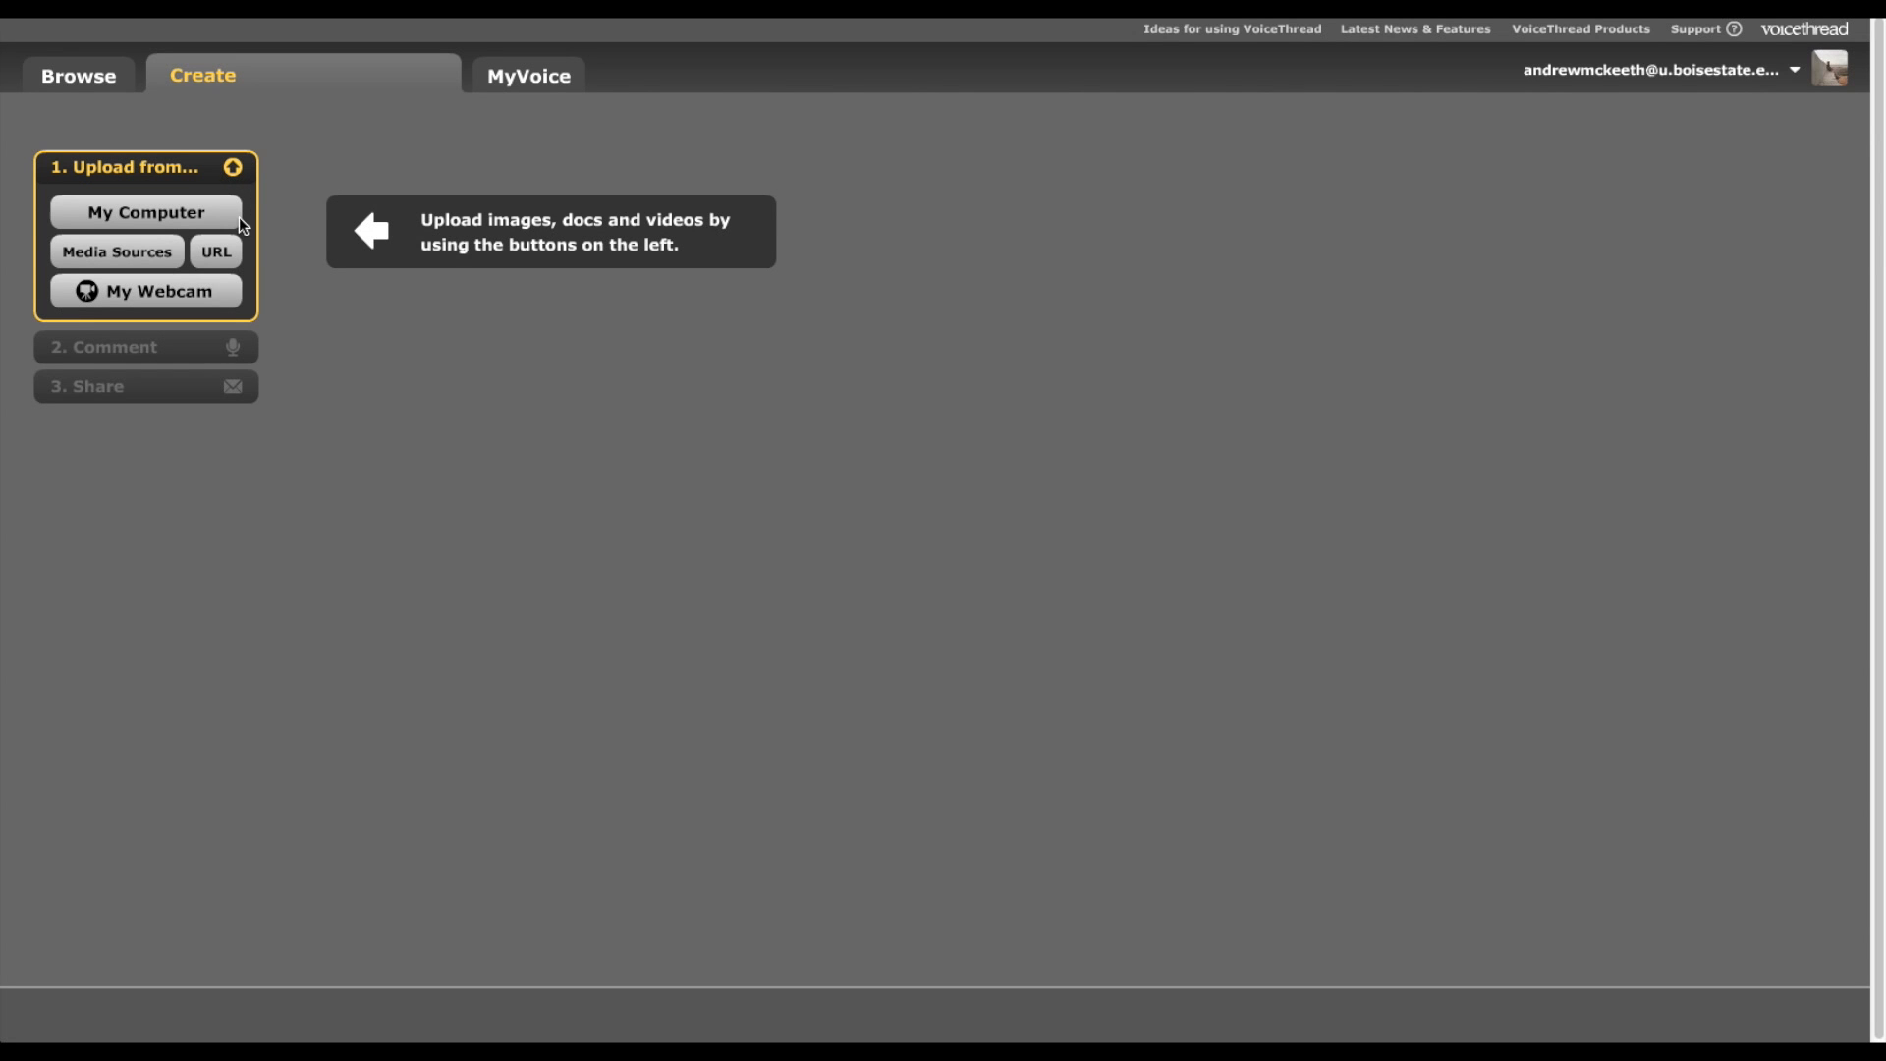
mouse_move(181, 224)
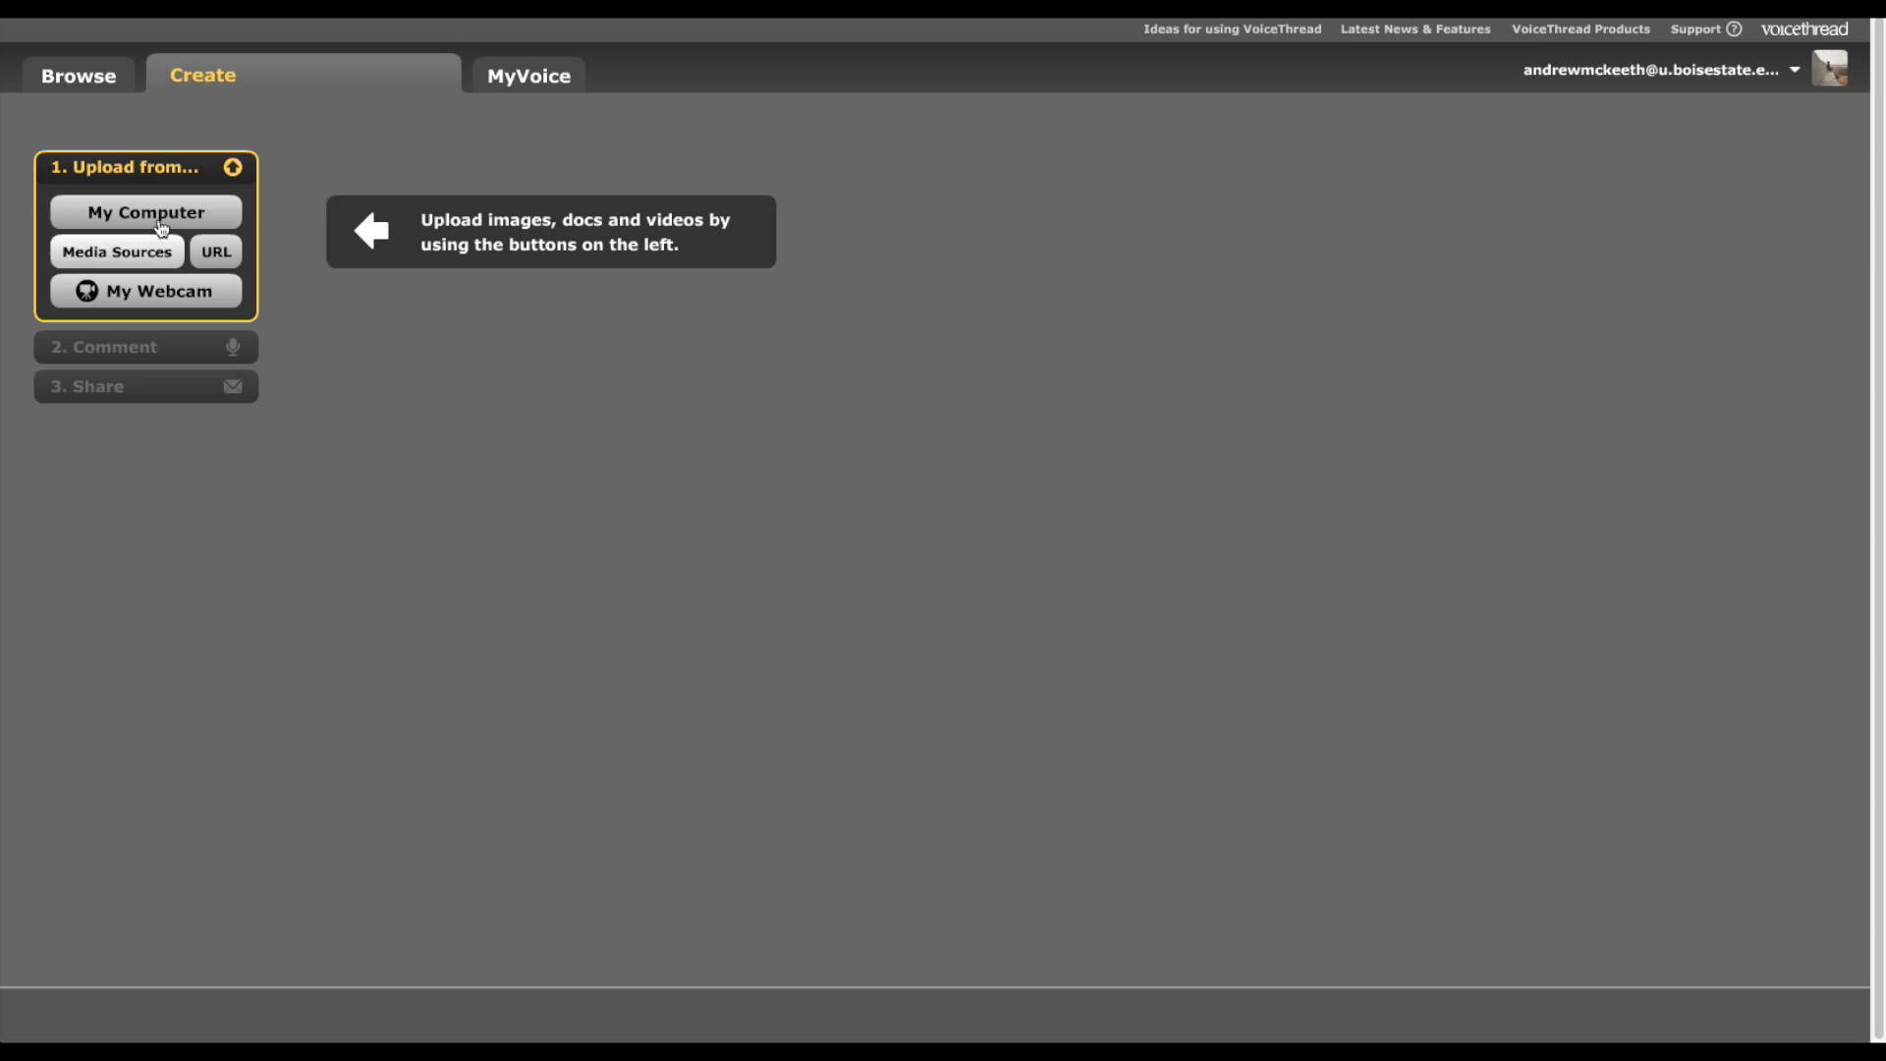
left_click(144, 212)
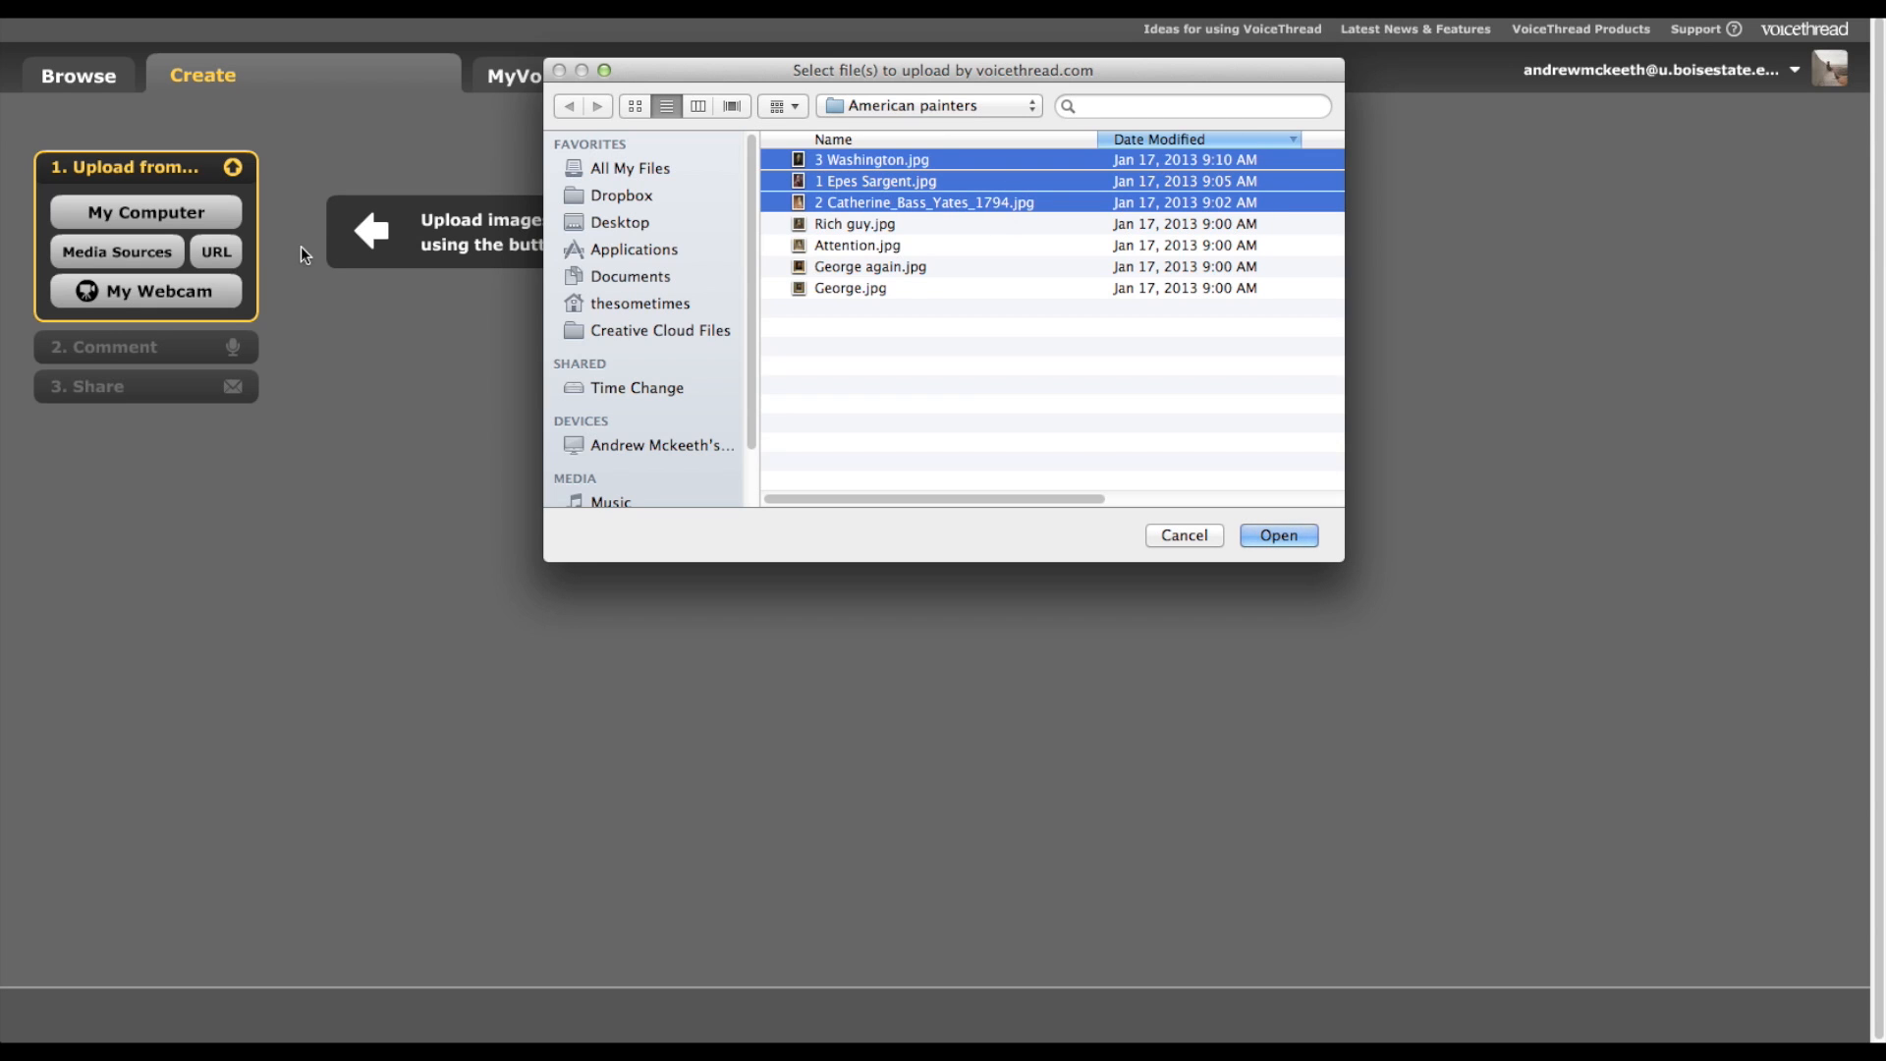
- Upload the three selected portrait JPGs as slides in the new VoiceThread
left_click(1278, 535)
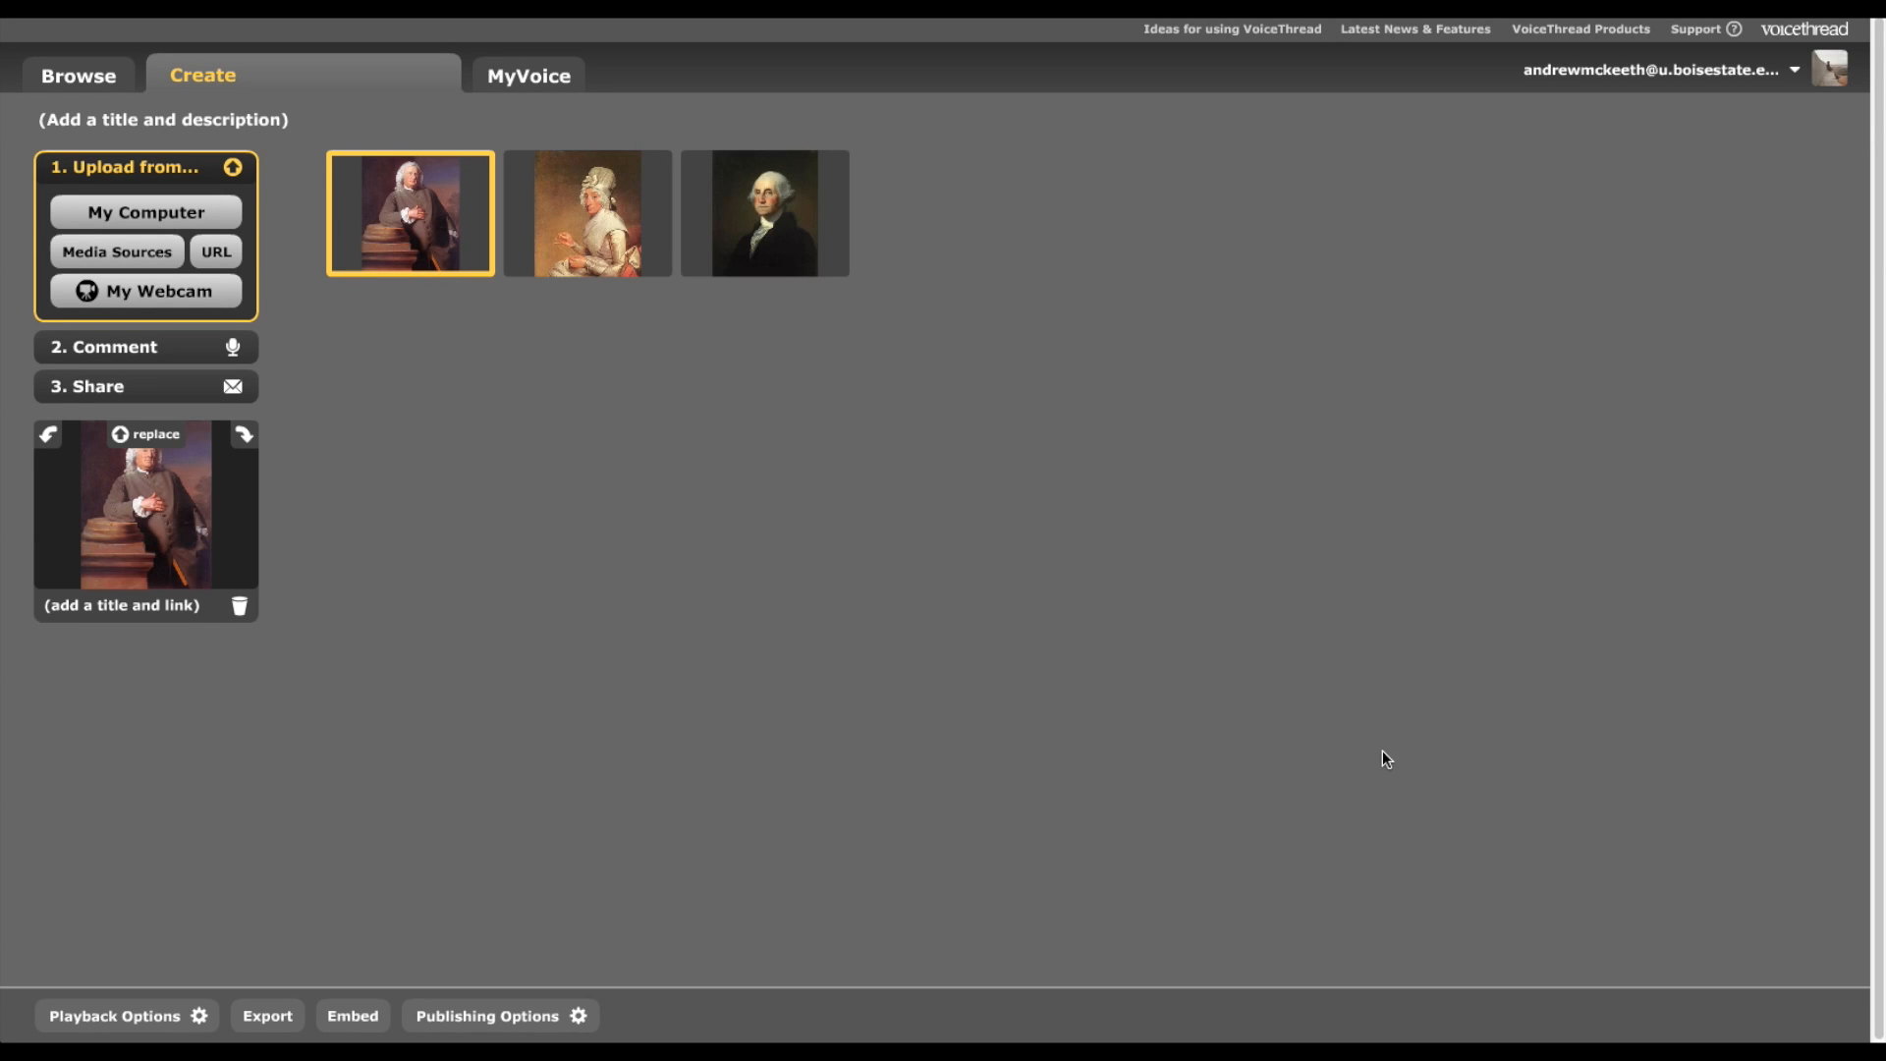
mouse_move(447, 613)
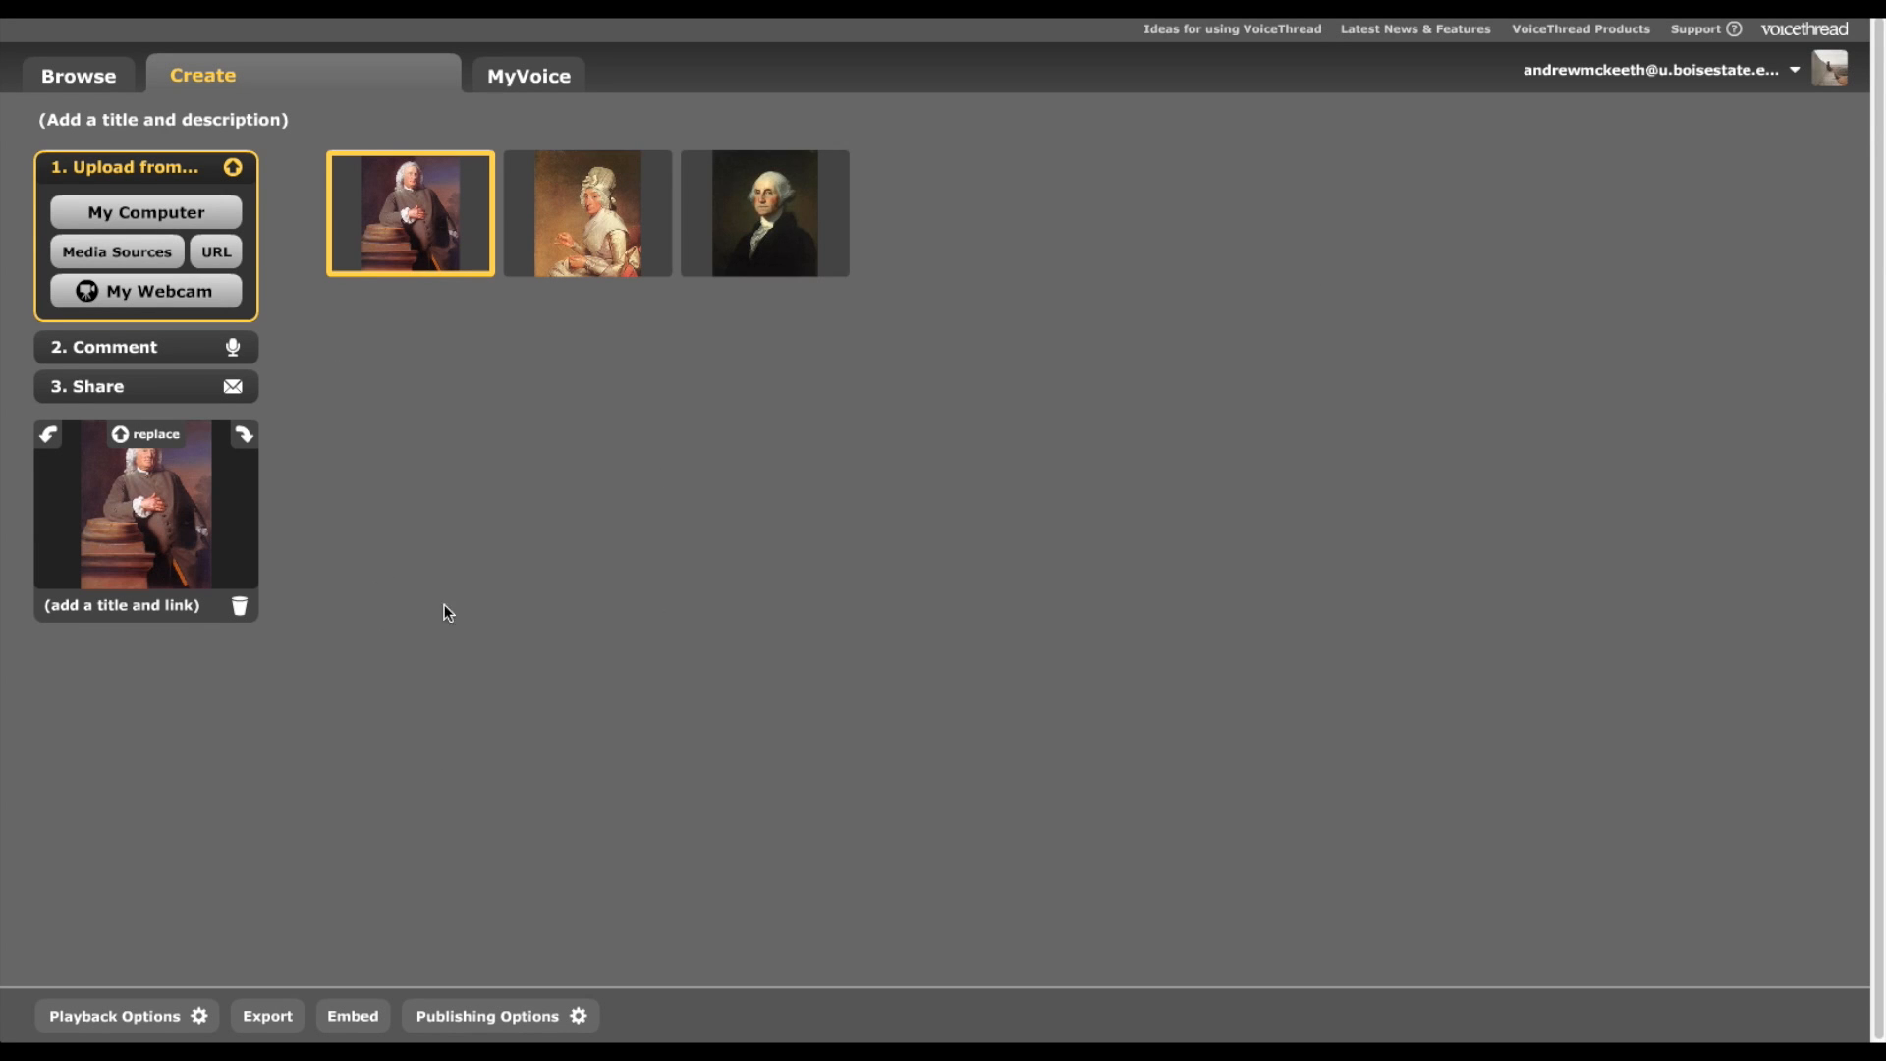
mouse_move(519, 596)
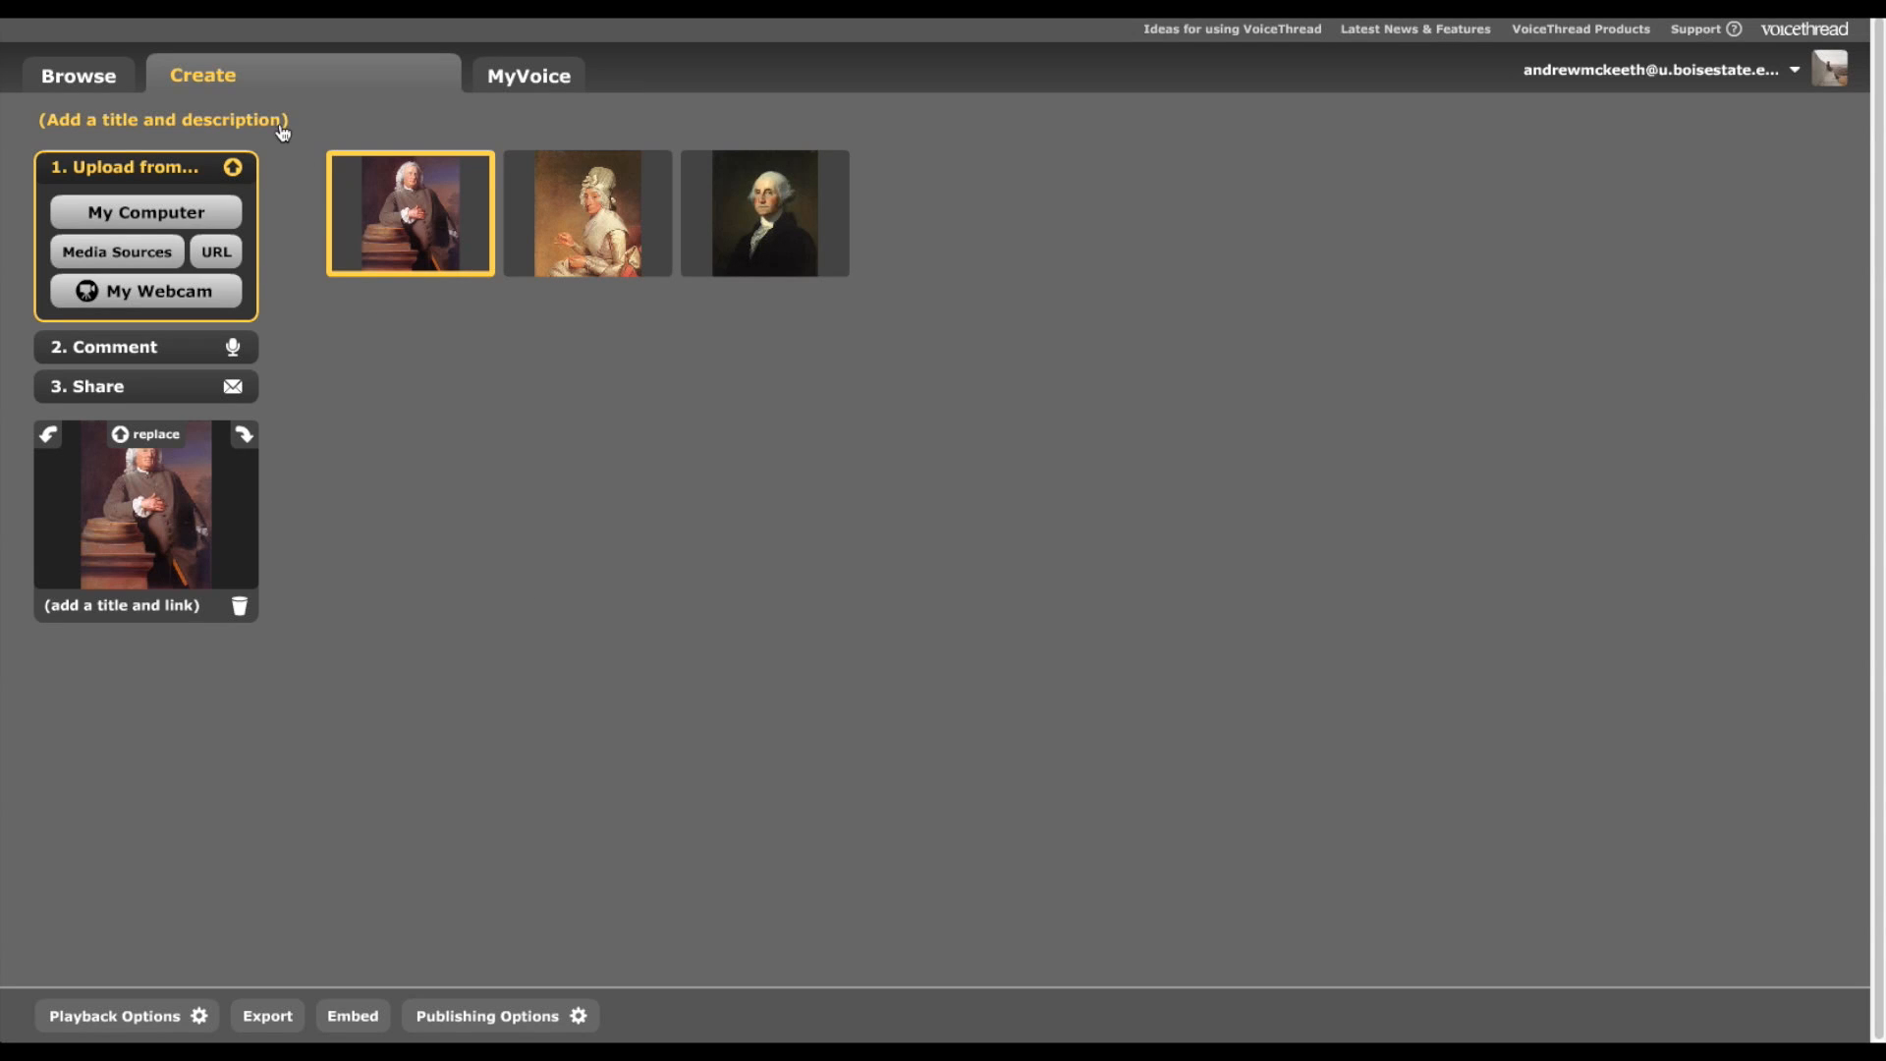
- Title the thread 'Early American Painters' with a description naming Copley and Stuart, and save
left_click(163, 120)
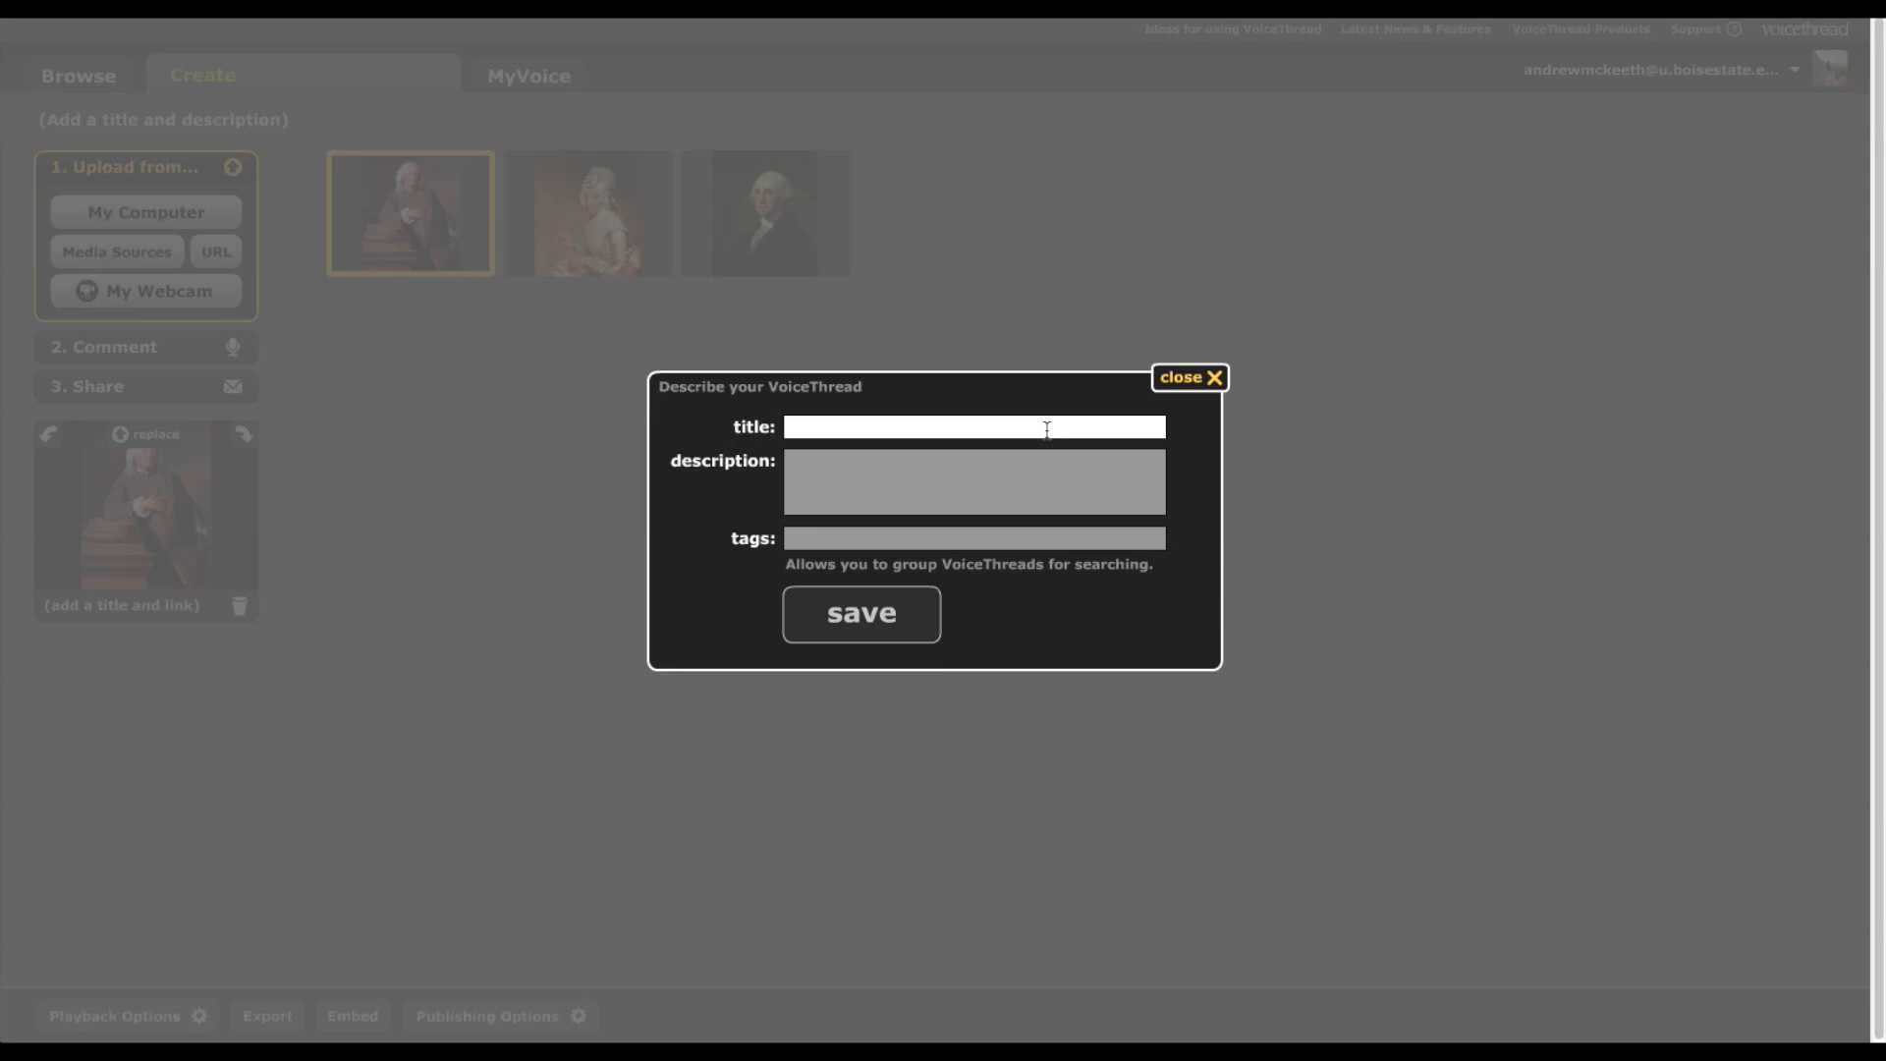
type("Early American Painters")
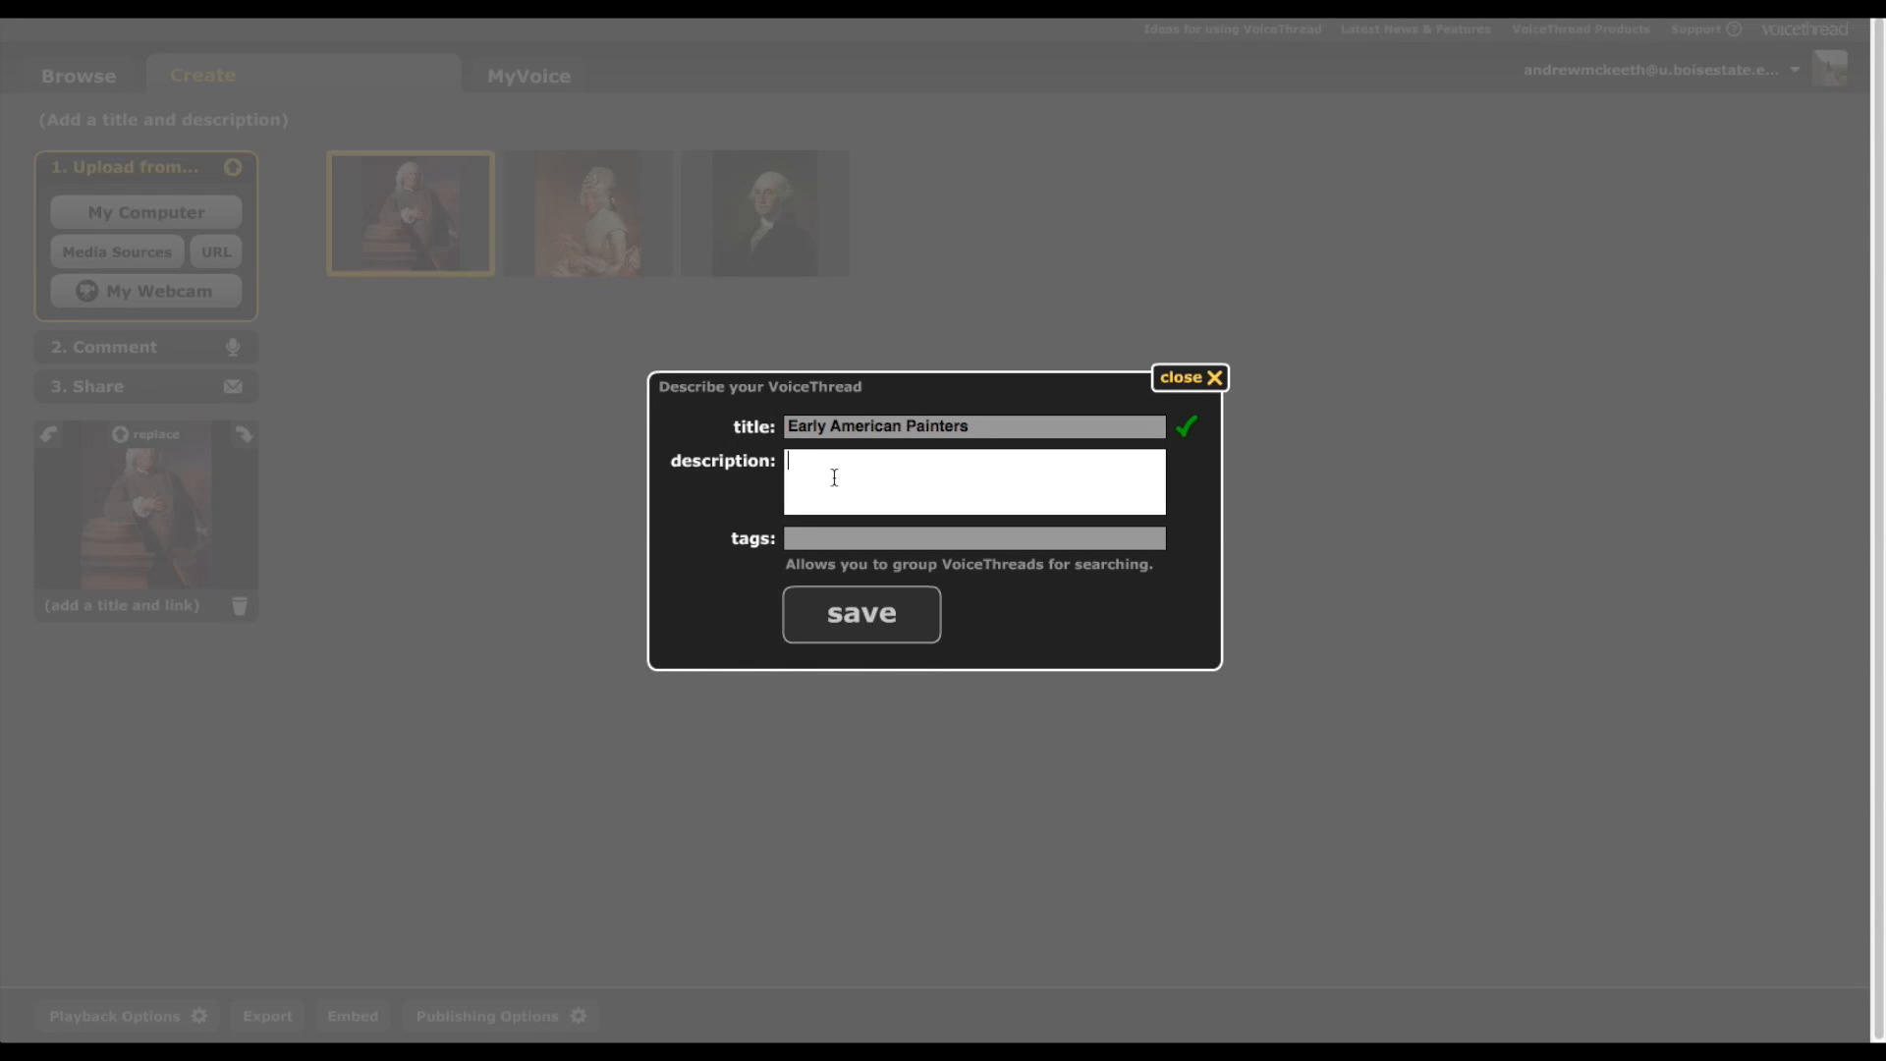
type("John Singleton Copley")
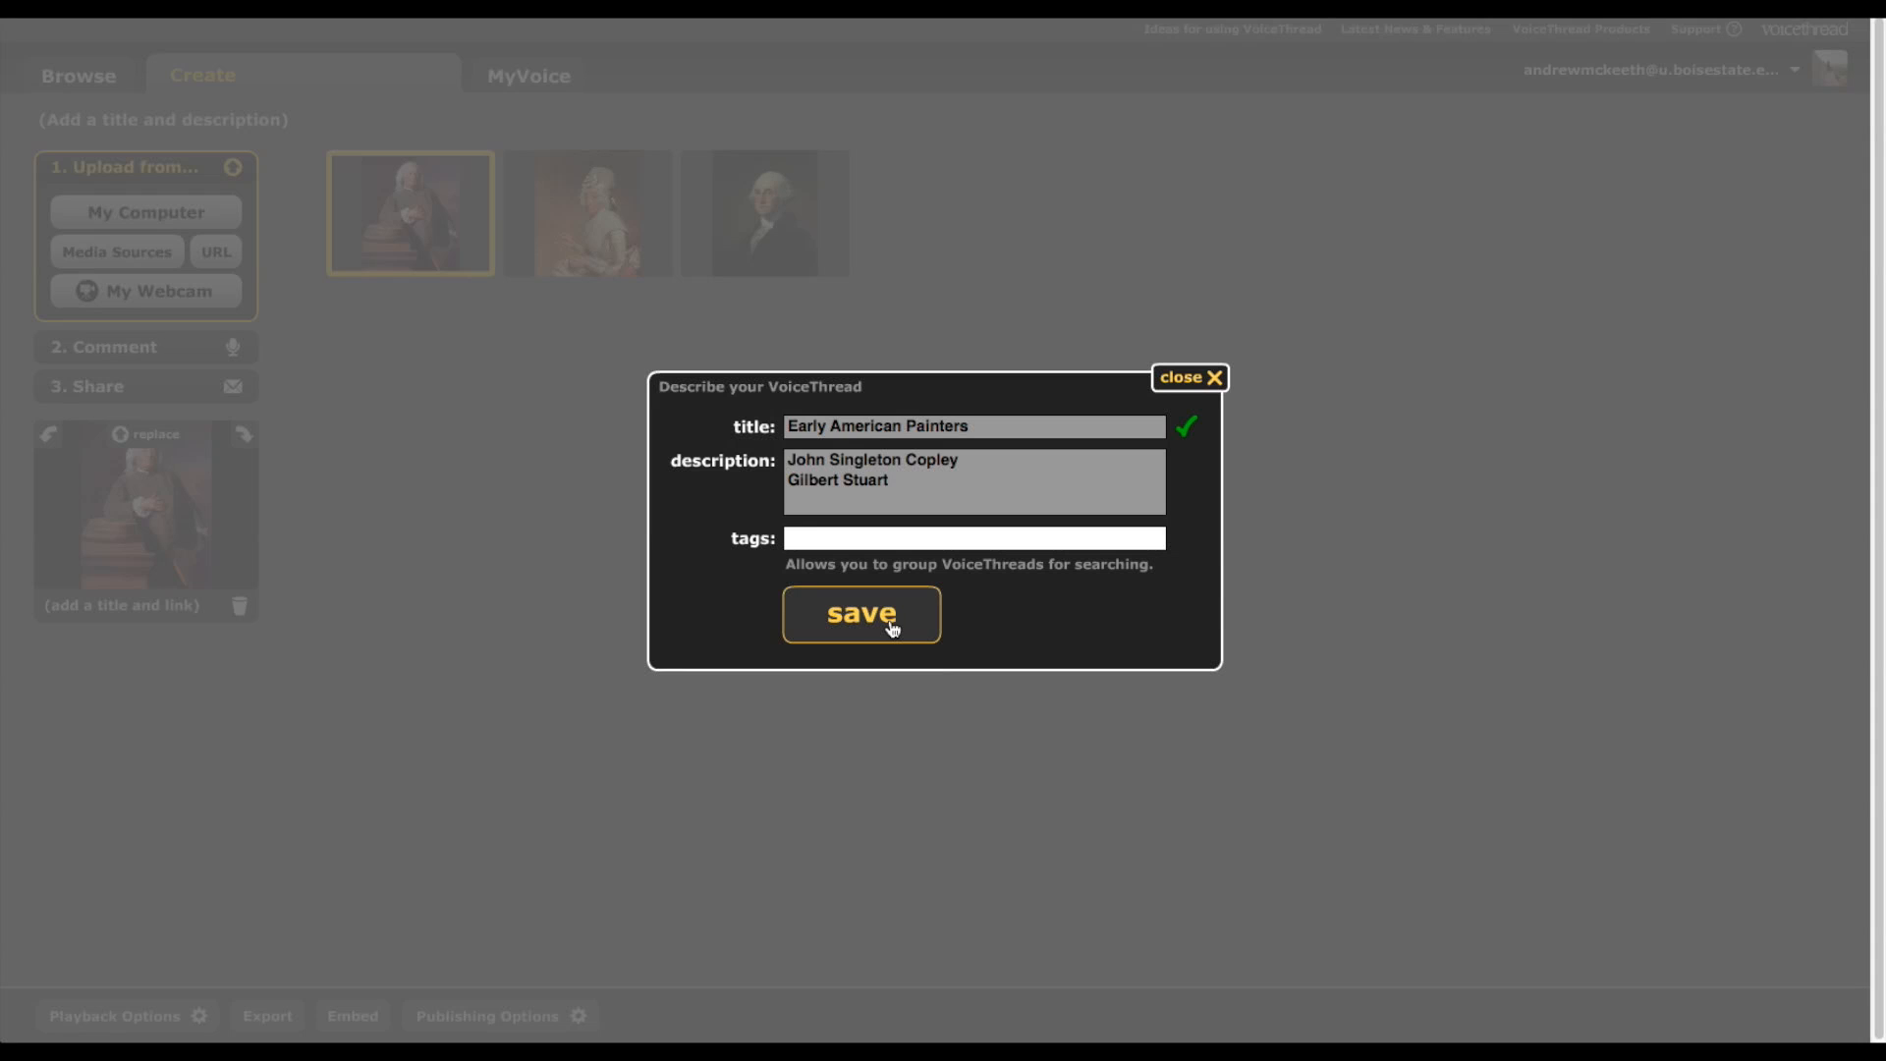
left_click(860, 613)
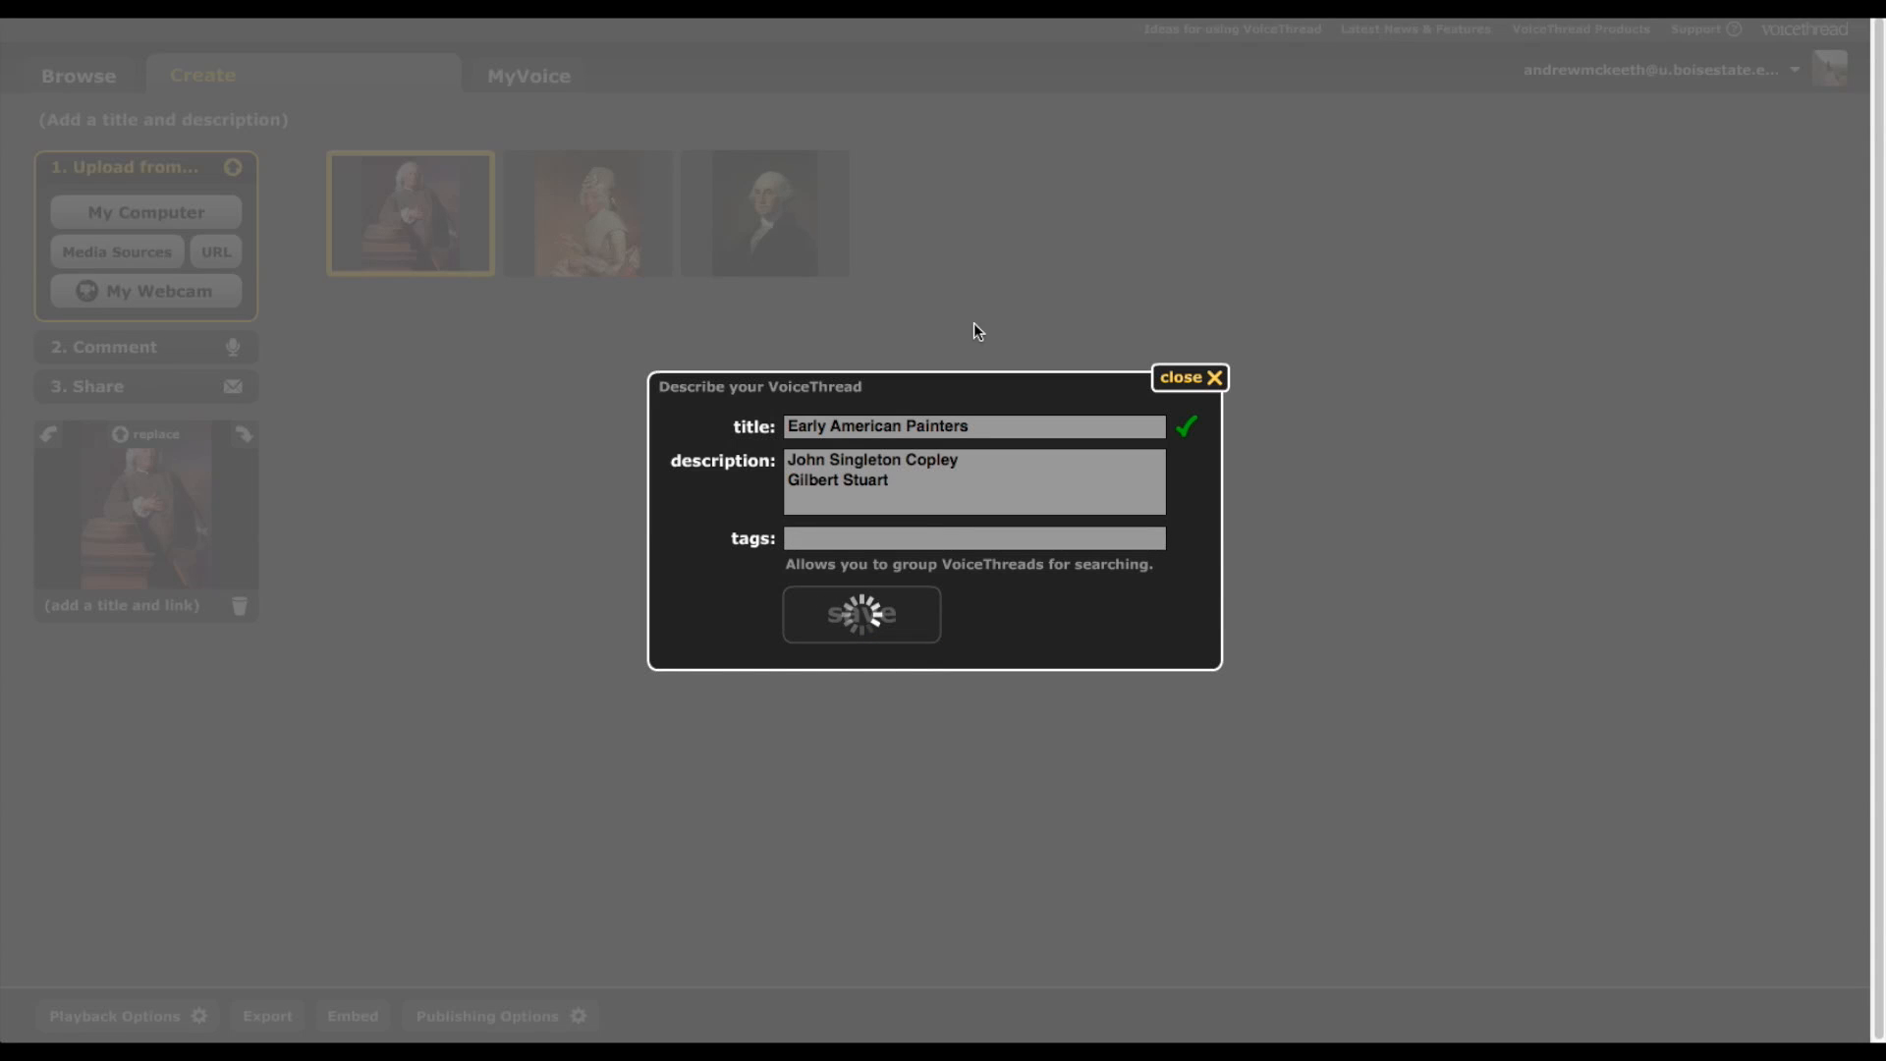
left_click(861, 615)
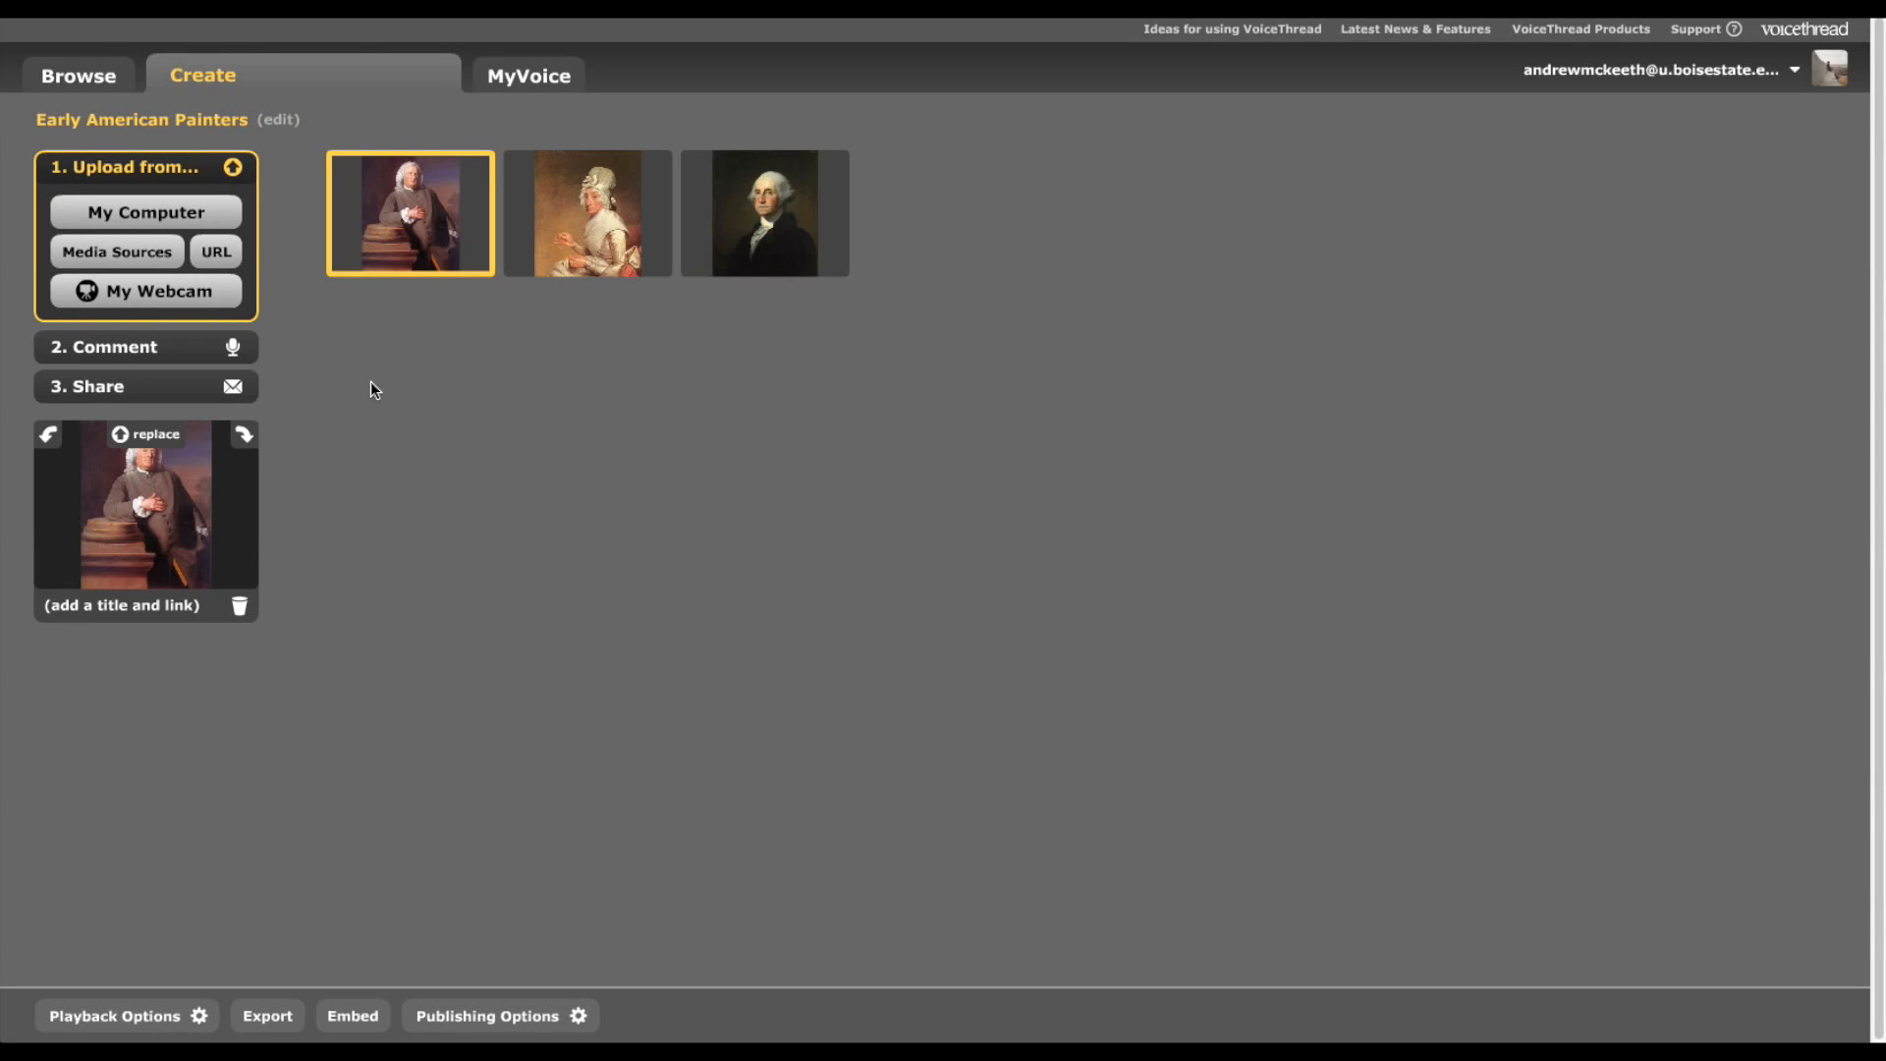
mouse_move(143, 388)
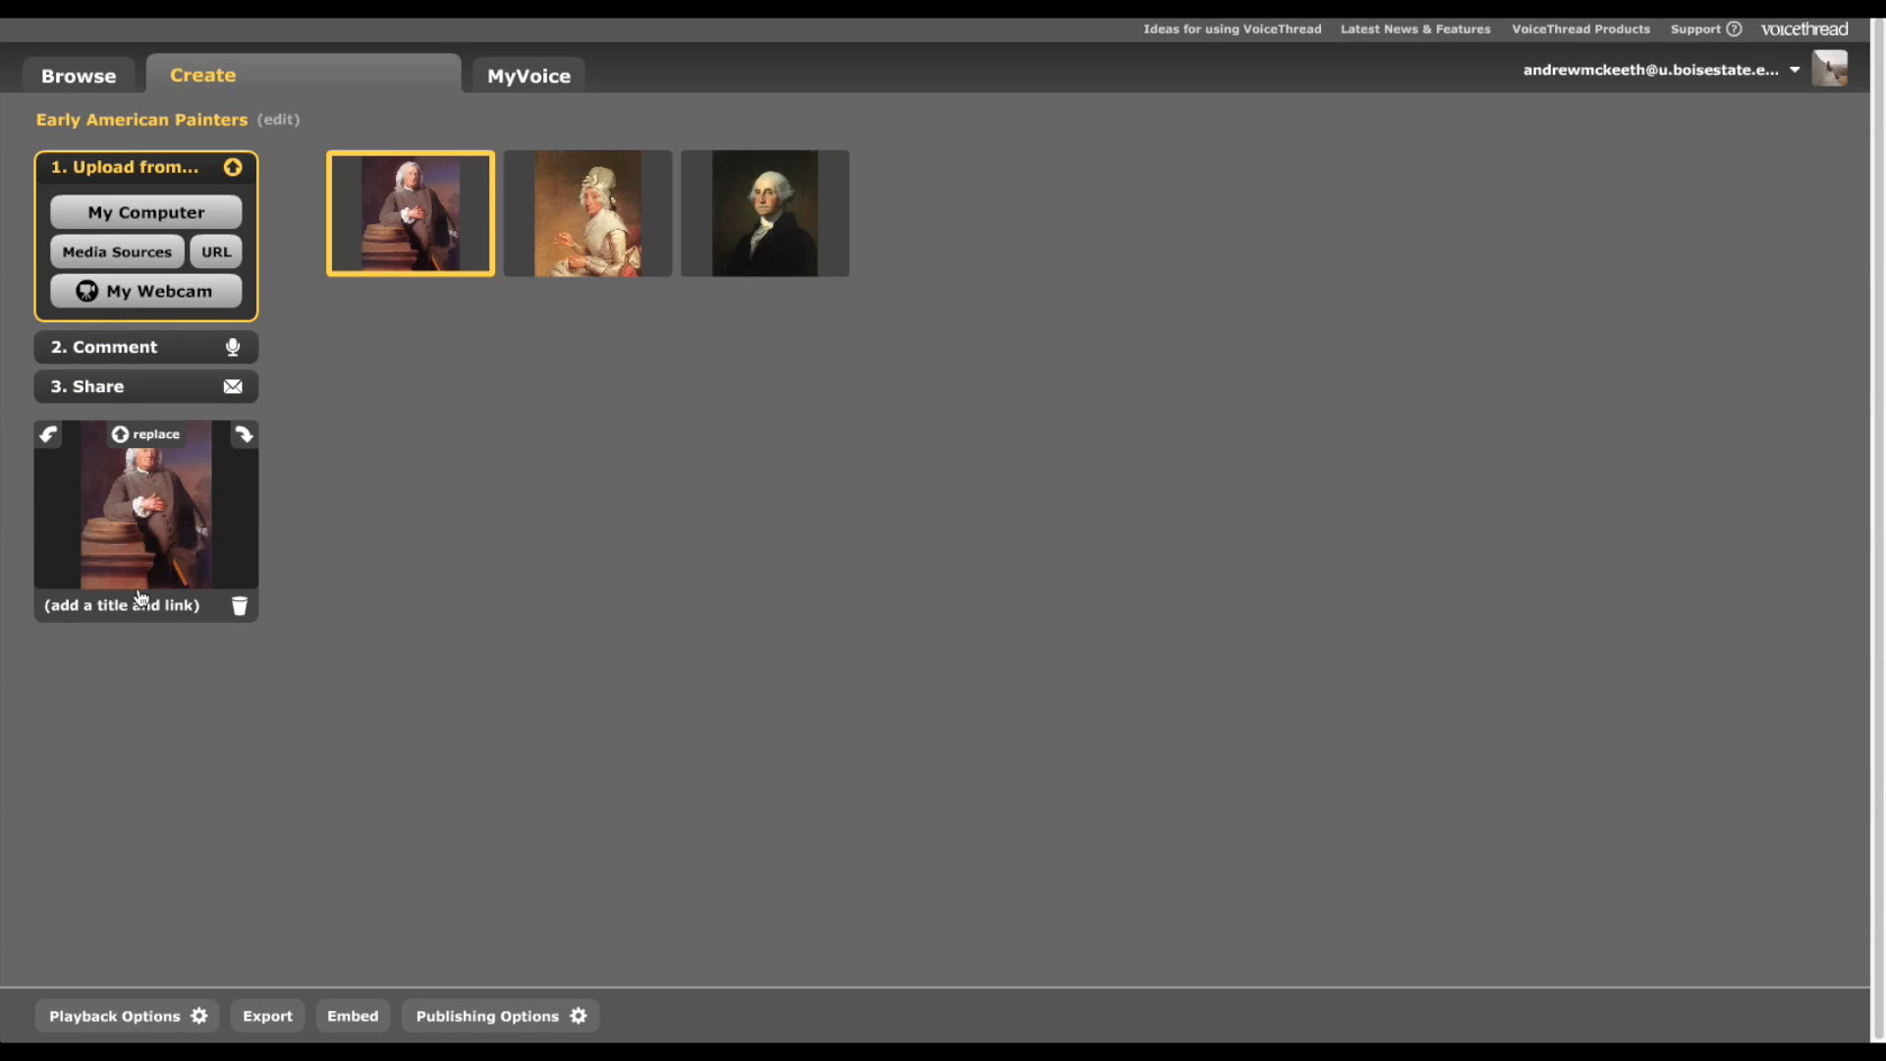
- Title a slide 'Bas Yates, oil on Canvas, 1793/1794', save it, and select the Epes Sargent slide
left_click(122, 606)
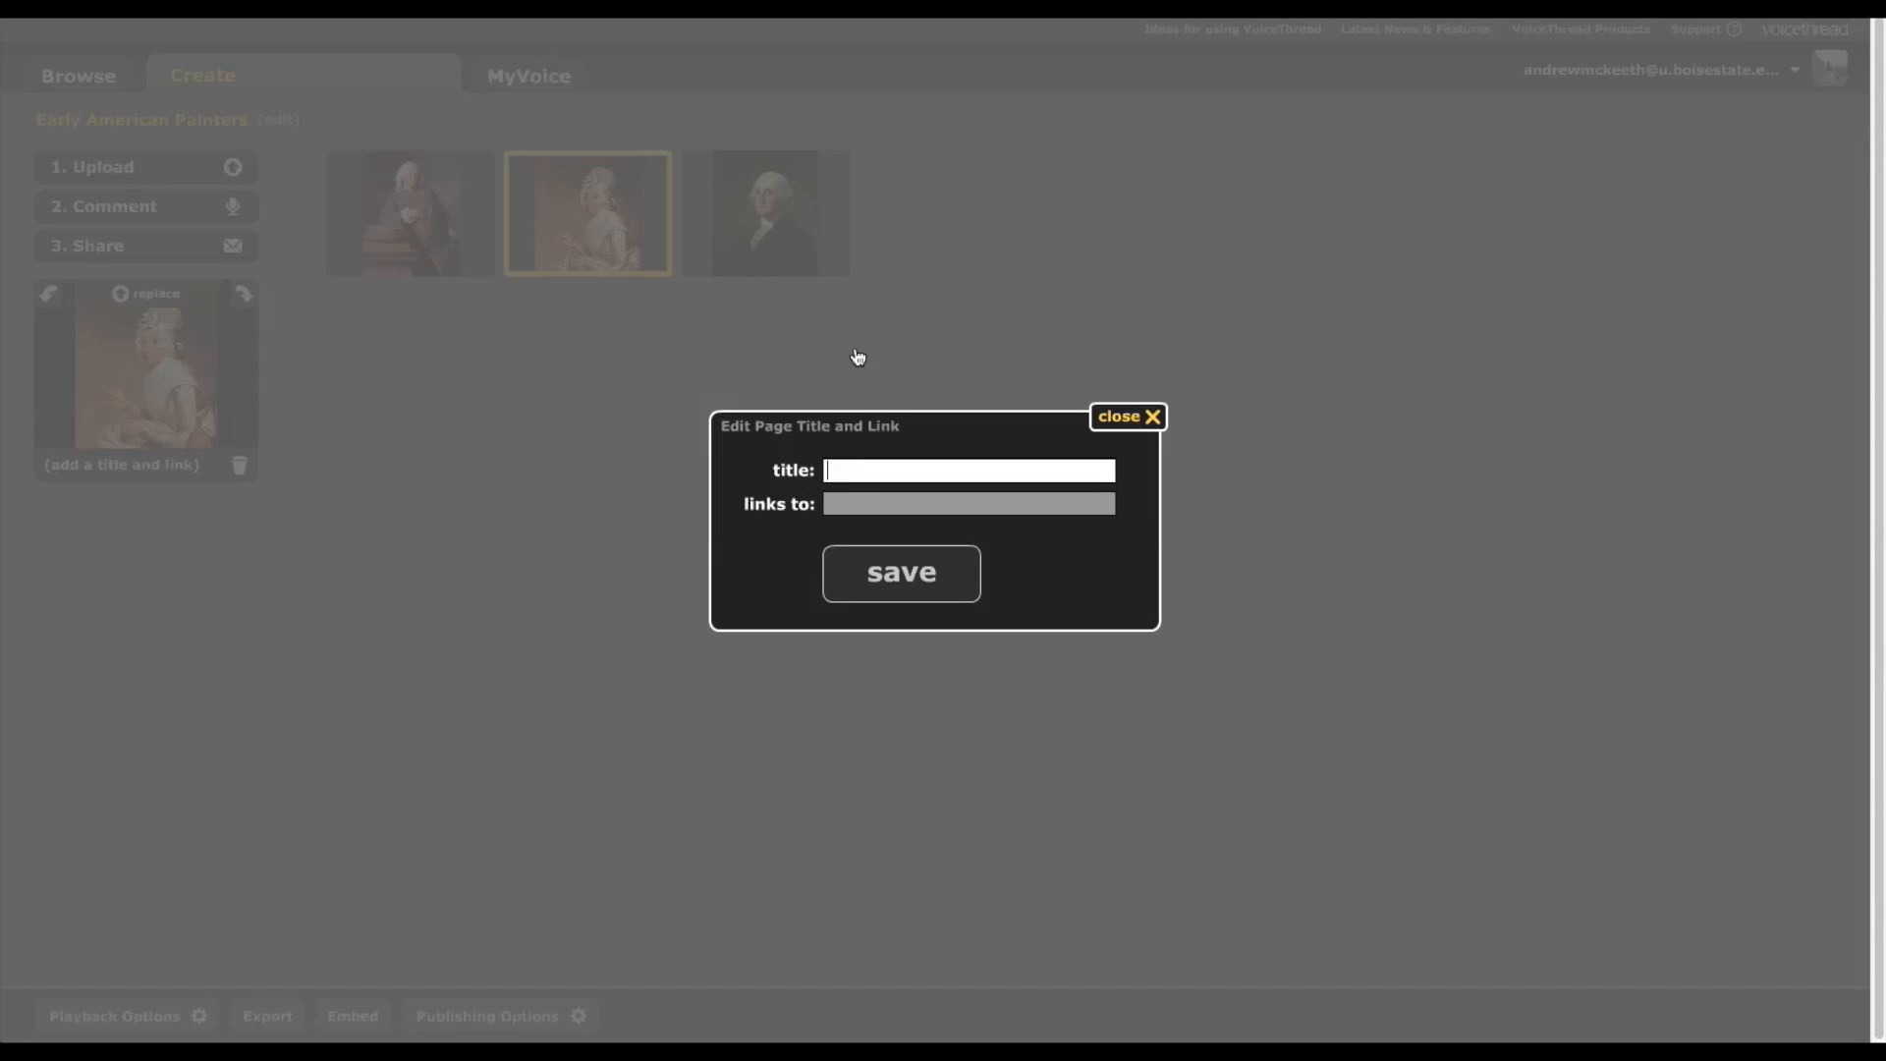
type("Bas Yastesoil on Canvas, 1793/1794")
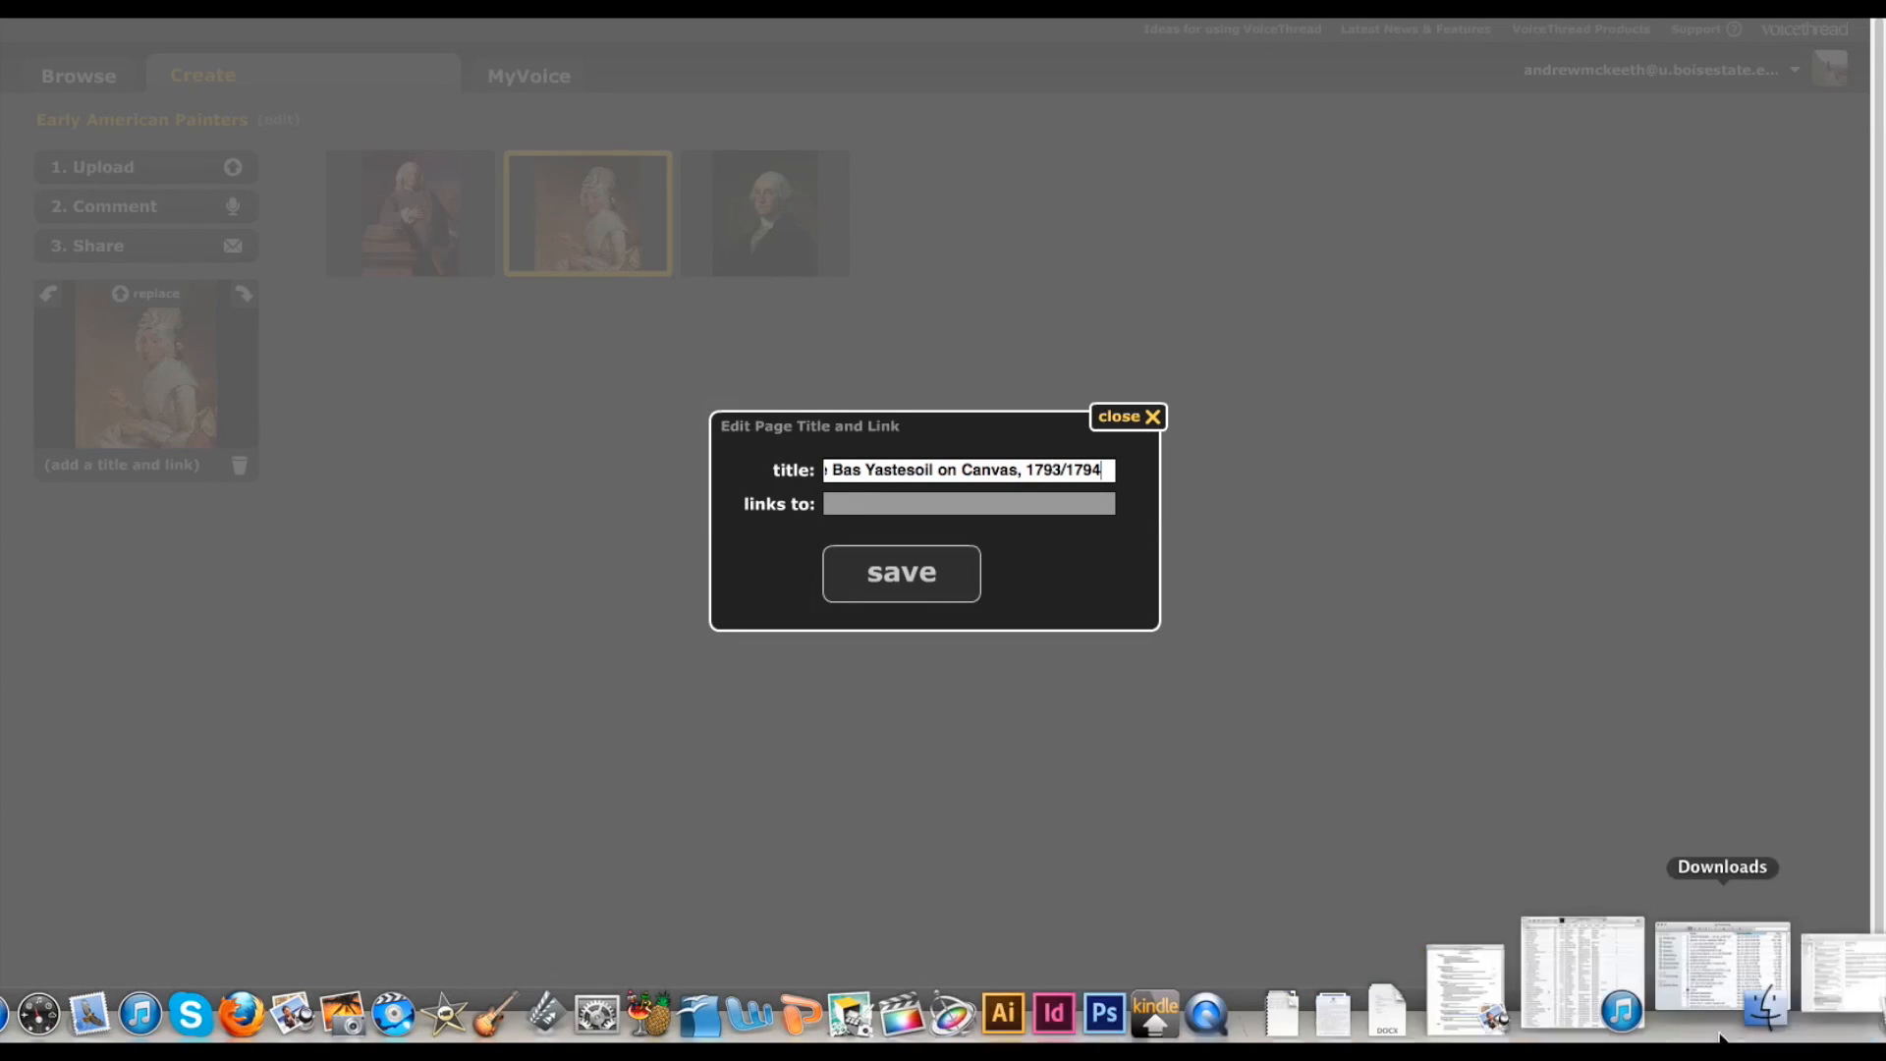
left_click(902, 572)
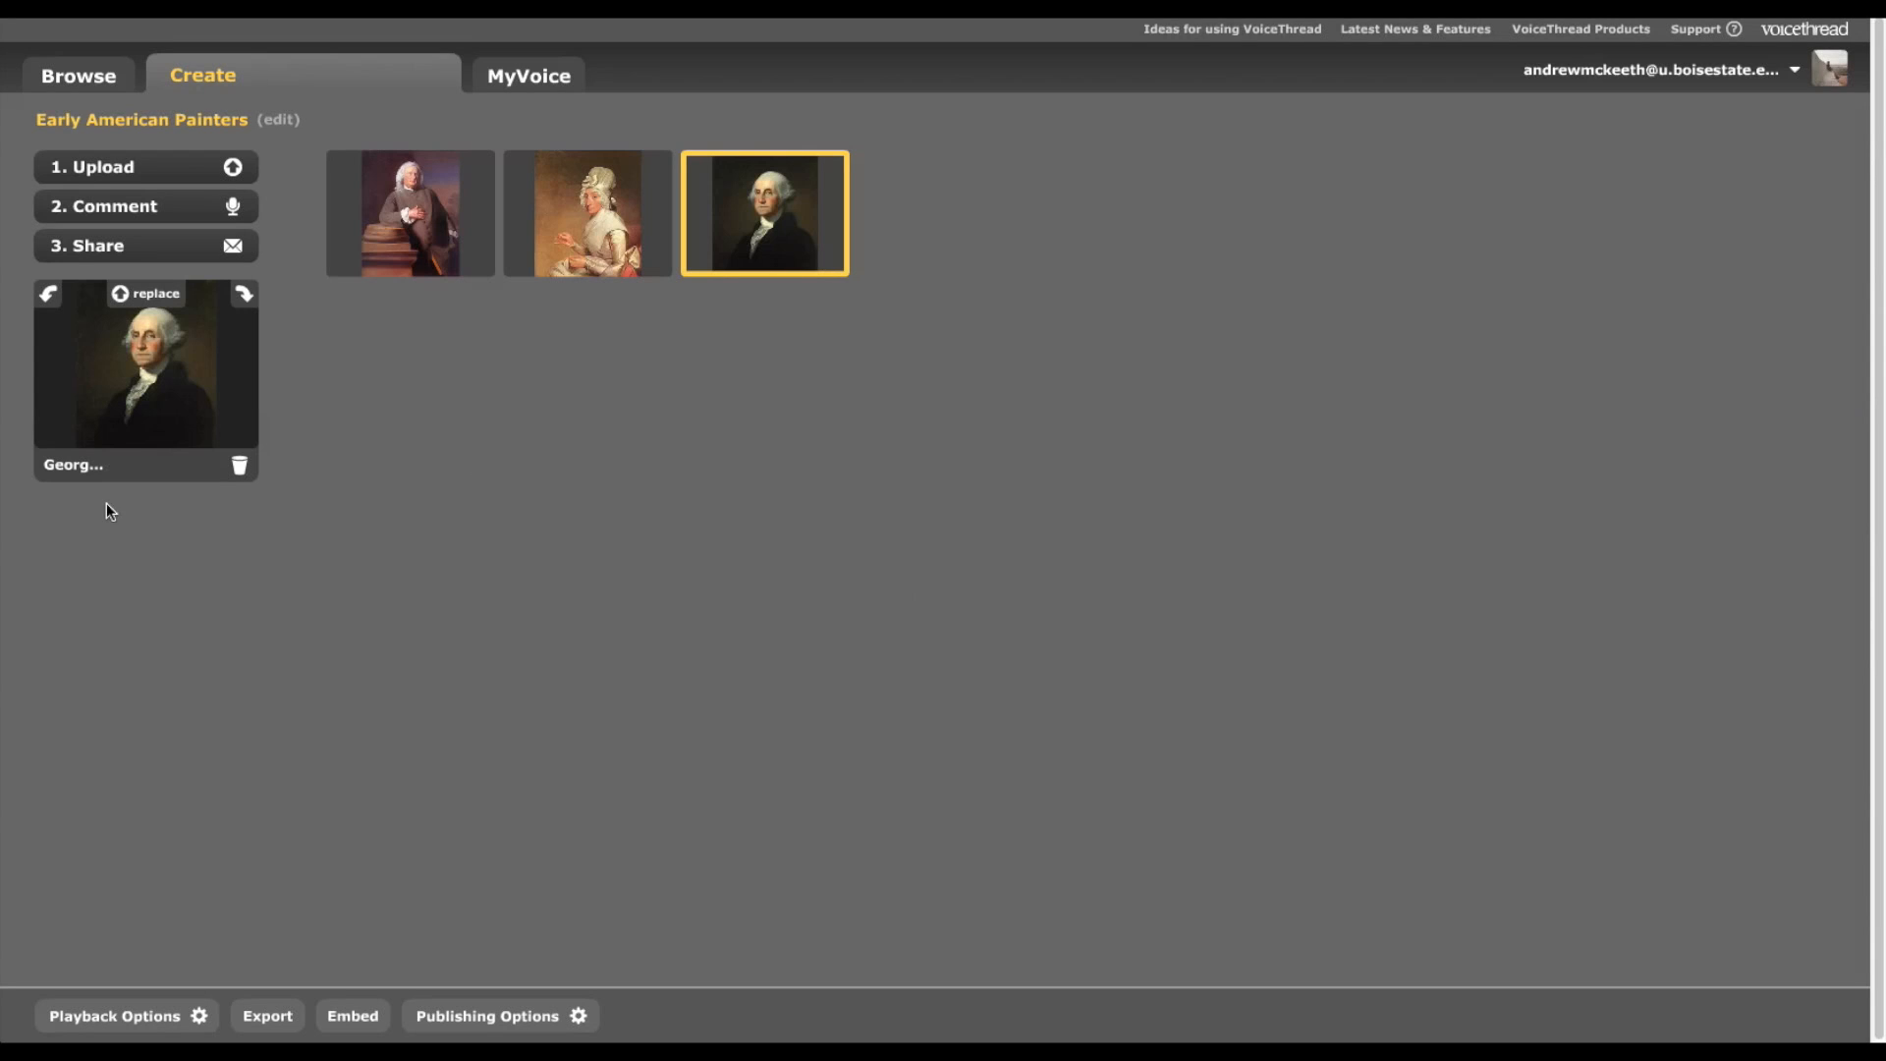
mouse_move(789, 169)
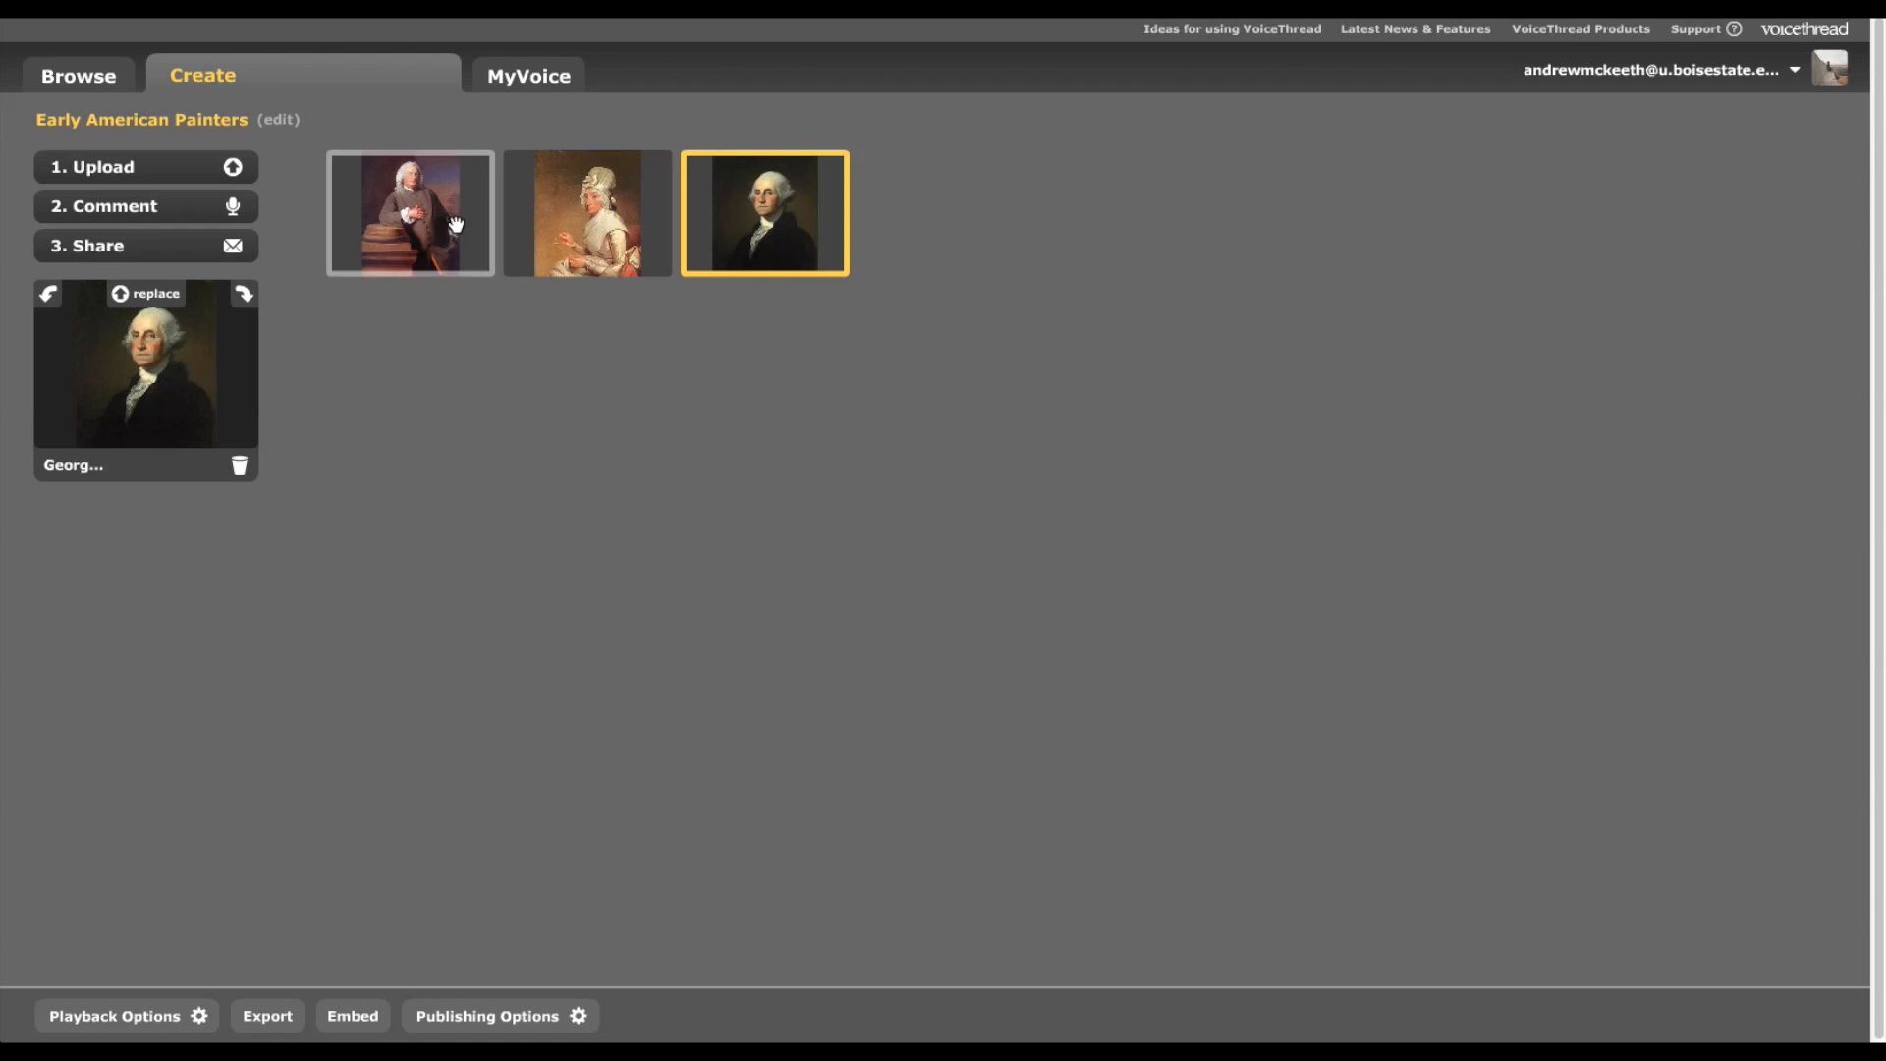
mouse_move(373, 218)
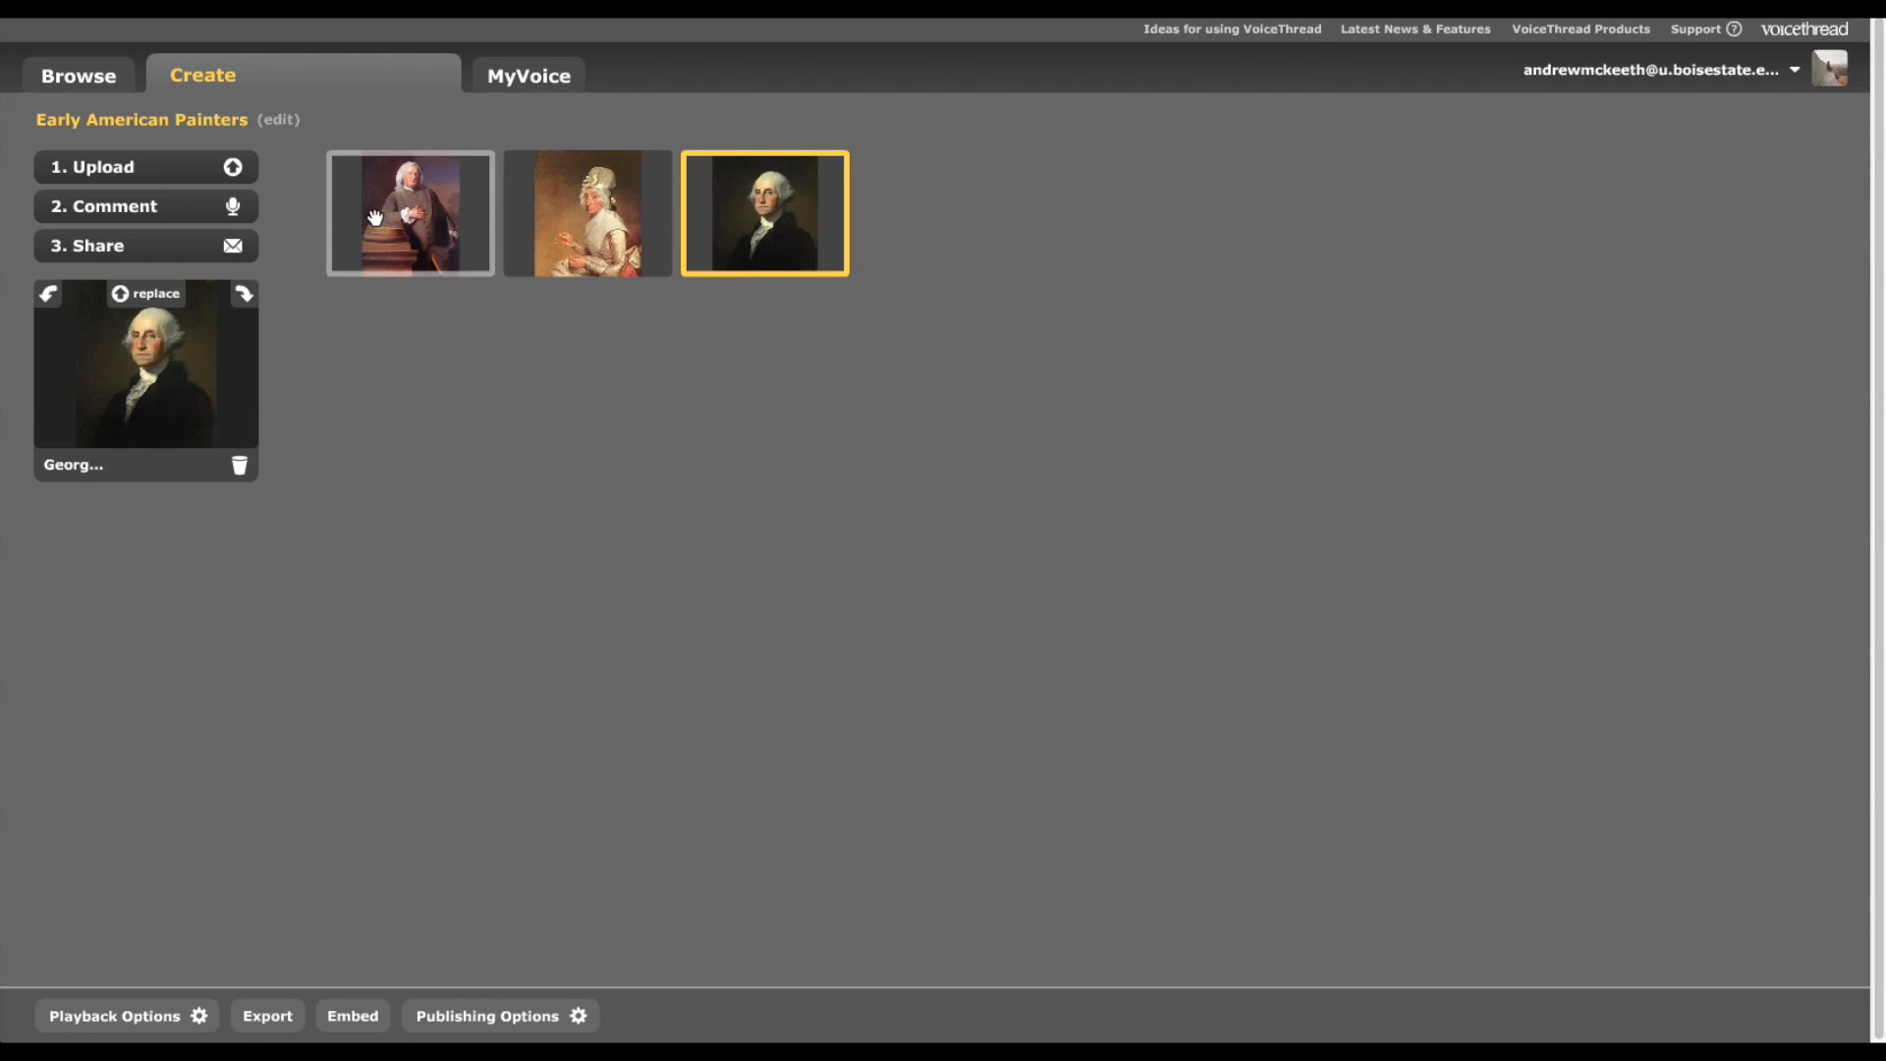
left_click(411, 215)
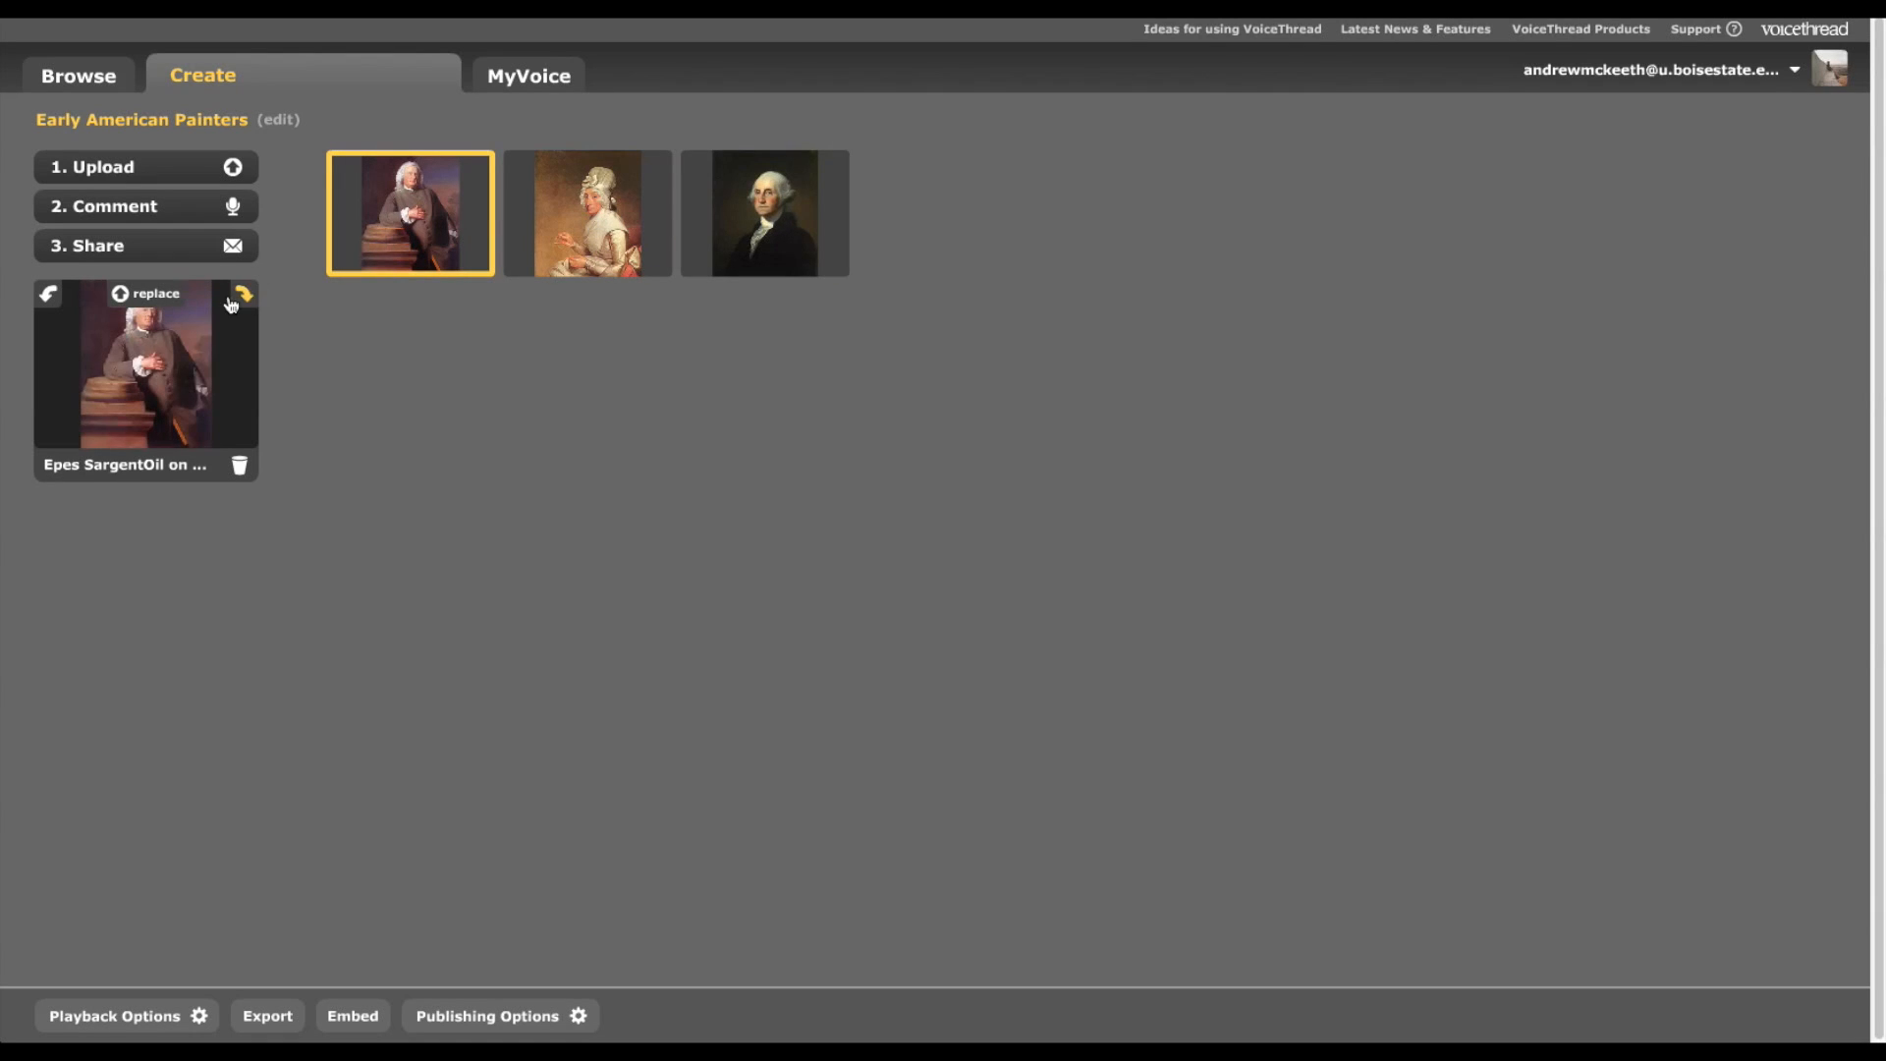
mouse_move(184, 246)
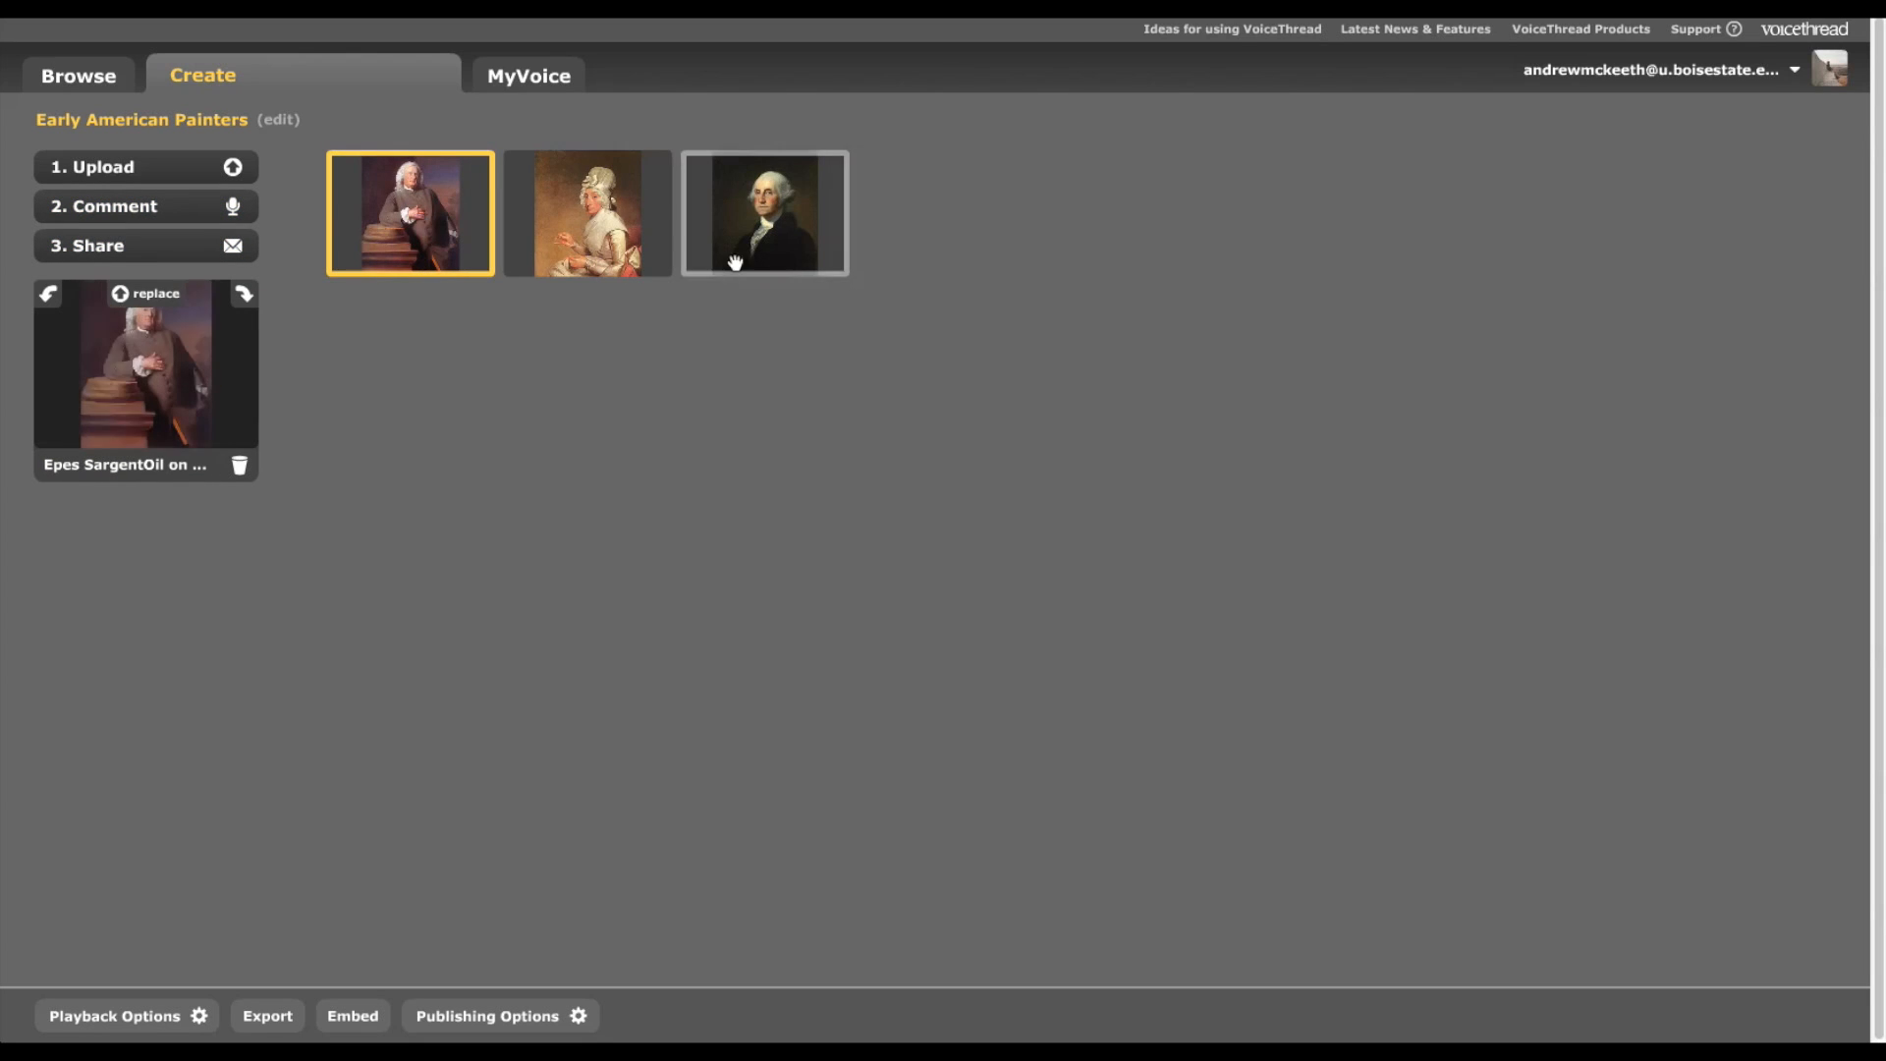
- Enter the Comment step and browse the portraits via arrows and overview, ending on Epes Sargent
left_click(143, 206)
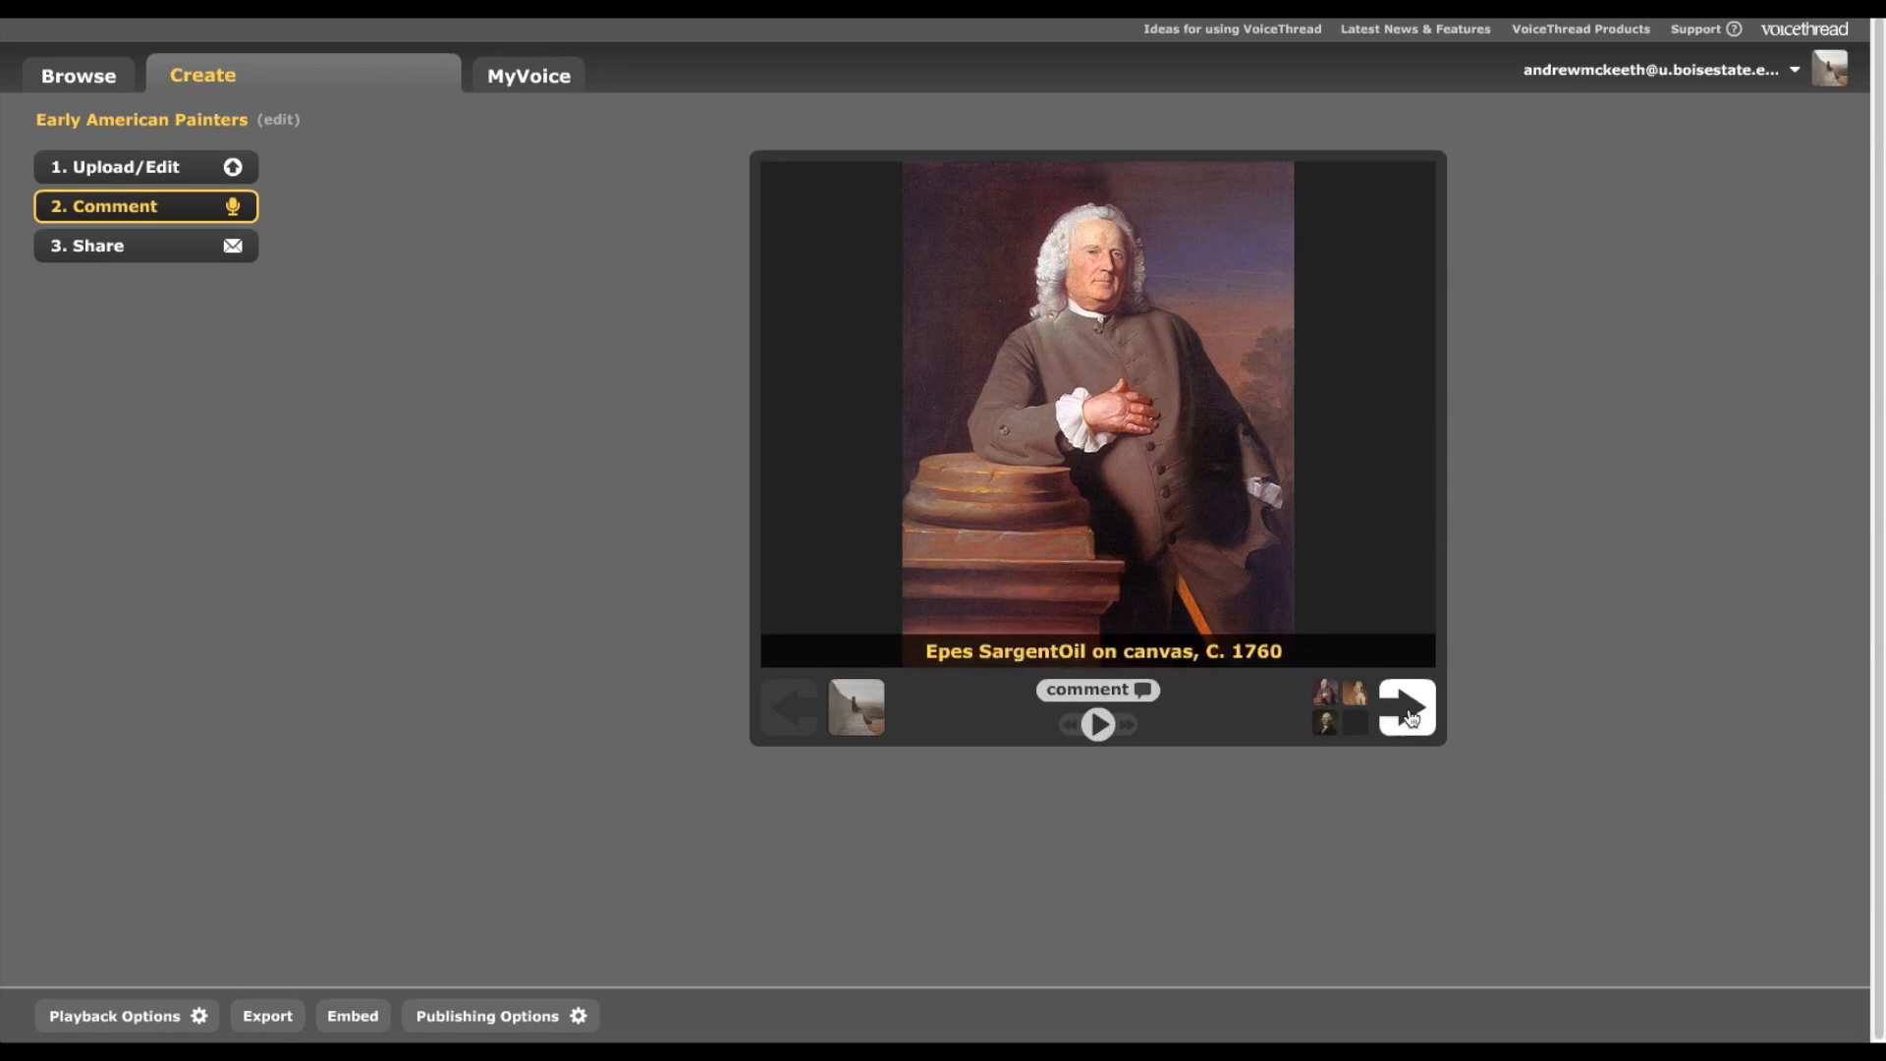
left_click(1403, 707)
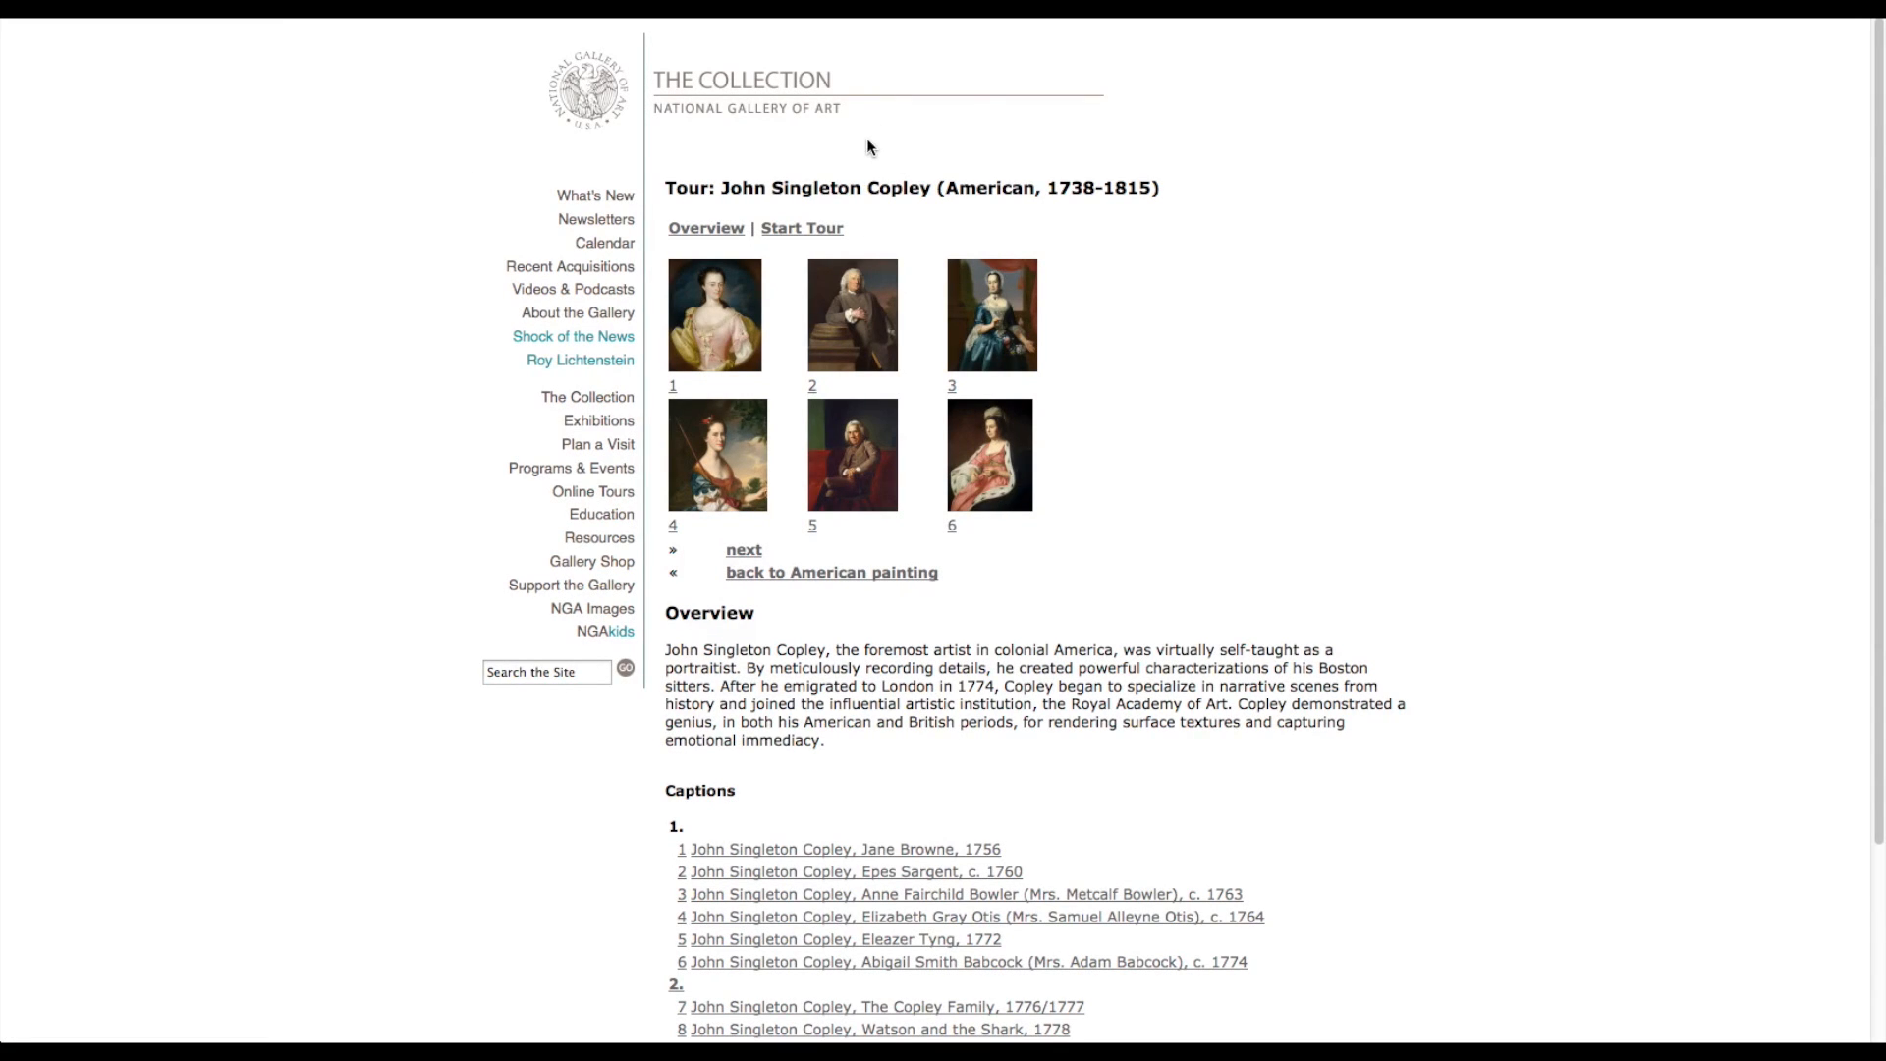
mouse_move(651, 660)
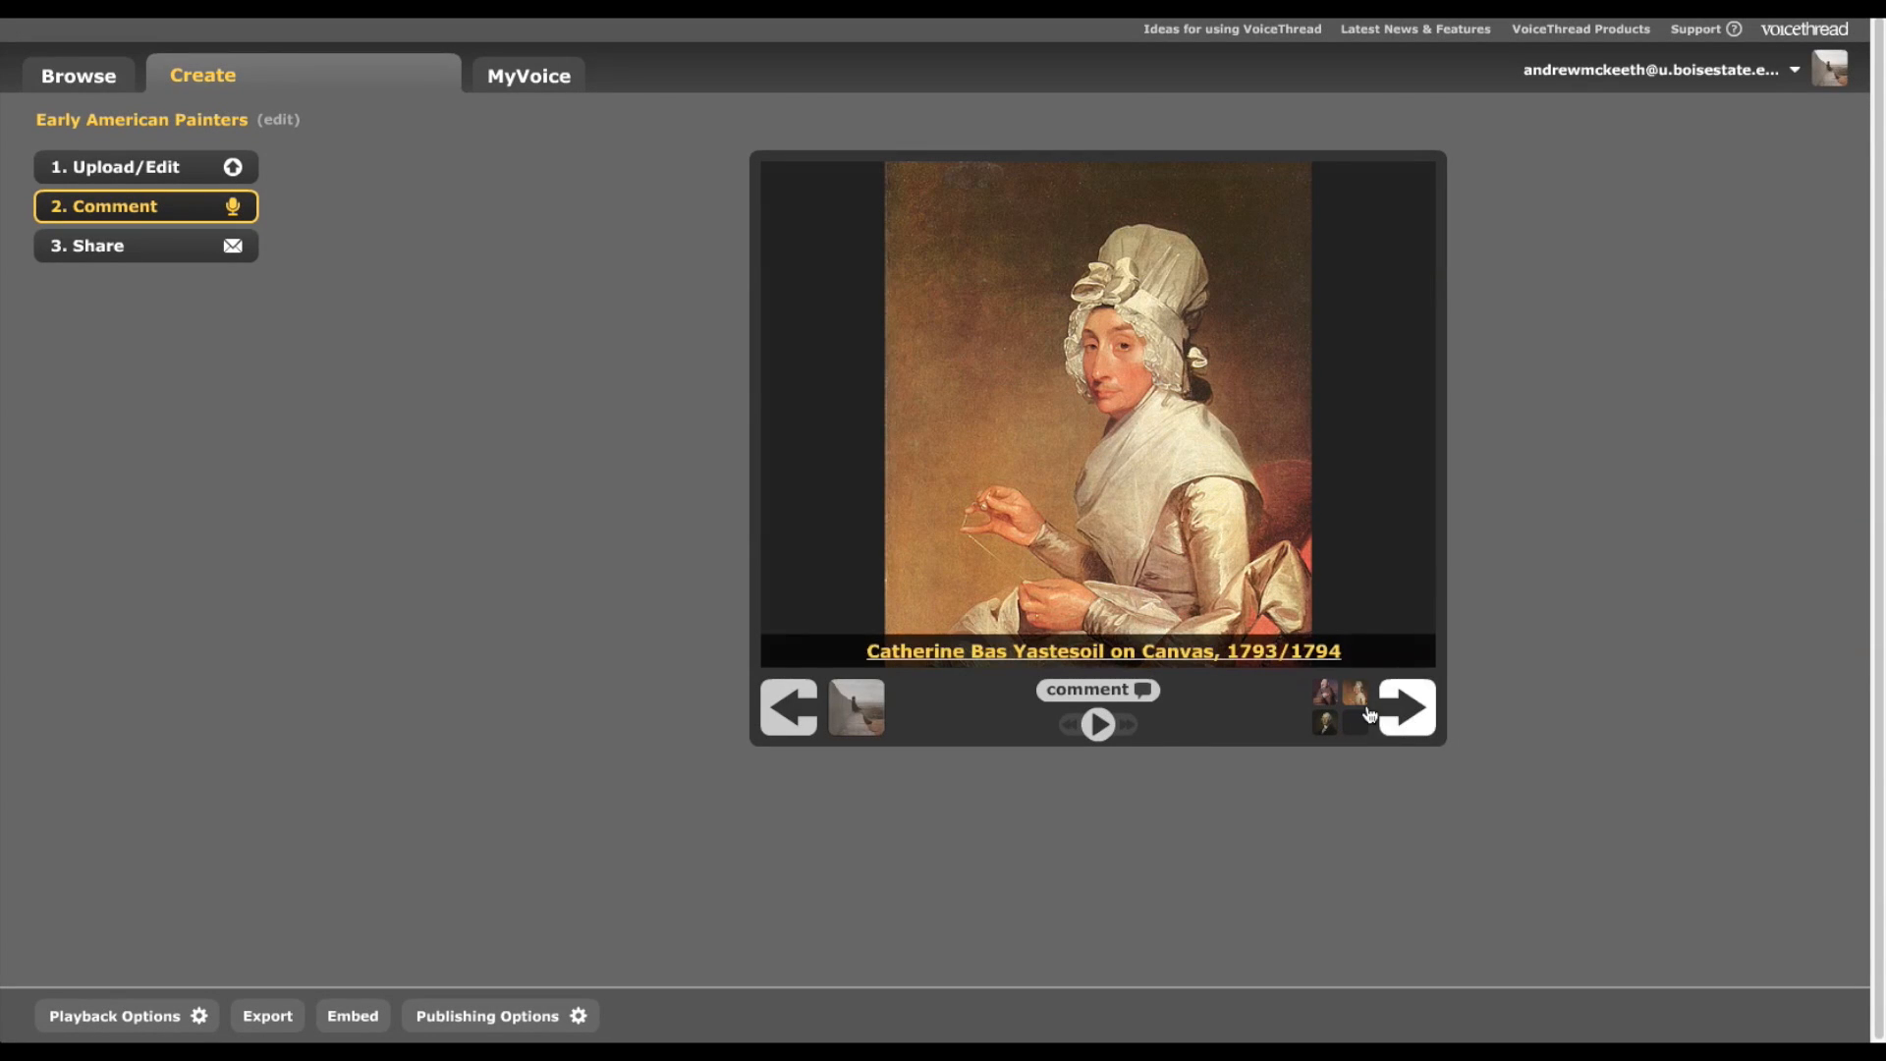
left_click(1403, 705)
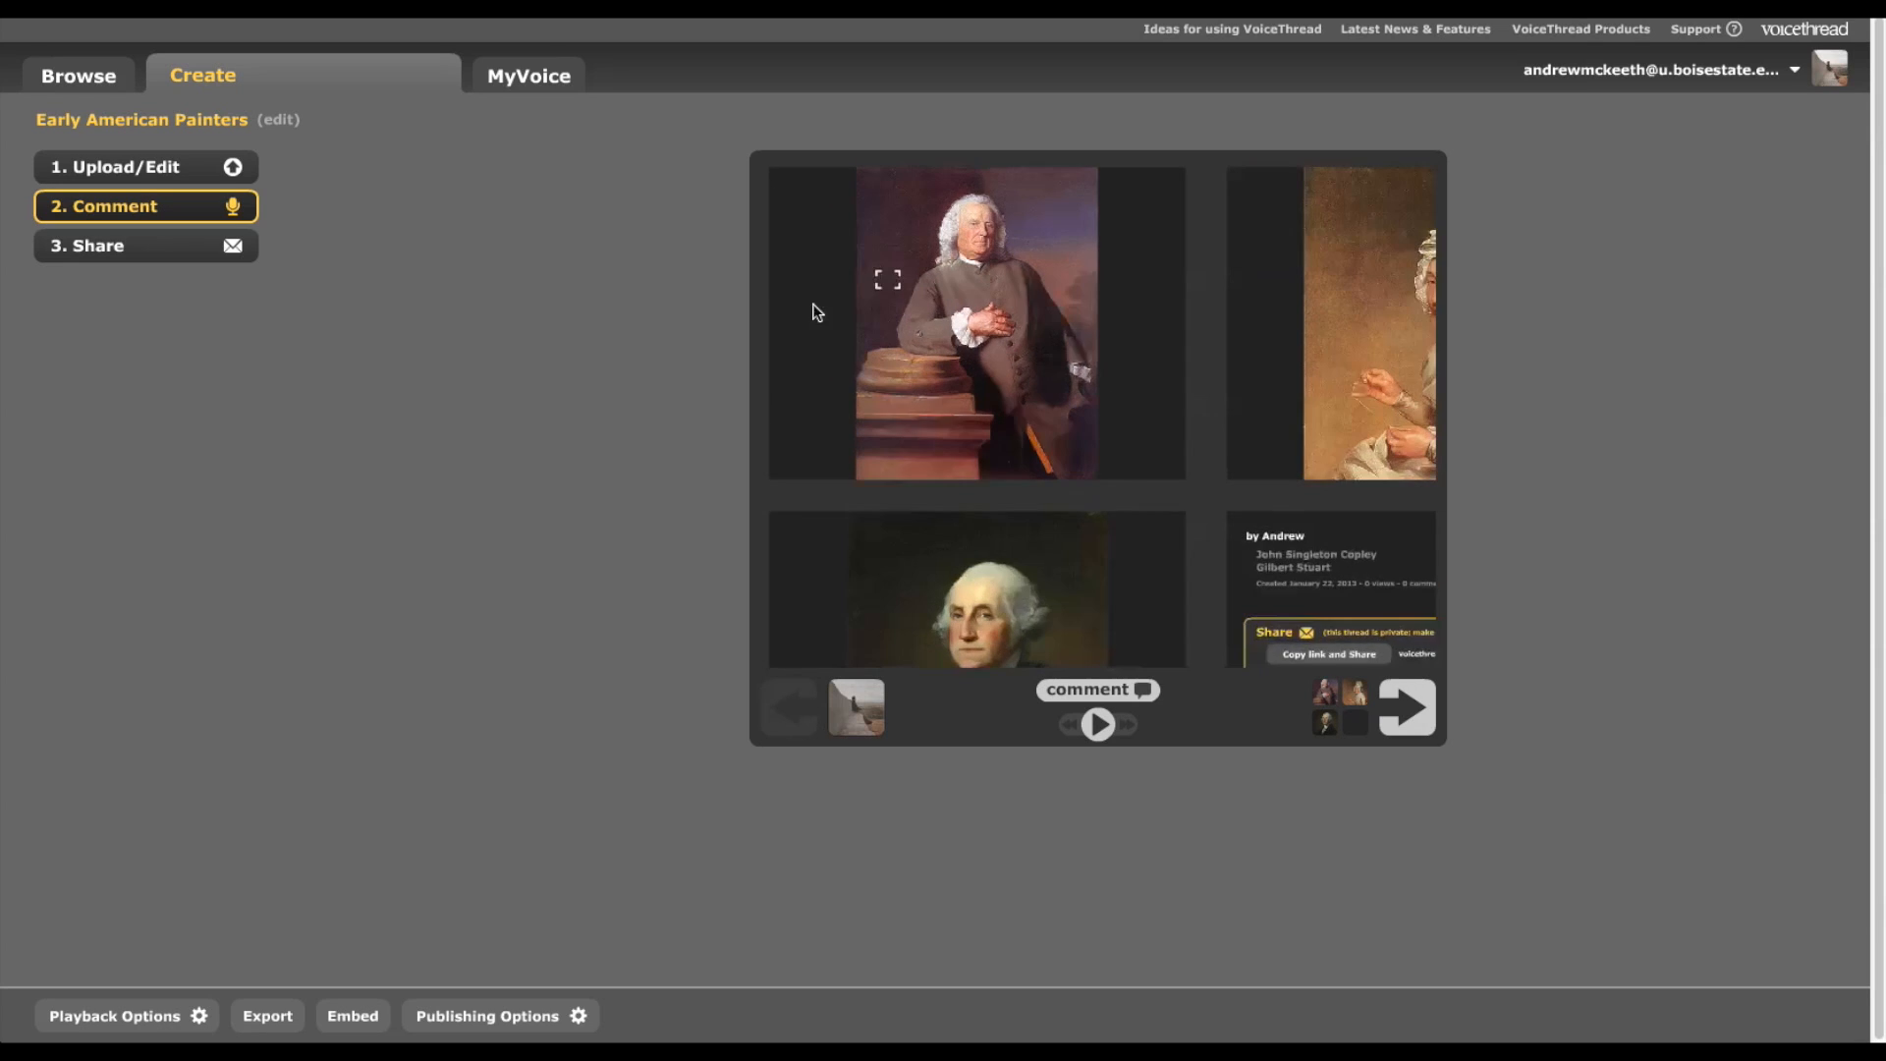
left_click(1097, 723)
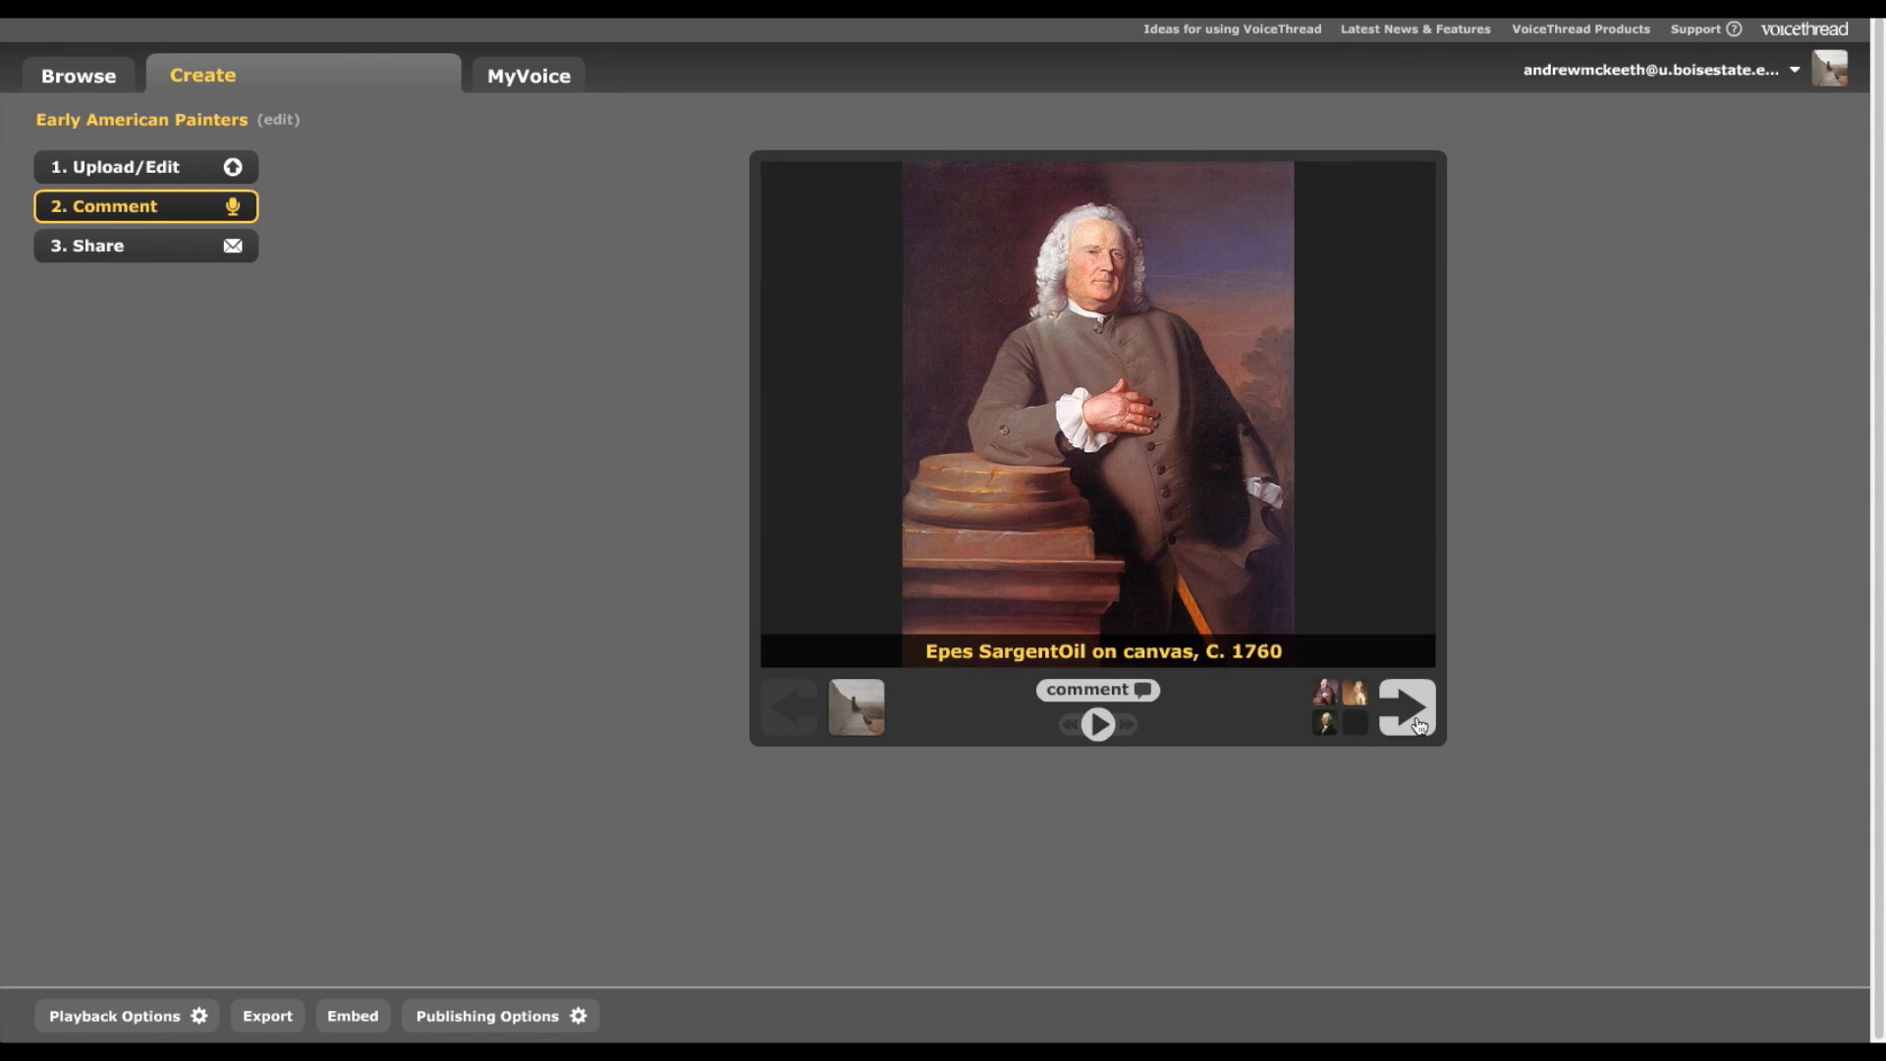
left_click(1405, 708)
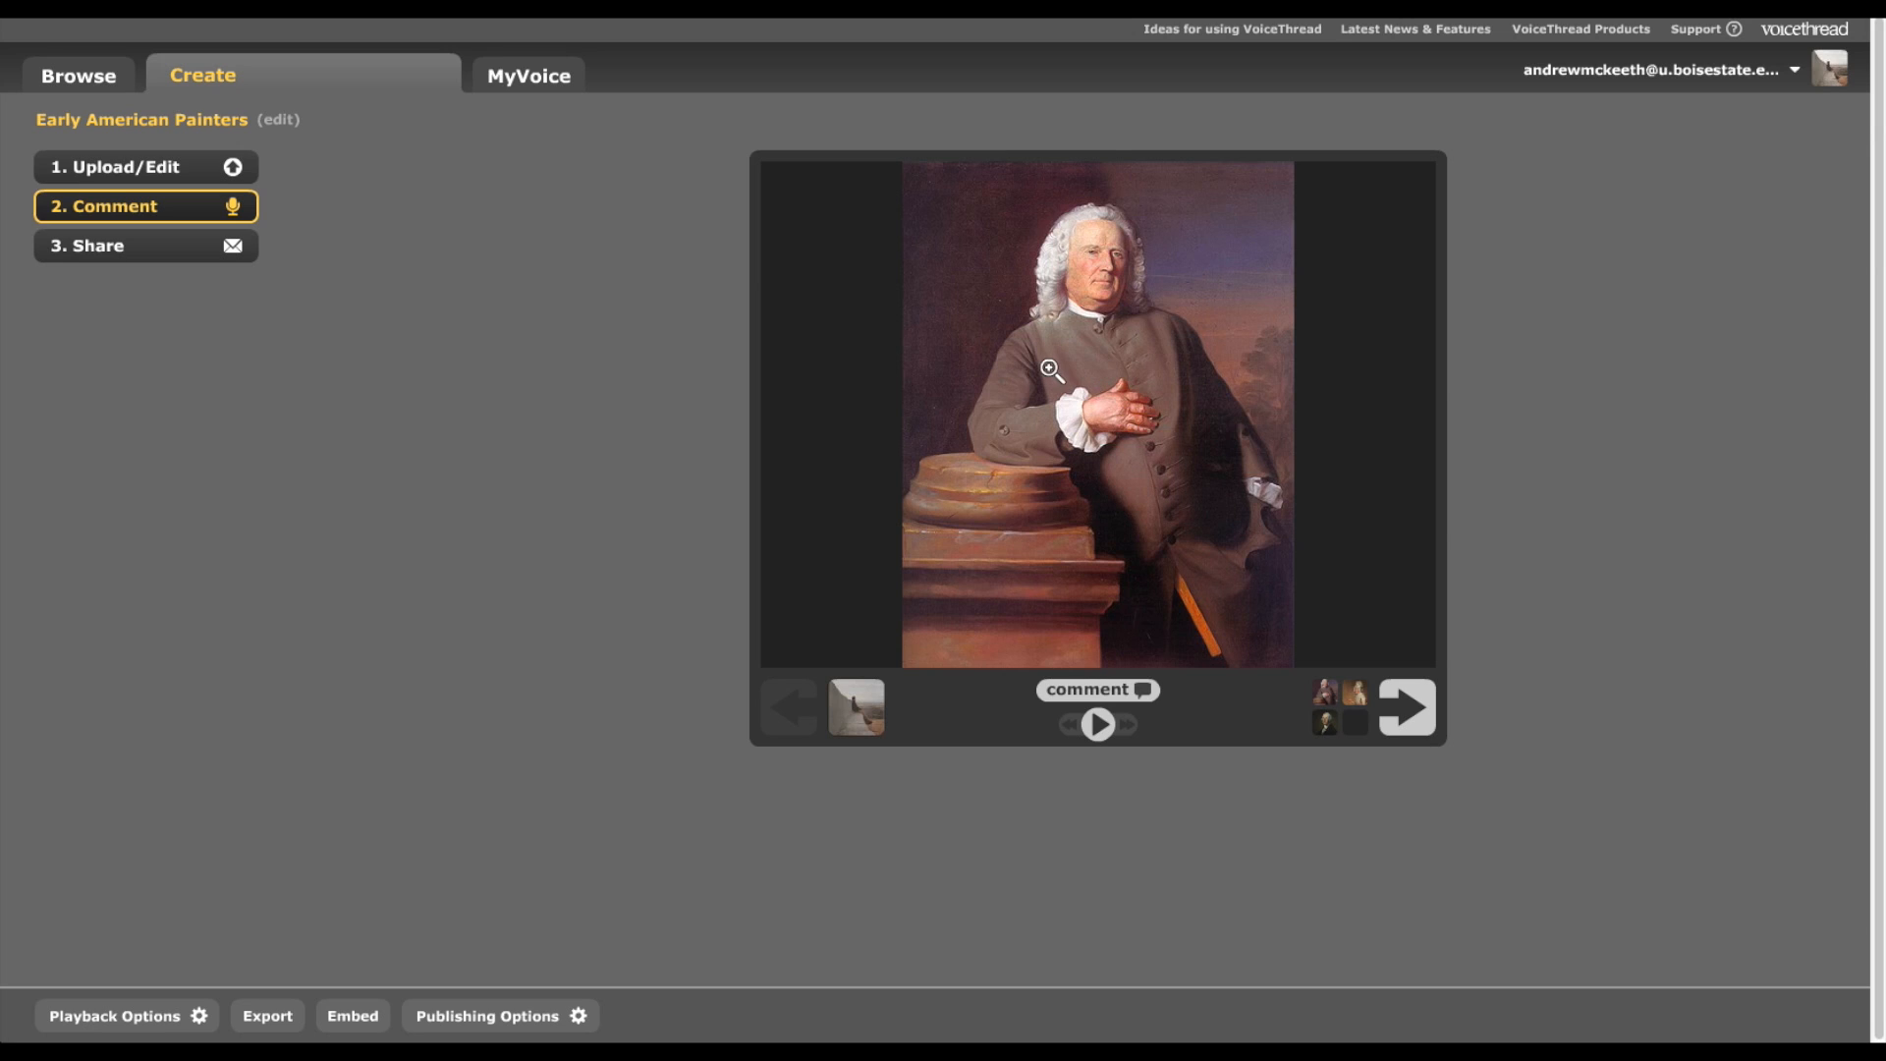
left_click(1049, 368)
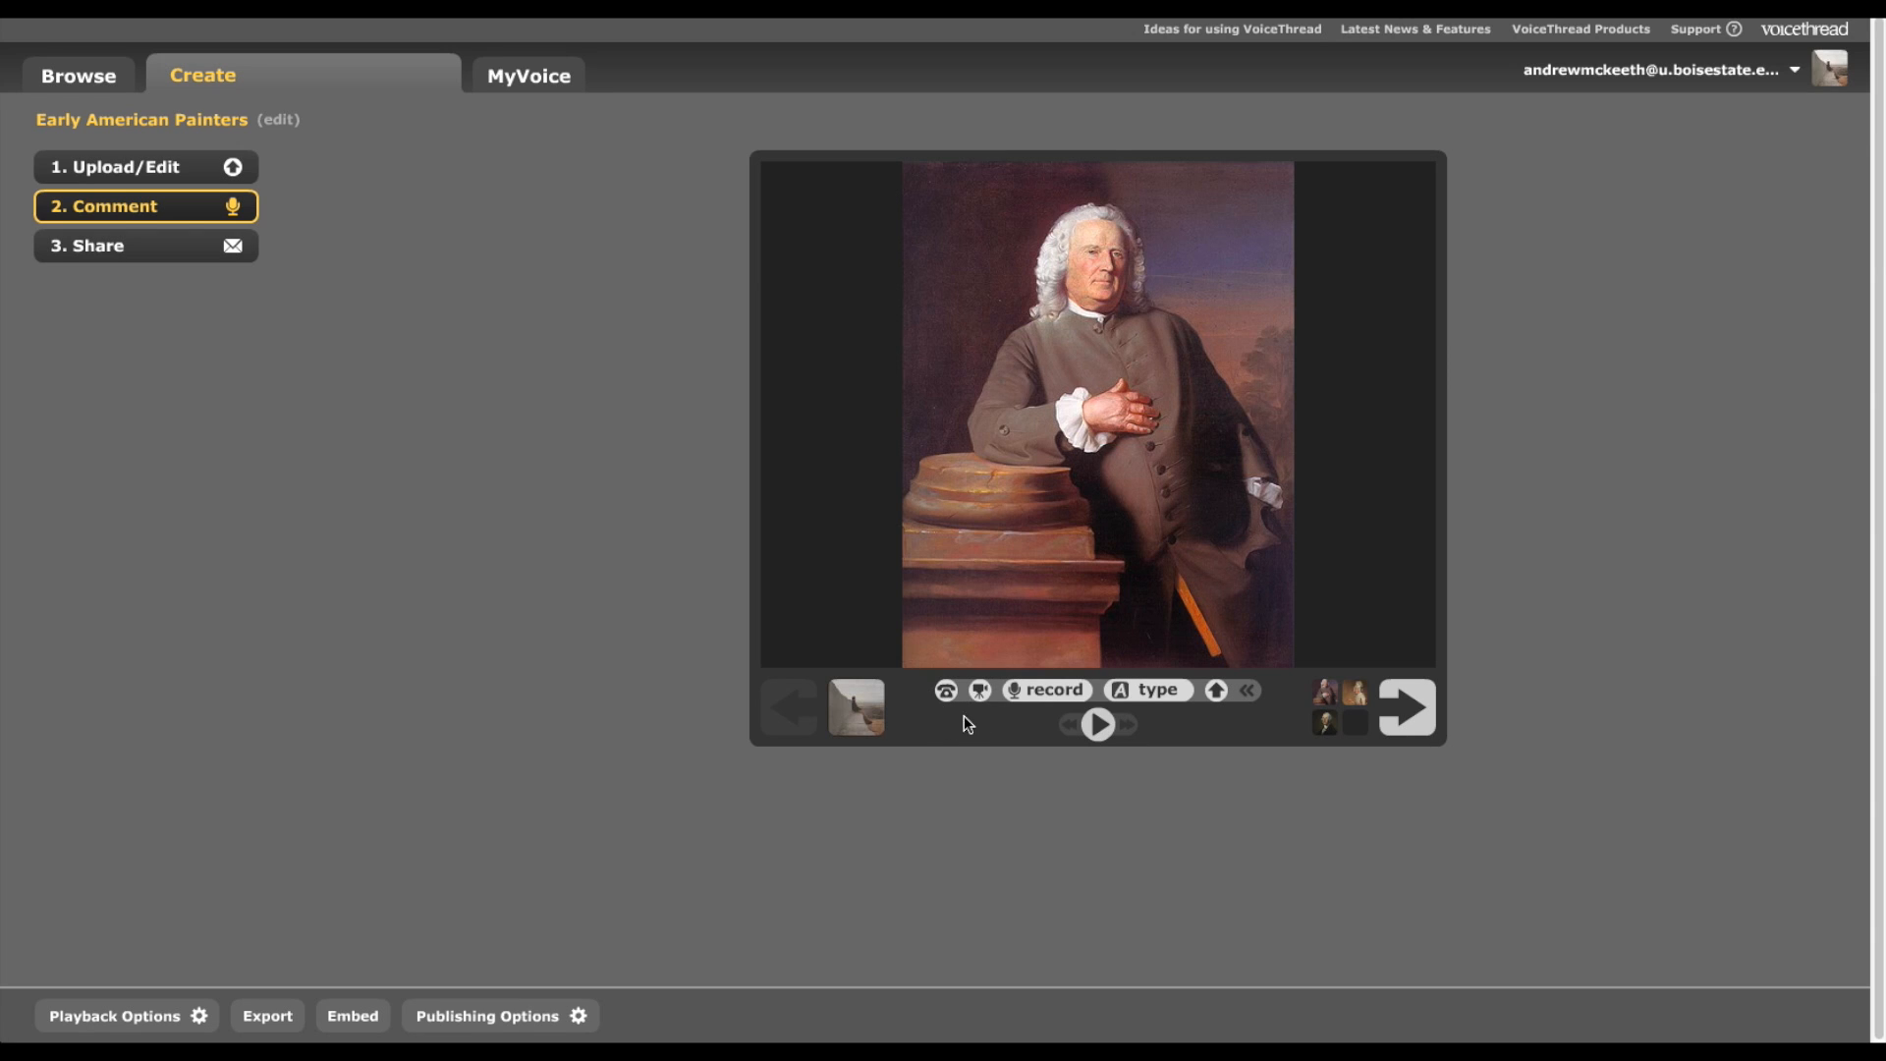
- Try the phone call-in comment option on the Epes Sargent portrait, then dismiss it
left_click(947, 690)
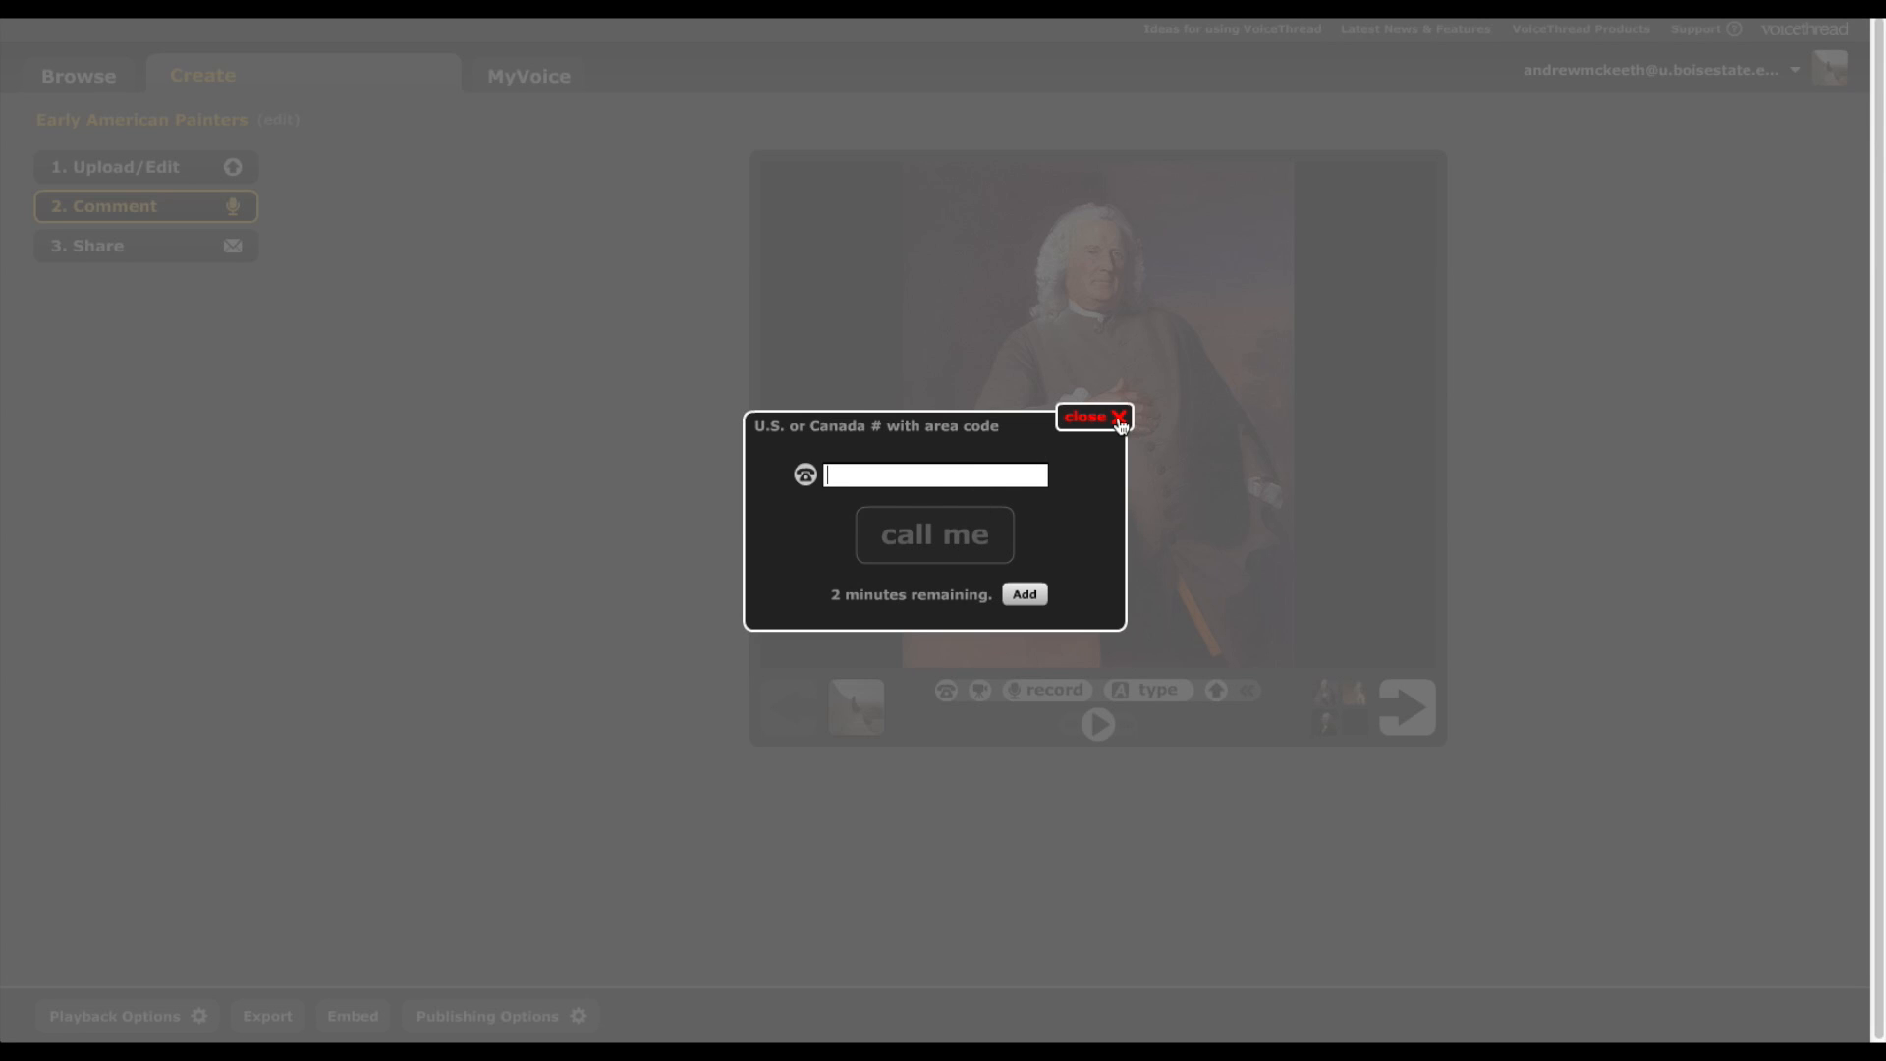
left_click(1116, 417)
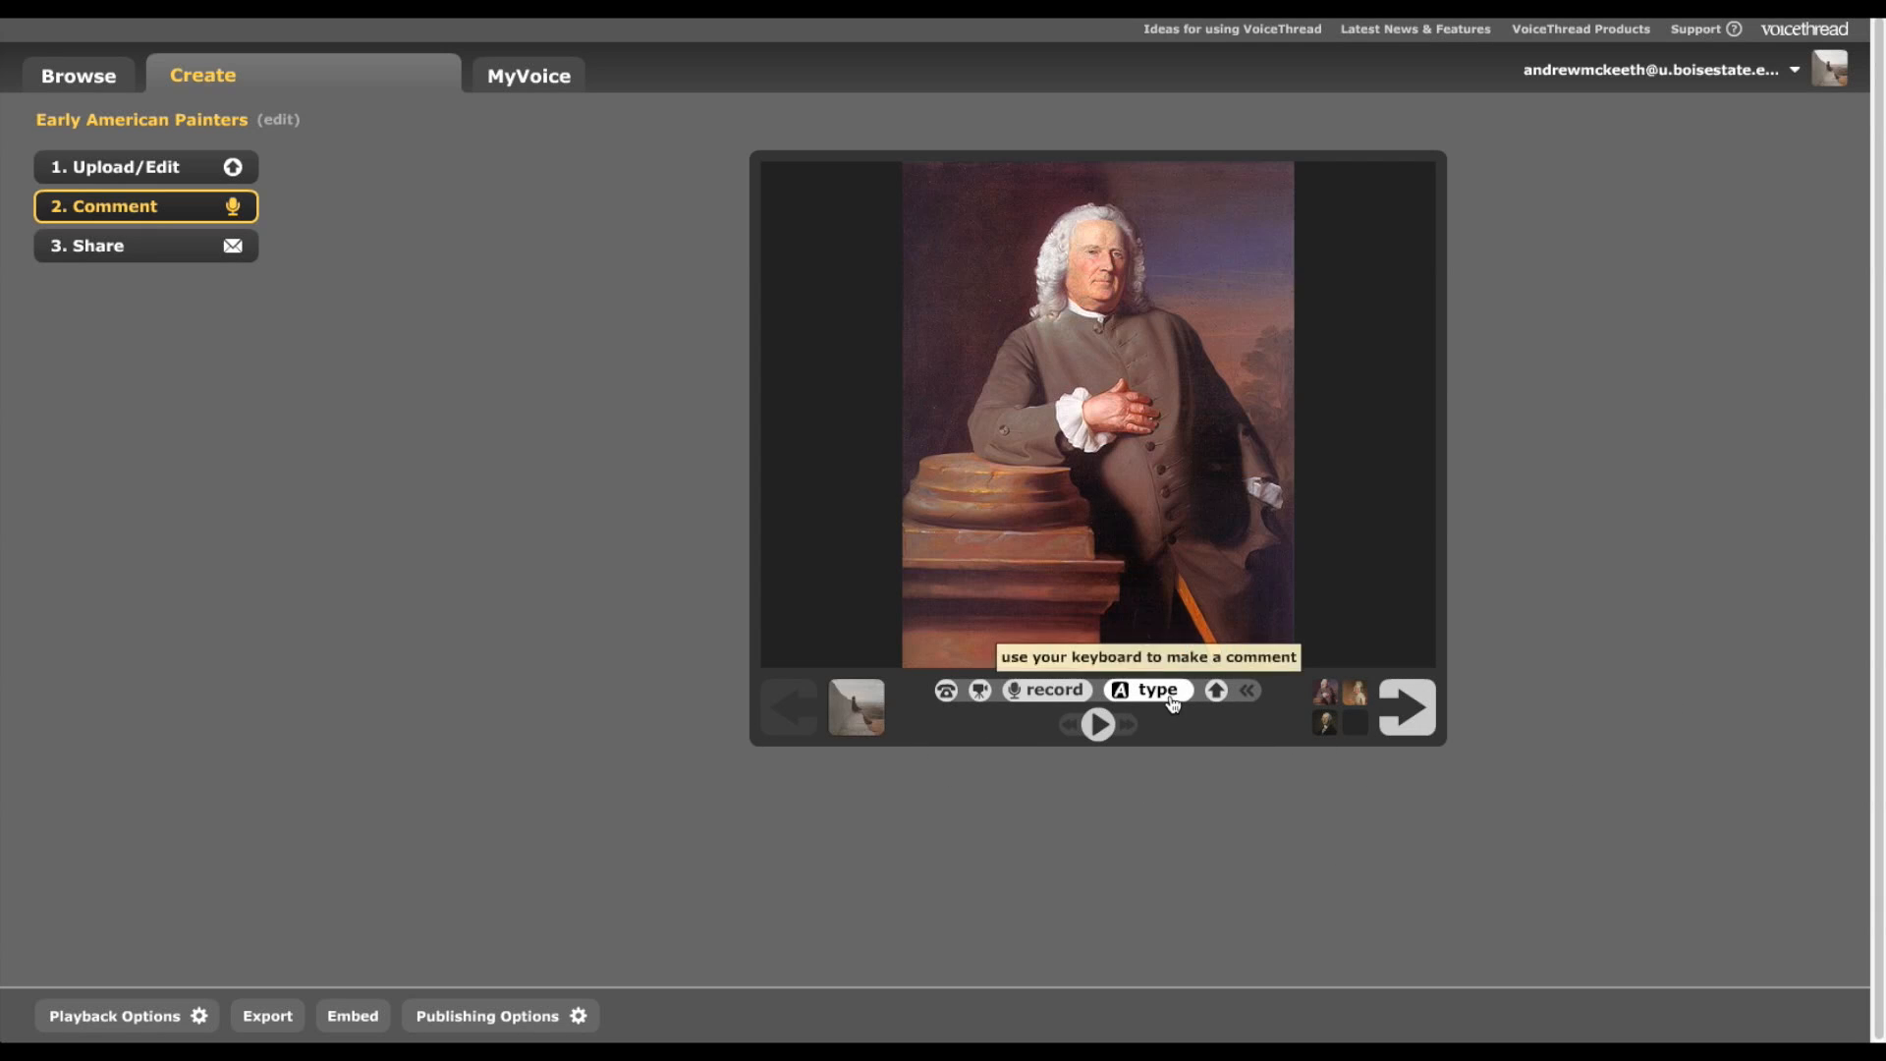
- Add typed comment 'Pillar is a European influence' with a yellow circle on the pillar, play it, advance
left_click(1156, 689)
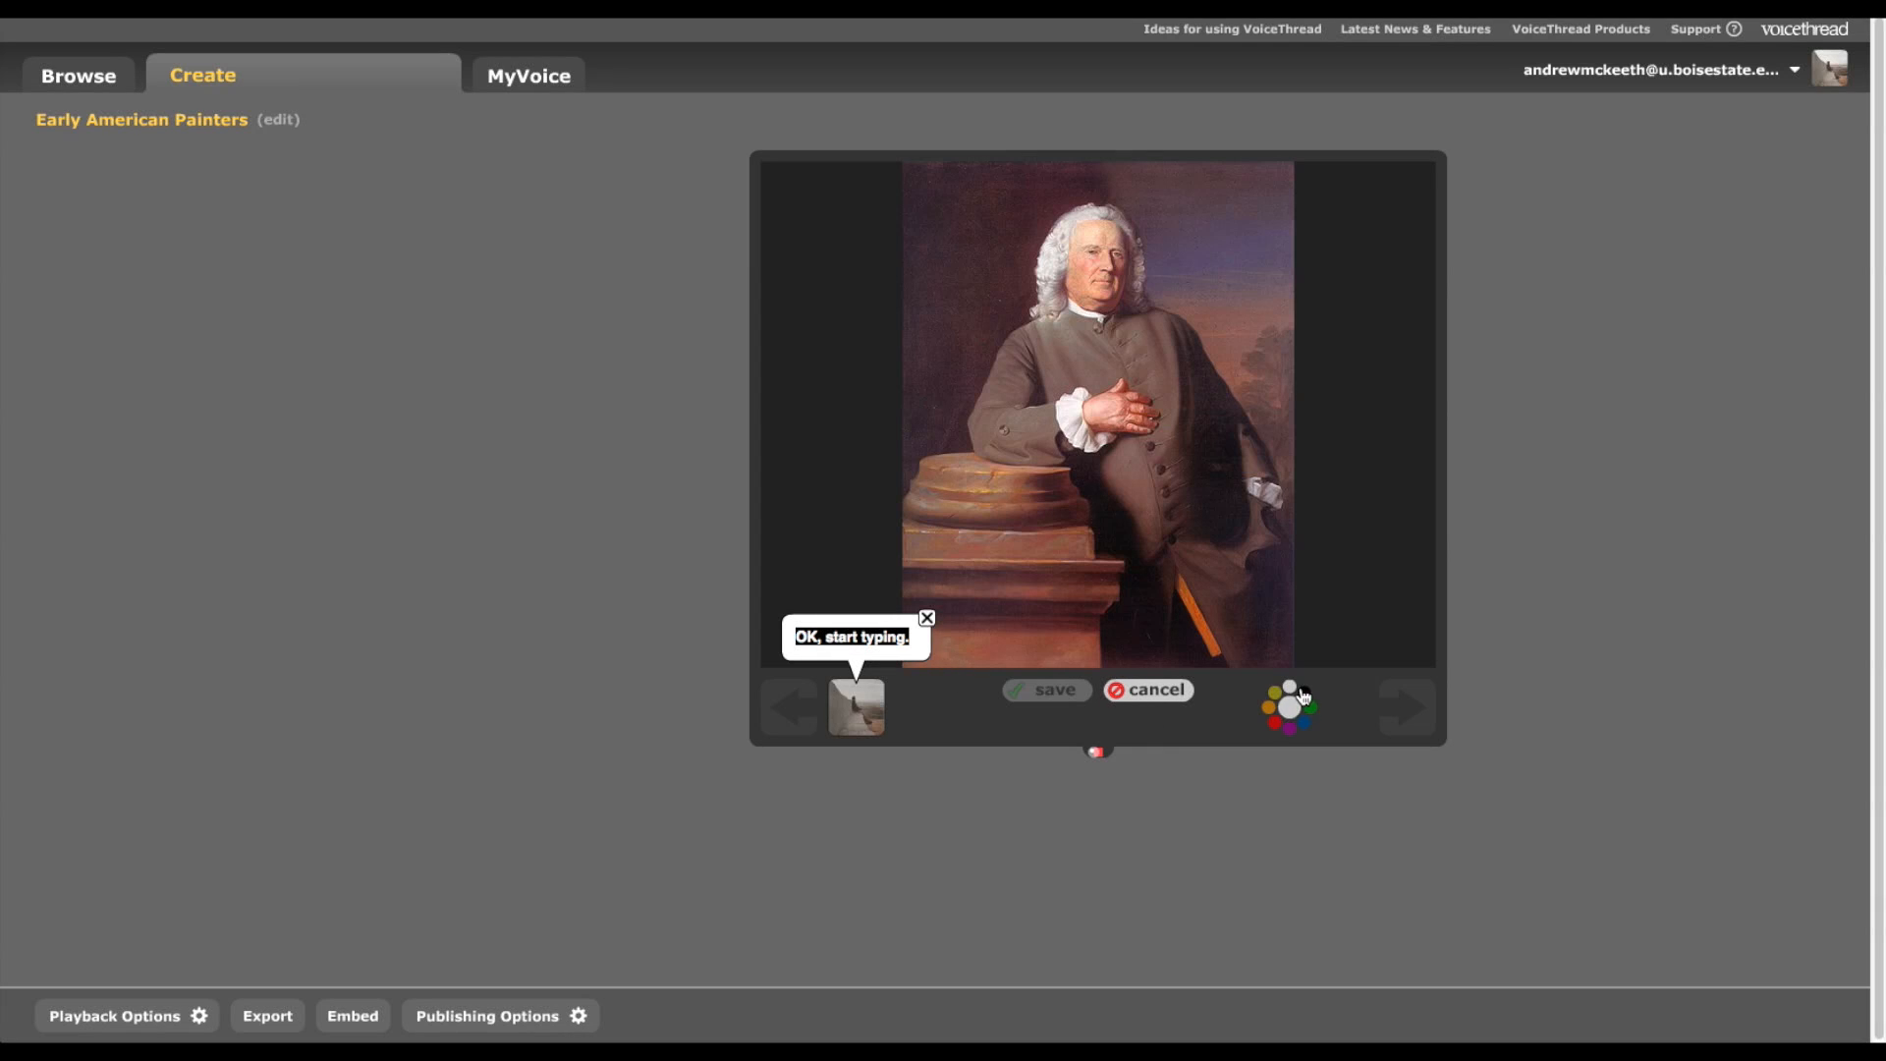
mouse_move(1307, 742)
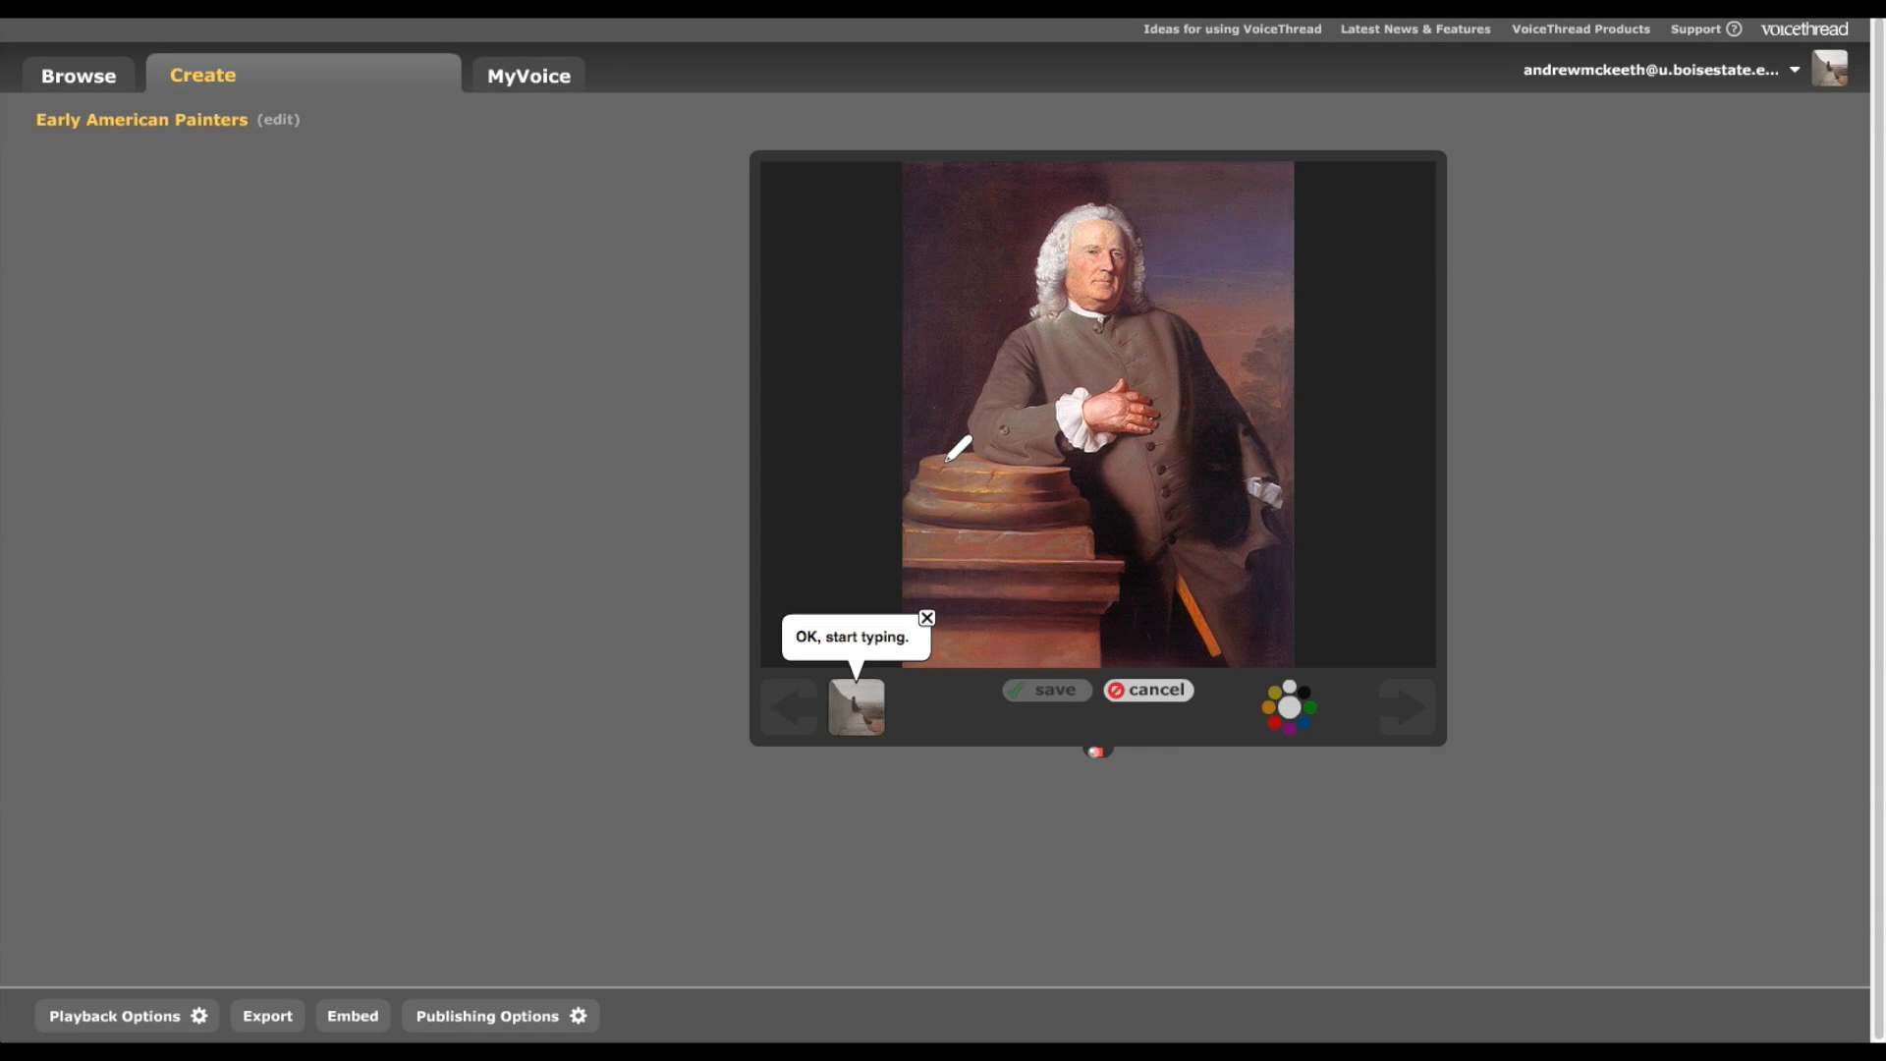
left_click_drag(951, 452, 1094, 663)
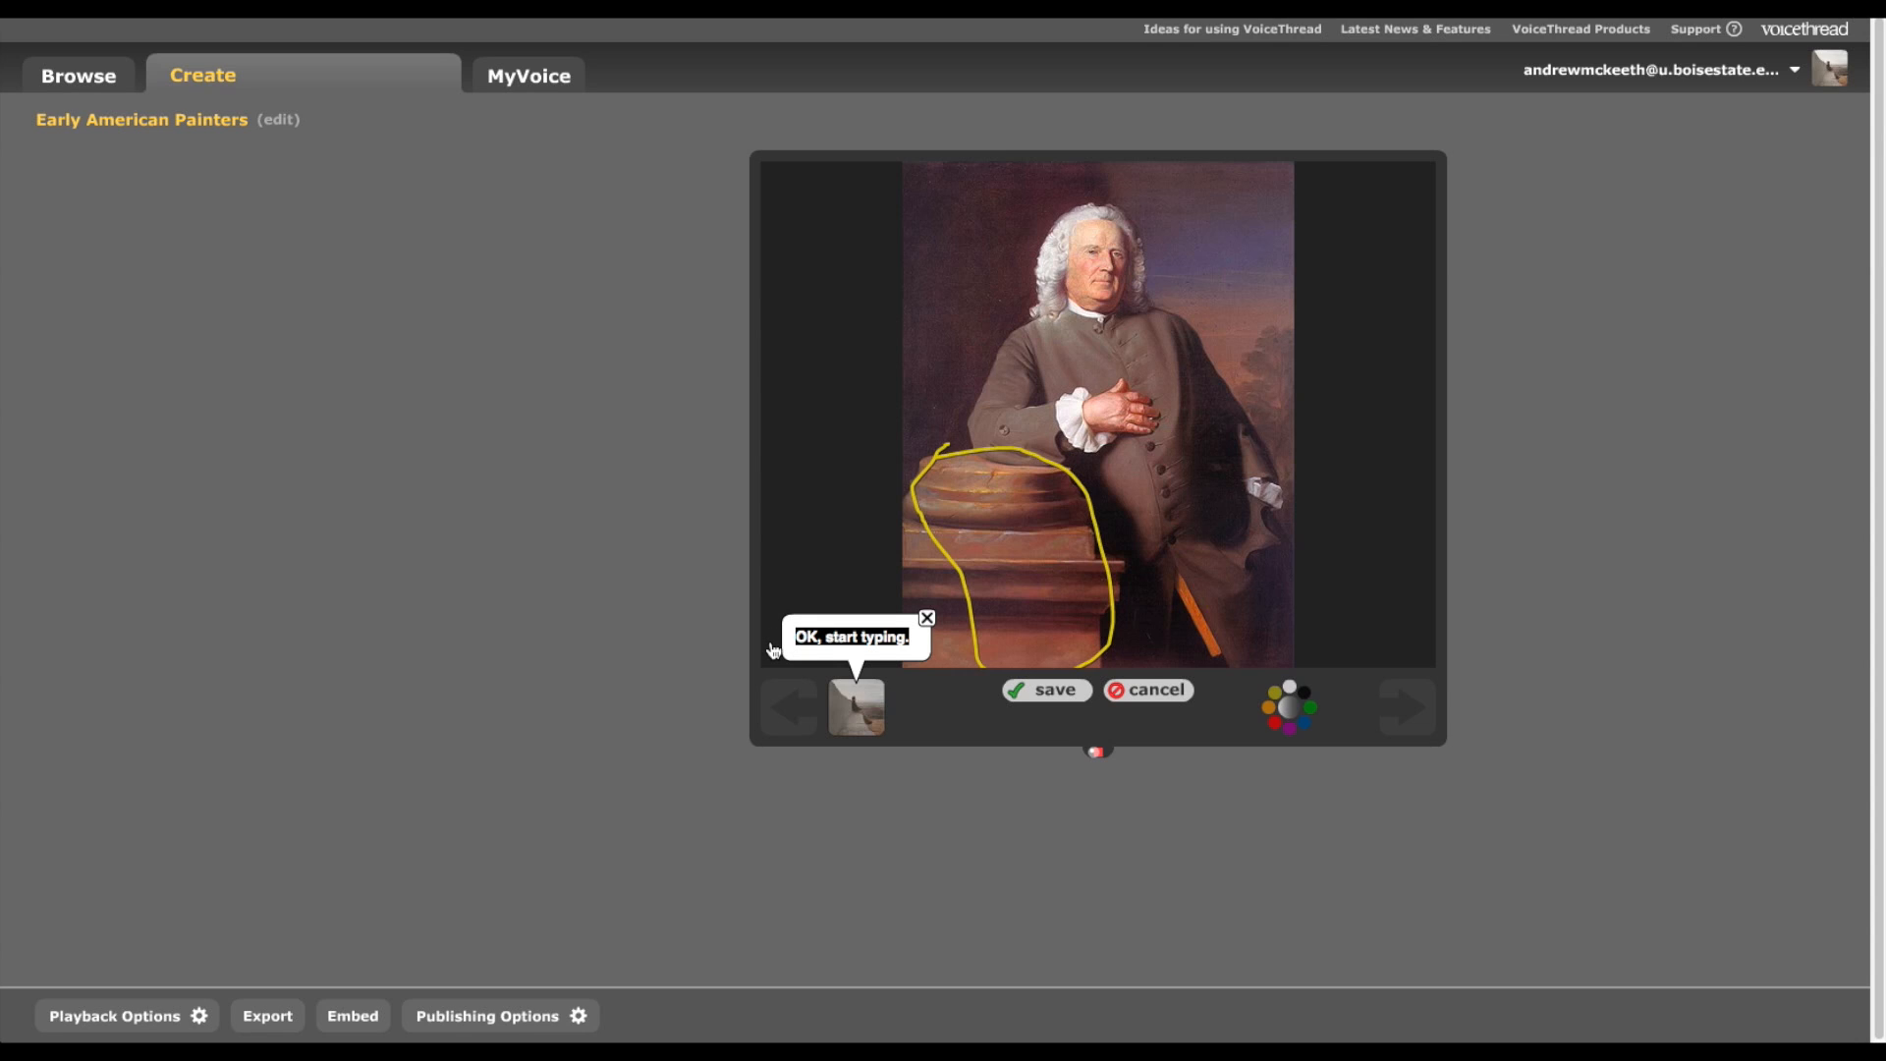
type("Pillar is a European influence")
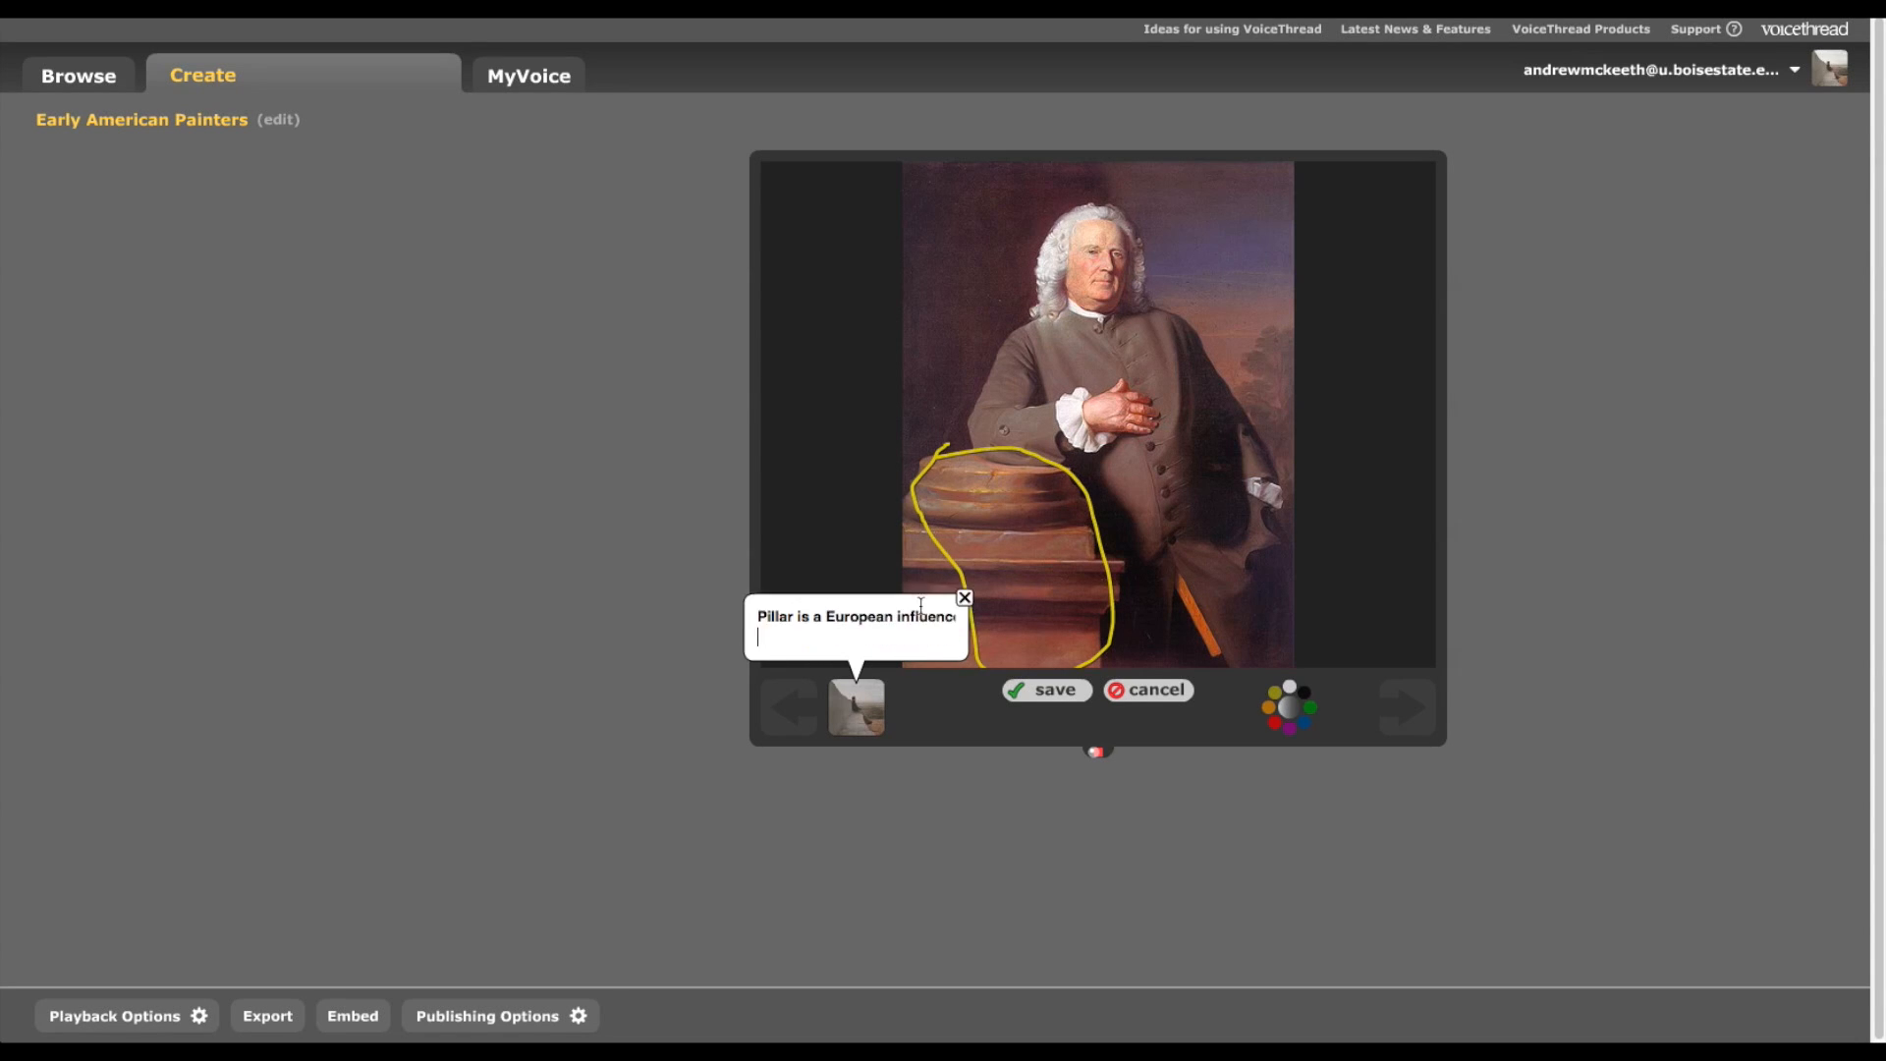
left_click(1044, 689)
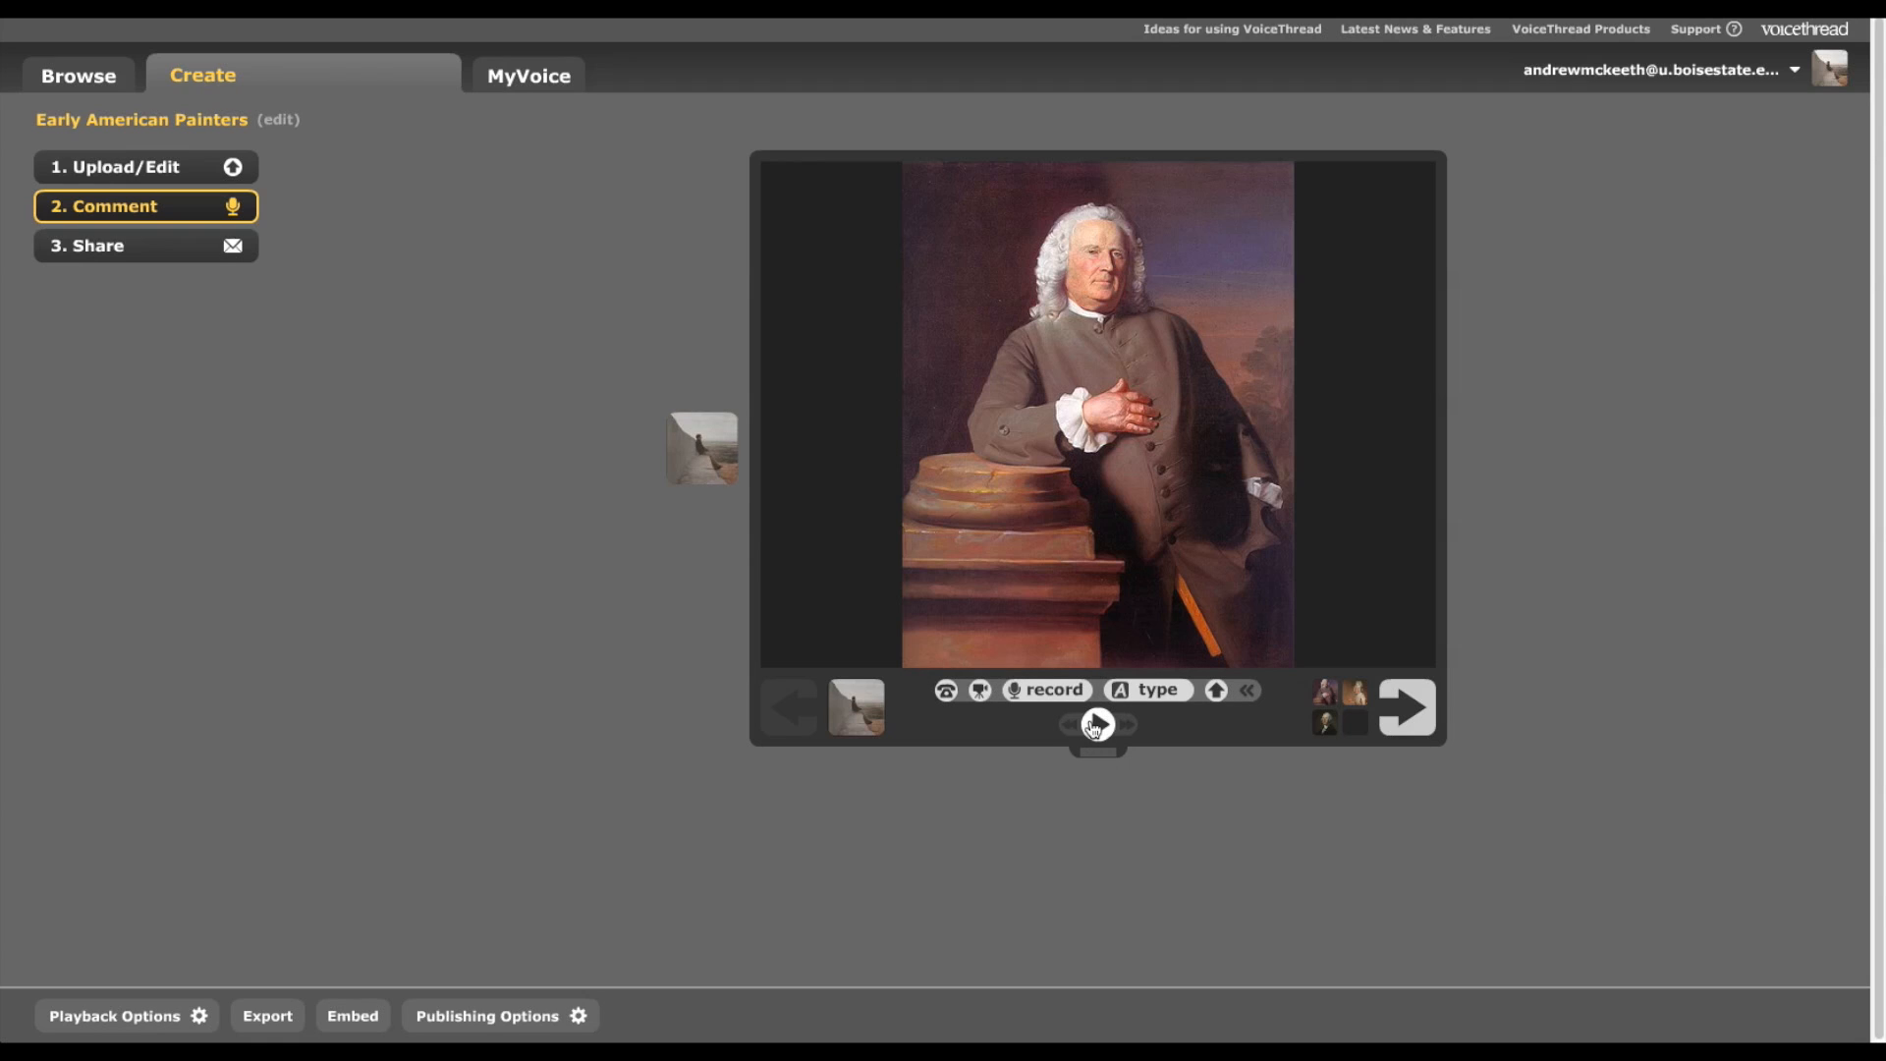
left_click(1094, 723)
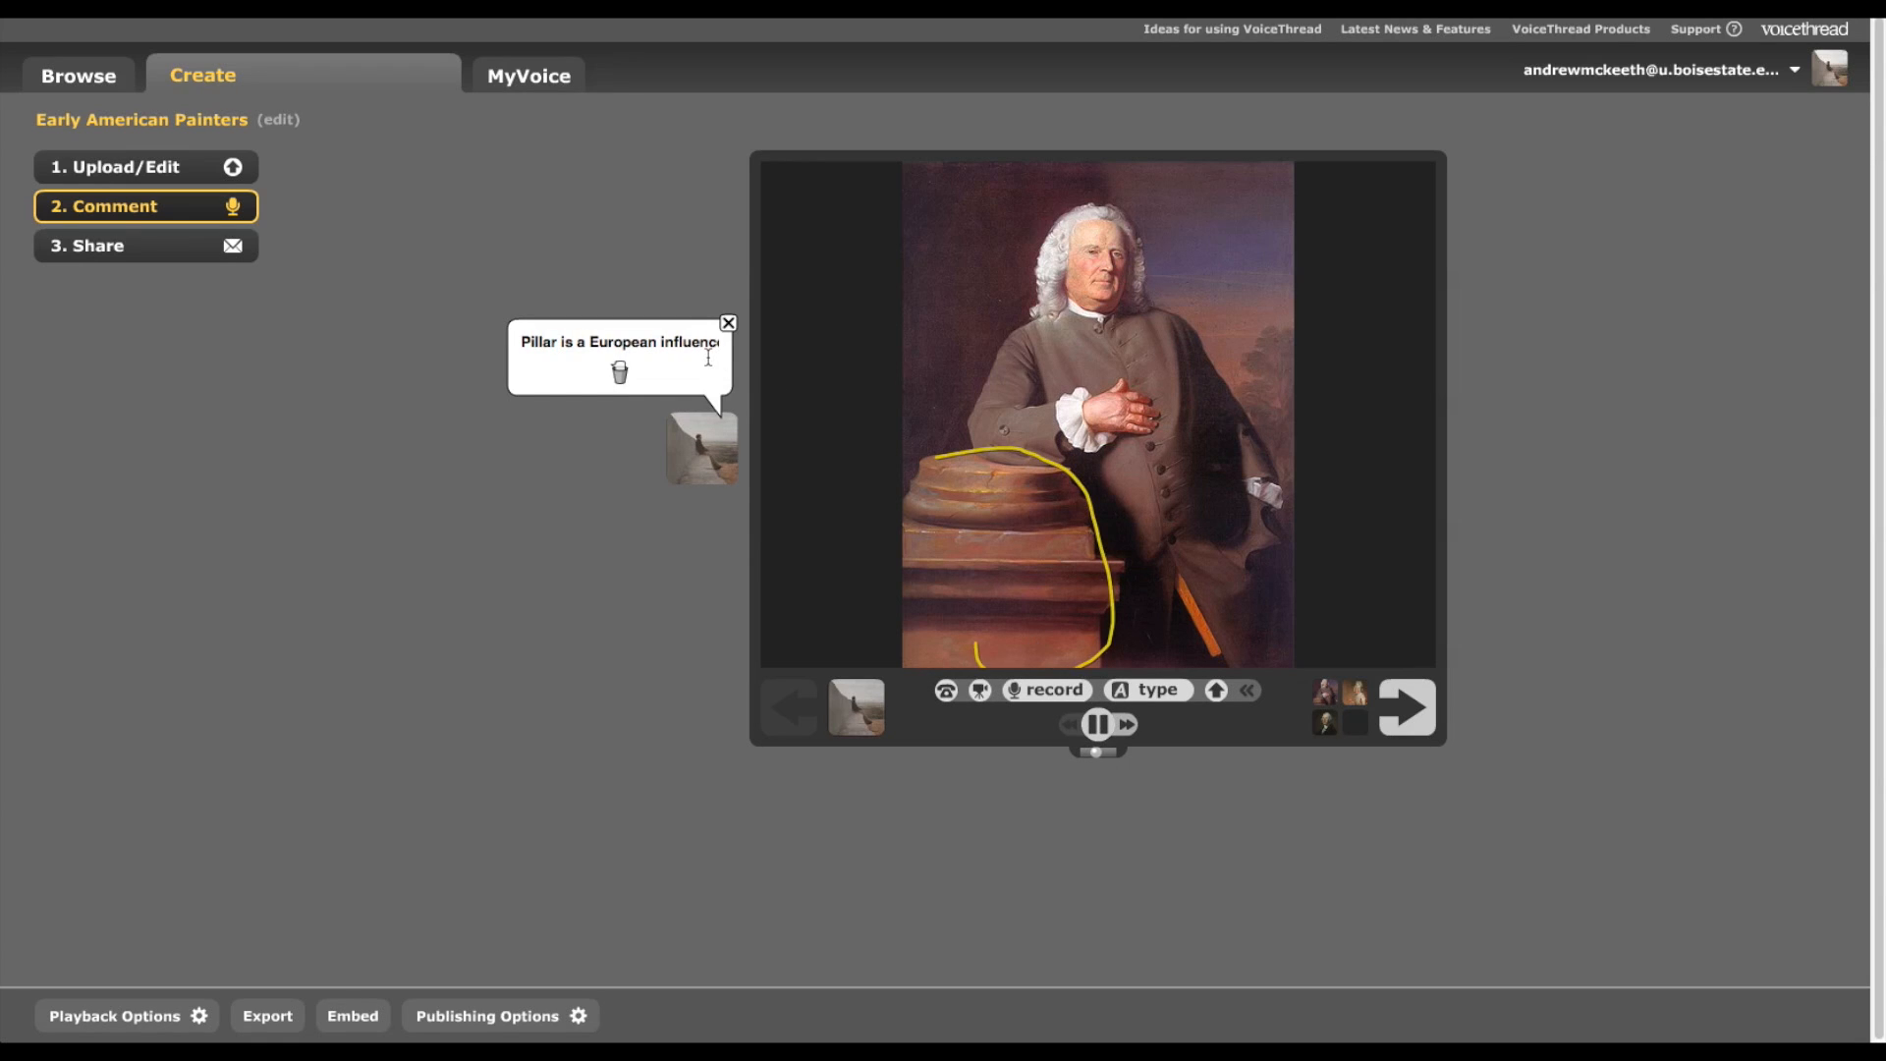
left_click(1405, 707)
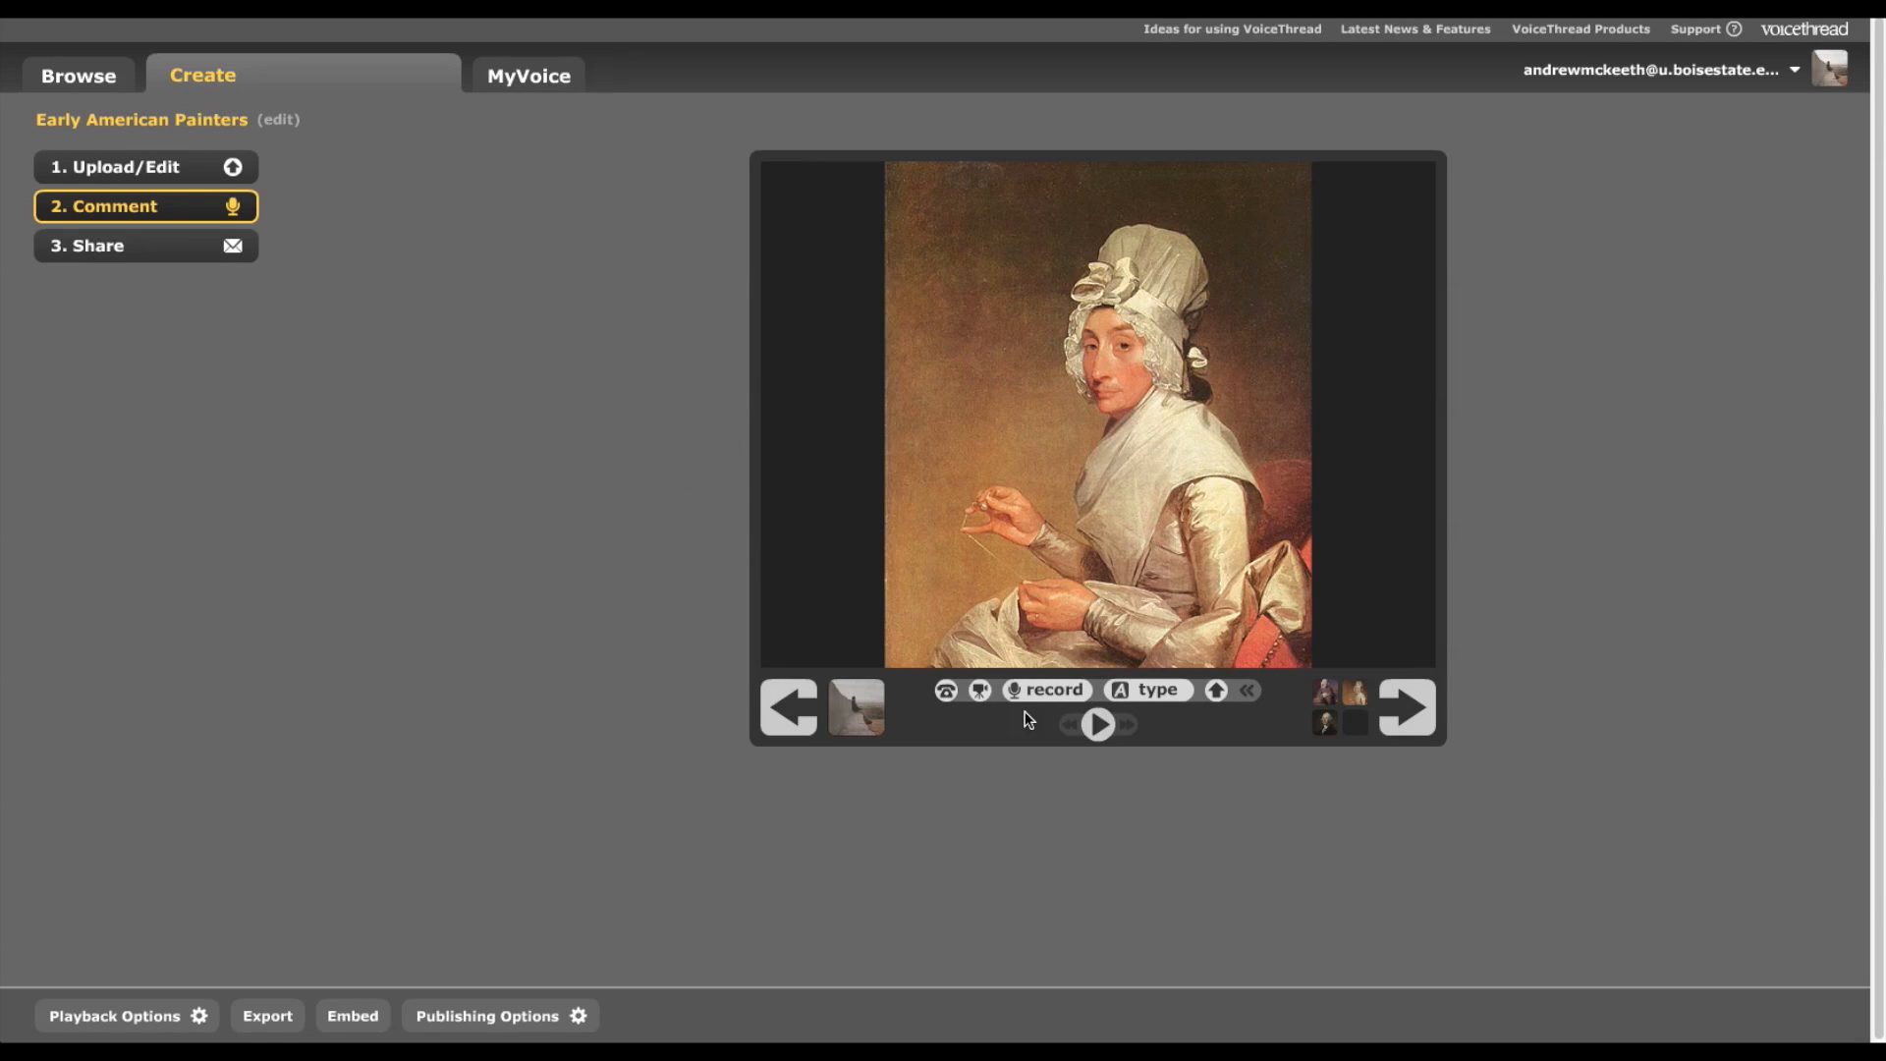
- Record and save a voice comment with a doodled mustache on the Catherine Bas Yates portrait, then replay
left_click(1046, 690)
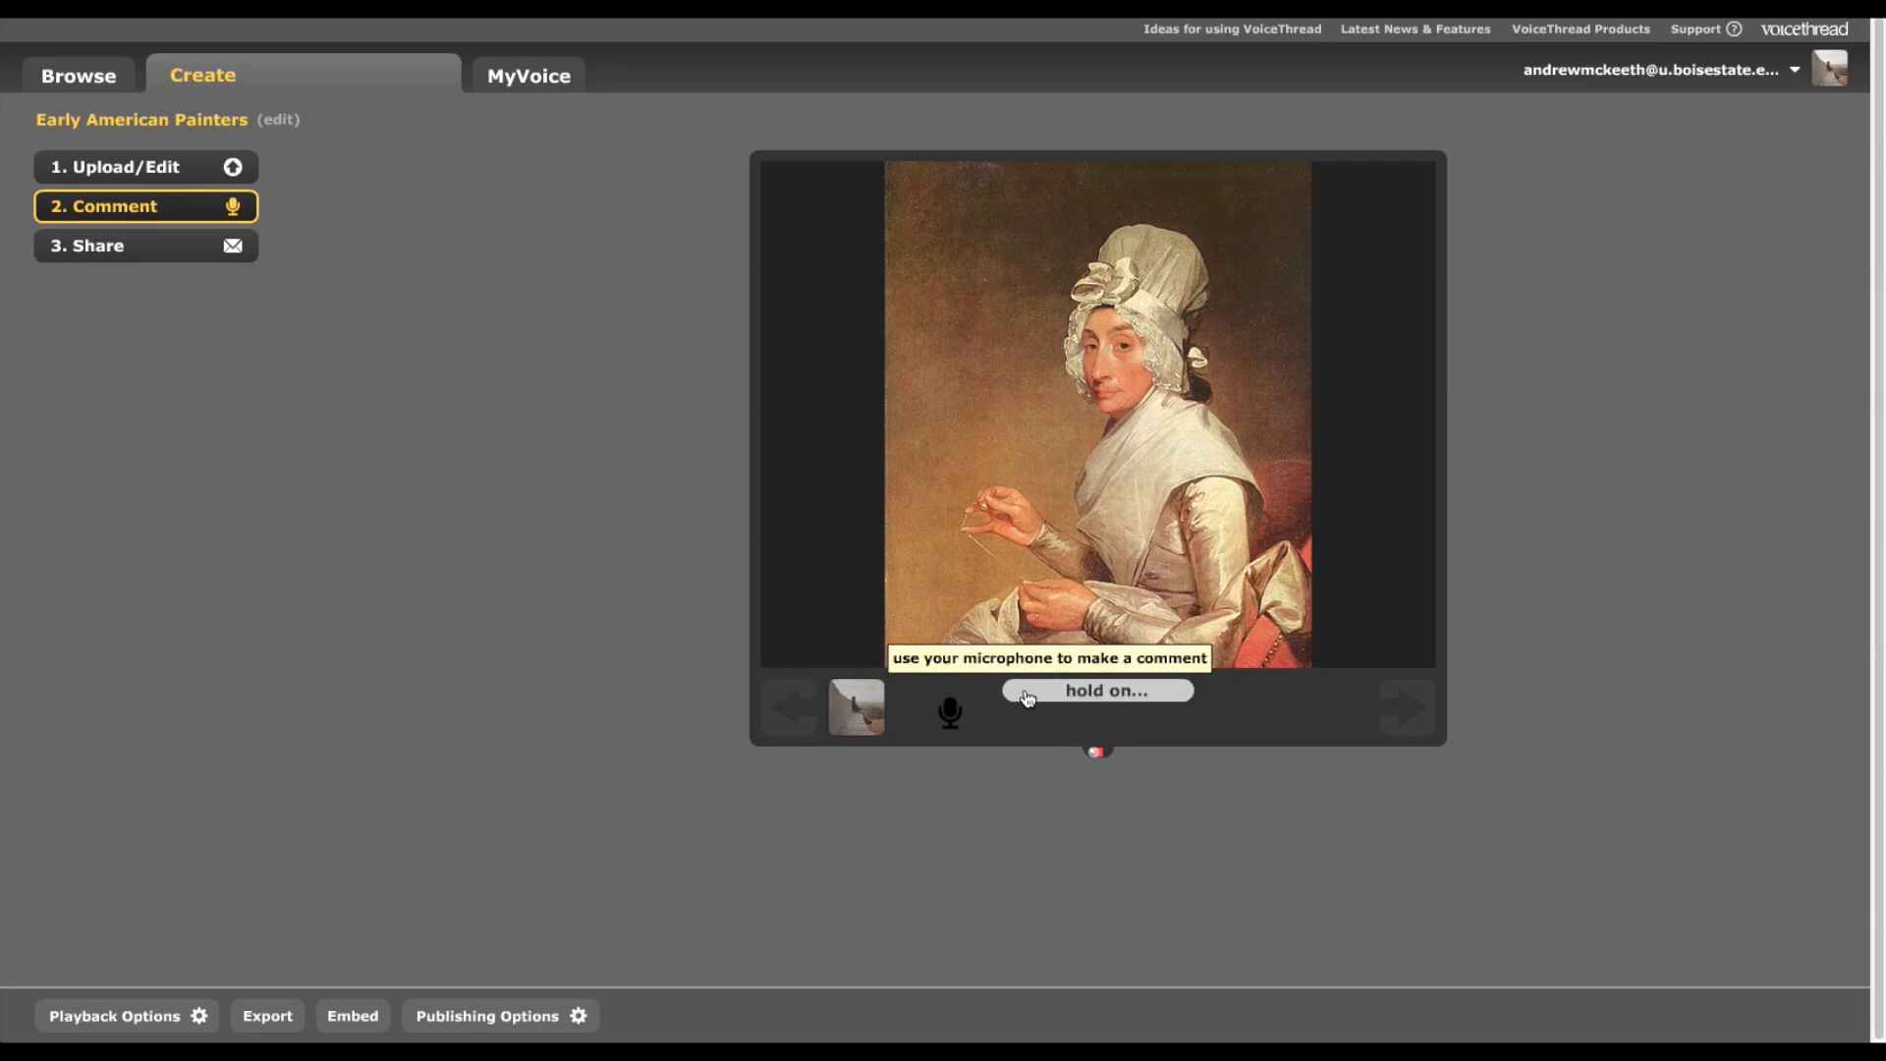
left_click(1096, 689)
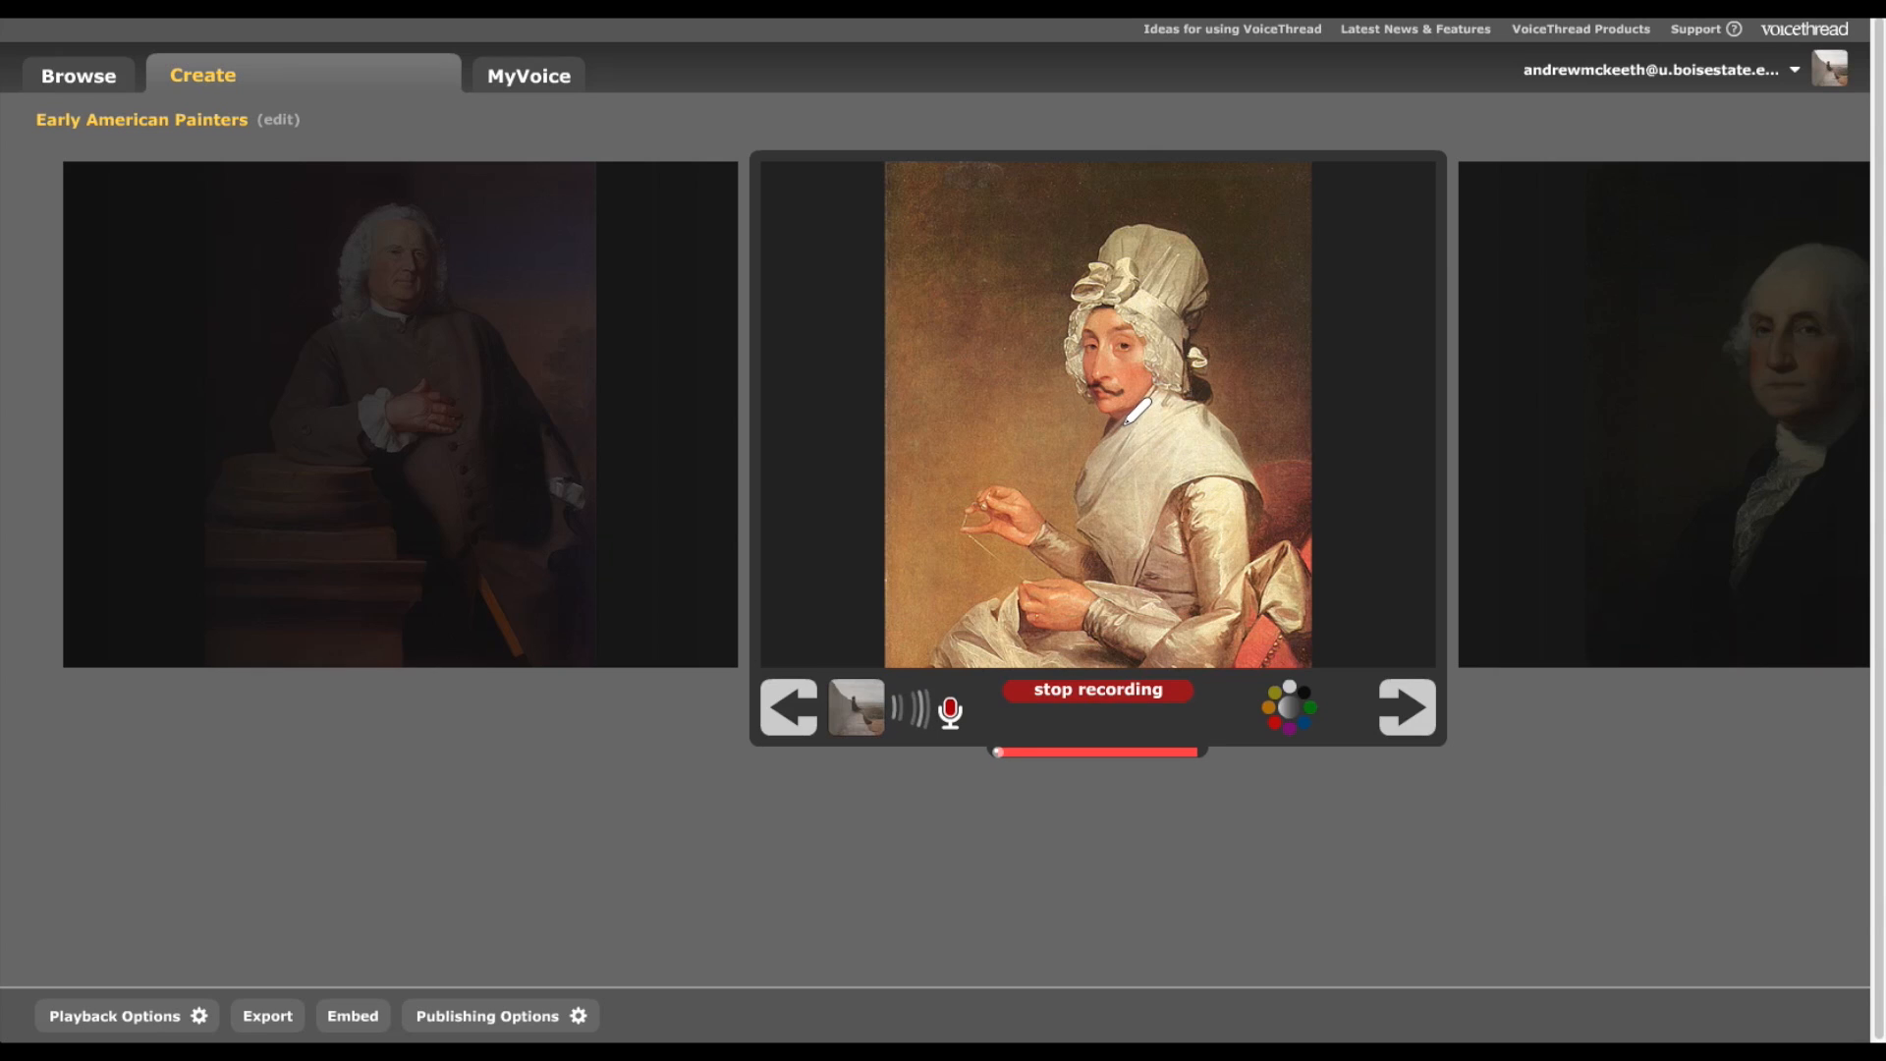
mouse_move(1214, 572)
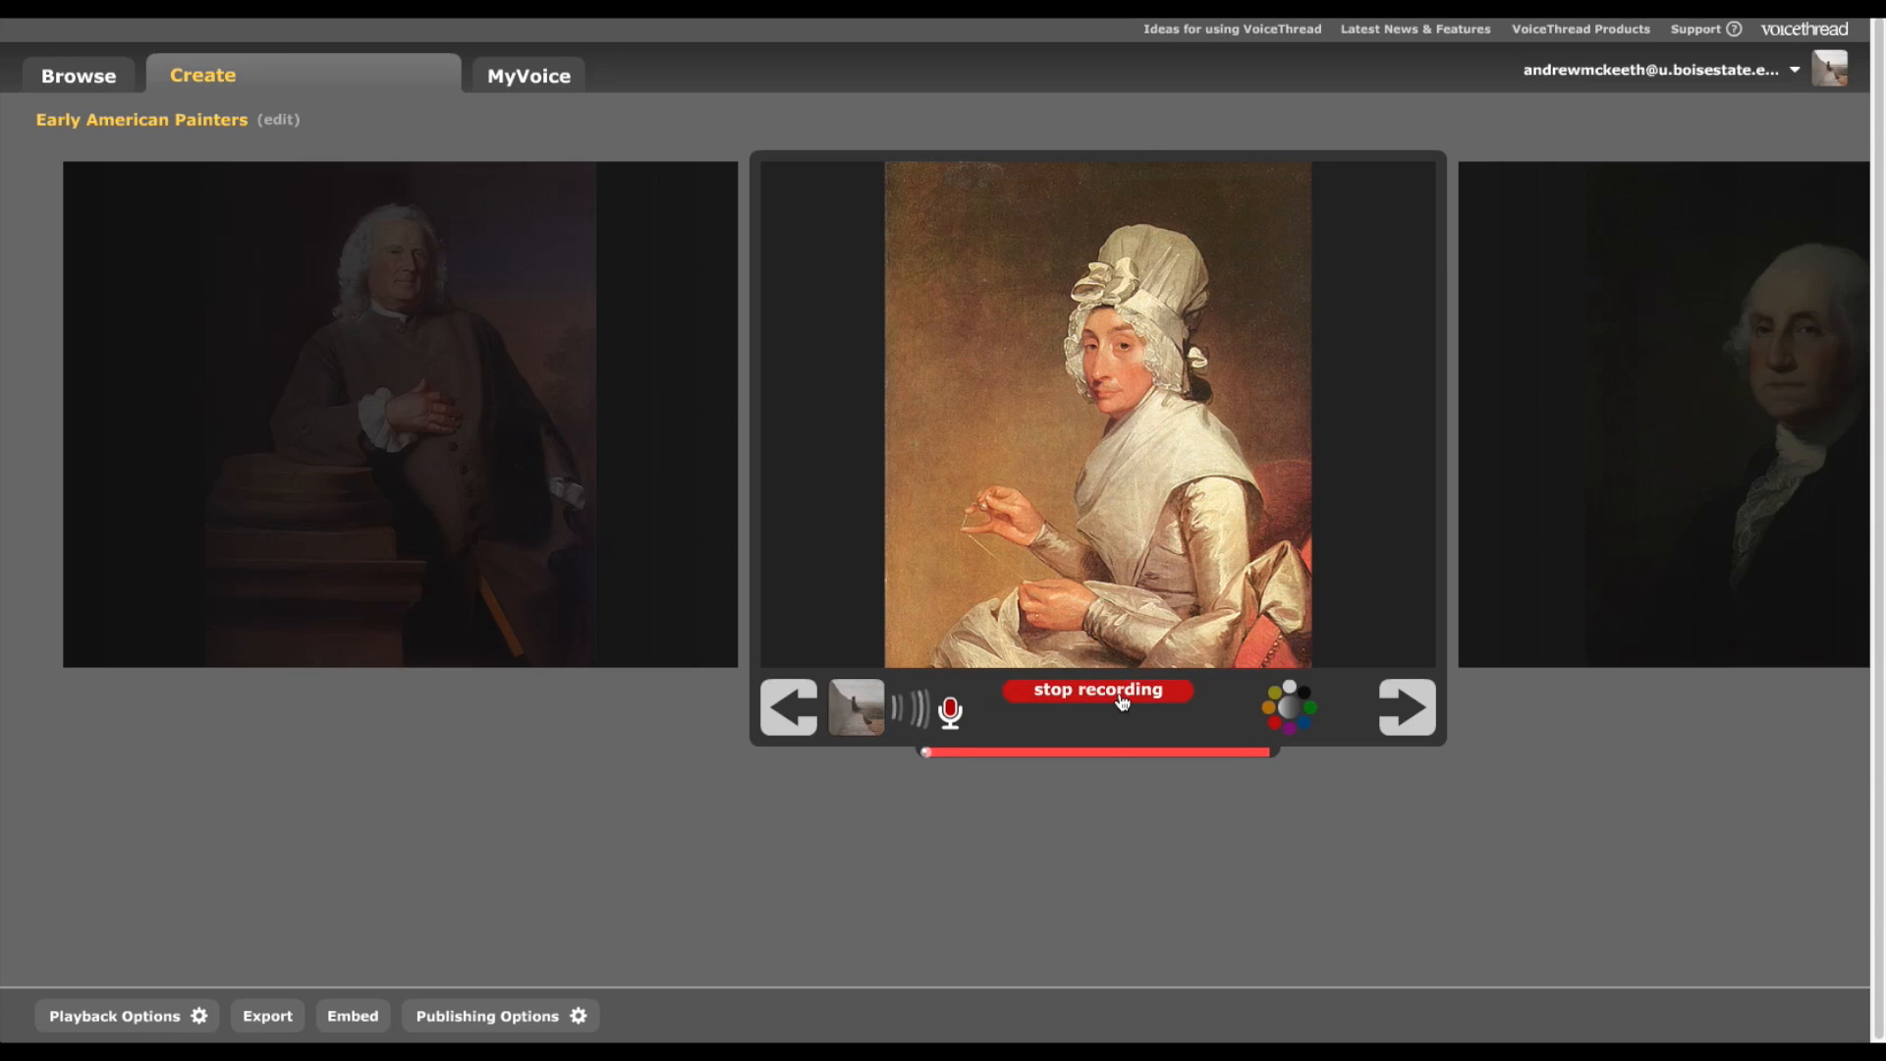
left_click(1097, 689)
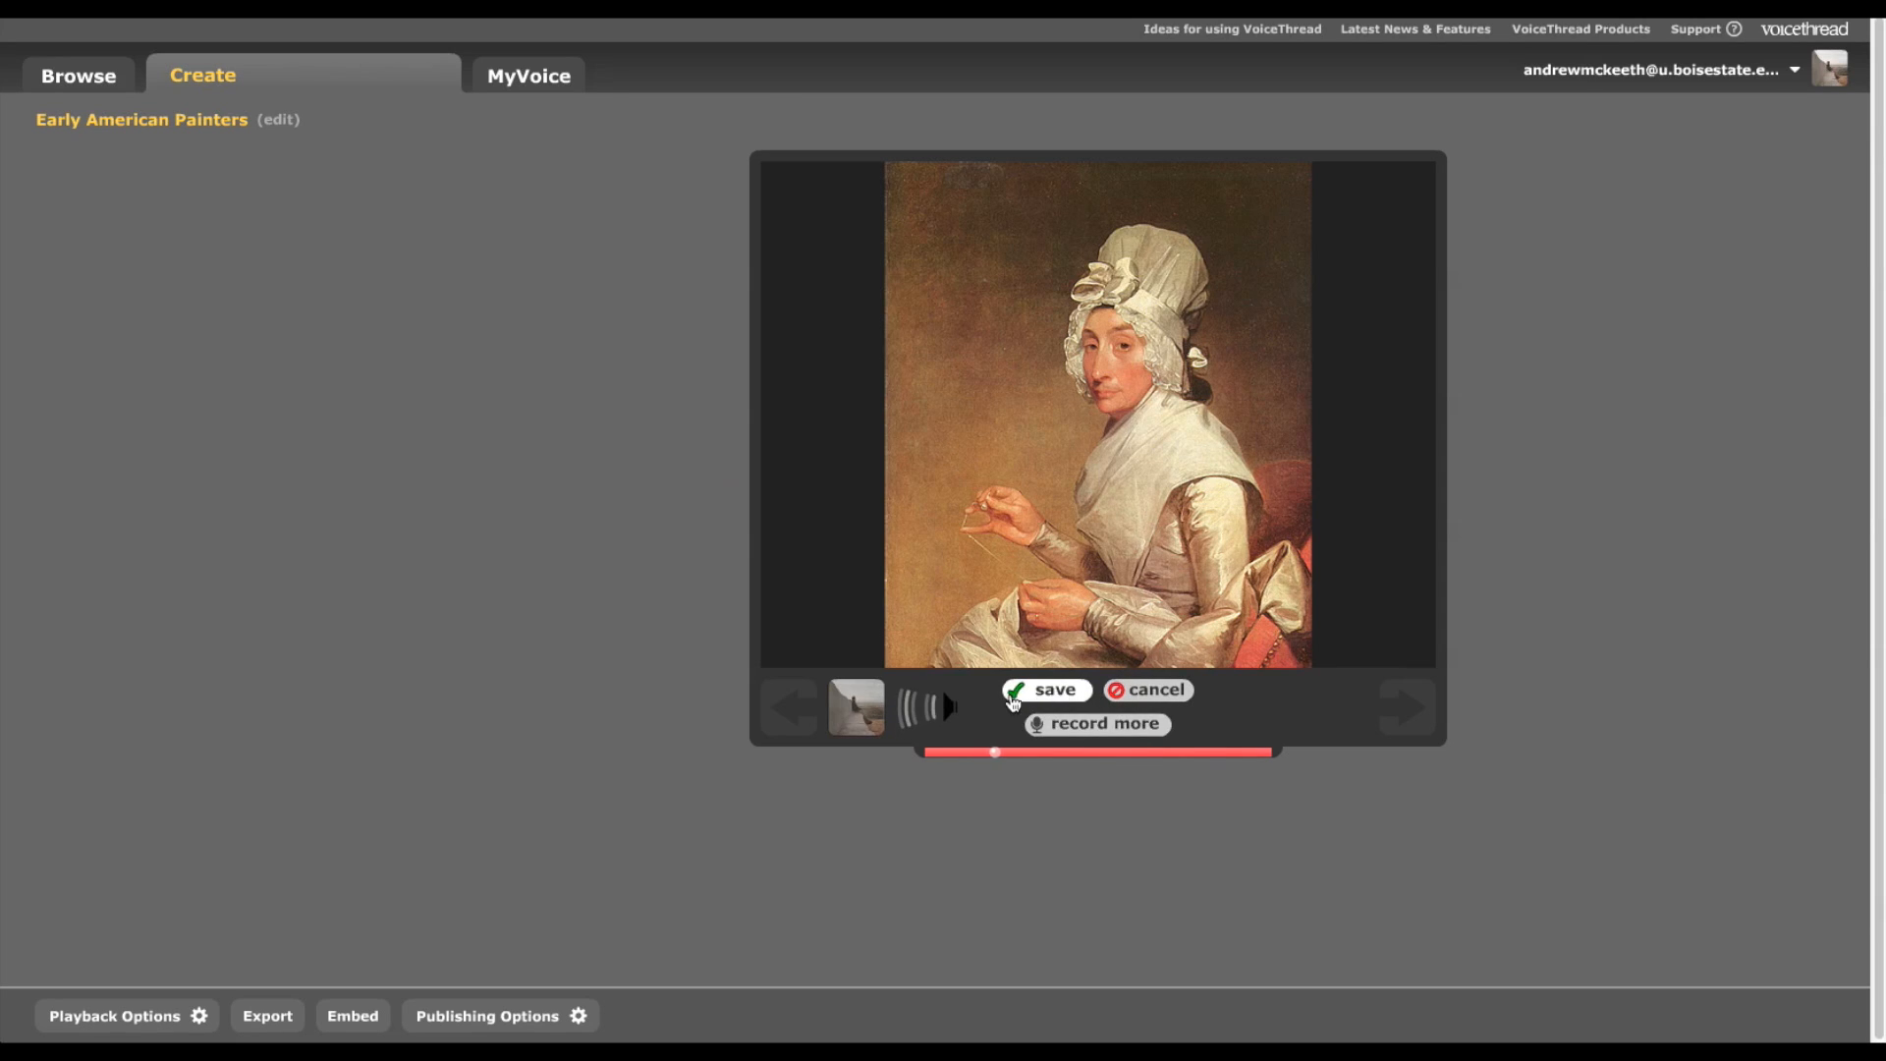
left_click(1044, 690)
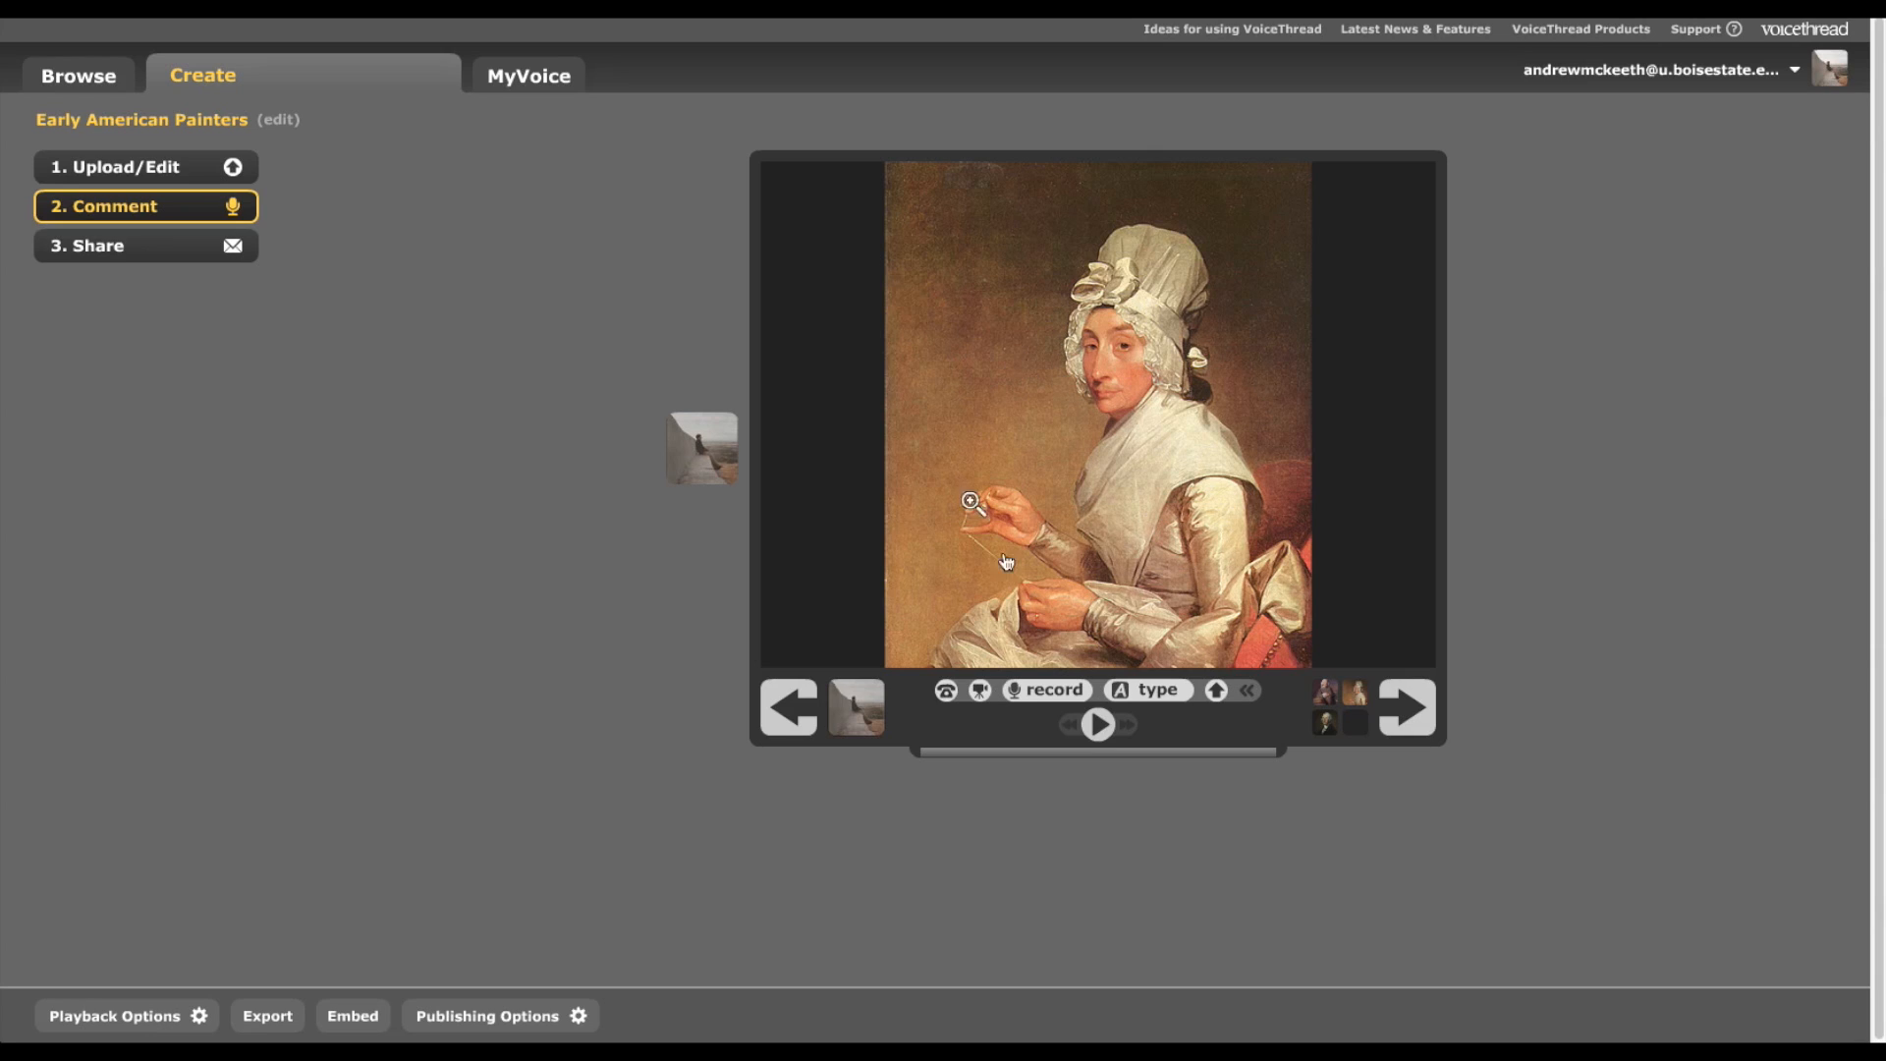
left_click(1045, 690)
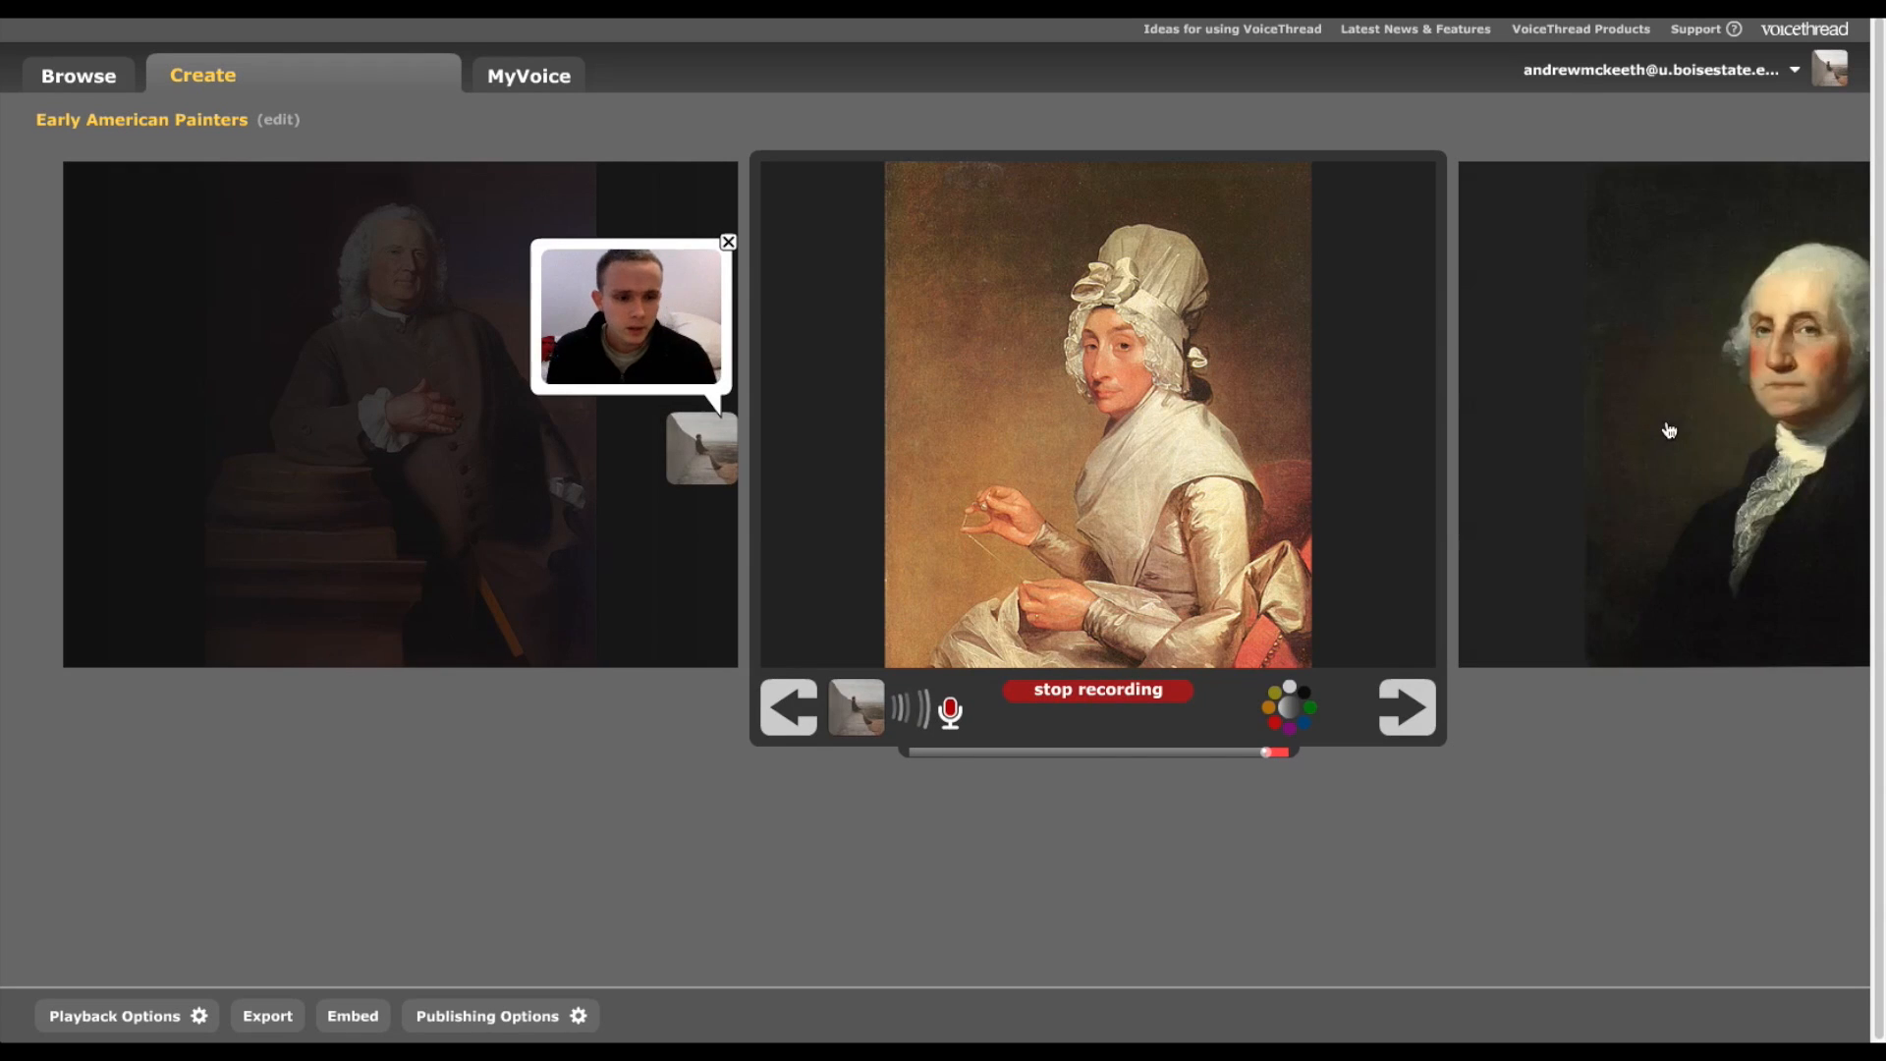
- Stop playback and try uploading an audio comment, dismissing the account-upgrade notice
left_click(1403, 708)
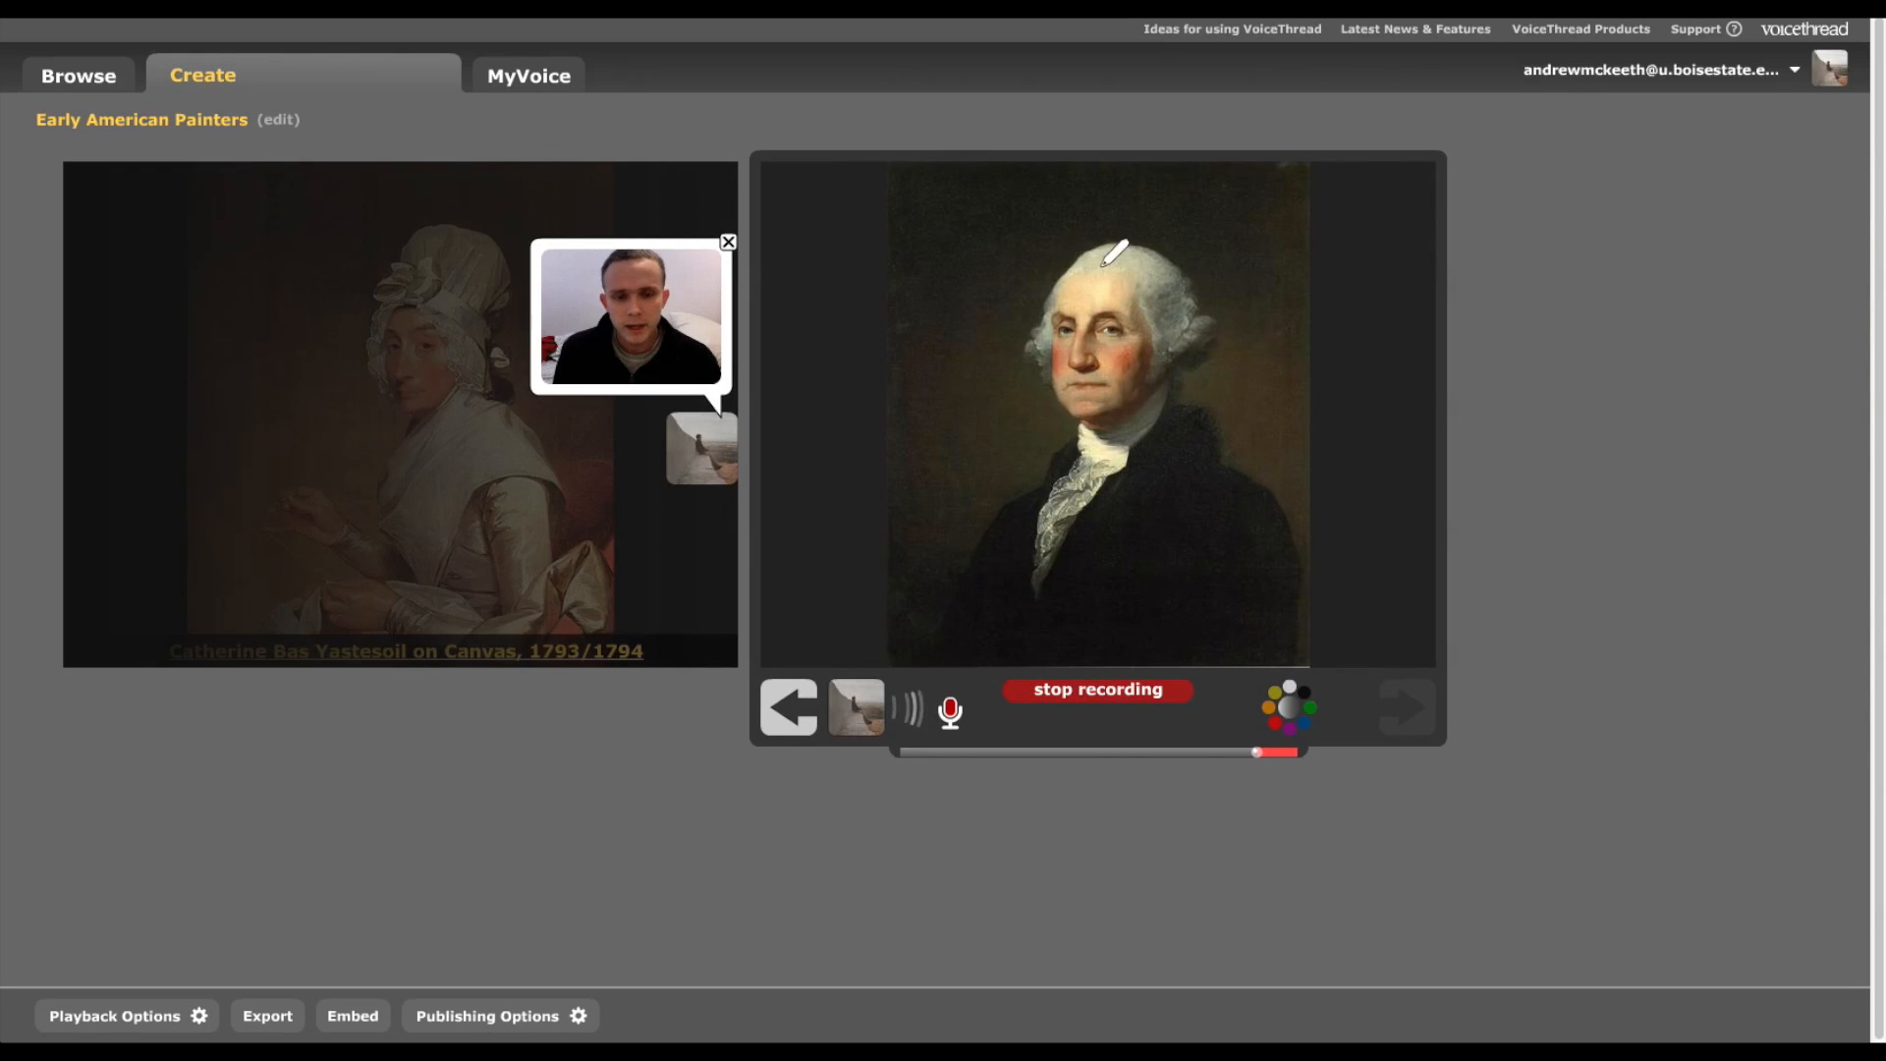
left_click(1096, 690)
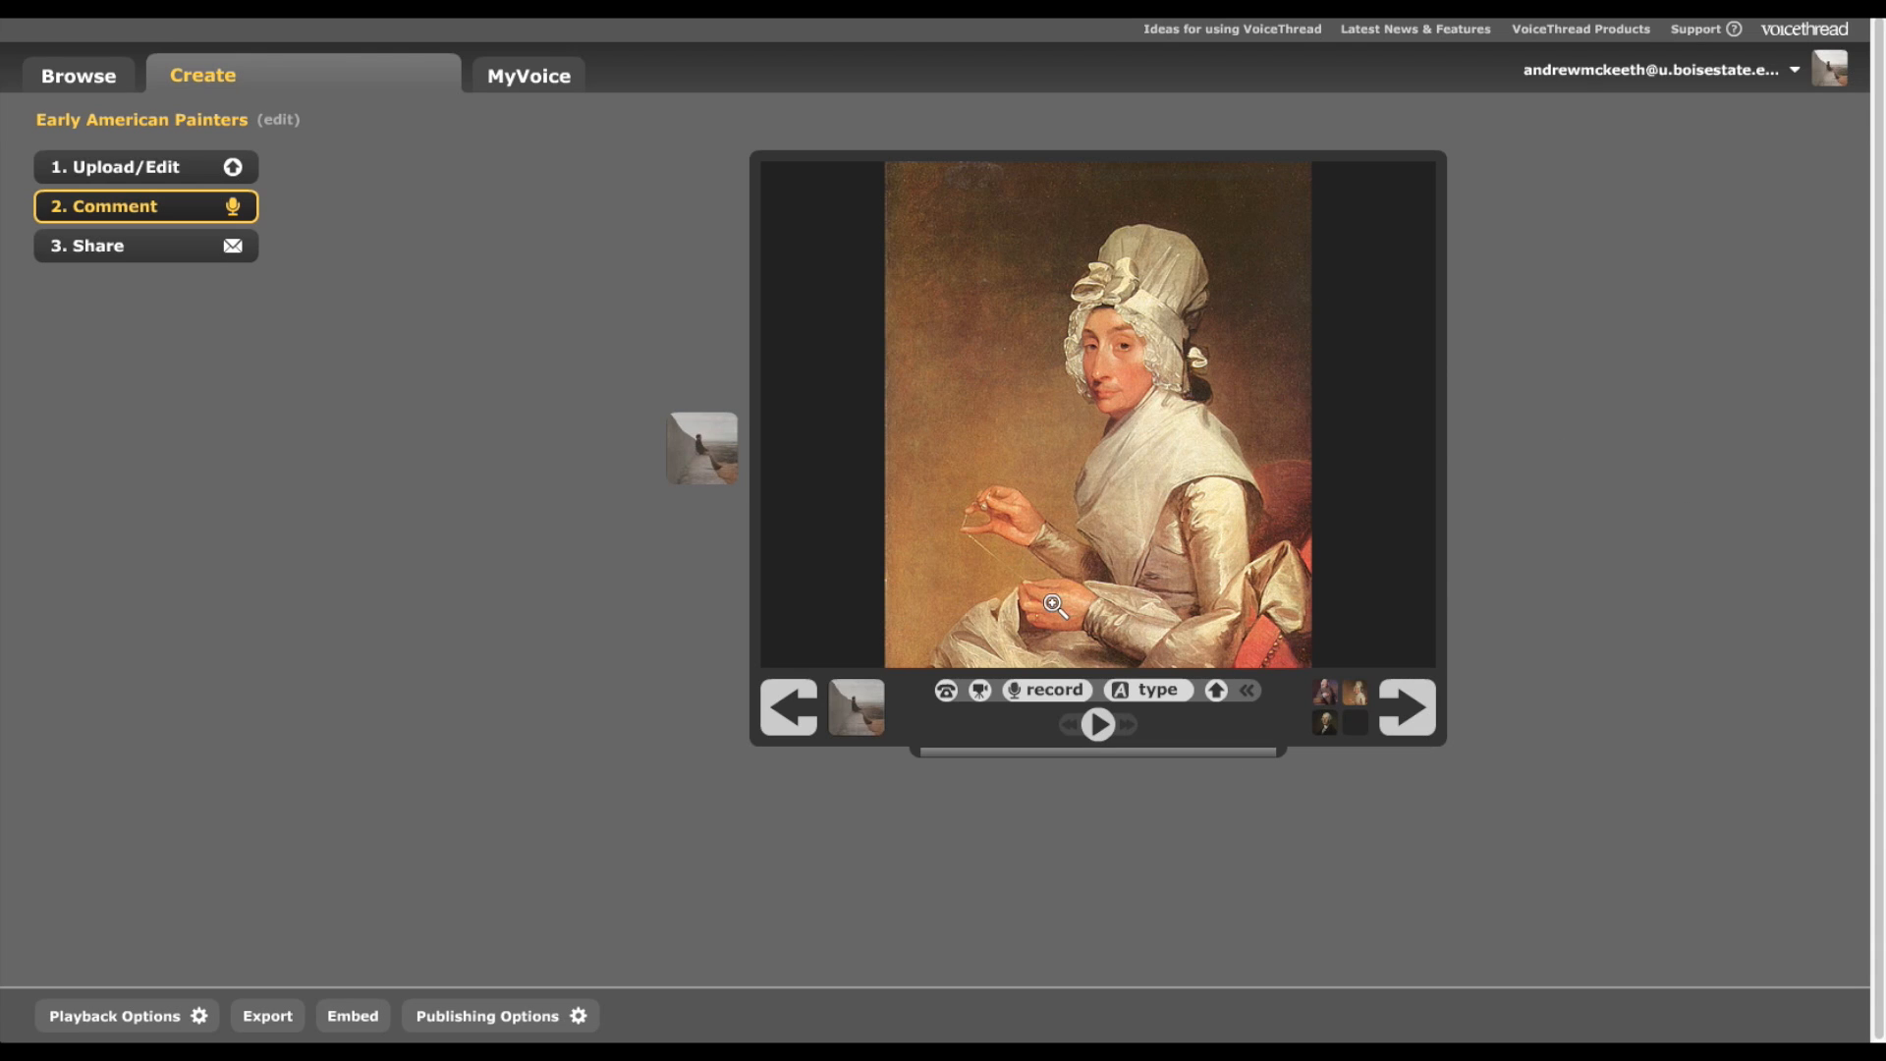
mouse_move(1216, 690)
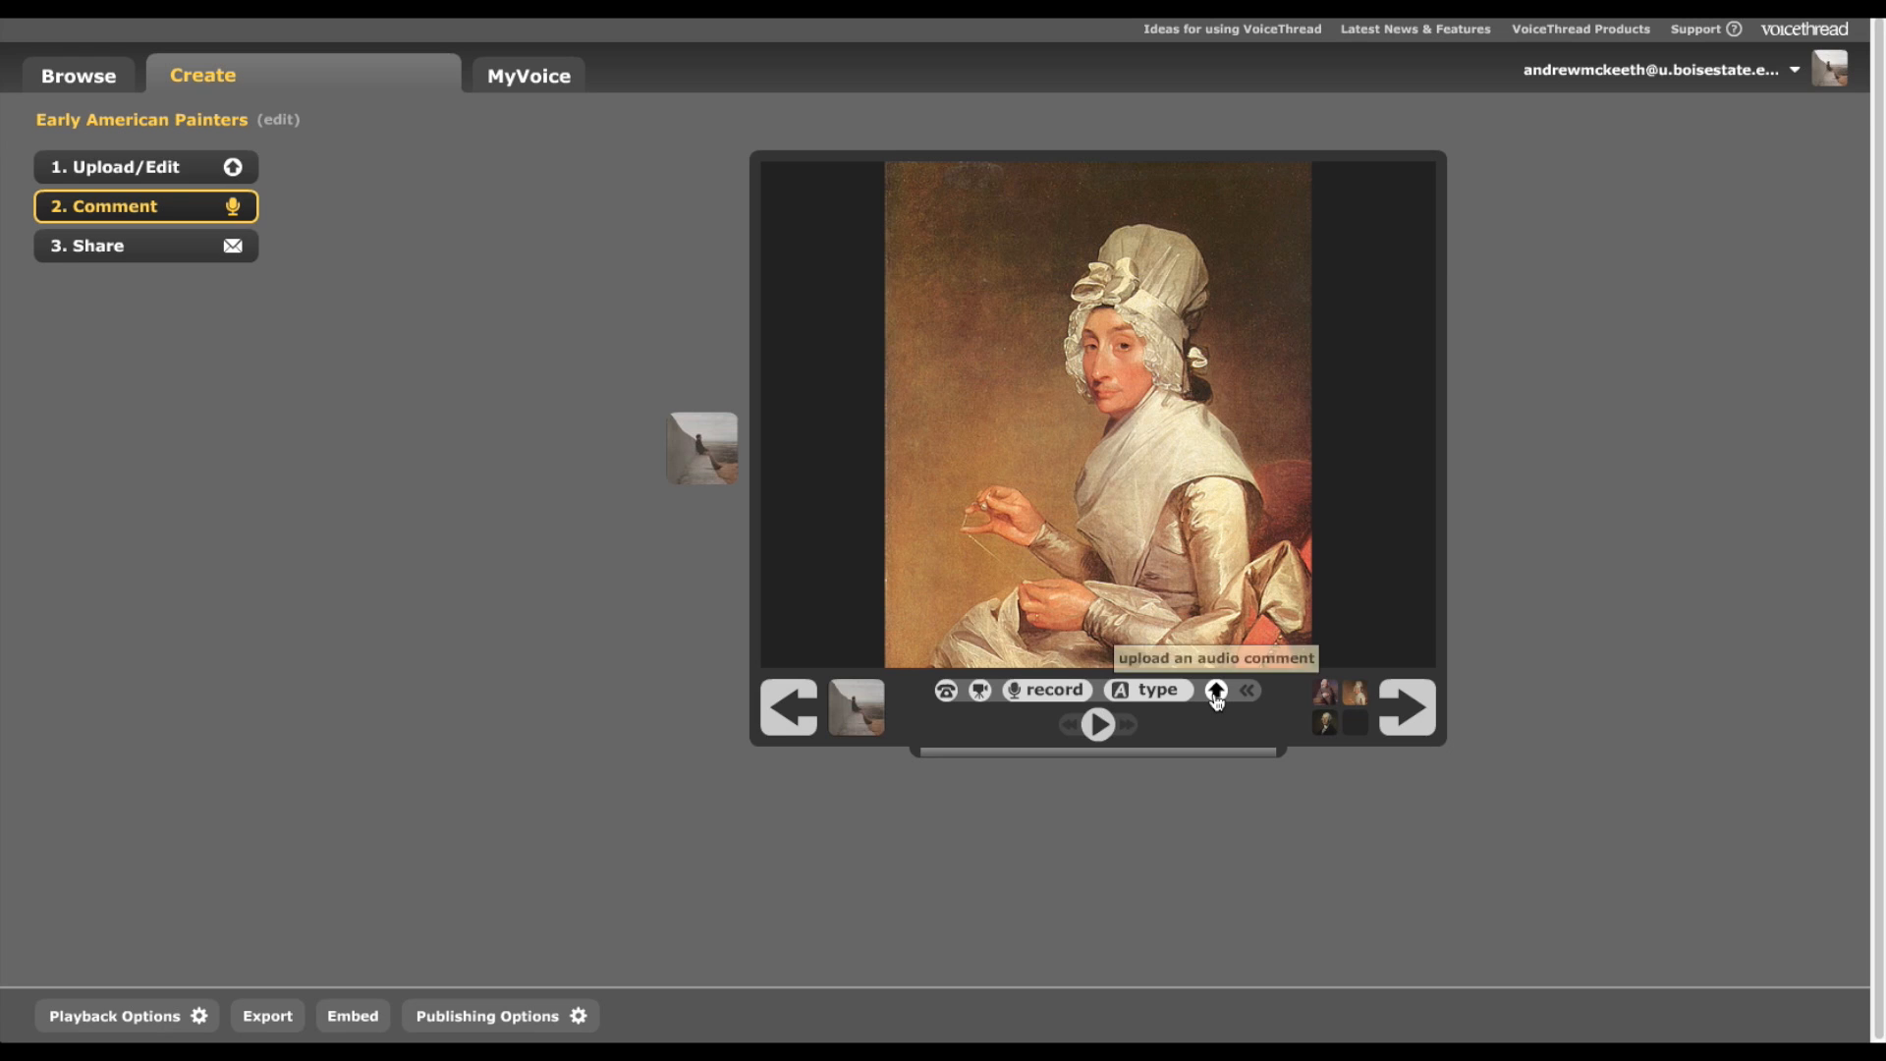
left_click(1215, 689)
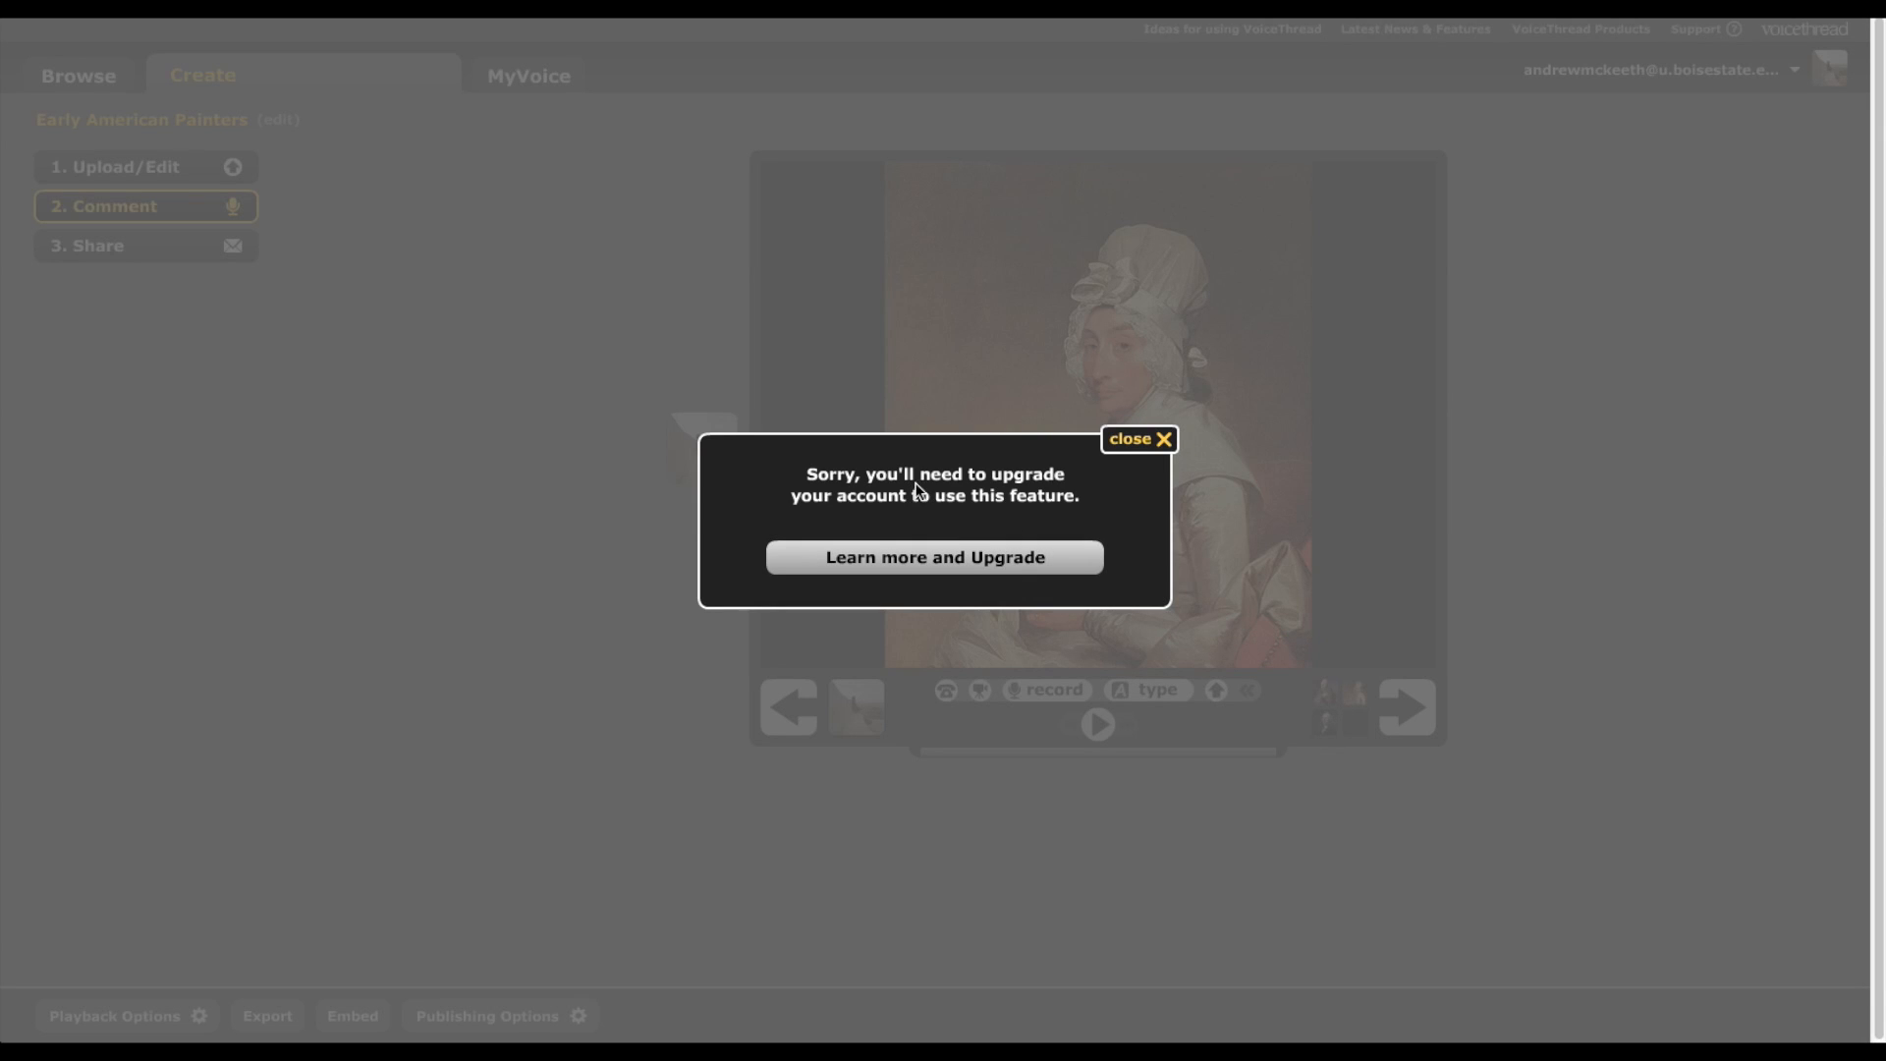
left_click(1138, 438)
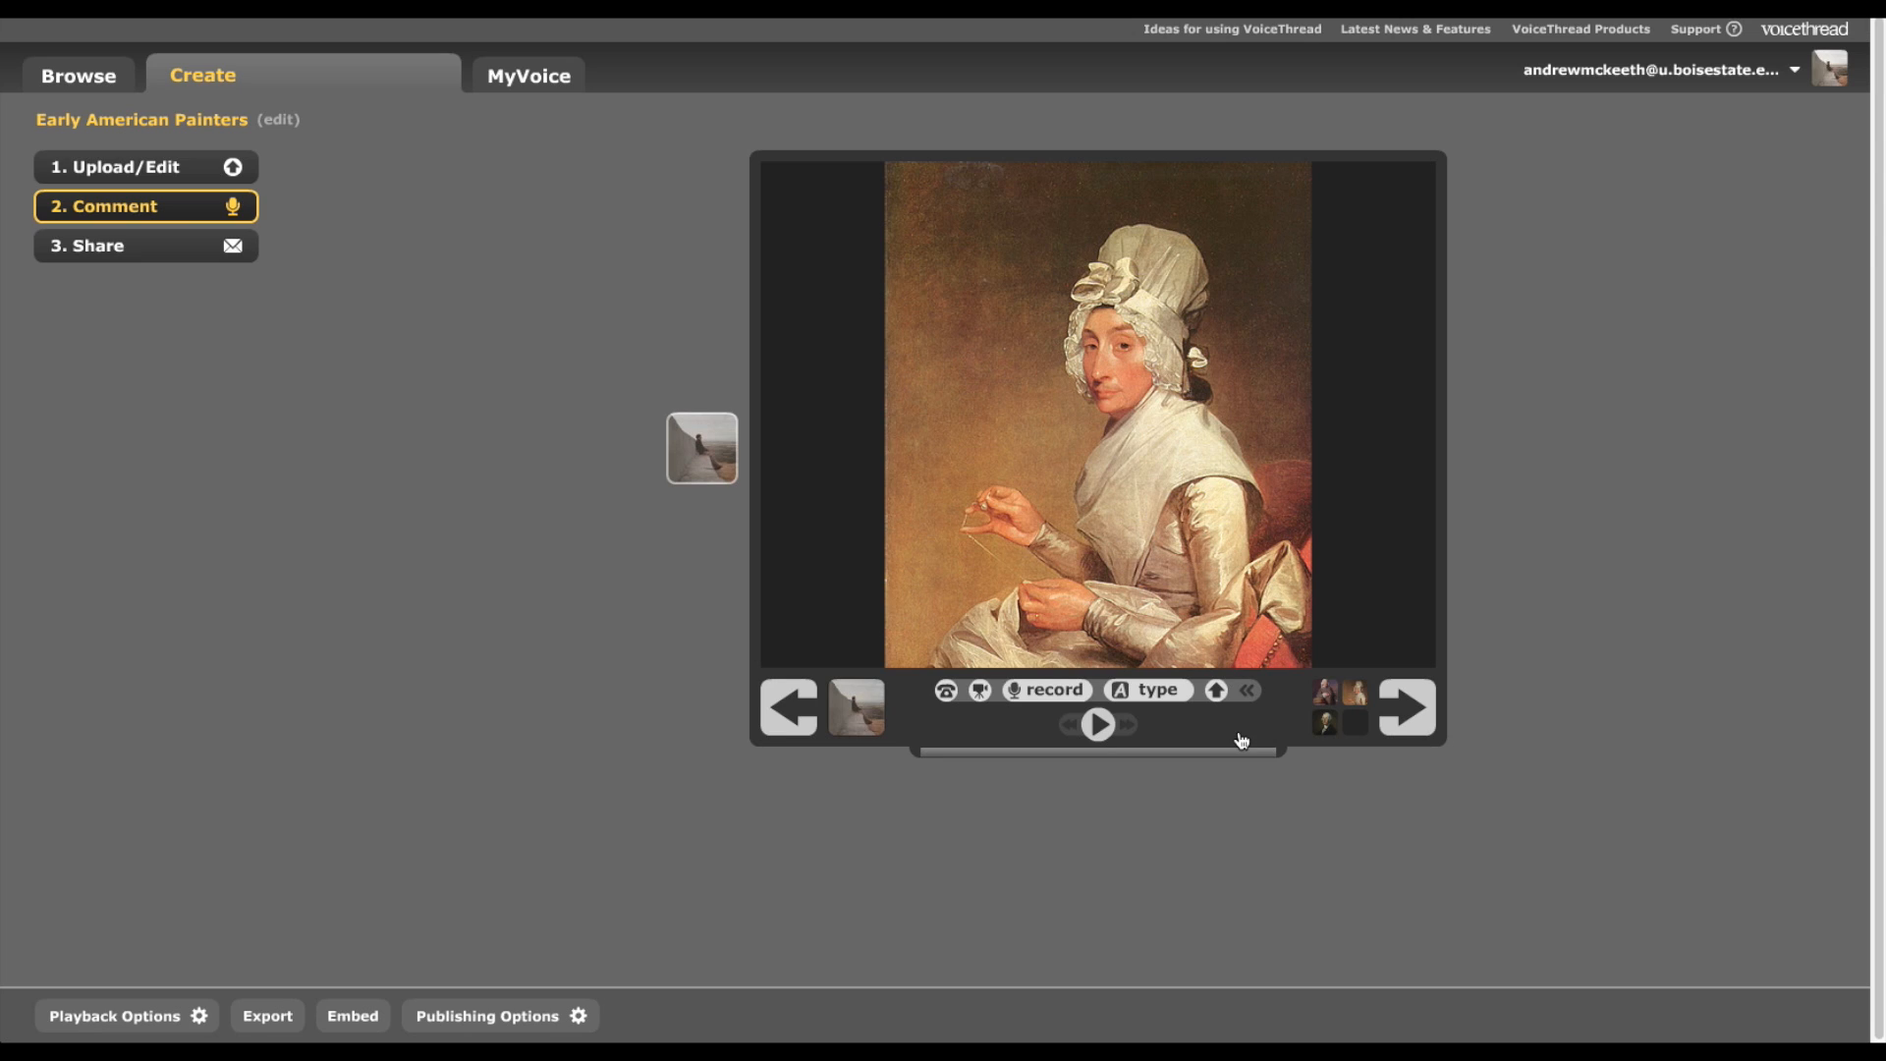
mouse_move(1189, 765)
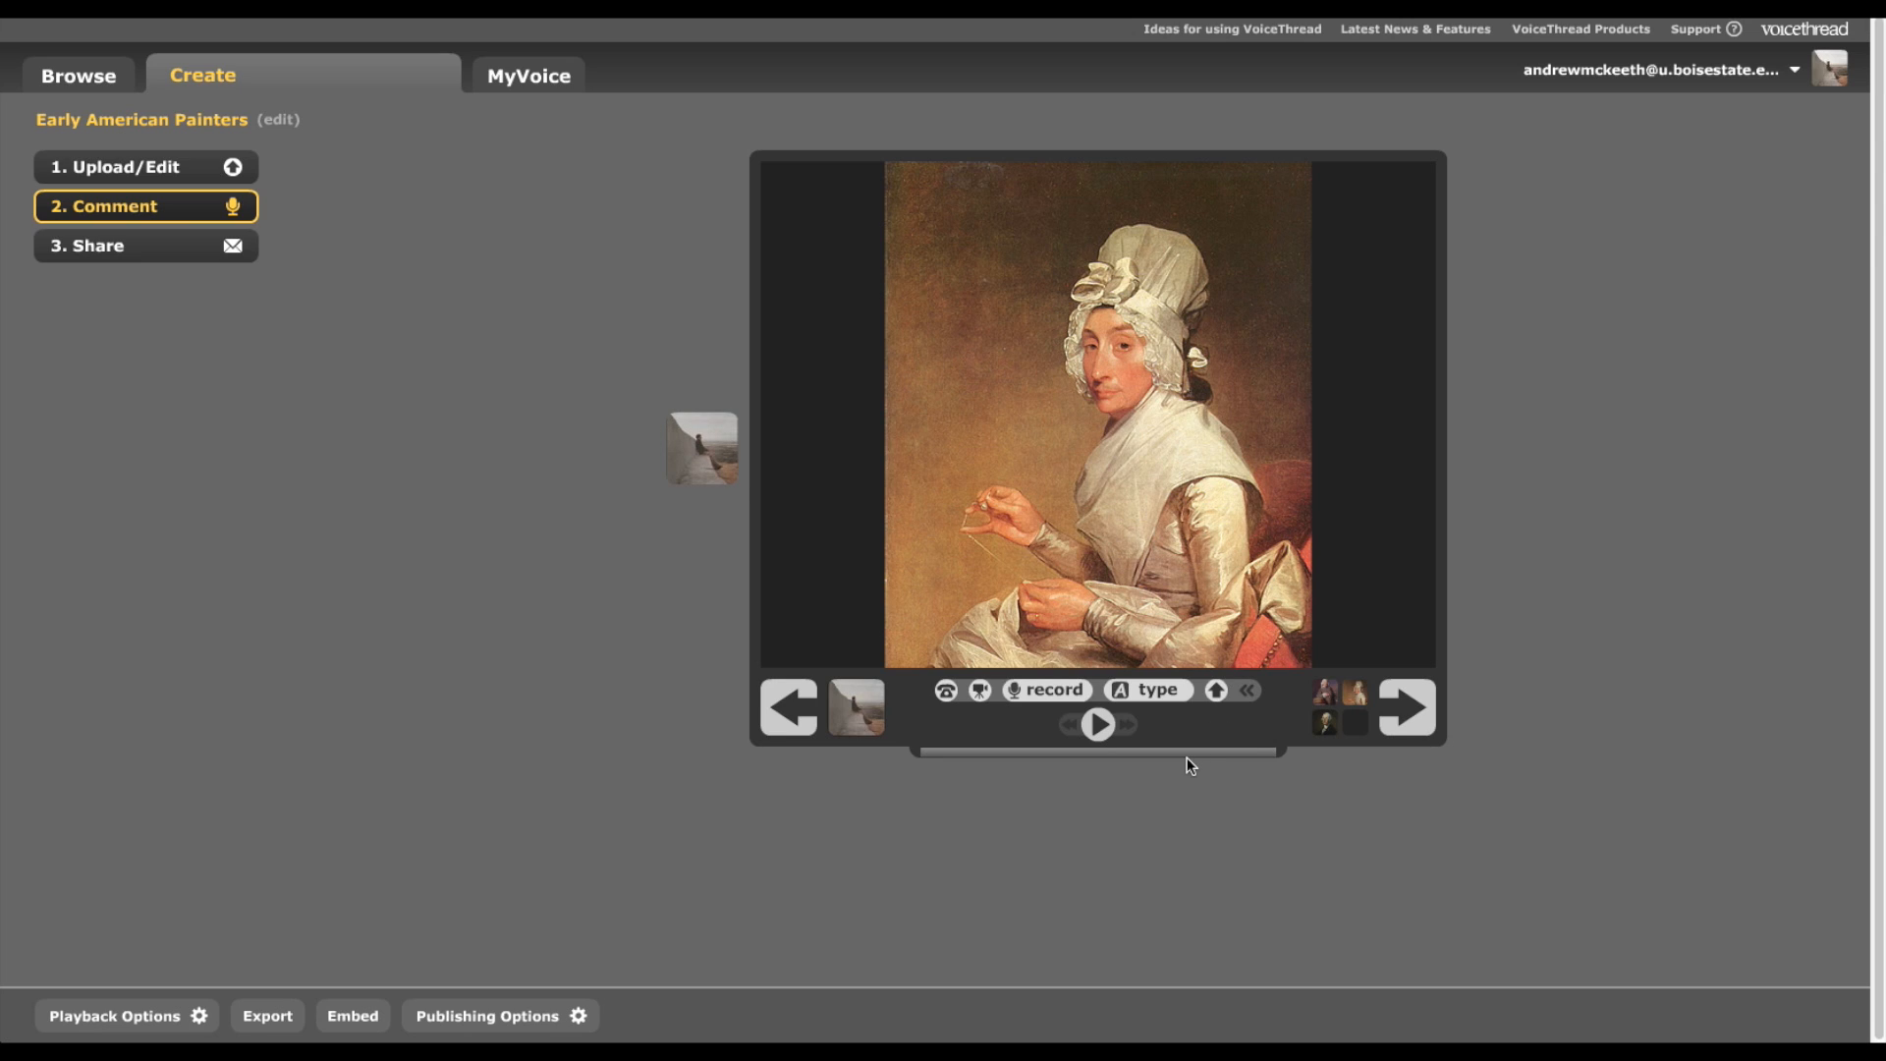
mouse_move(1183, 654)
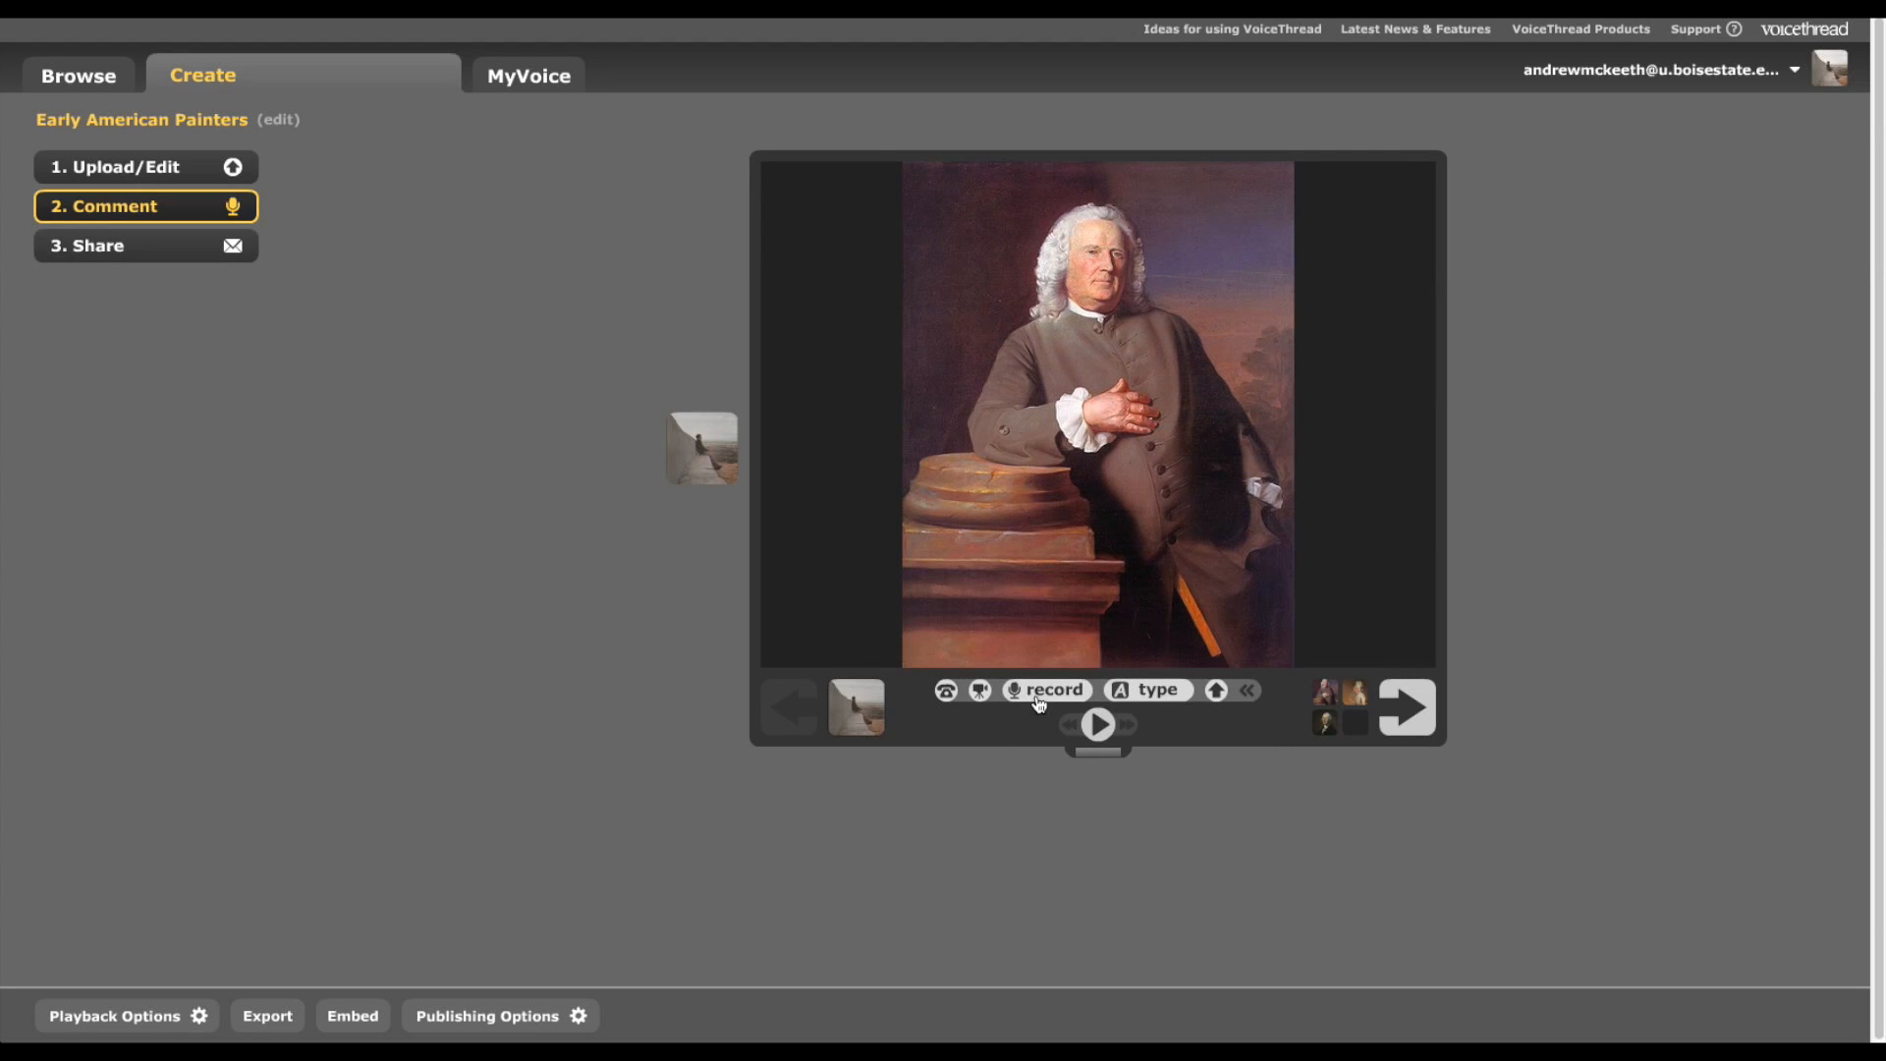
mouse_move(1047, 690)
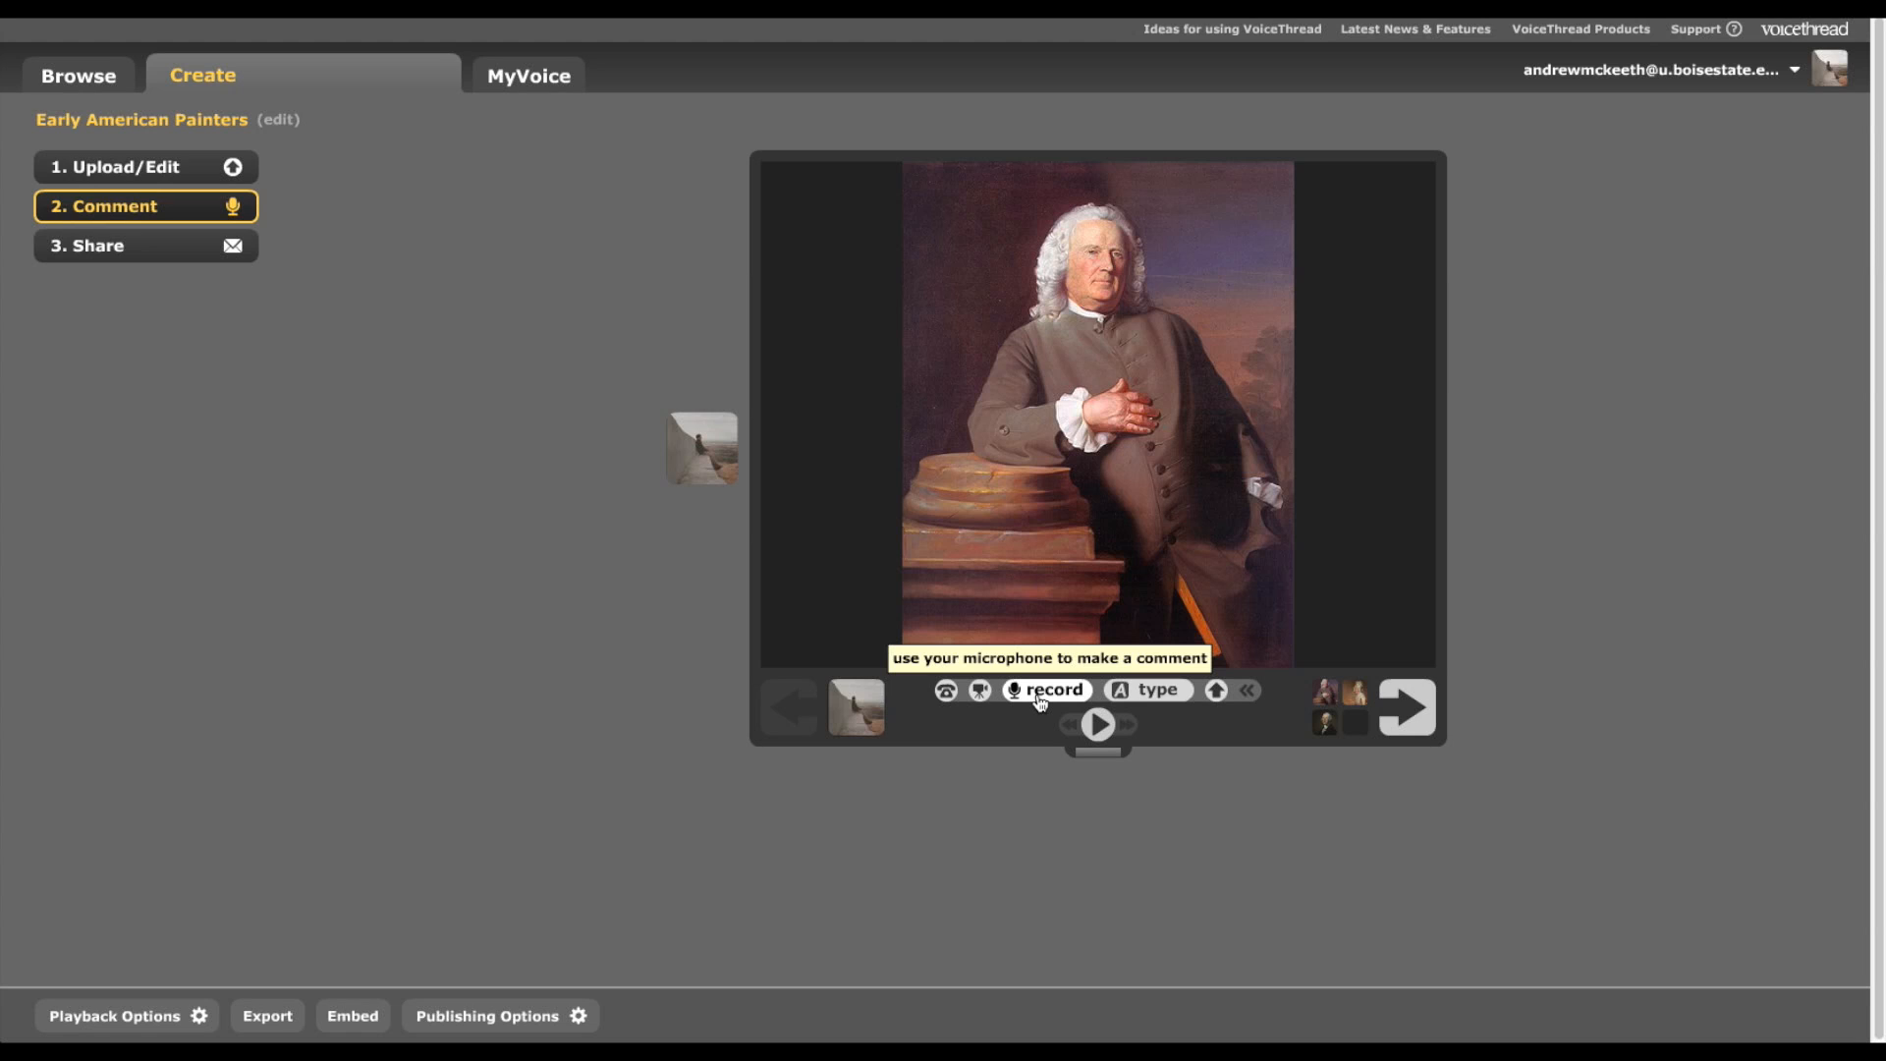
- Record a spoken comment on the Epes Sargent portrait while drawing two red lines across the figure
left_click(1046, 689)
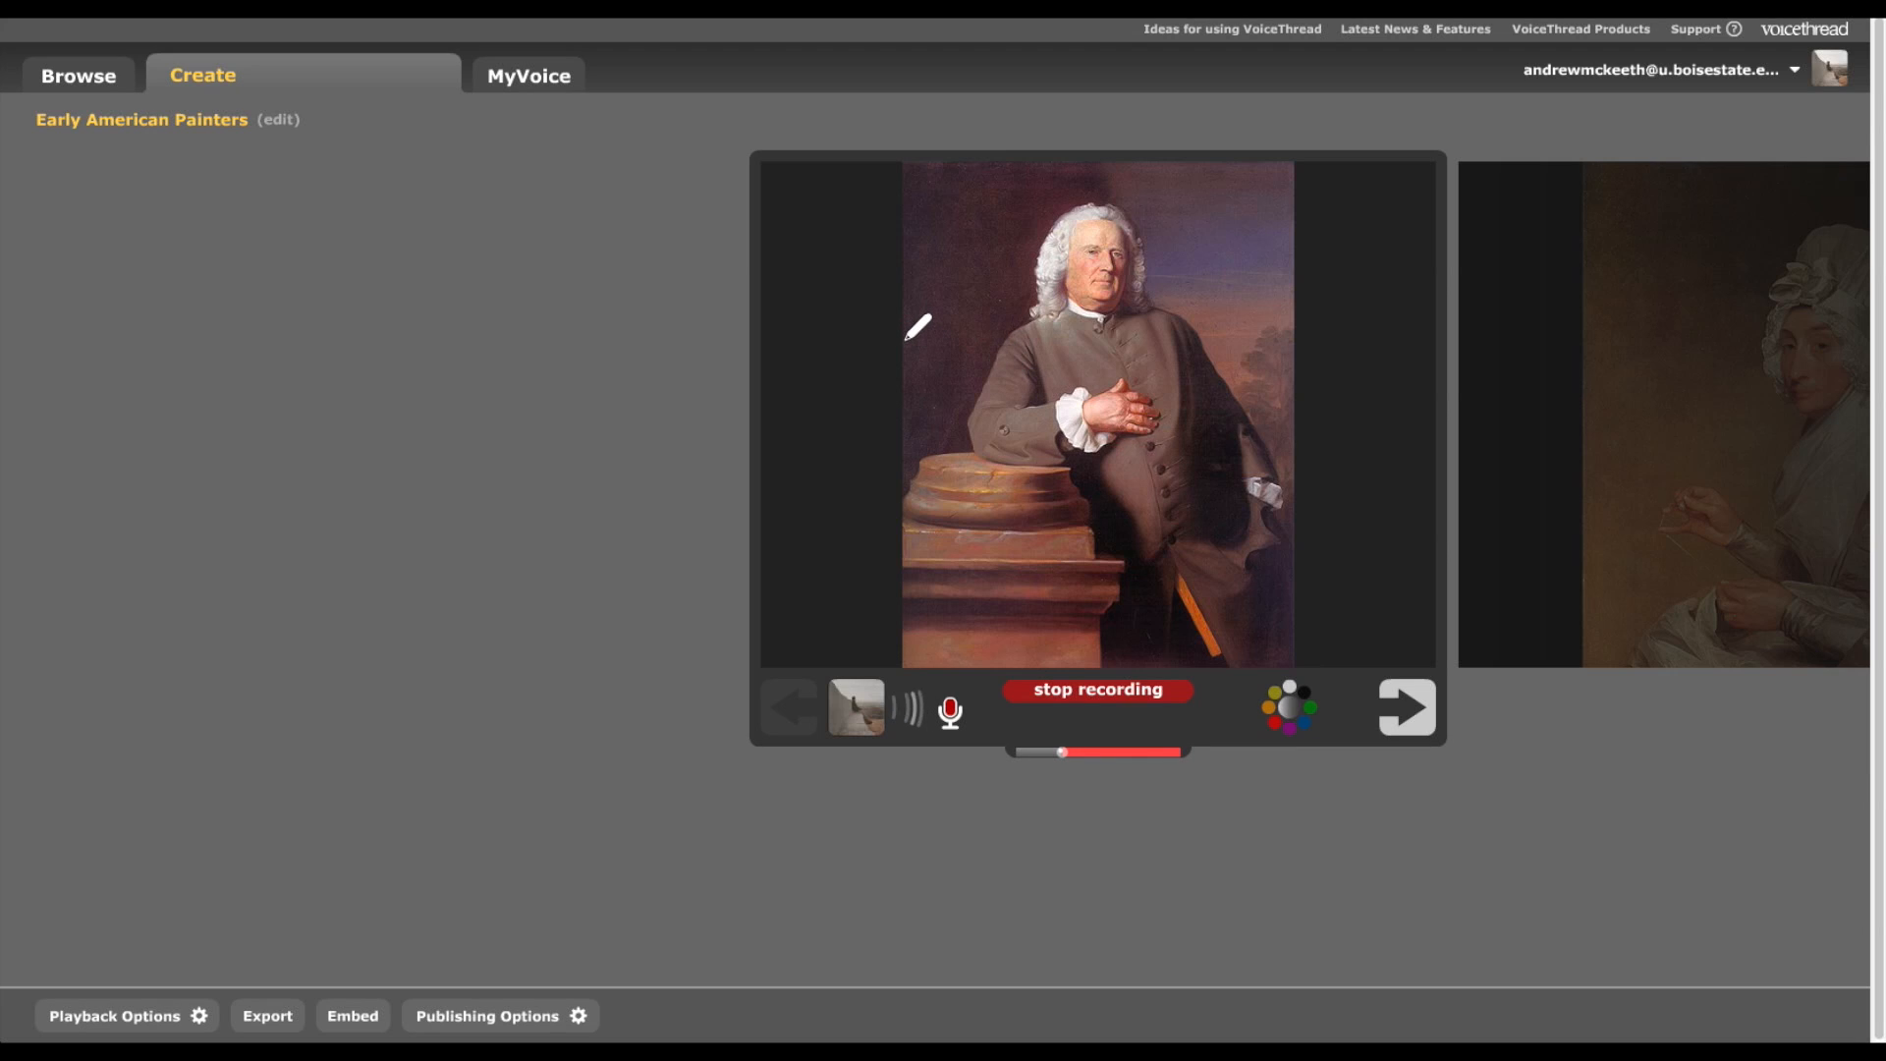
left_click_drag(918, 340, 1248, 342)
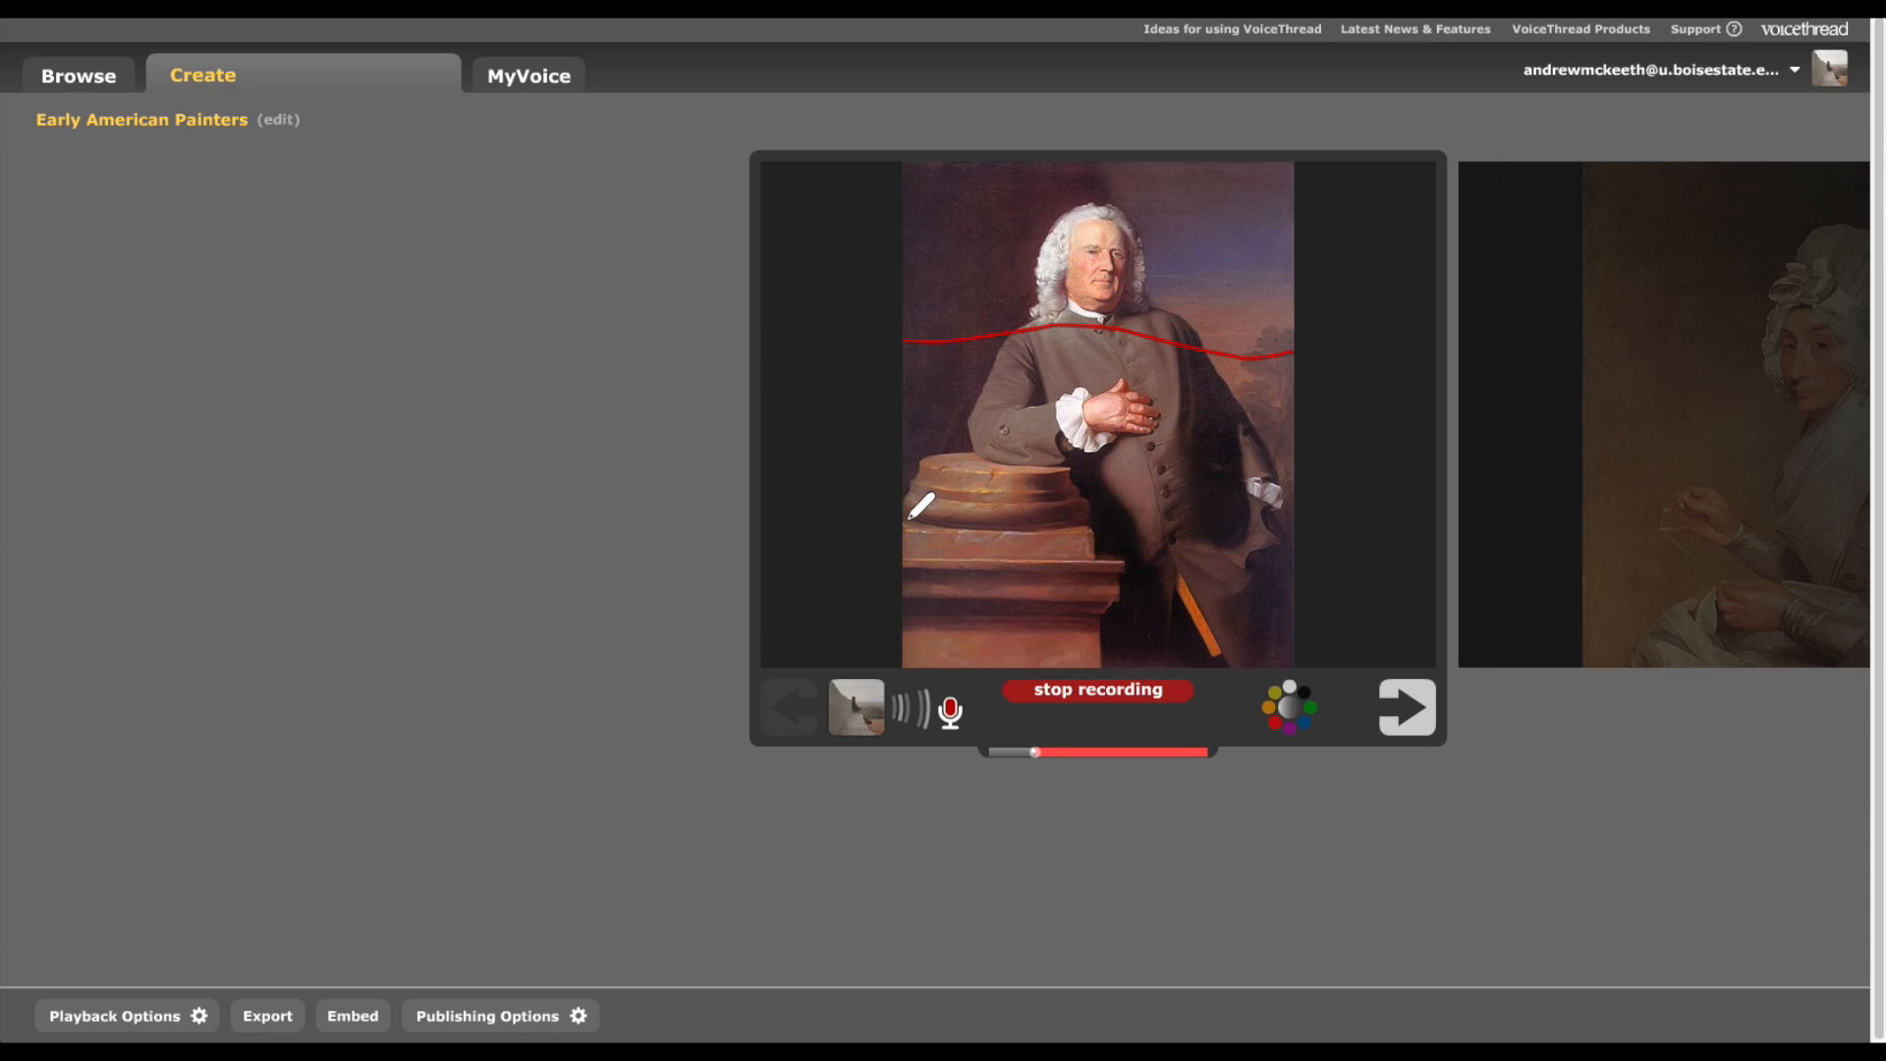
left_click_drag(908, 519, 1348, 505)
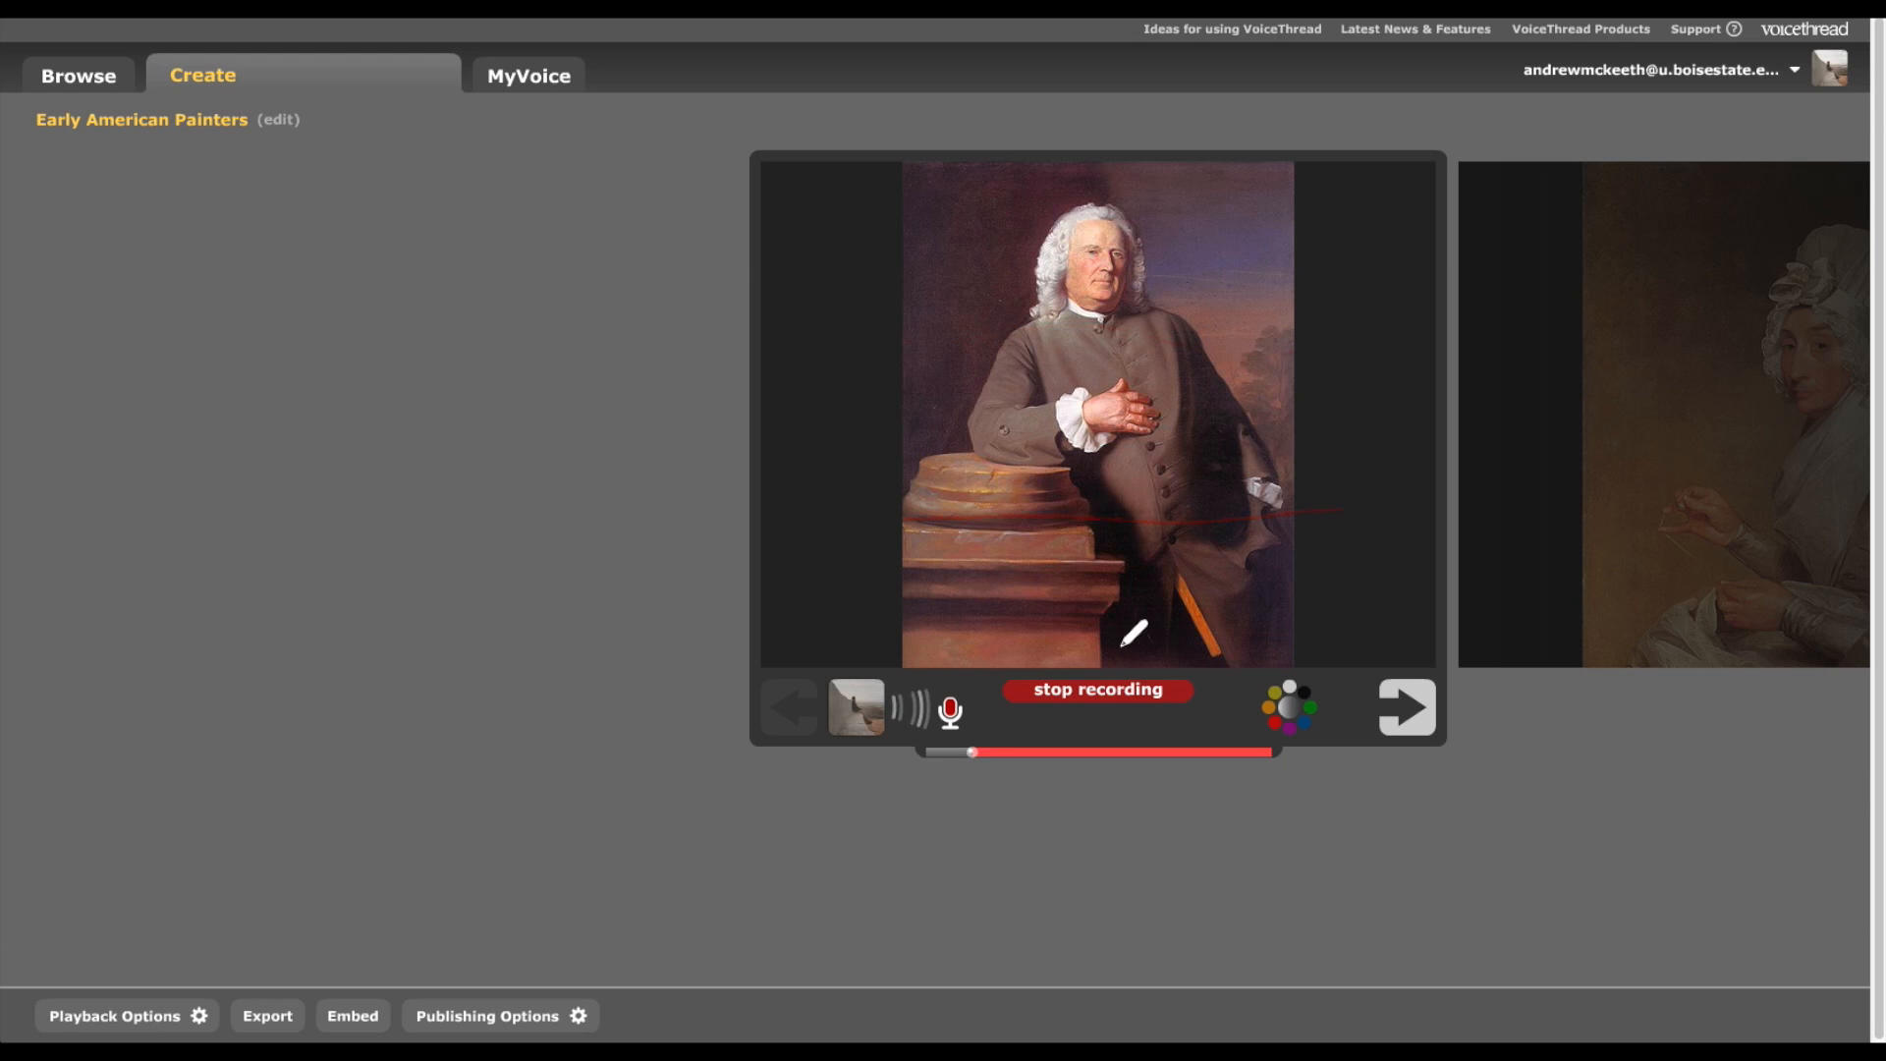
left_click(1096, 690)
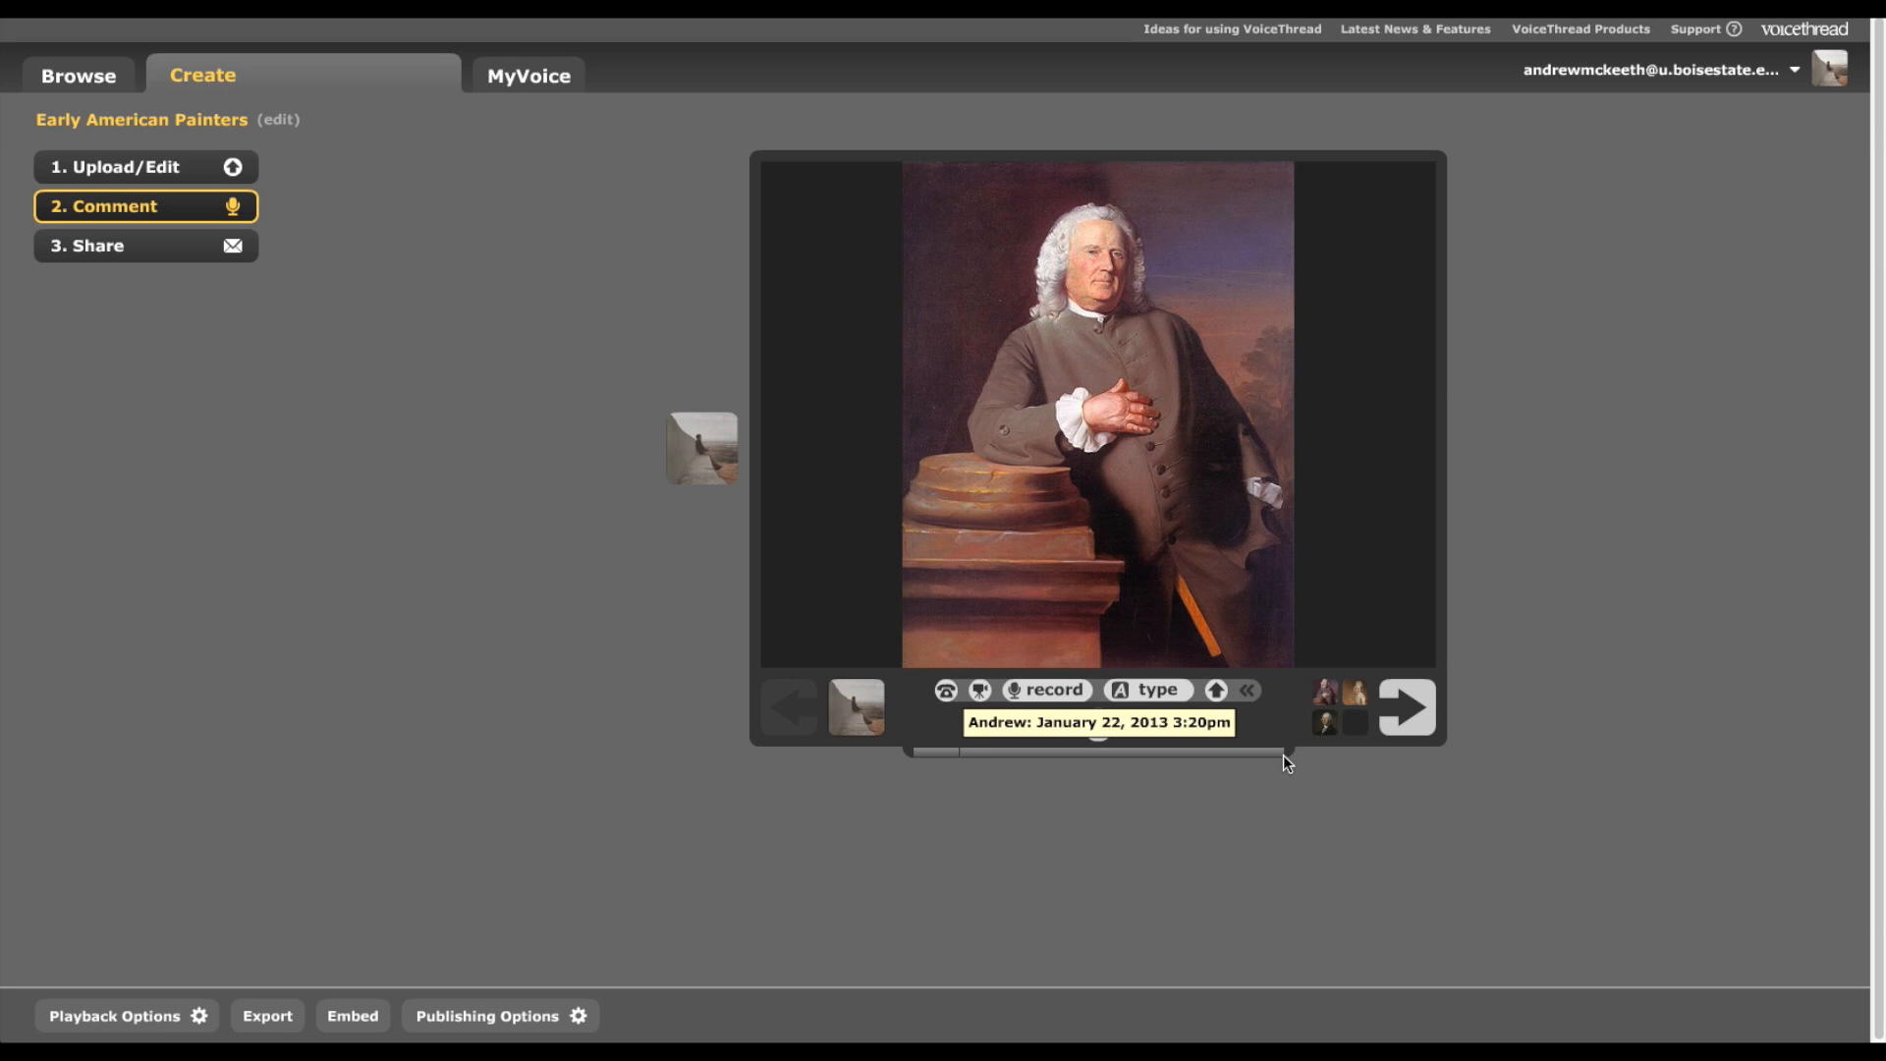
left_click(701, 448)
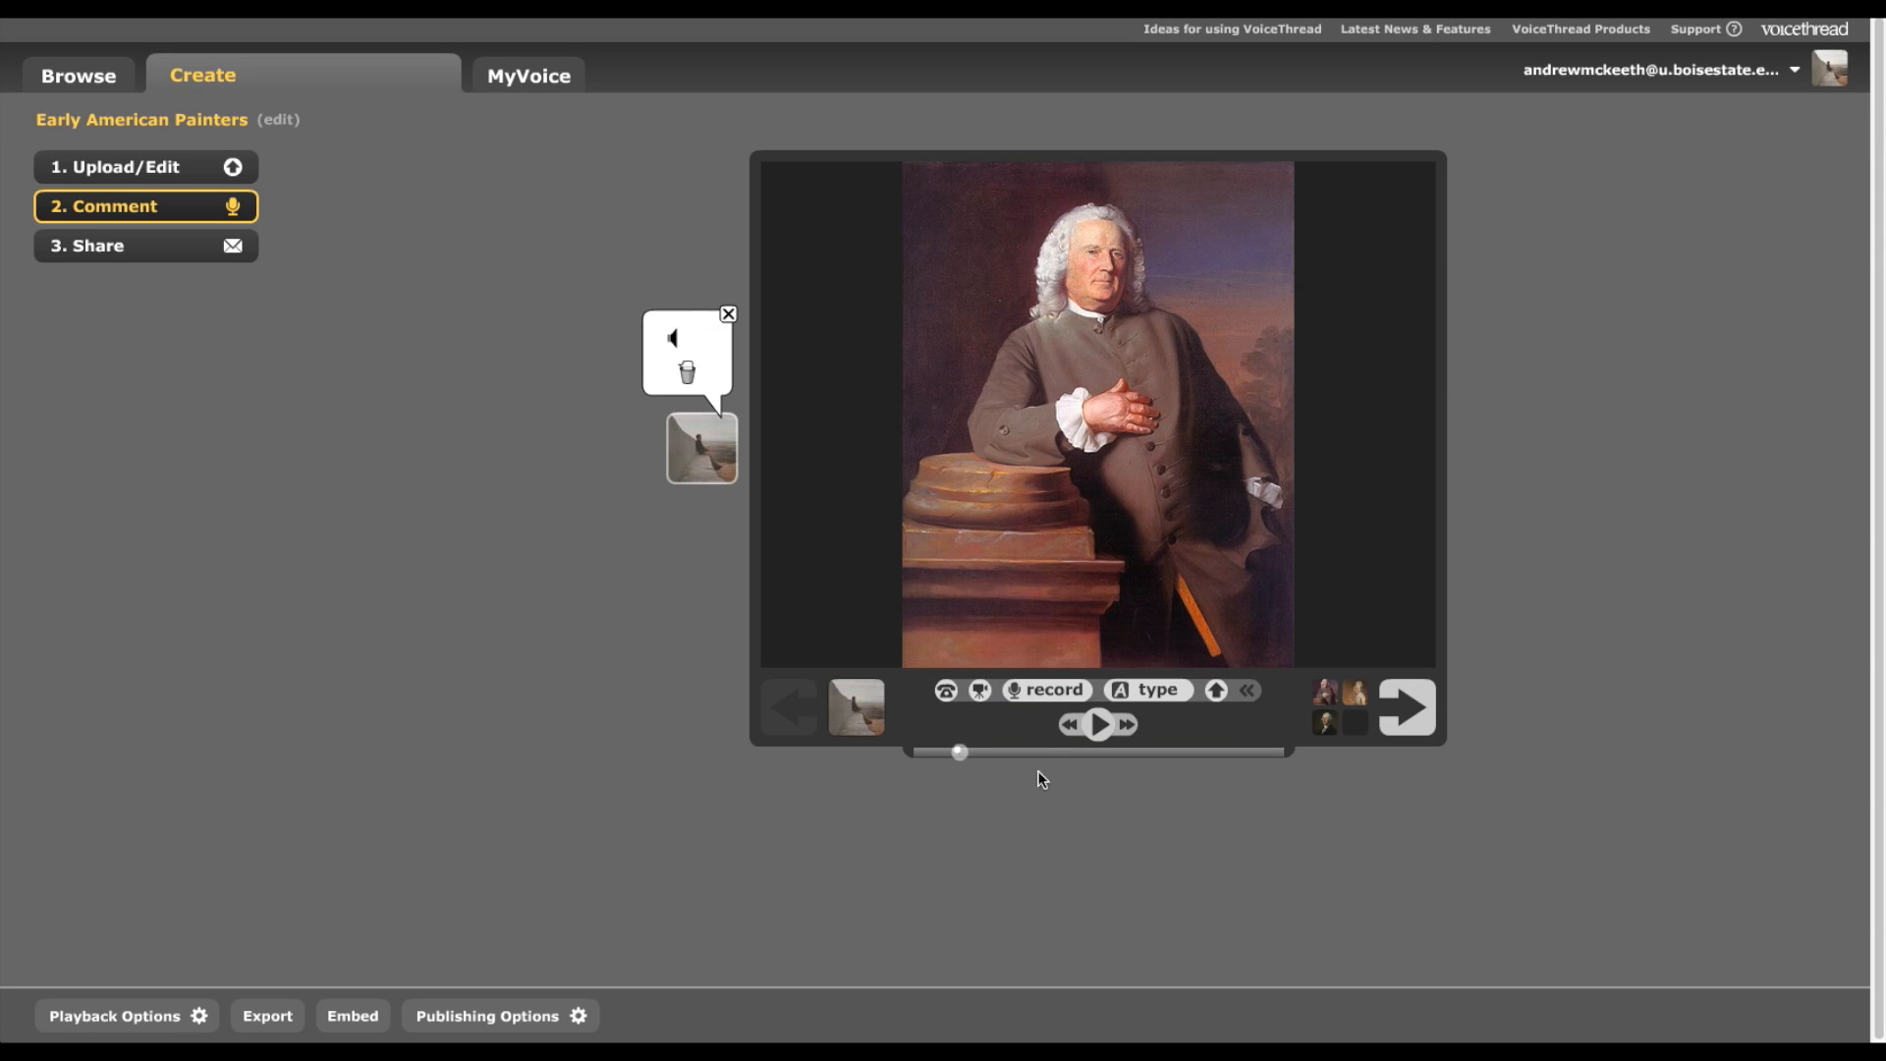
left_click(1097, 723)
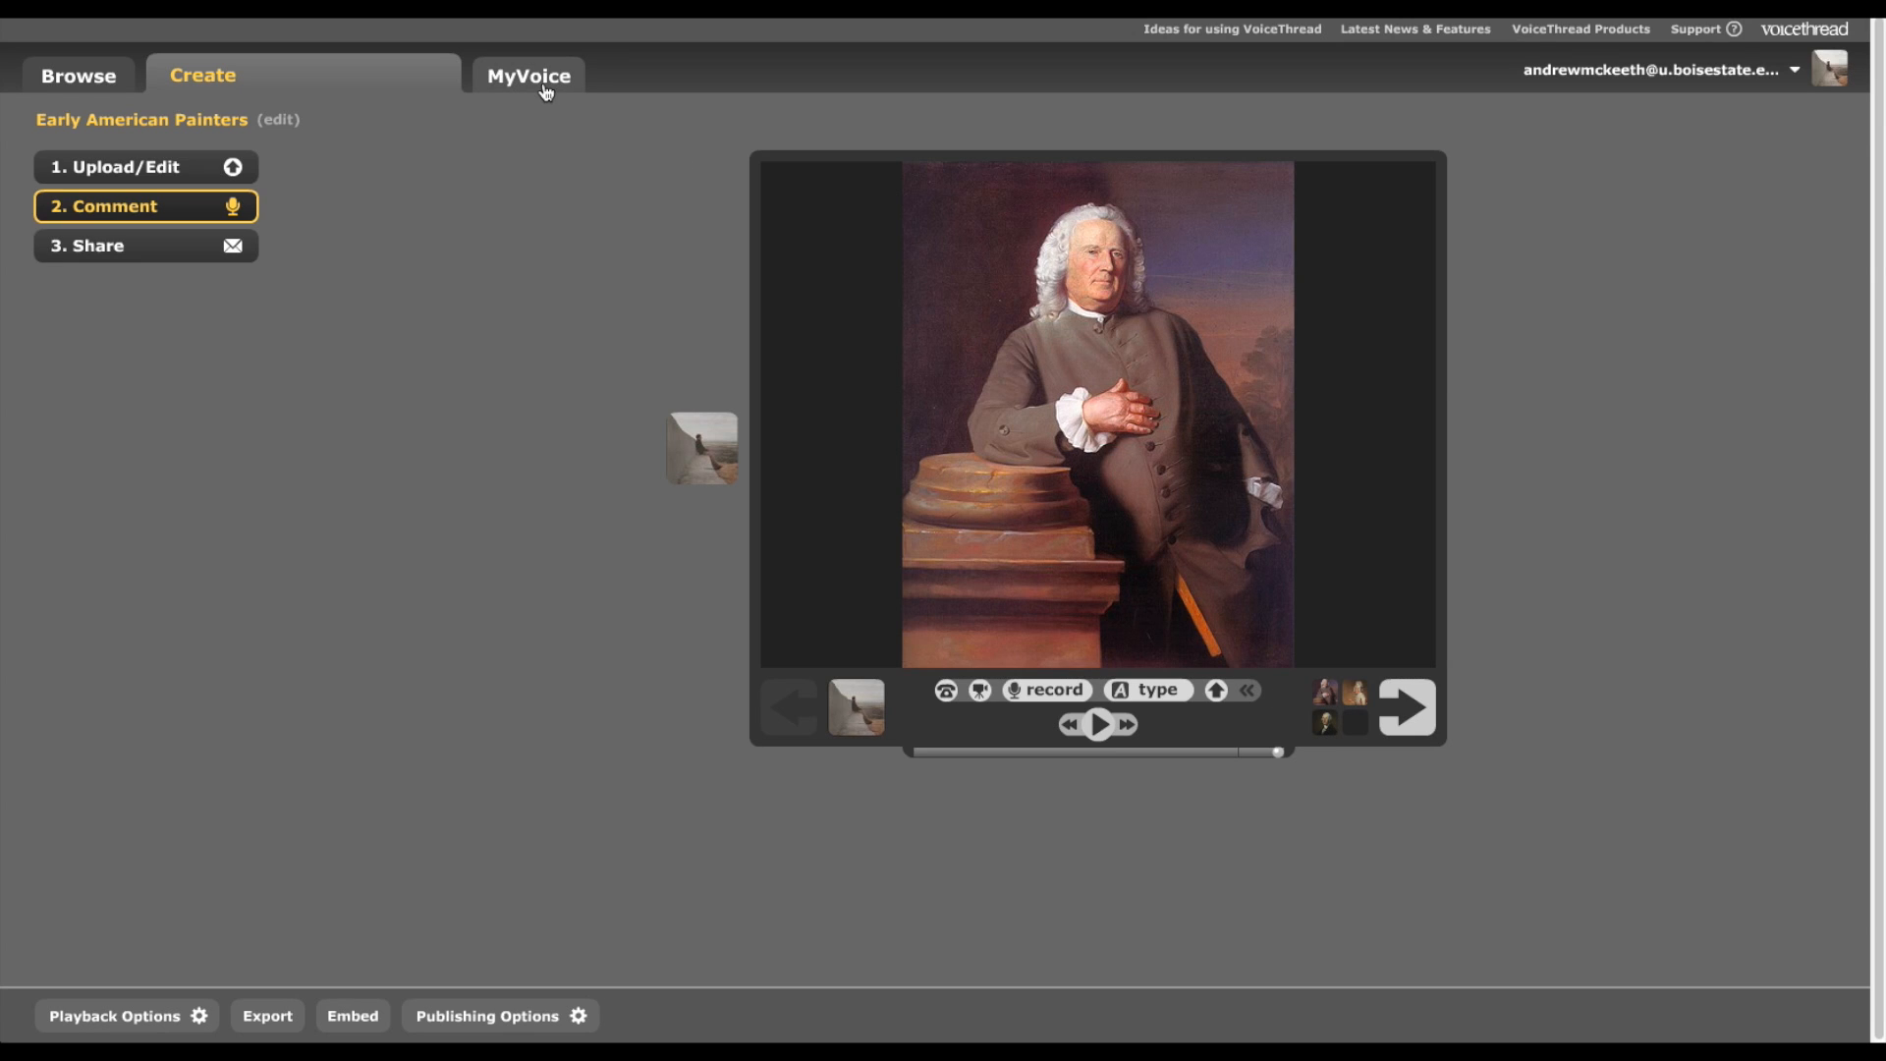
- Reopen Early American Painters from the MyVoice gallery into its comment view on the Epes Sargent portrait
left_click(527, 75)
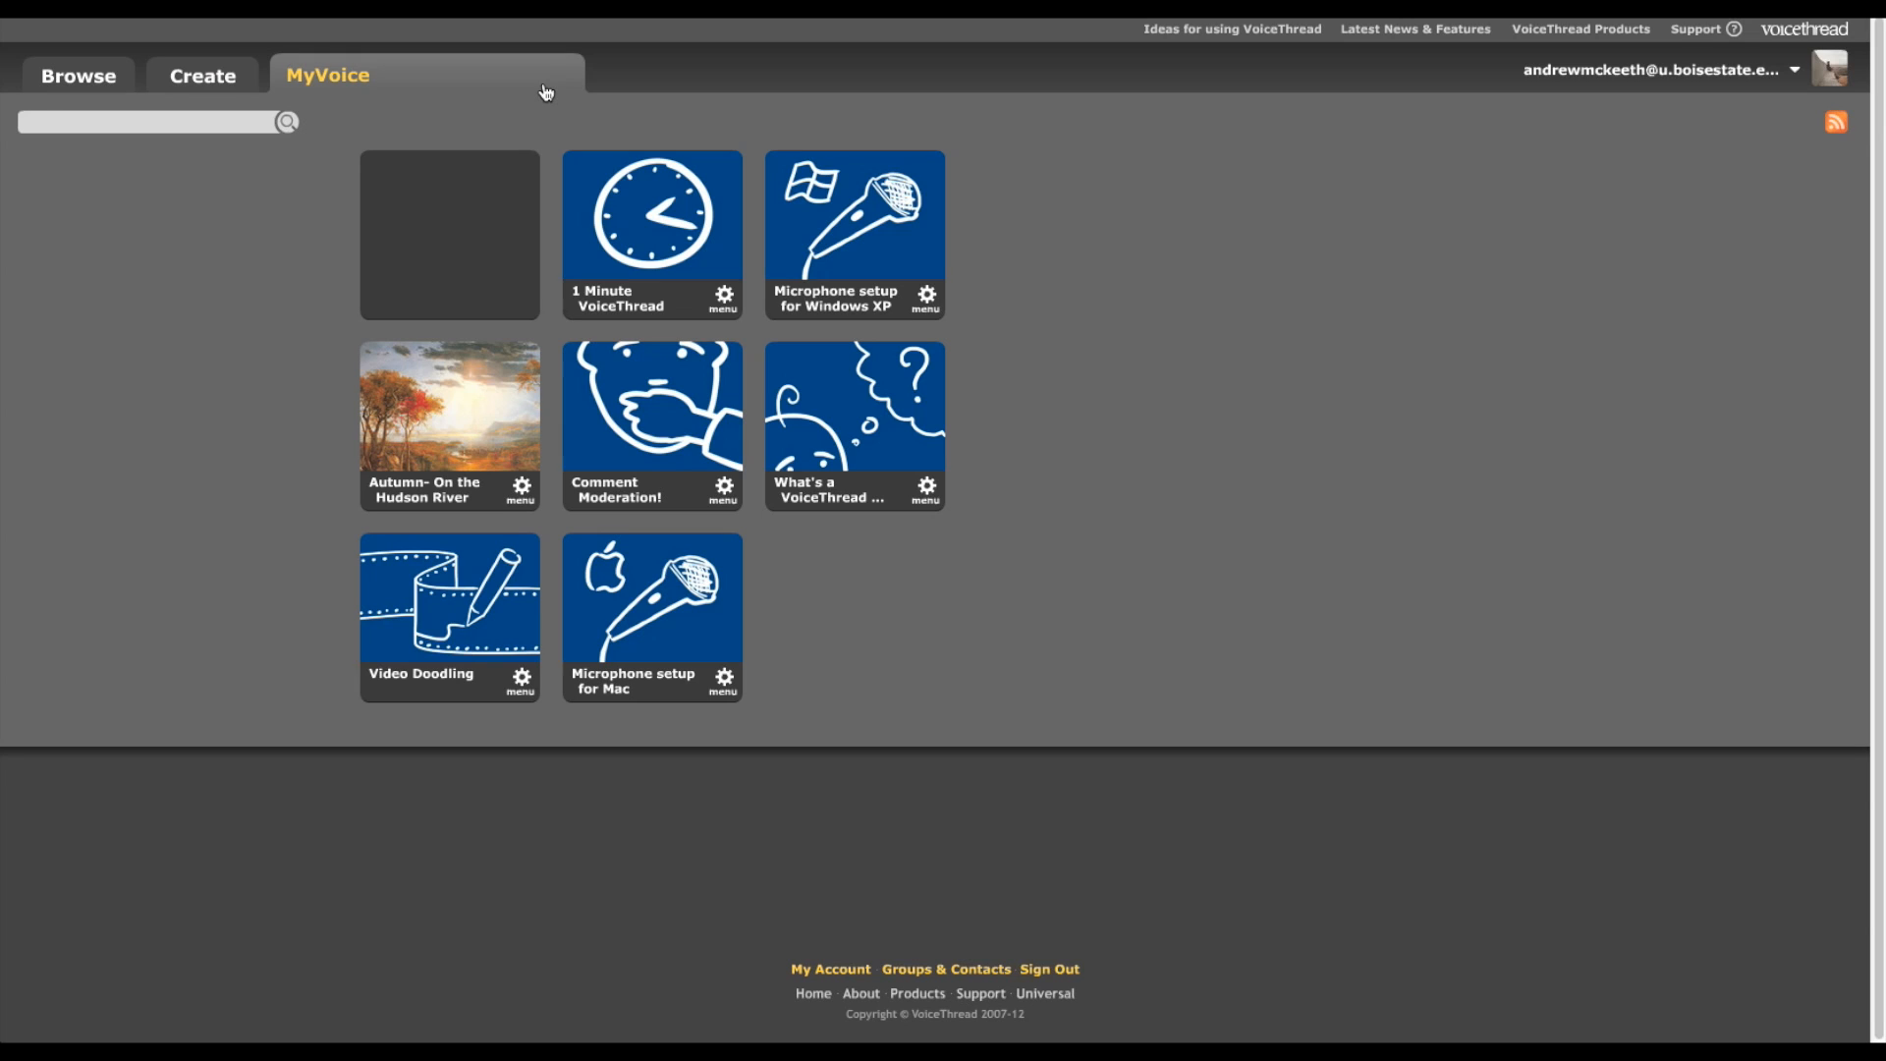
left_click(326, 75)
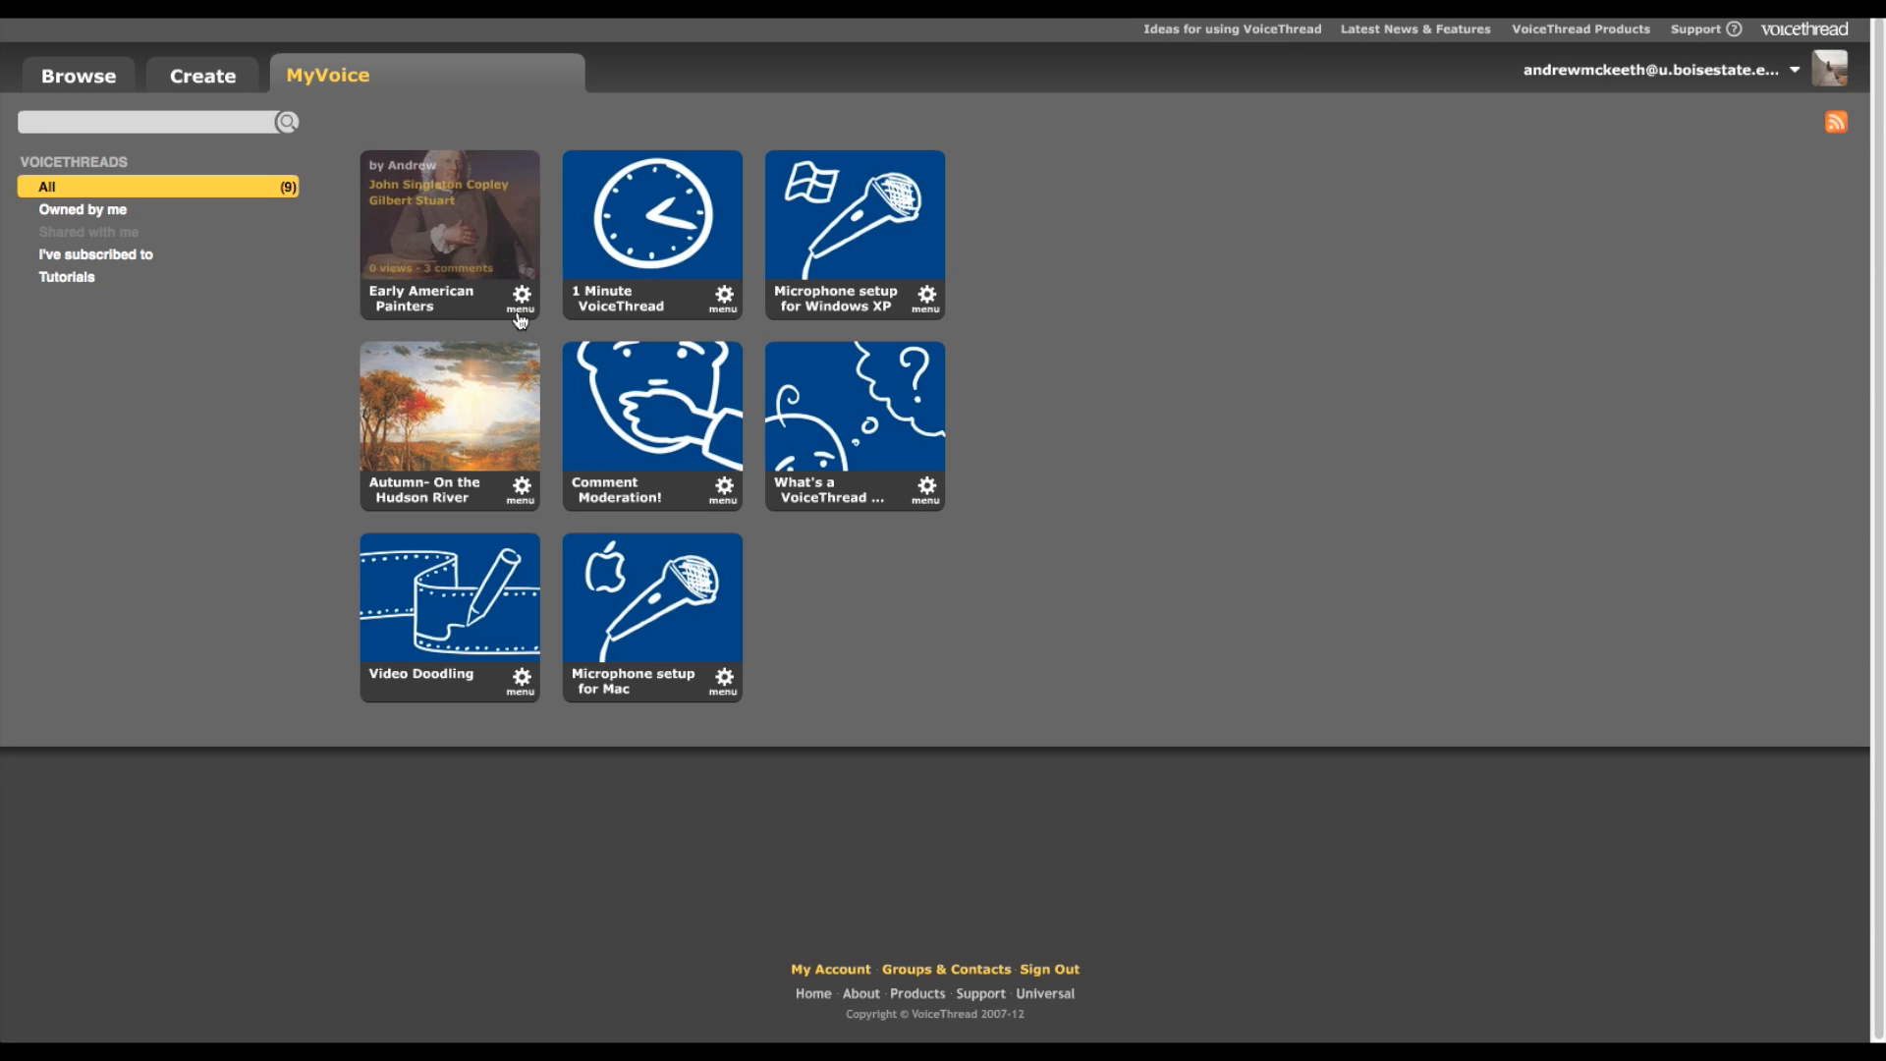
left_click(521, 296)
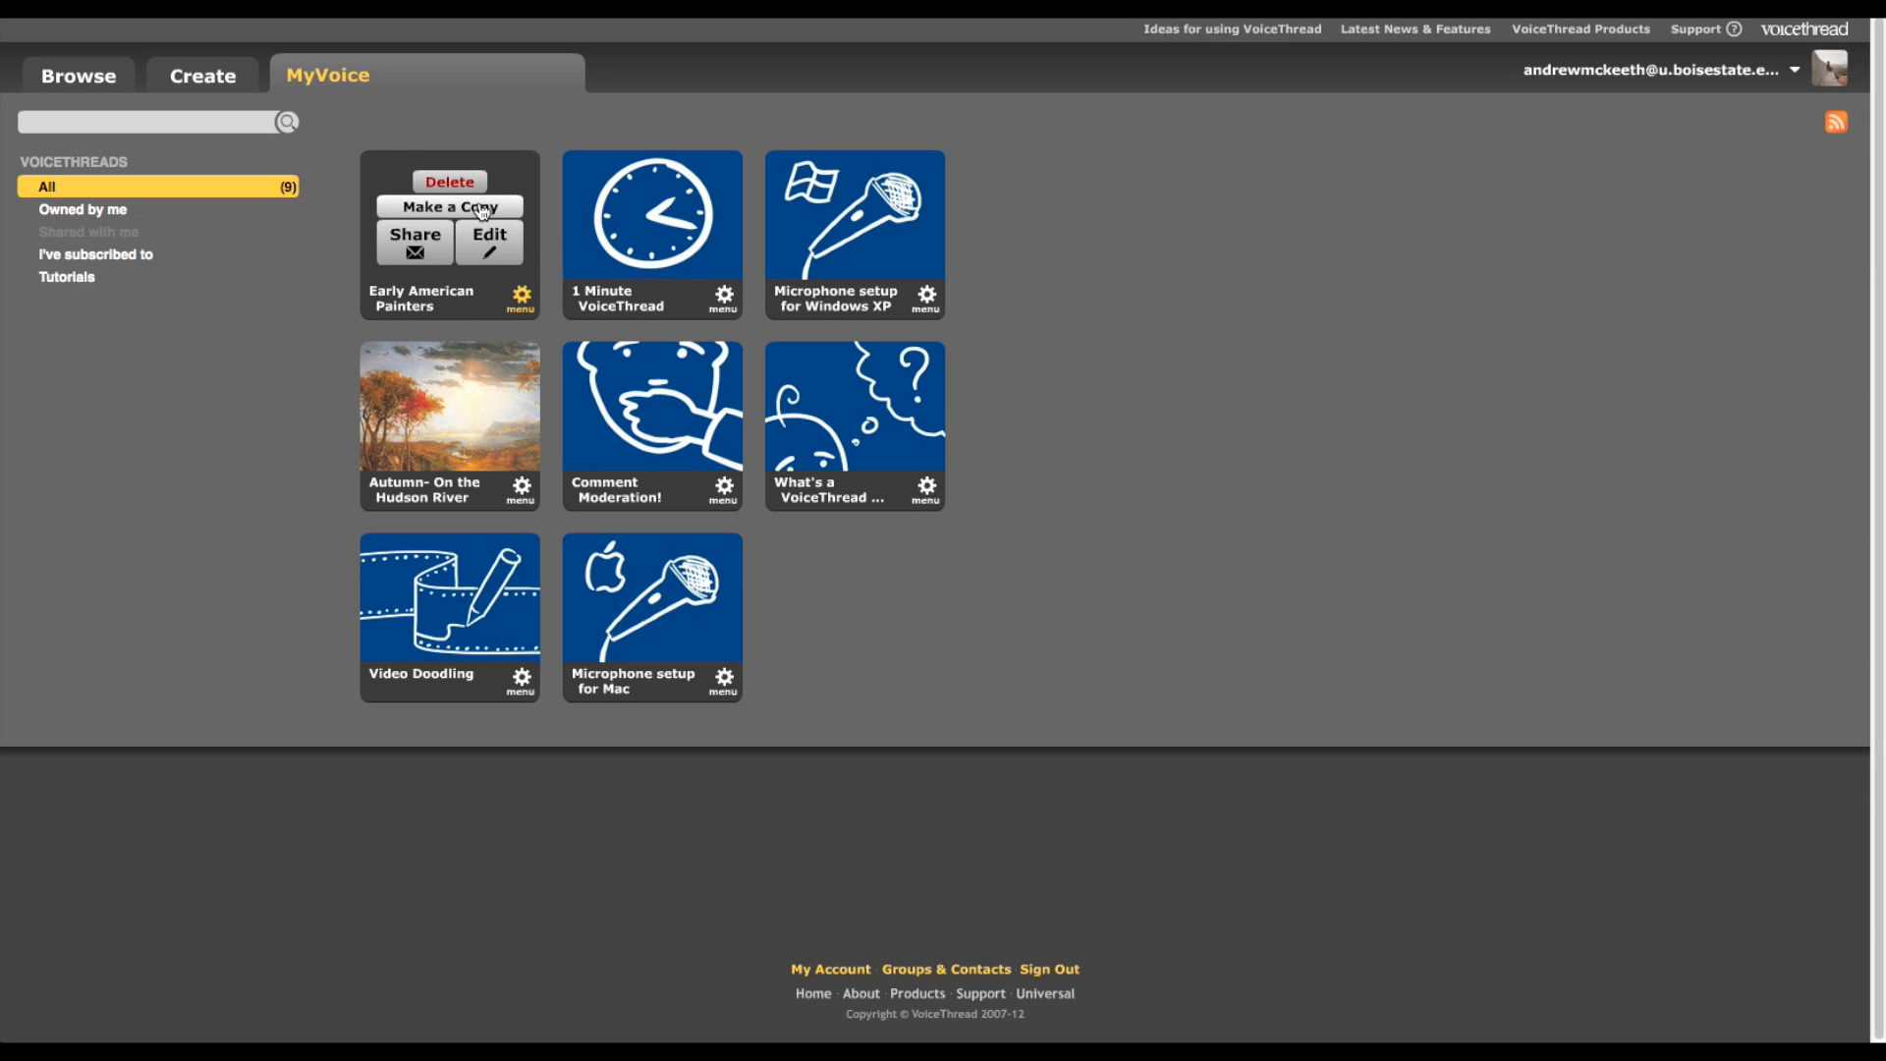
mouse_move(489, 240)
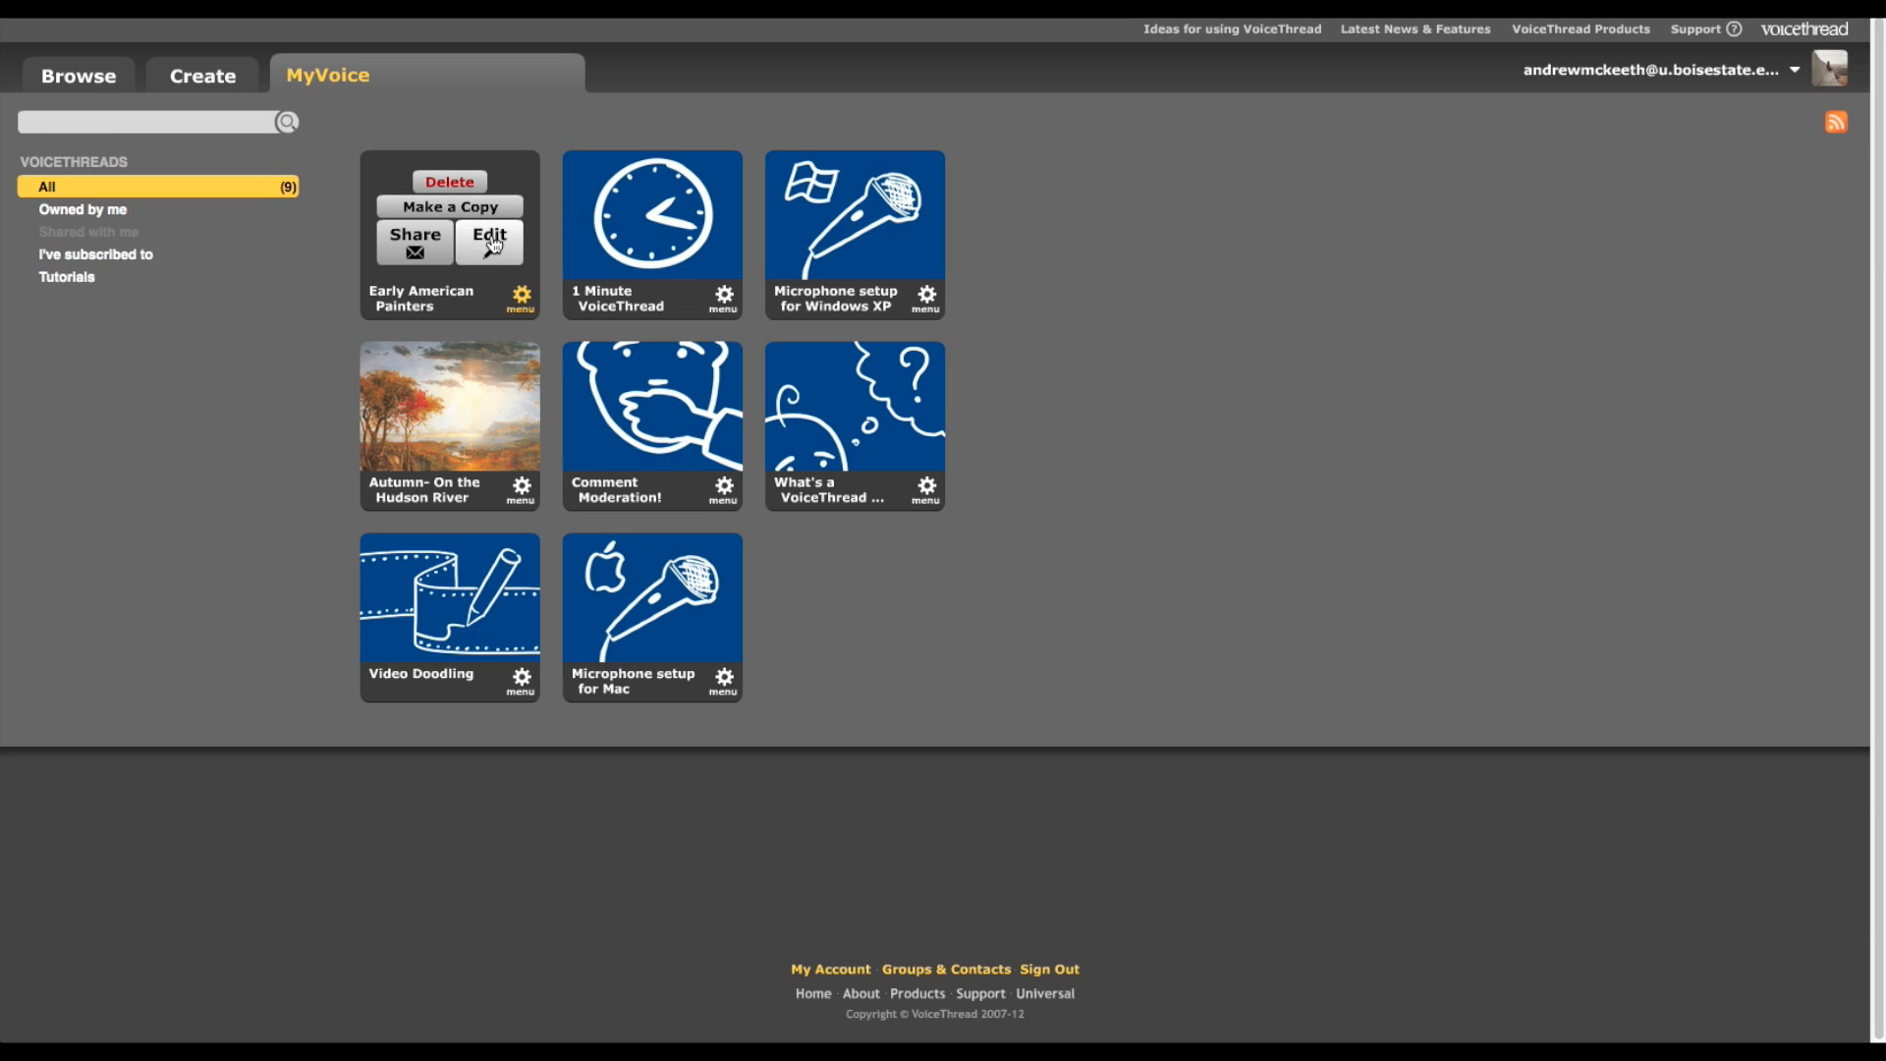
left_click(487, 236)
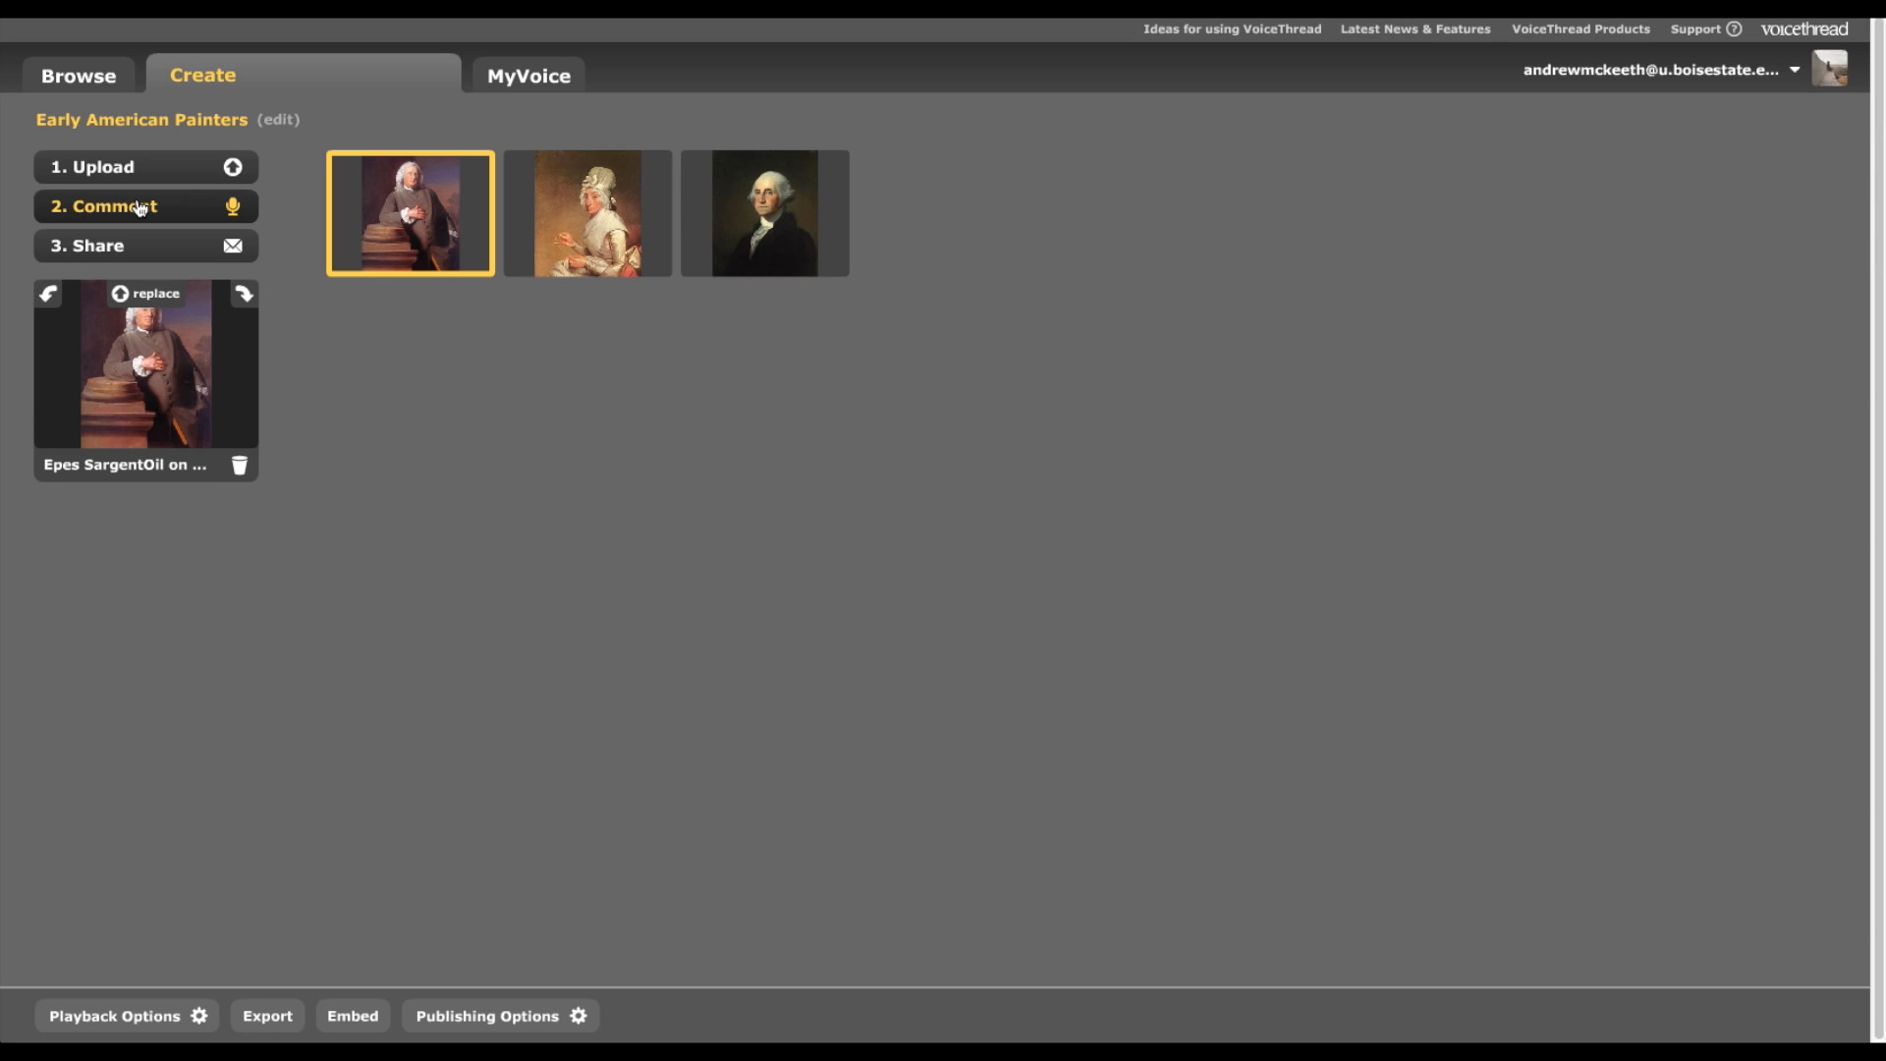
left_click(120, 206)
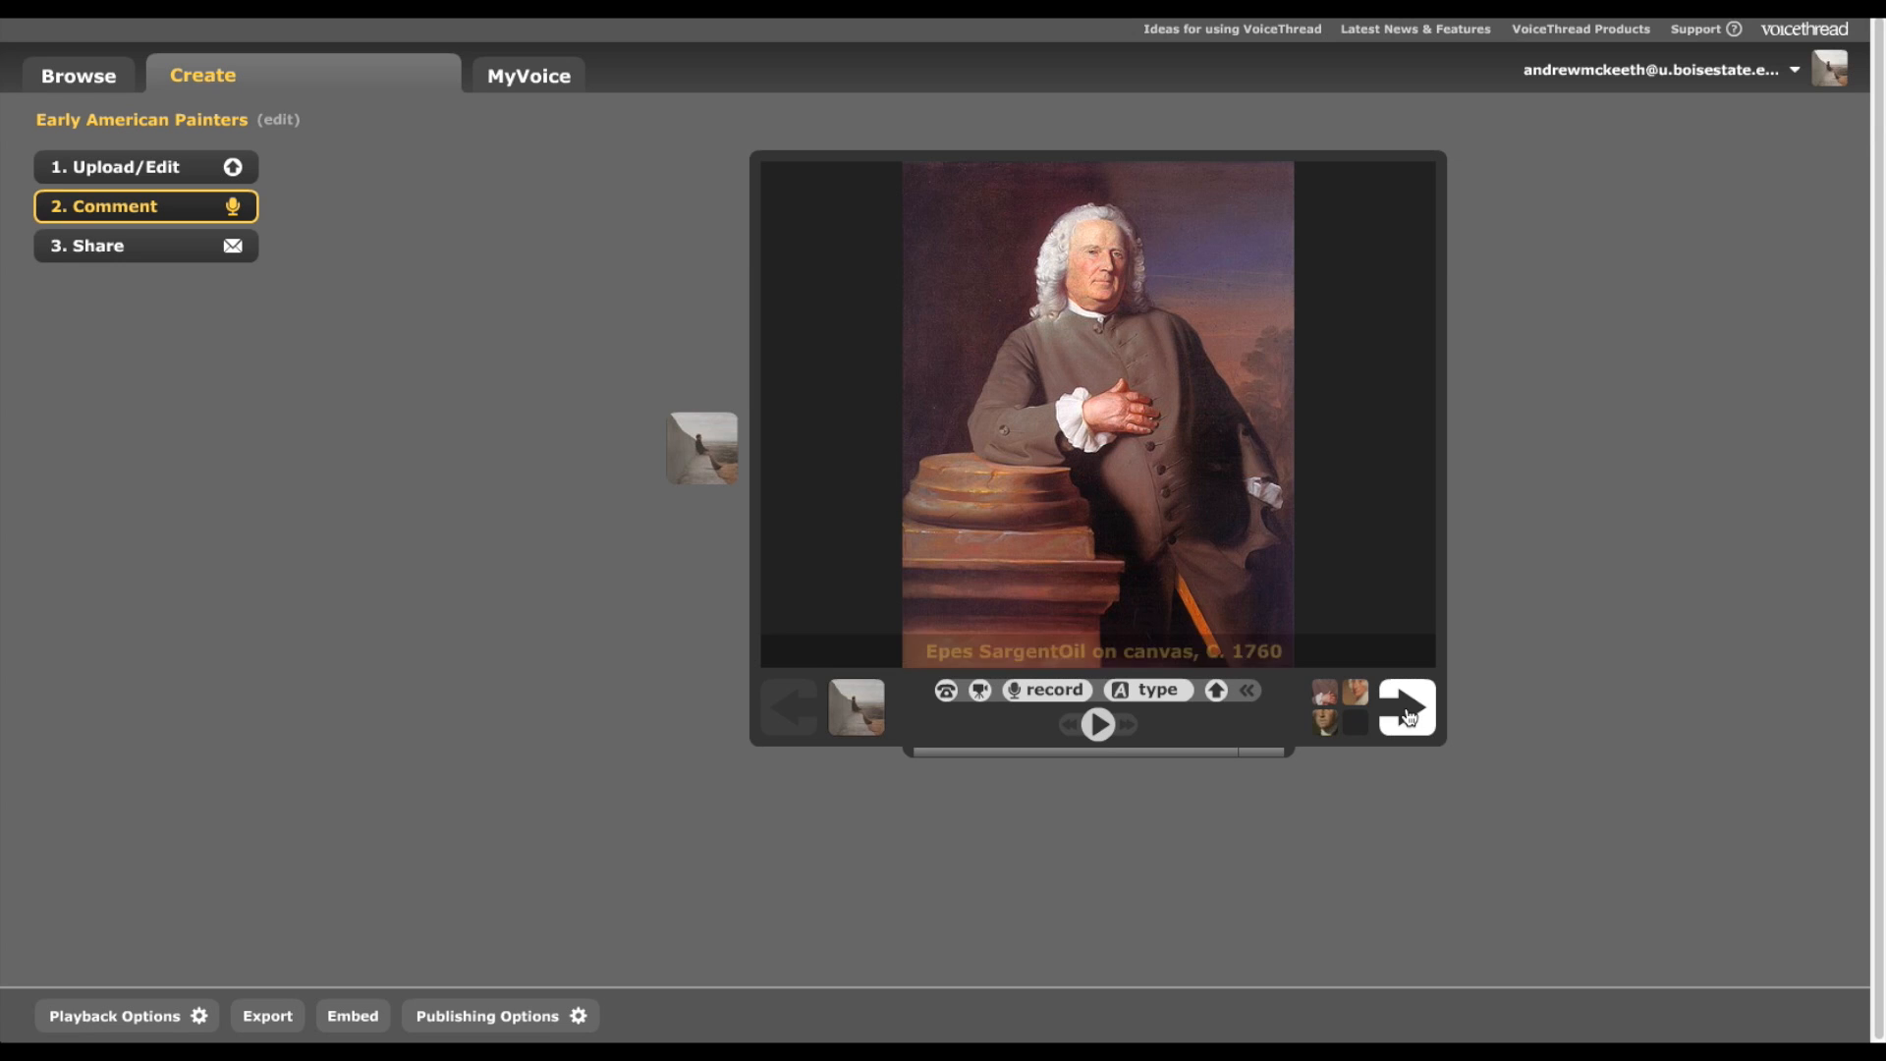
- Advance past the remaining portraits to the end-of-thread sharing panel
left_click(1403, 707)
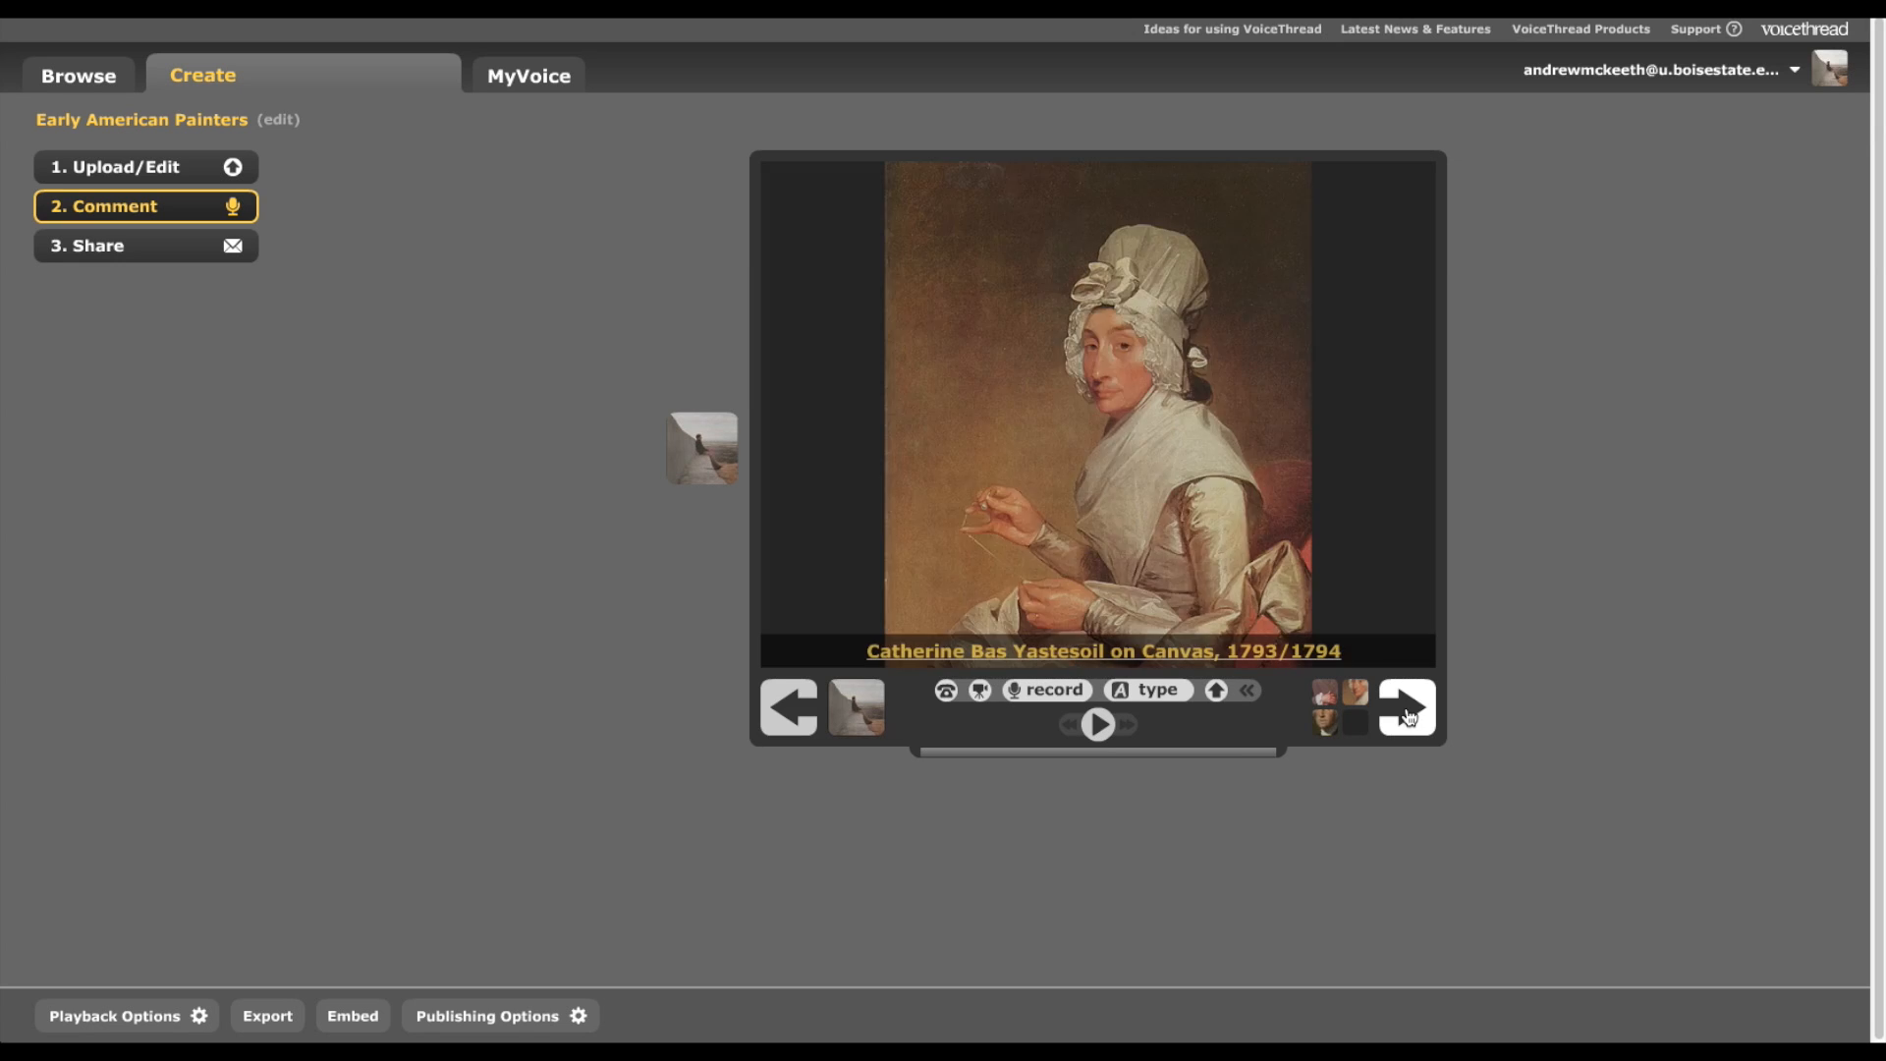
left_click(1405, 706)
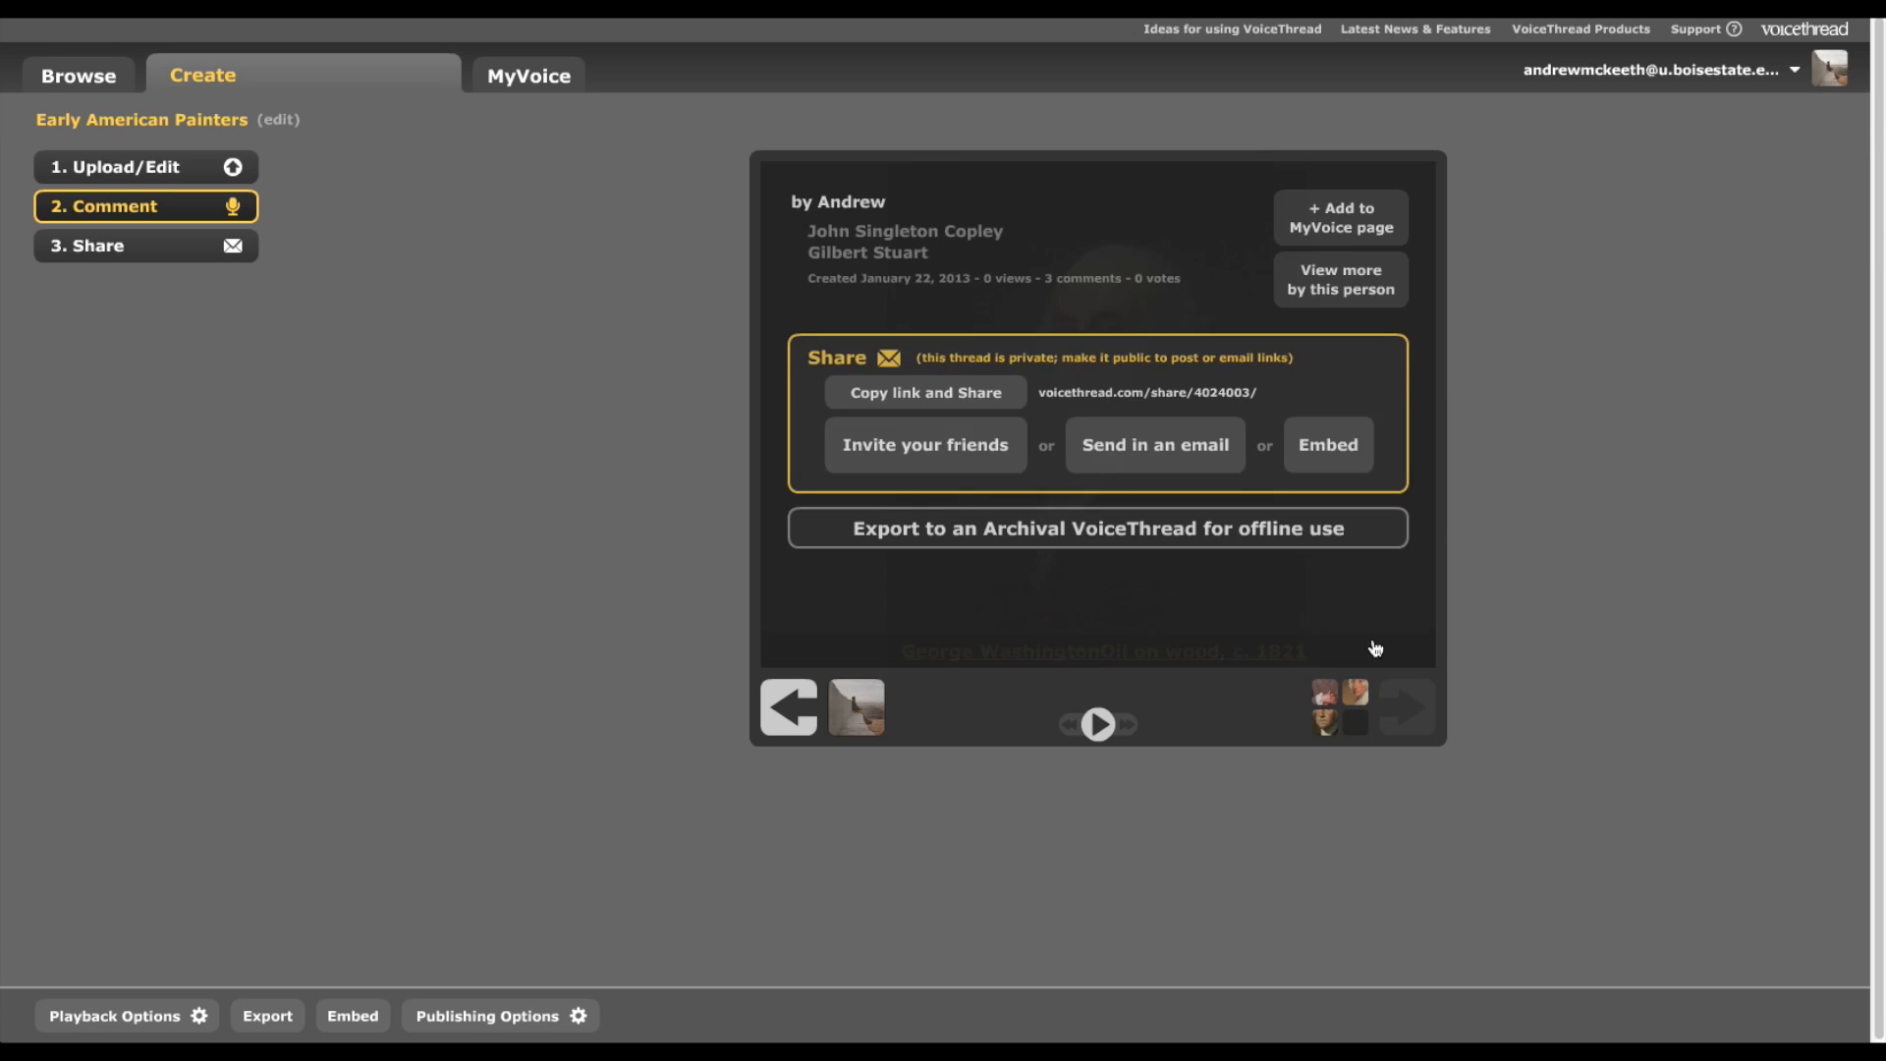
mouse_move(1055, 519)
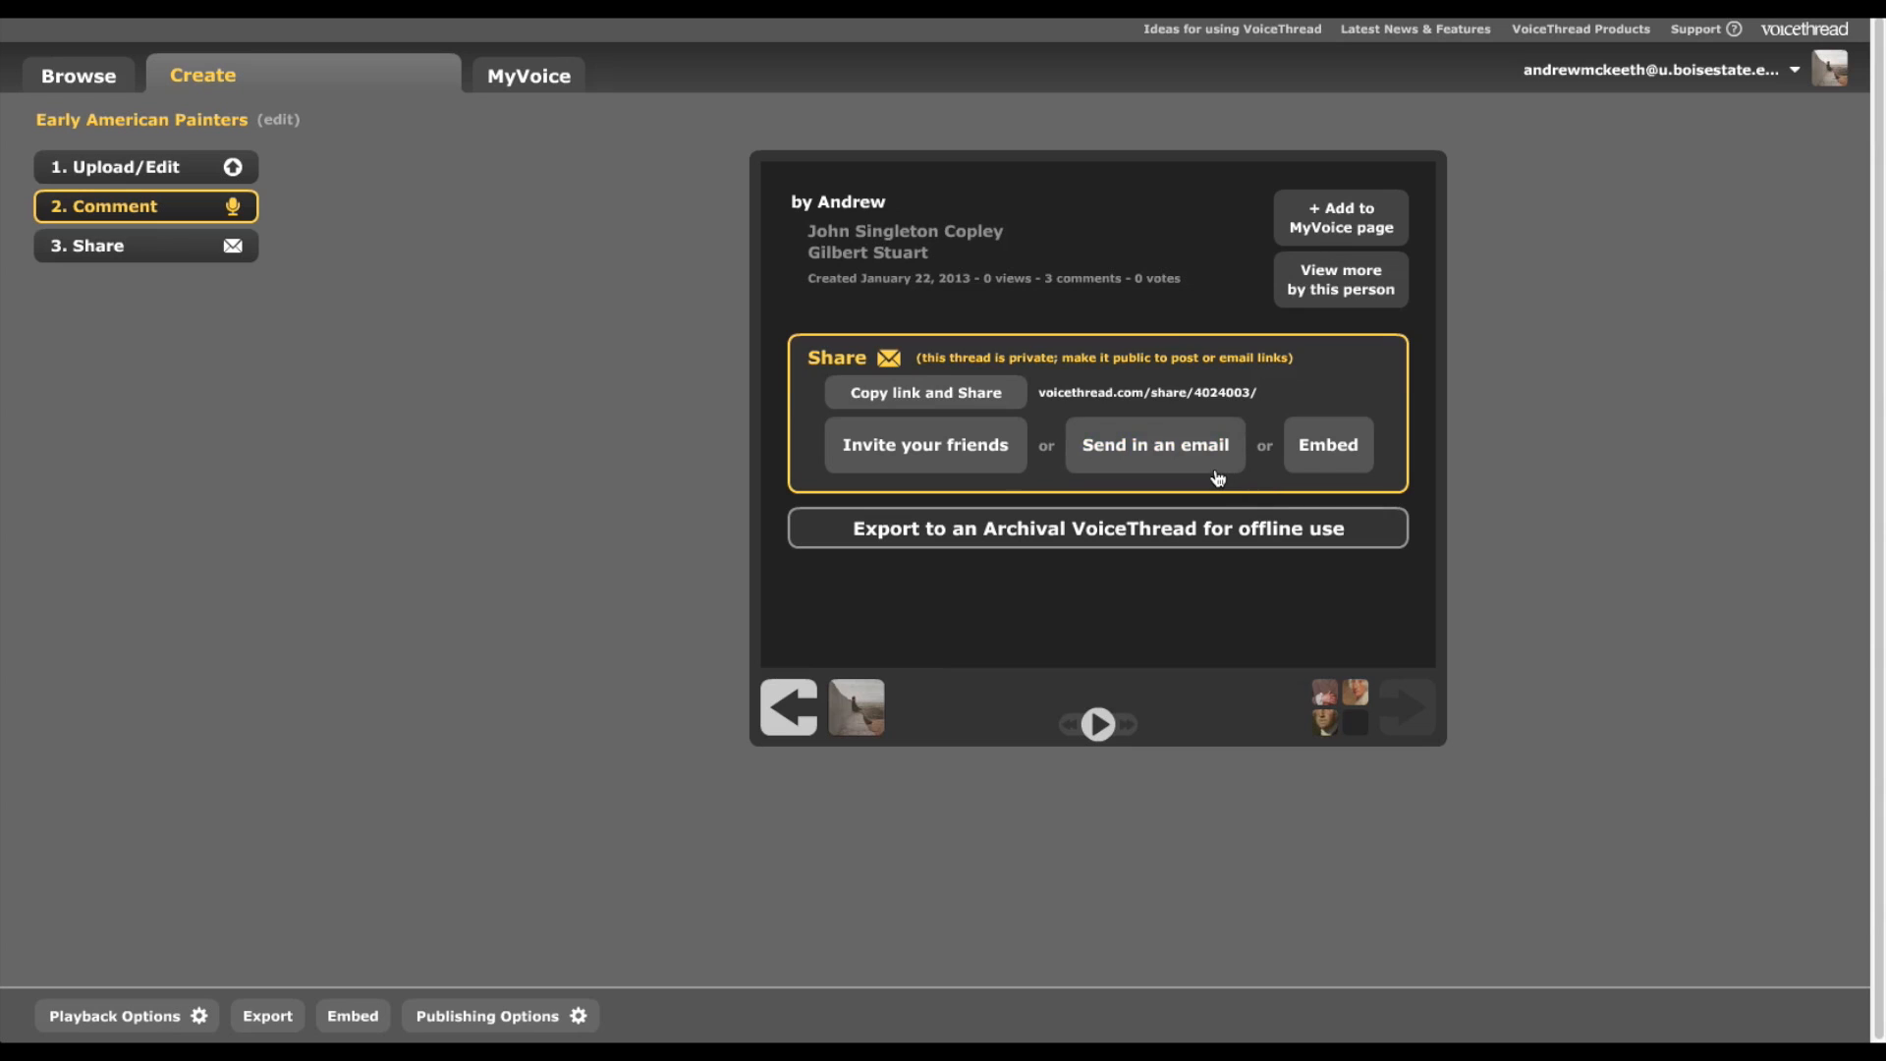
mouse_move(1038, 436)
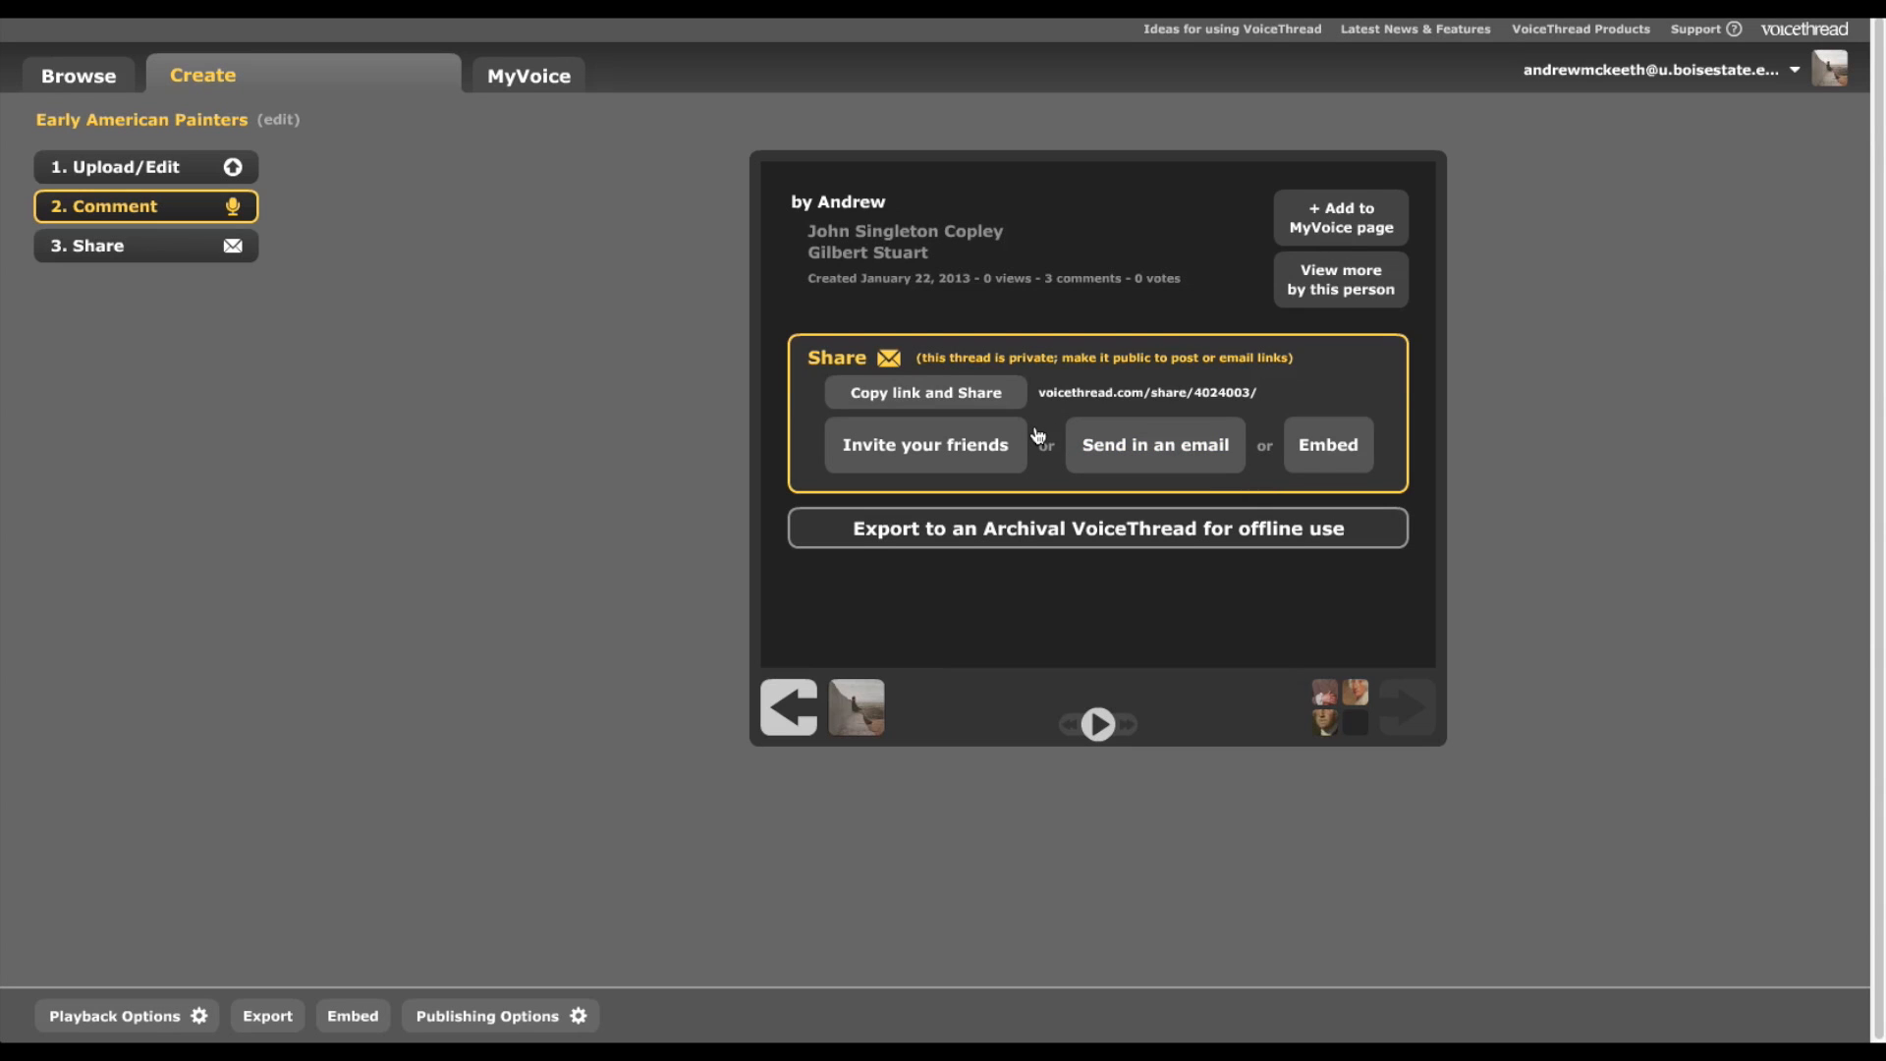
mouse_move(1154, 446)
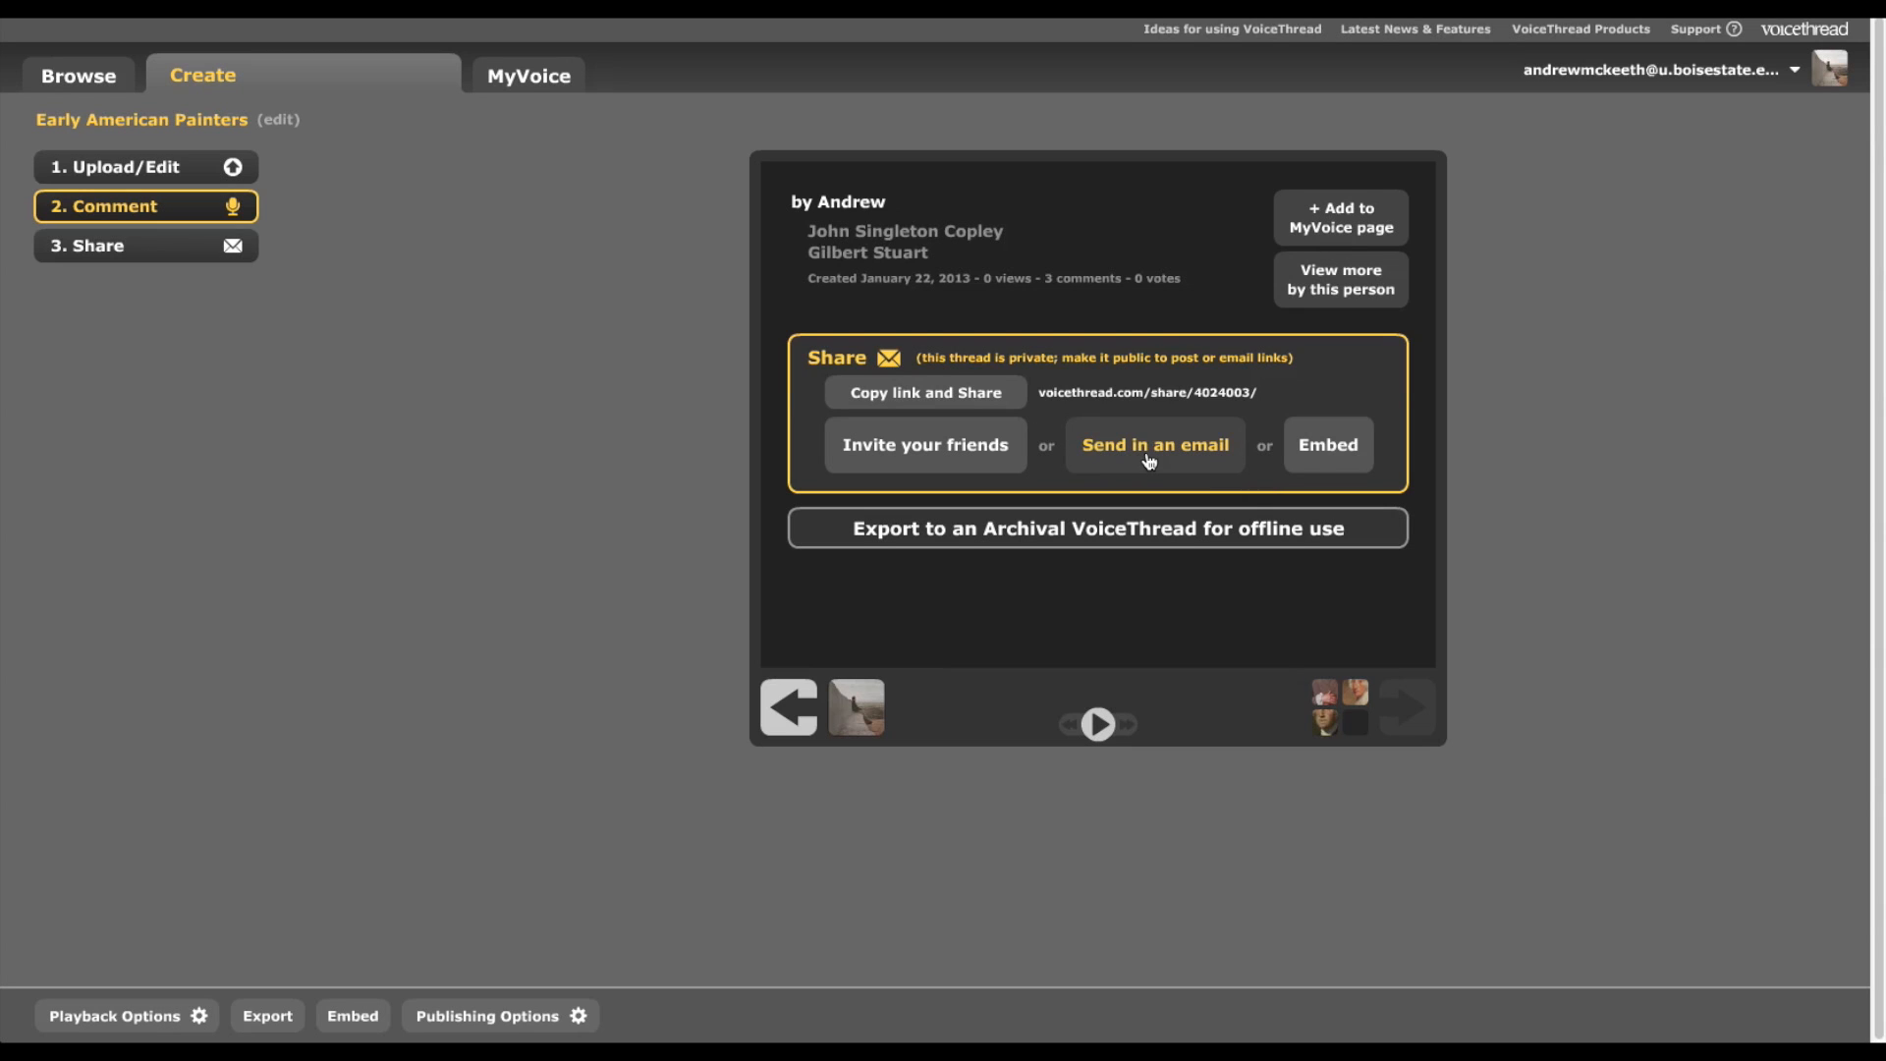
mouse_move(1181, 452)
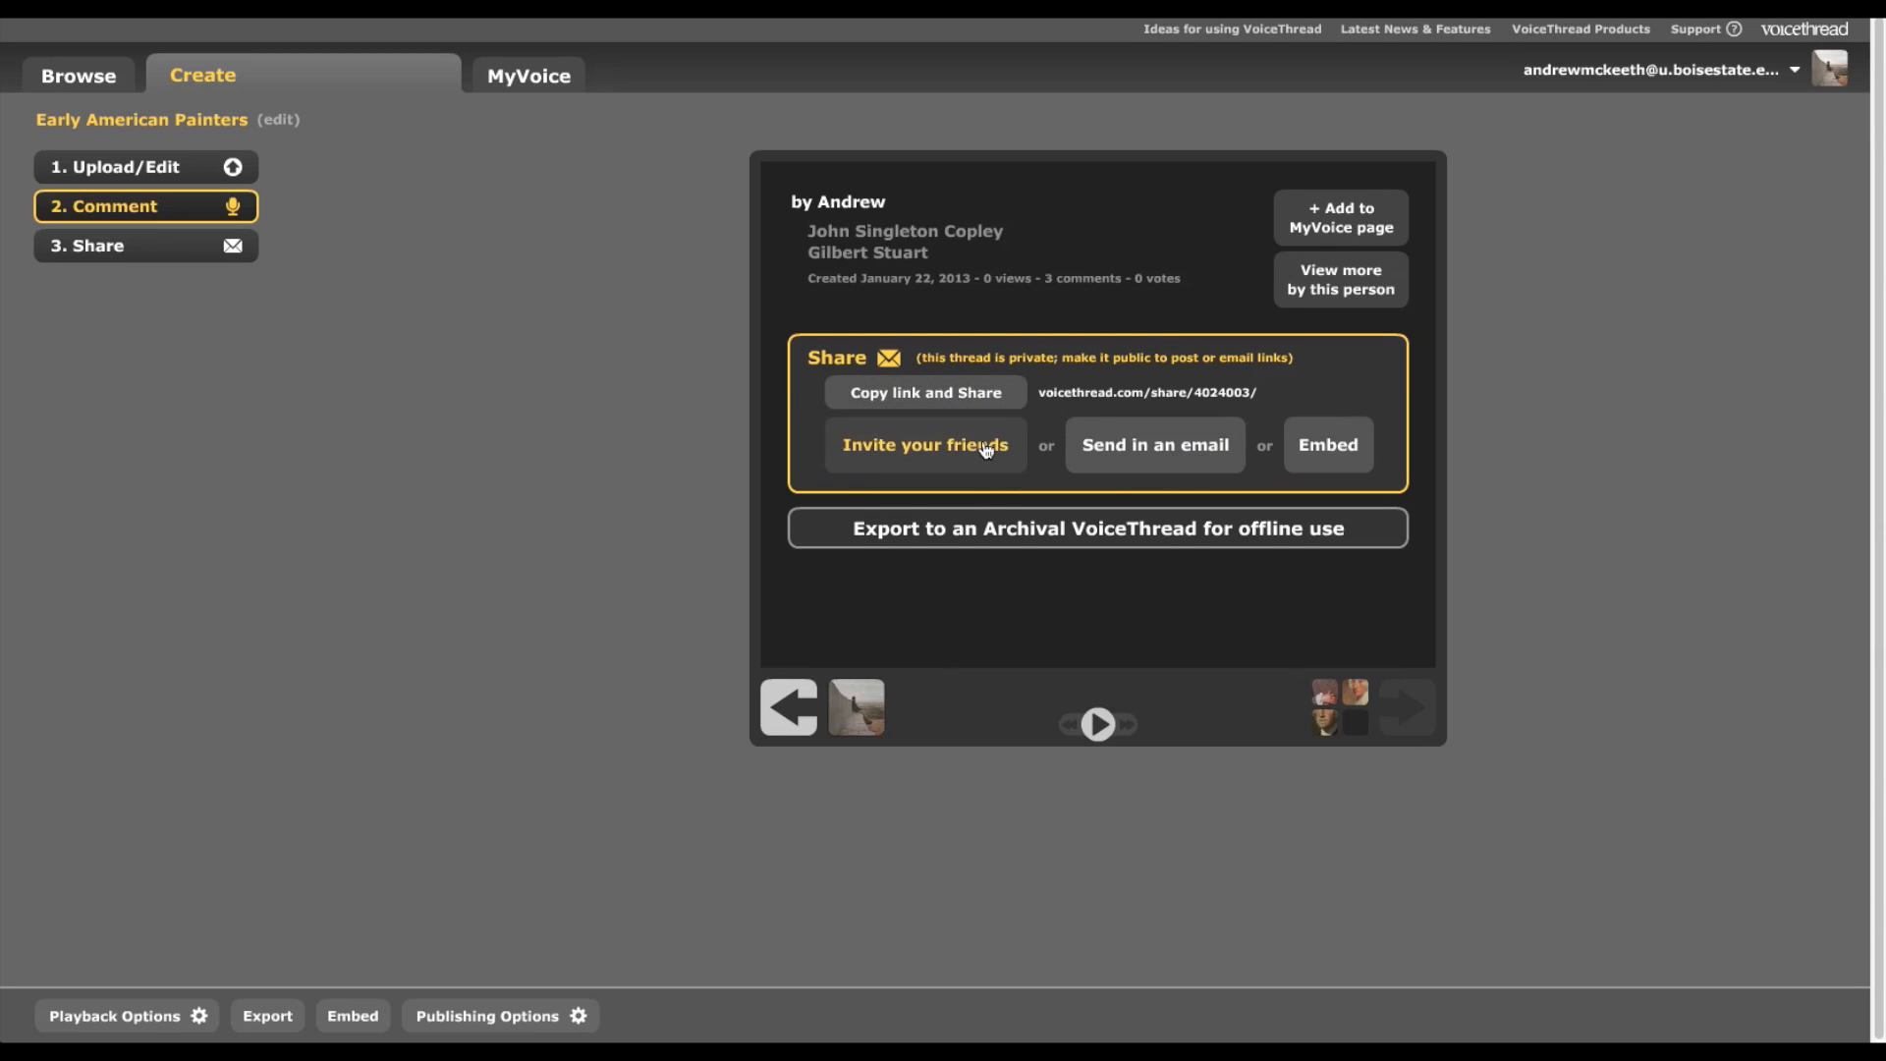
mouse_move(1329, 444)
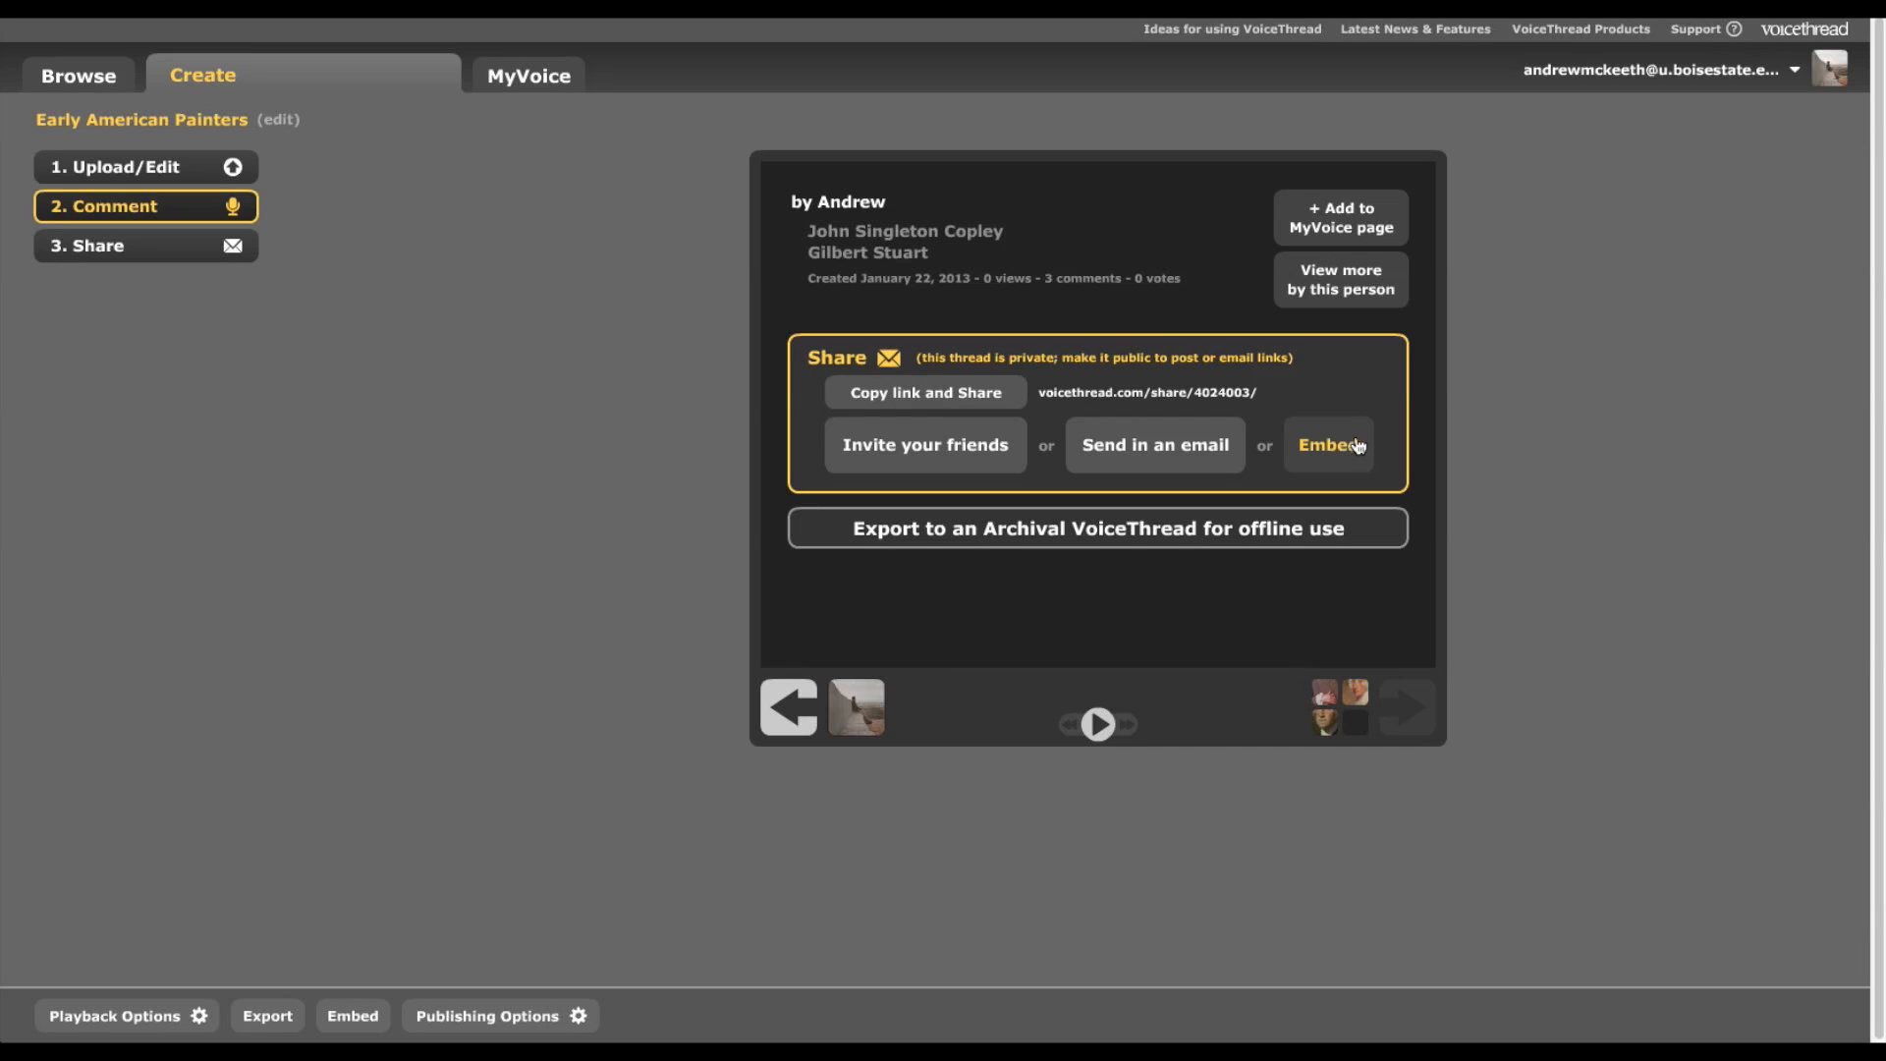
mouse_move(957, 405)
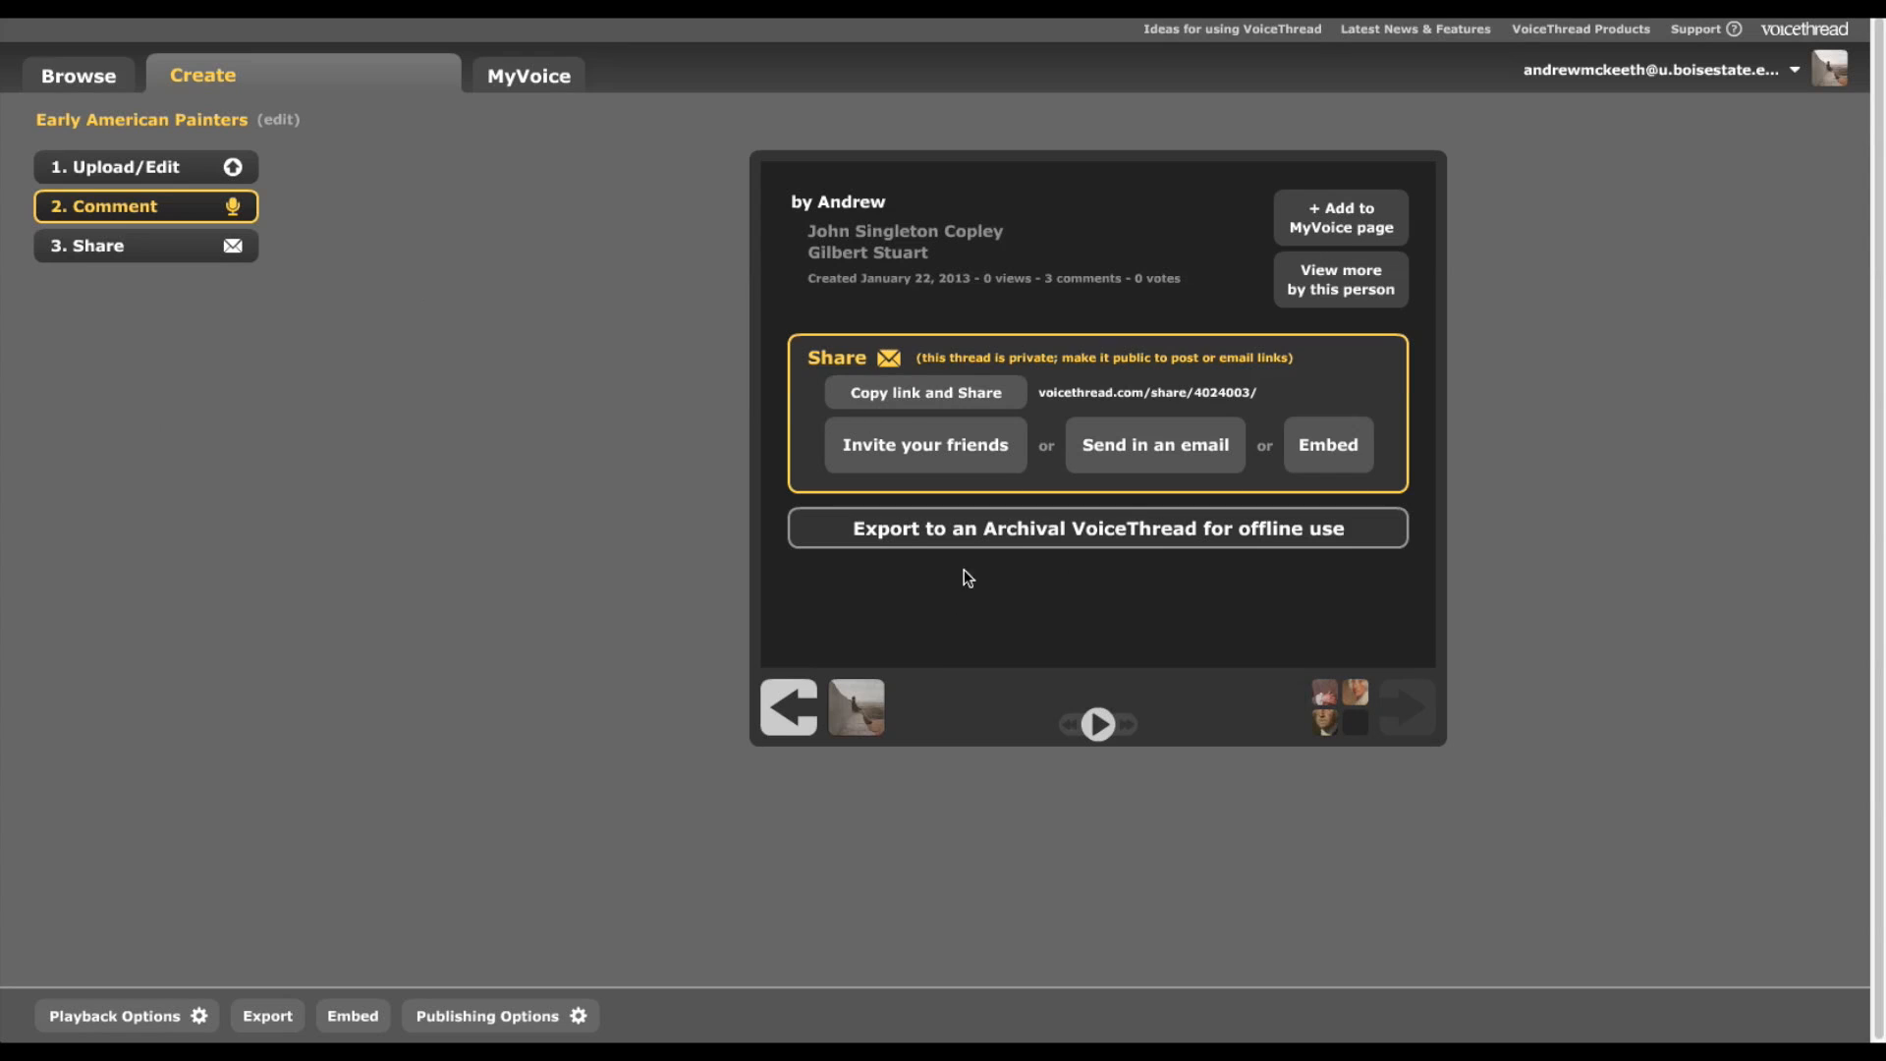
mouse_move(515, 76)
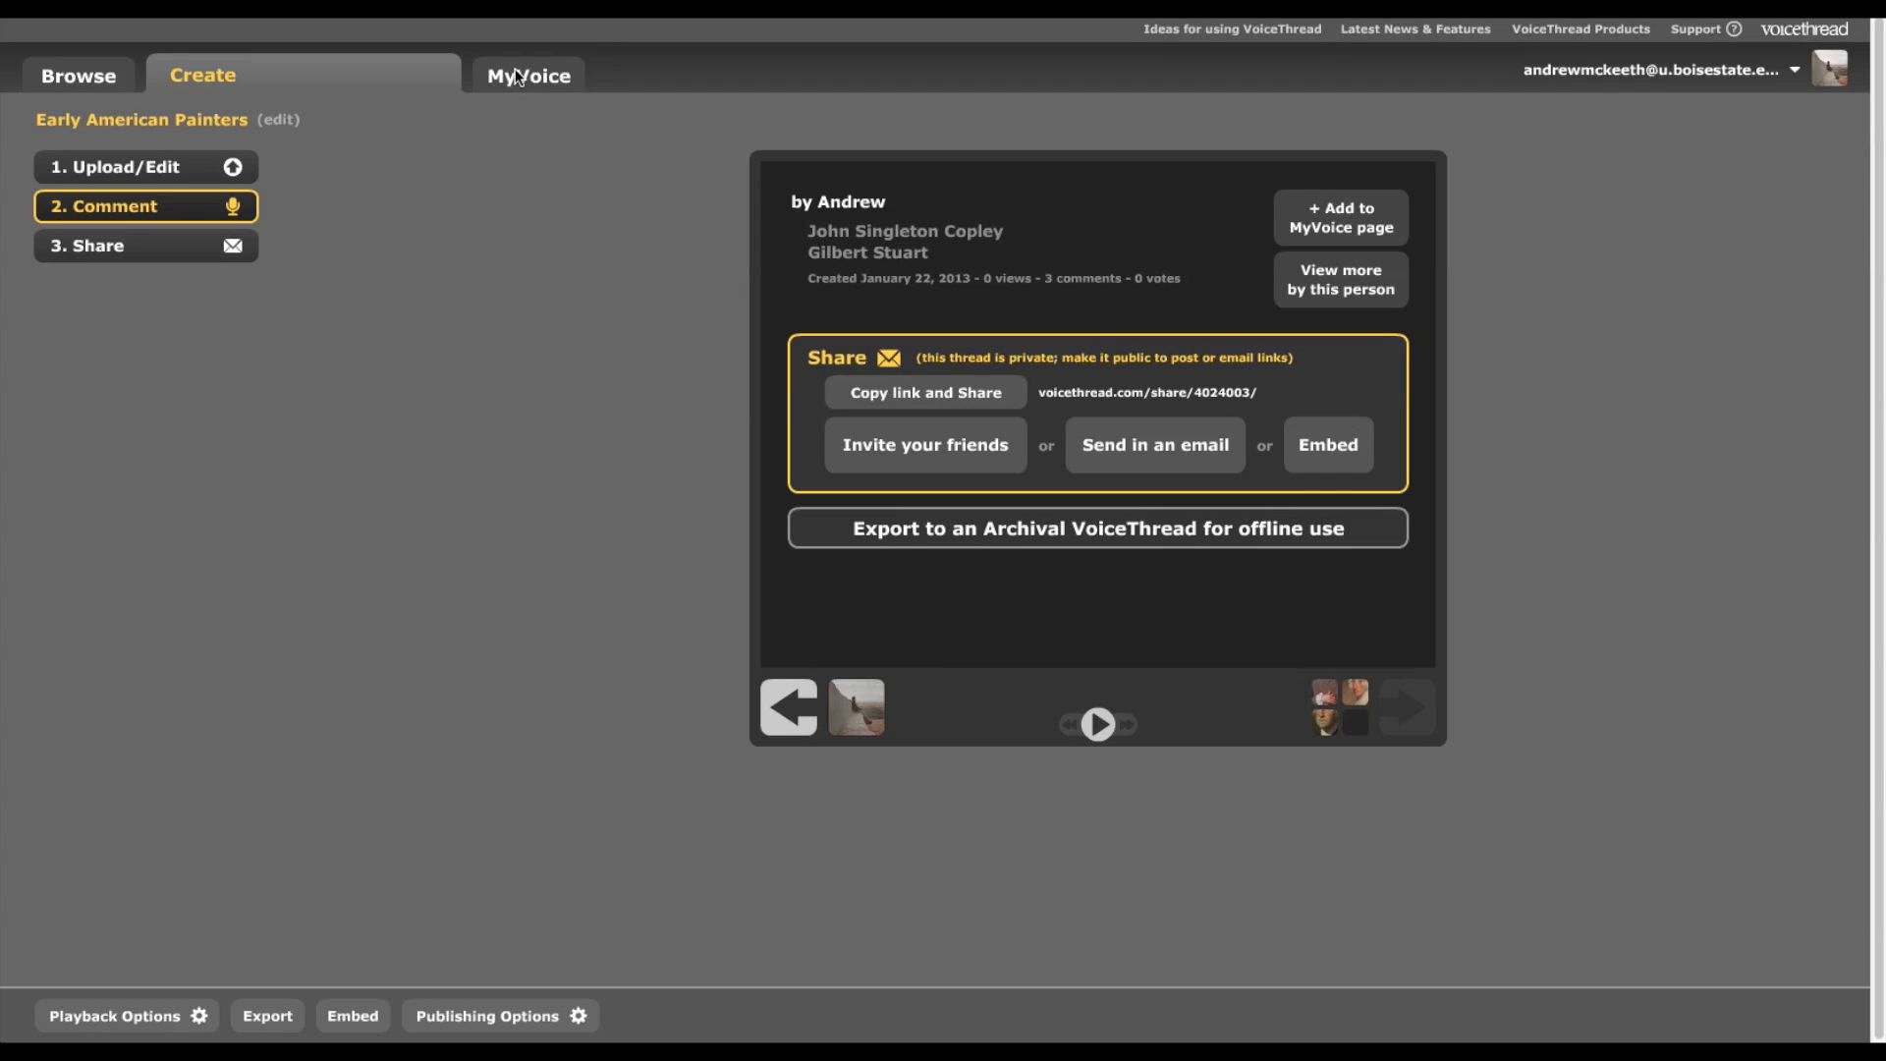
- From the MyVoice gallery, share Early American Painters and request a shareable link
left_click(526, 75)
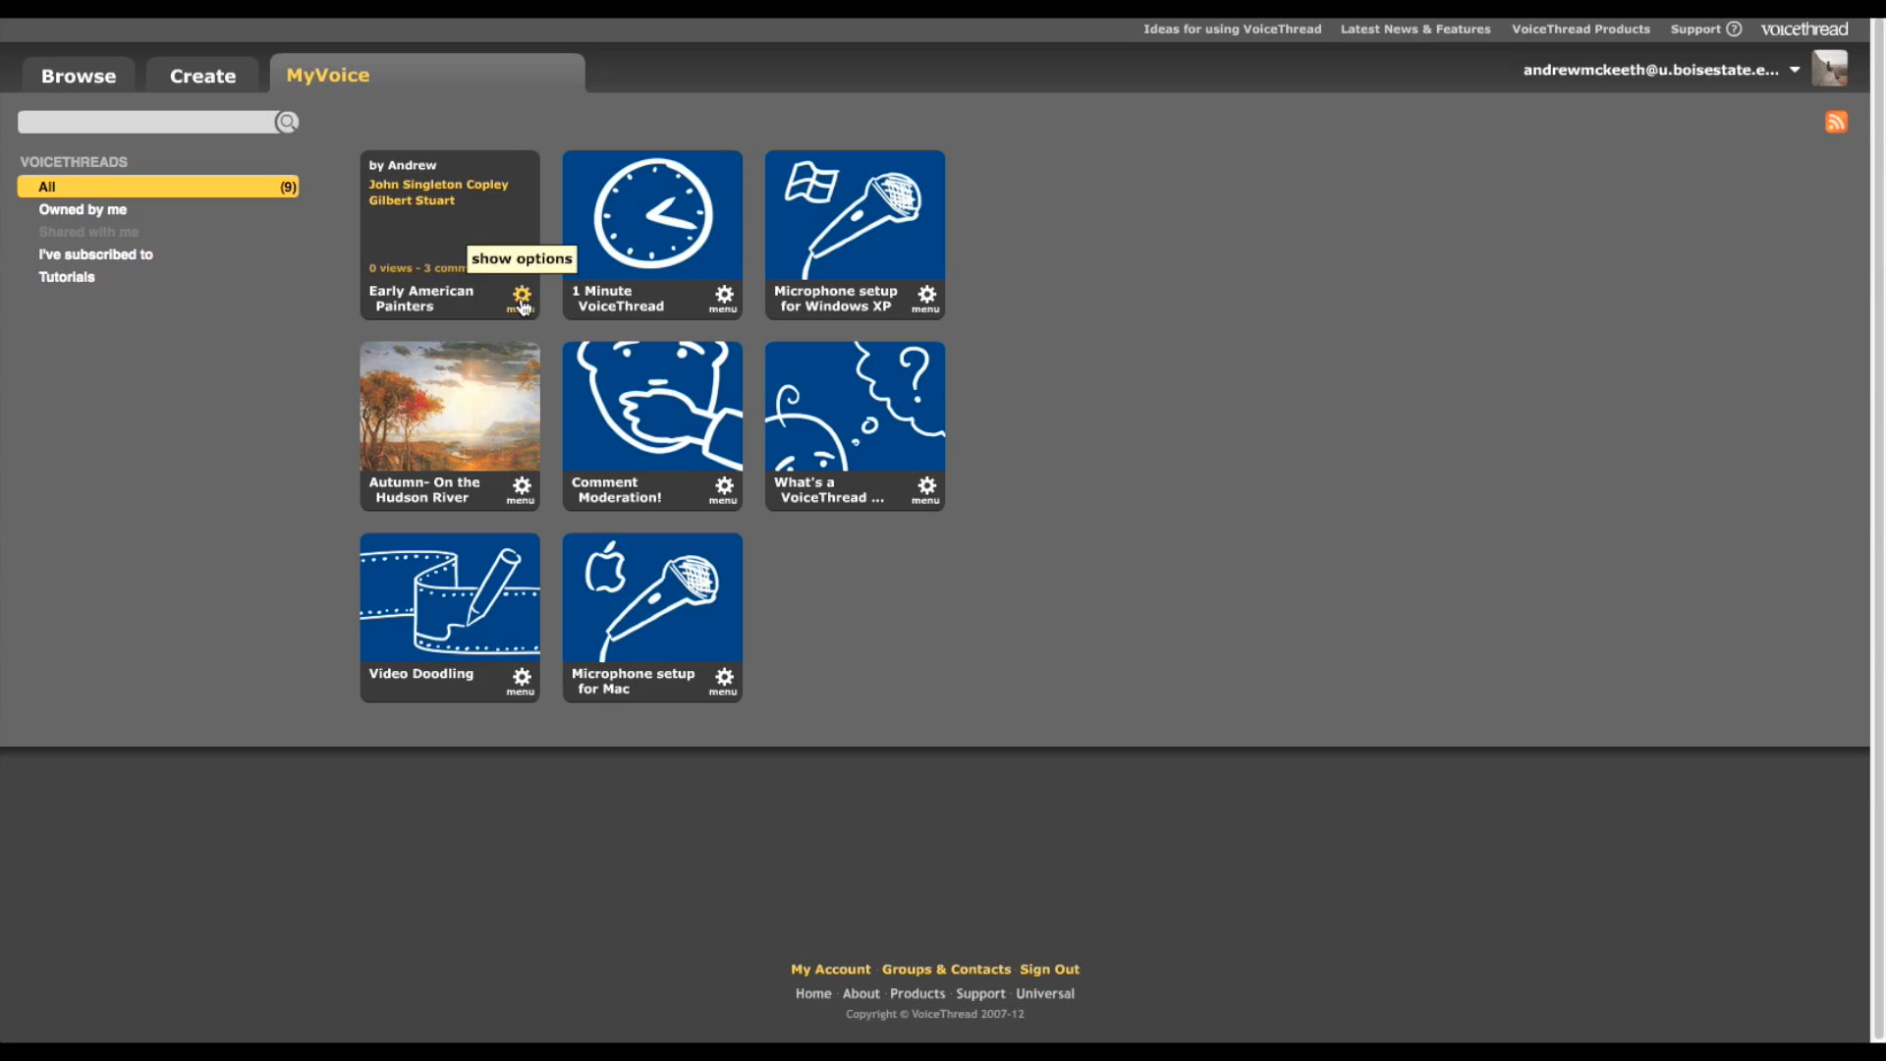
left_click(520, 297)
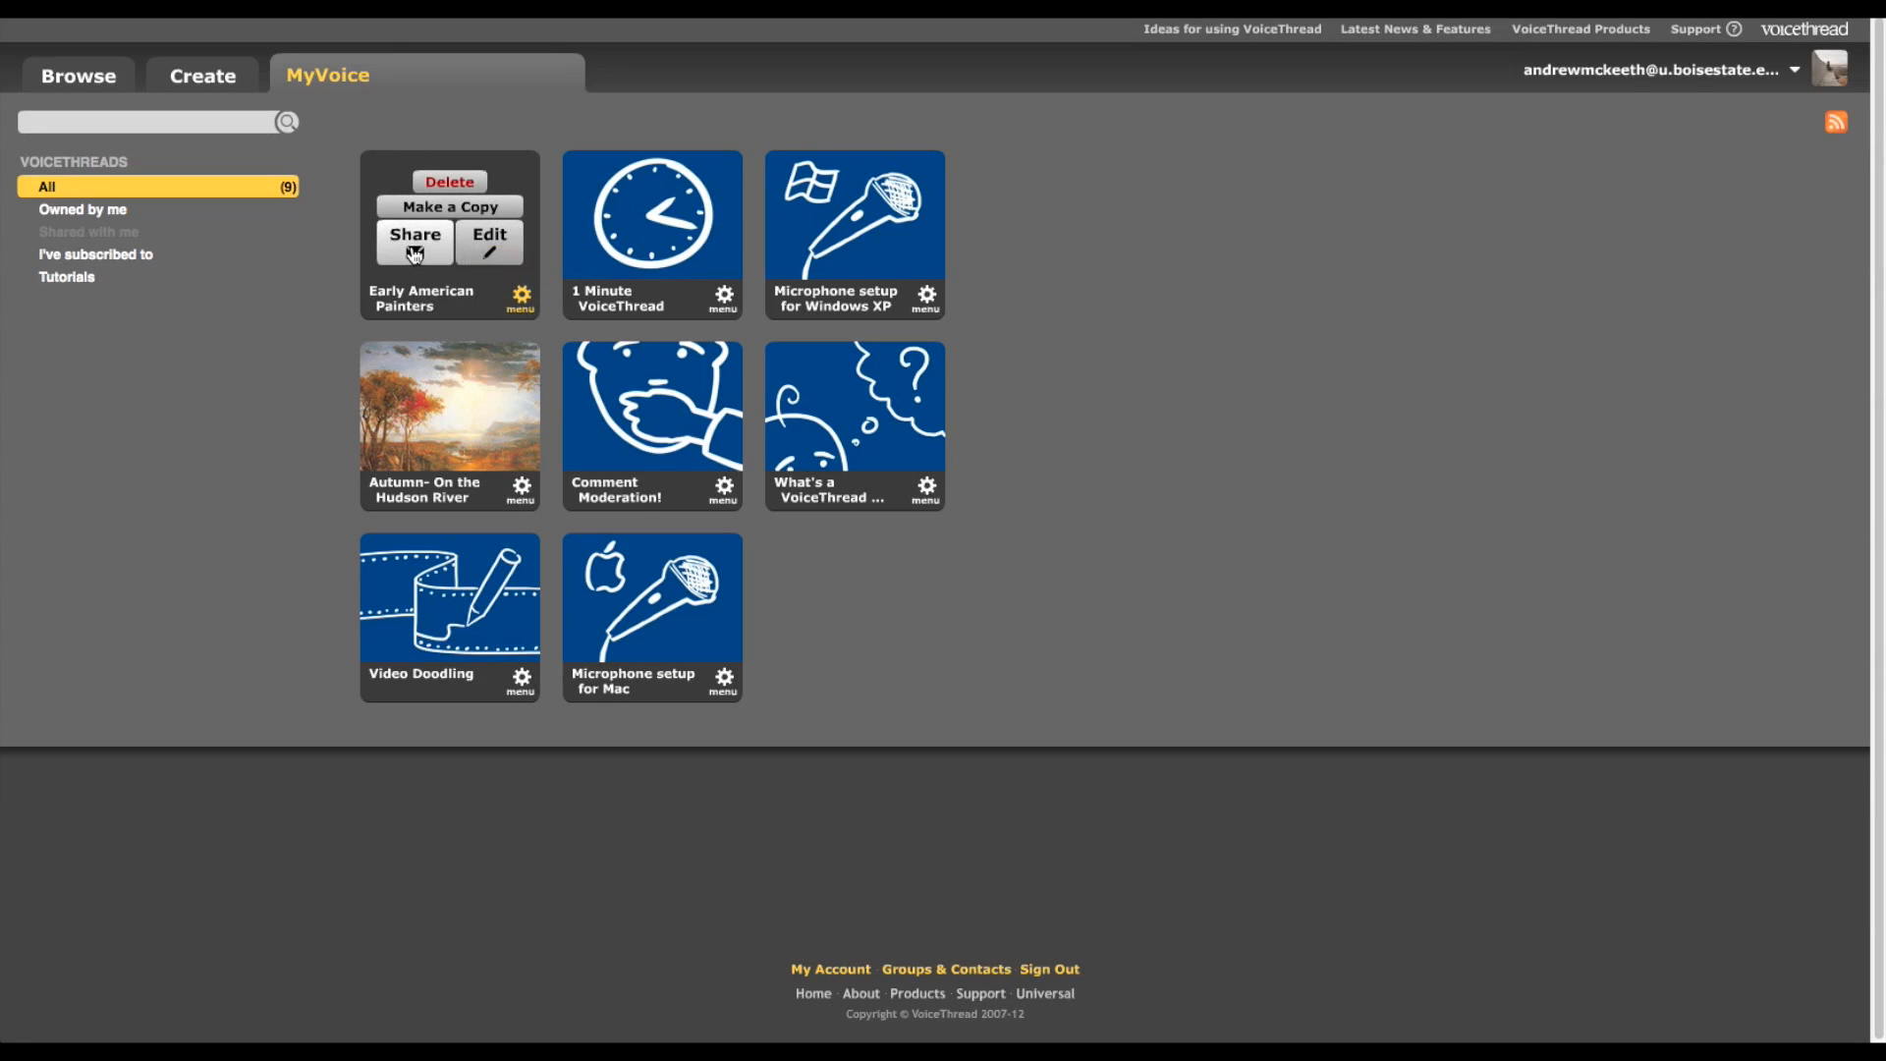
left_click(415, 237)
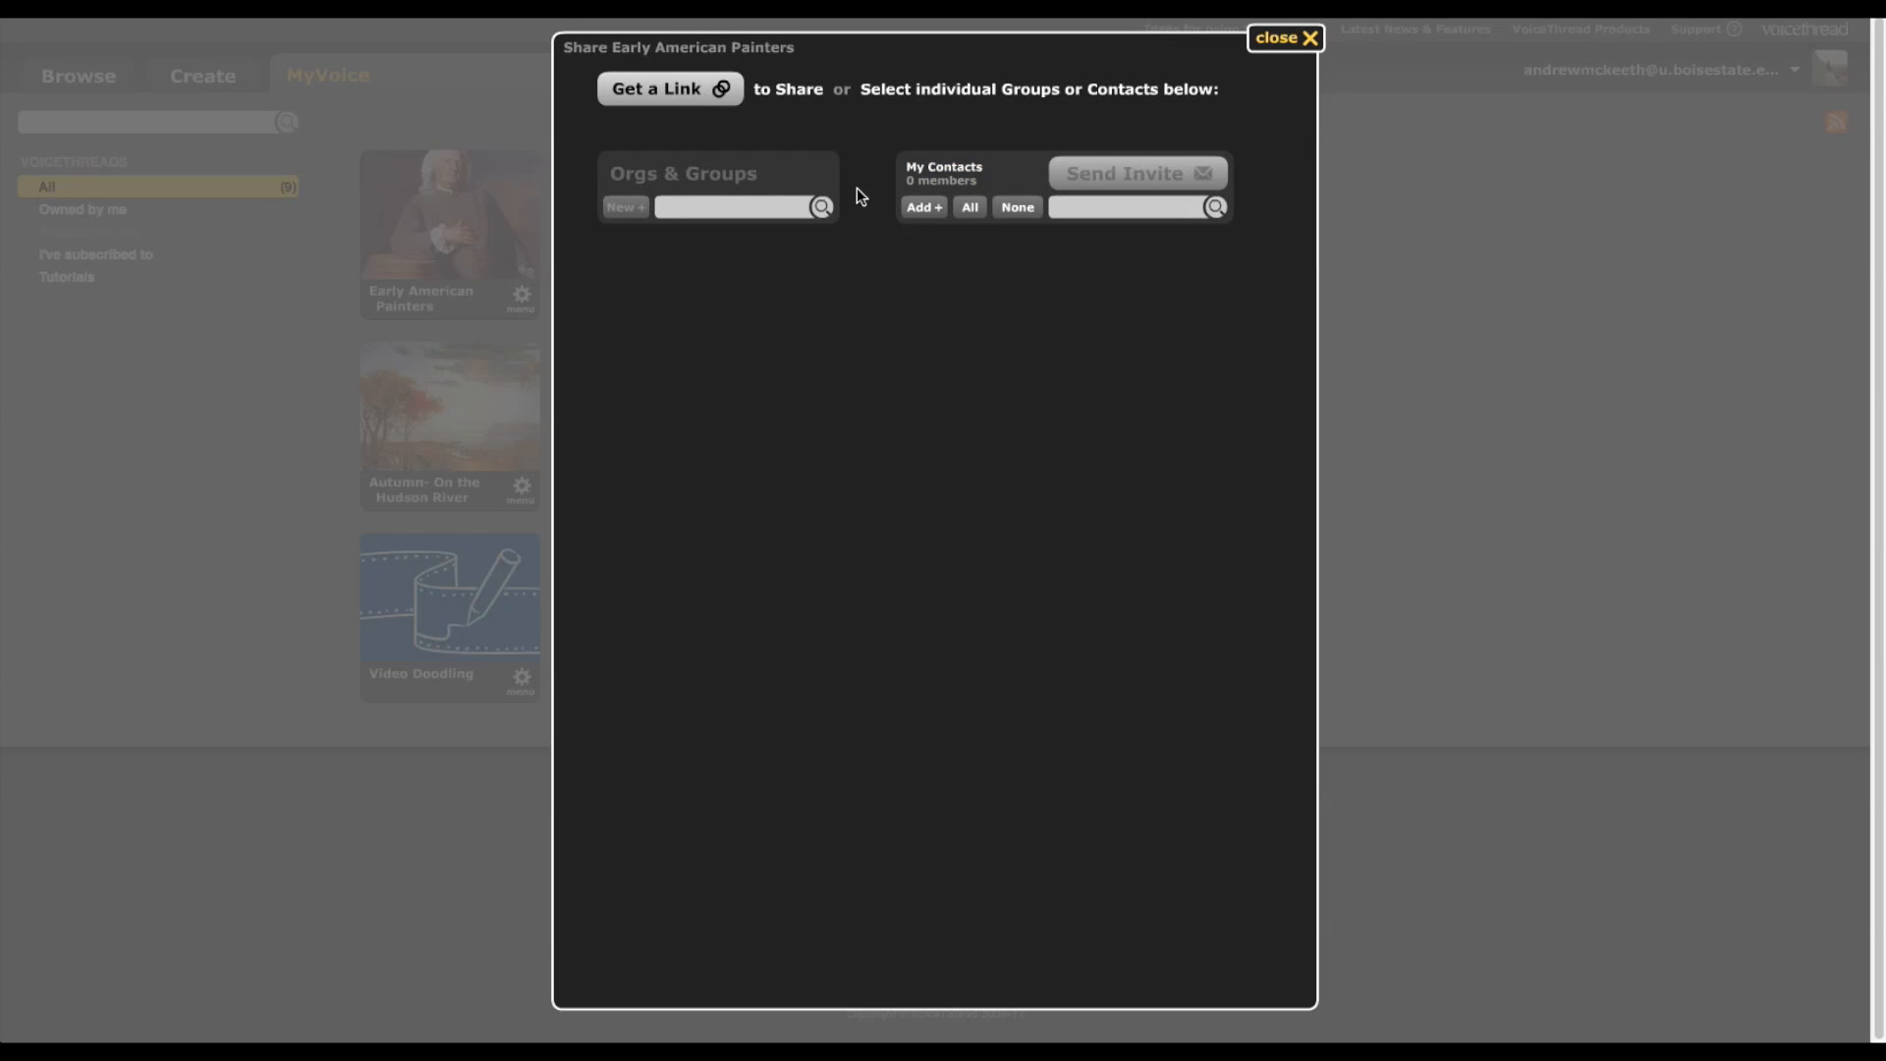
mouse_move(1063, 760)
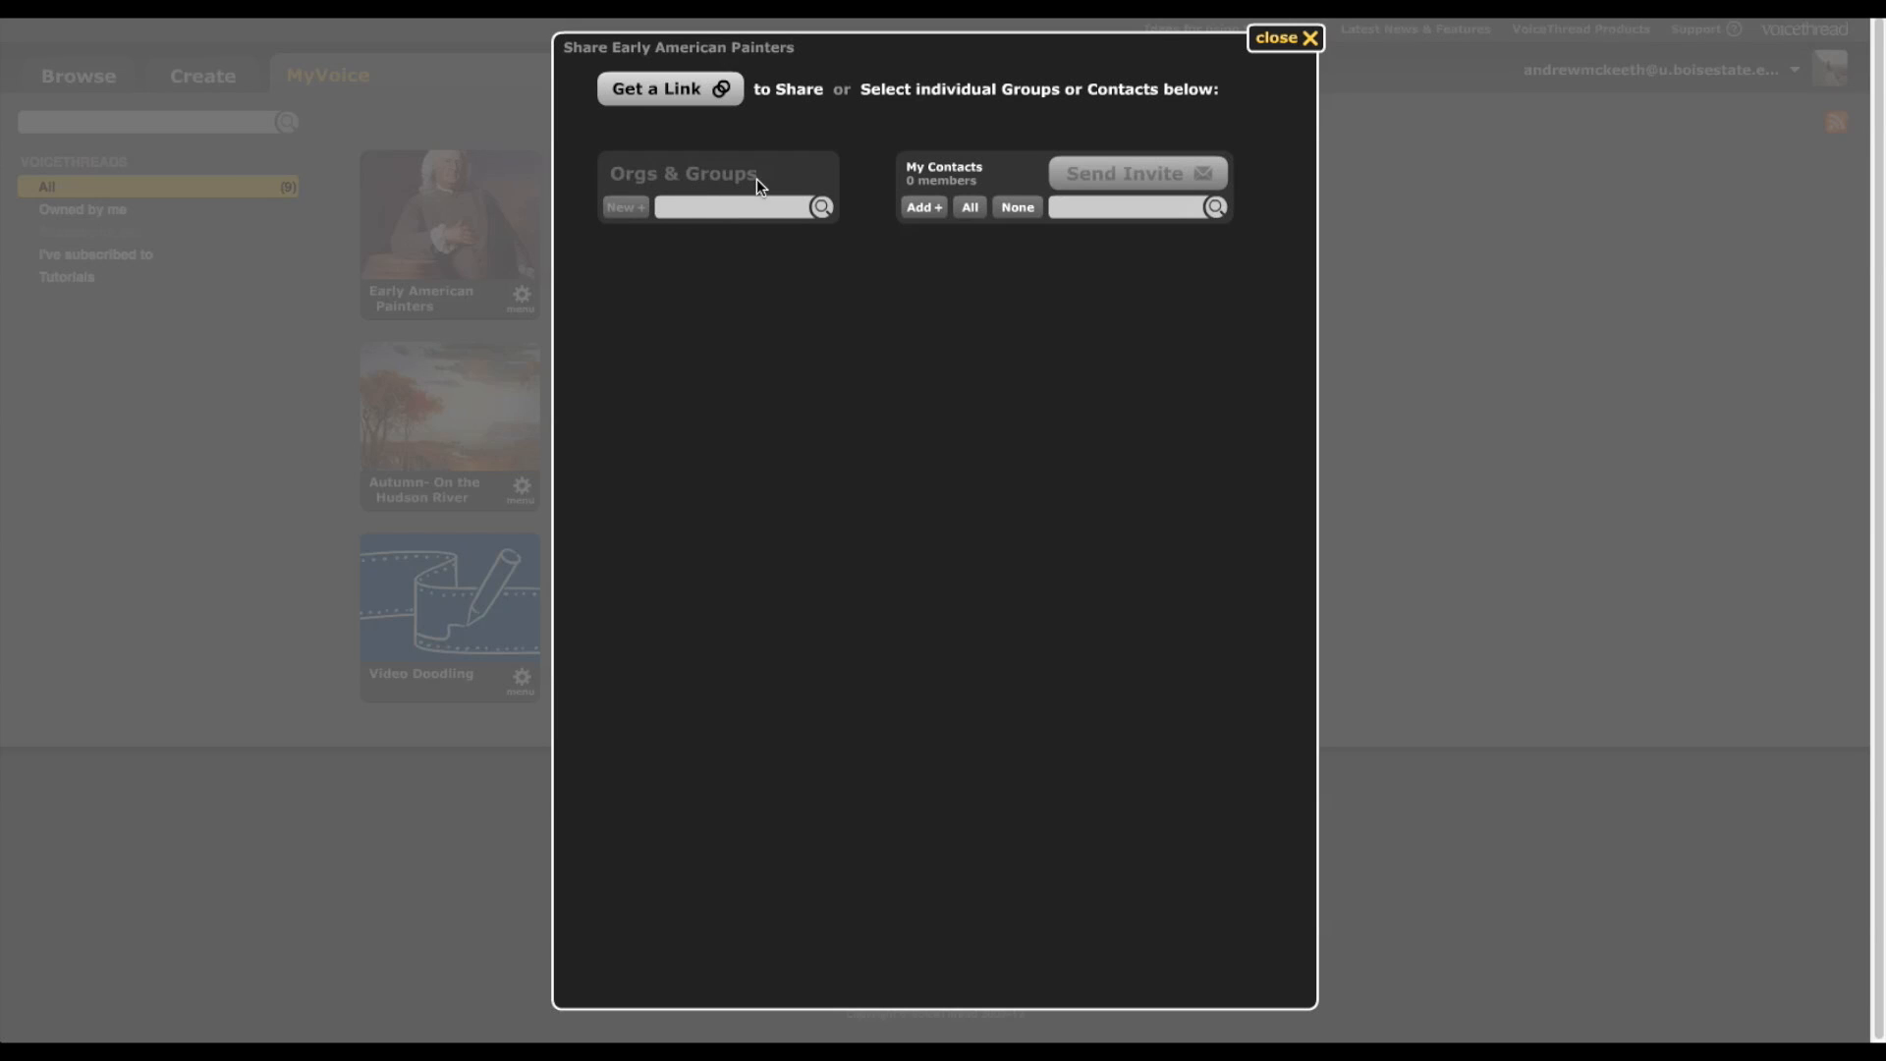
left_click(670, 88)
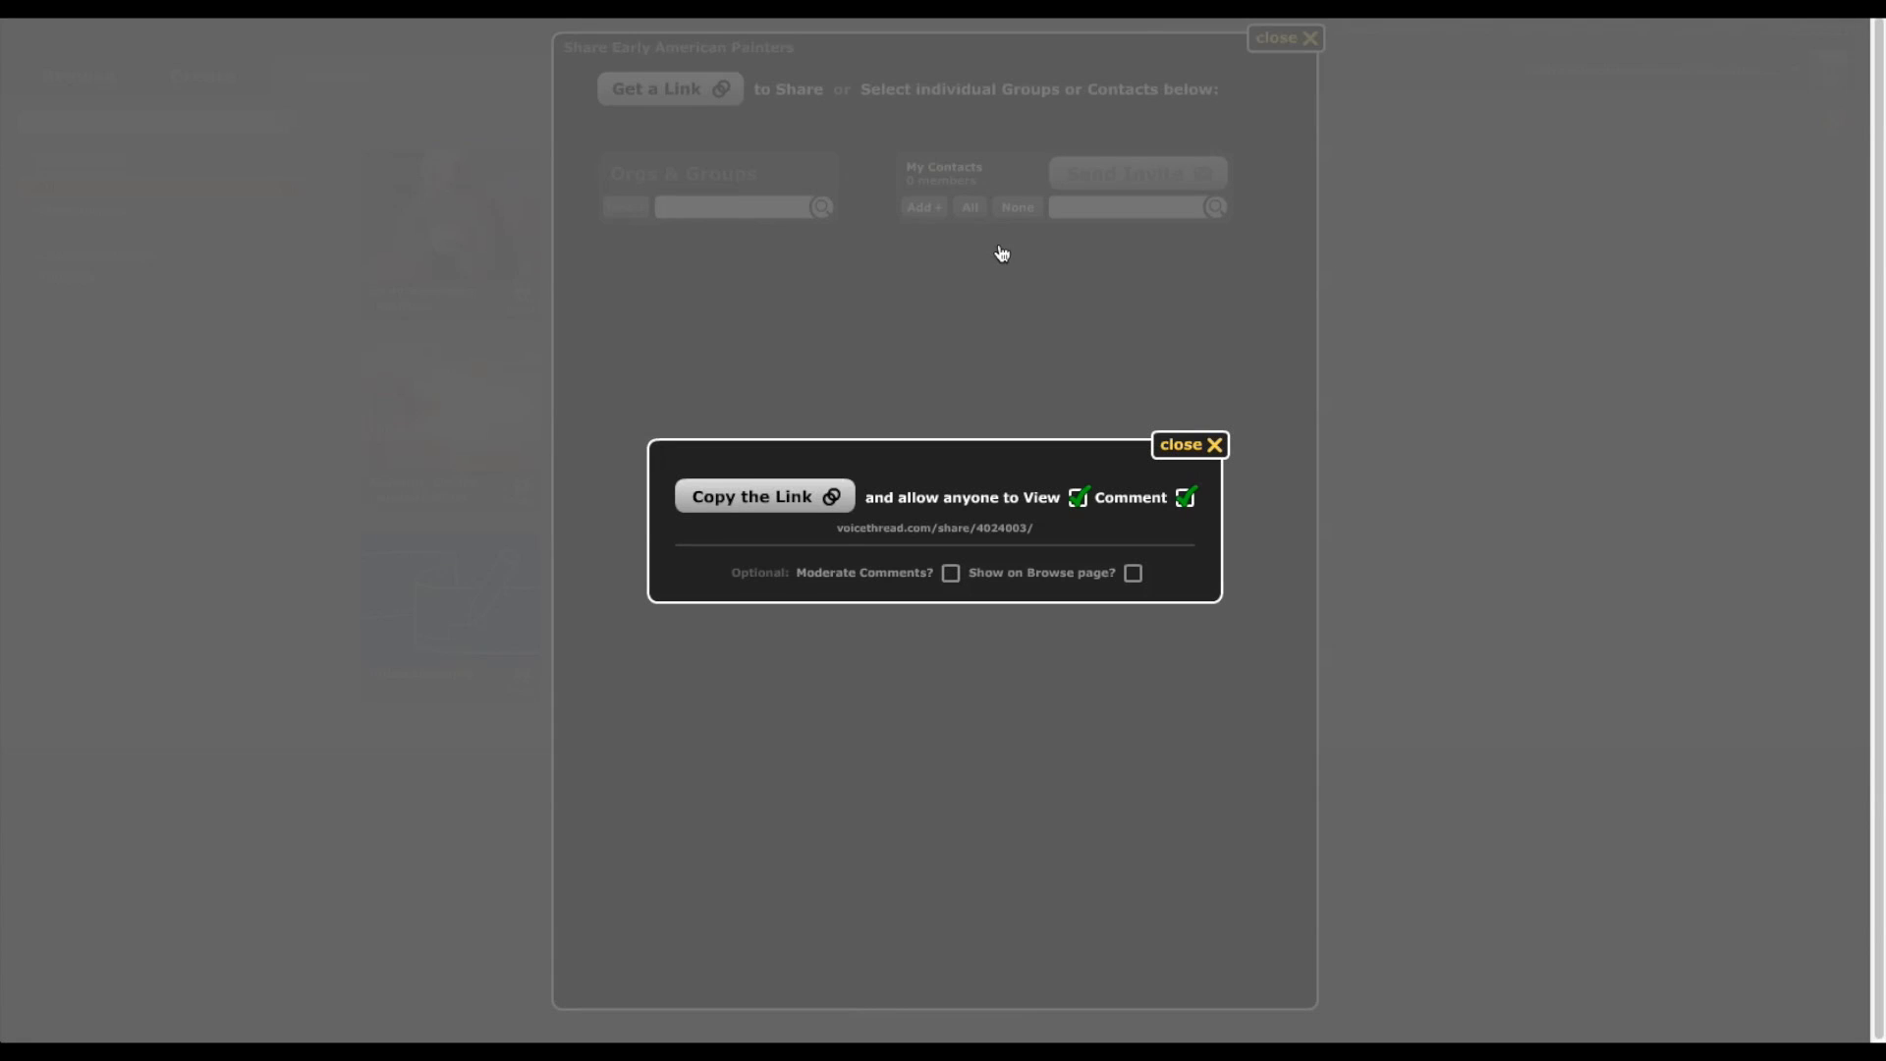
mouse_move(1043, 515)
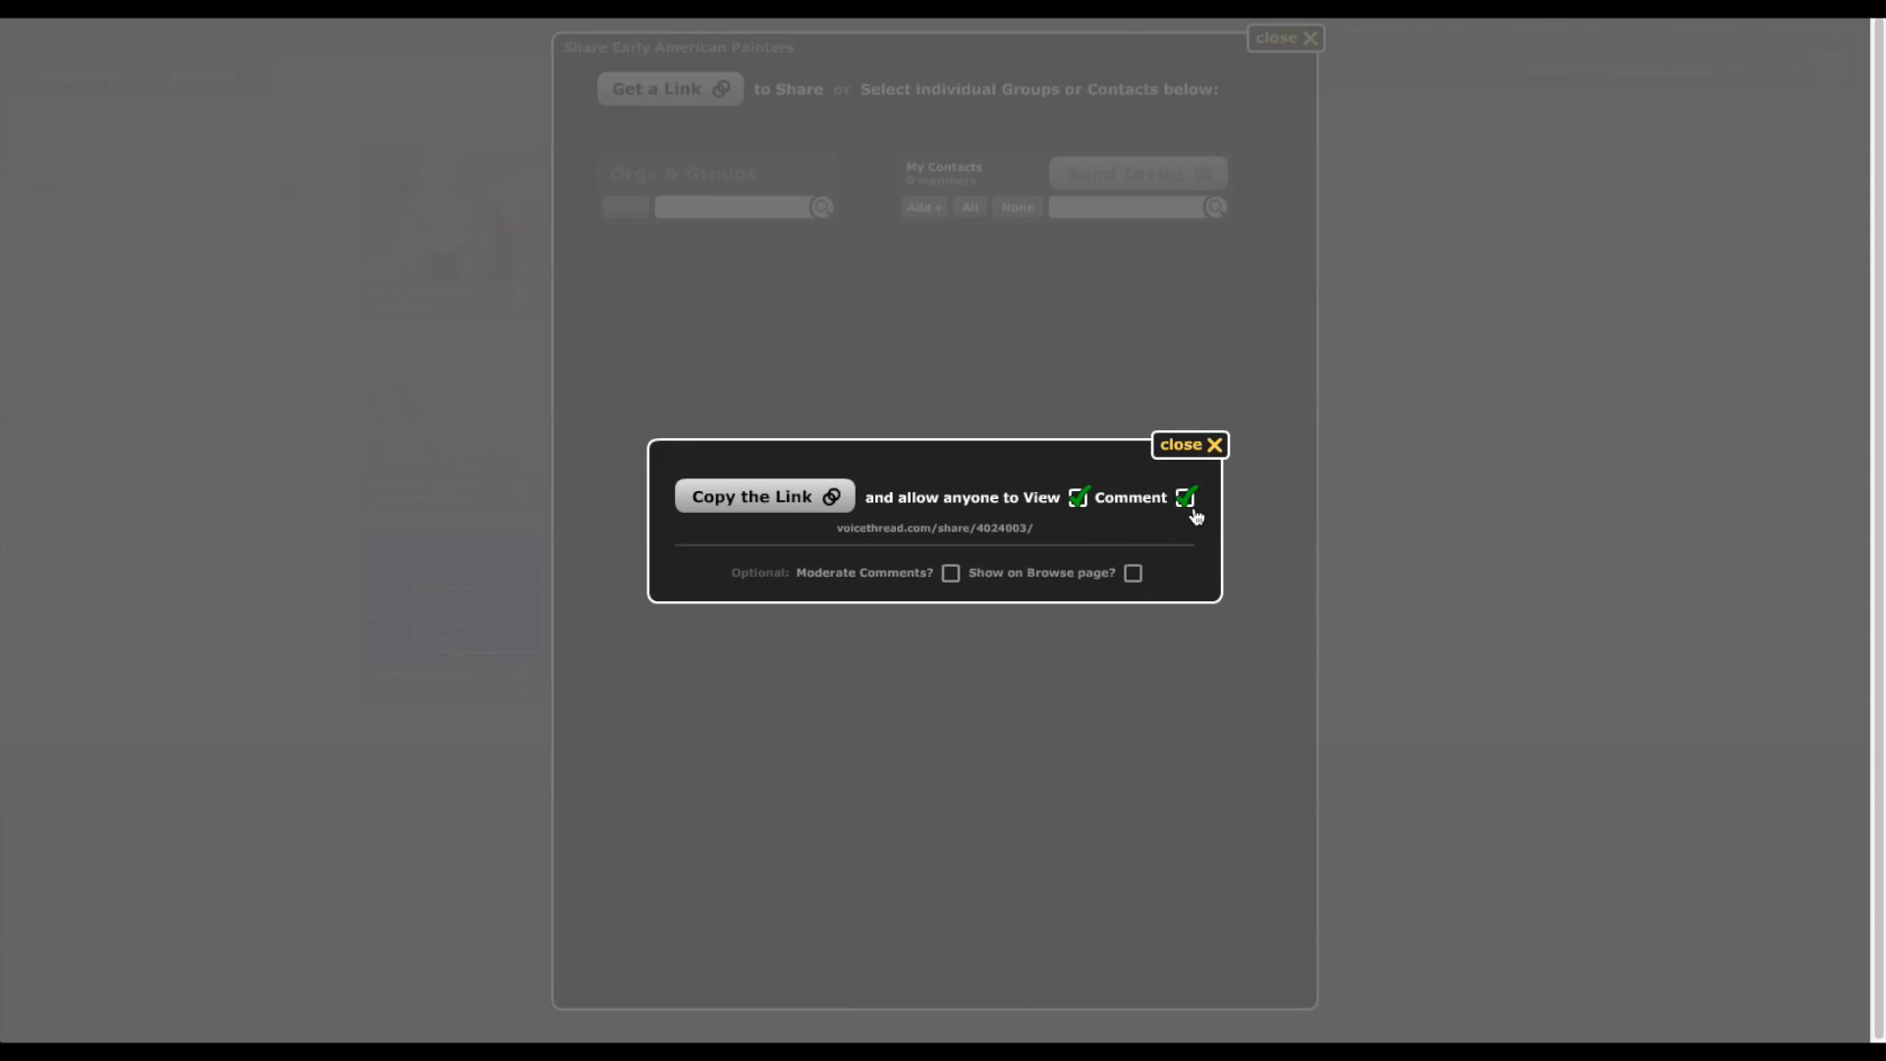
- Allow link visitors to view and comment, enable Moderate Comments and Show on Browse page, then close sharing
left_click(1185, 497)
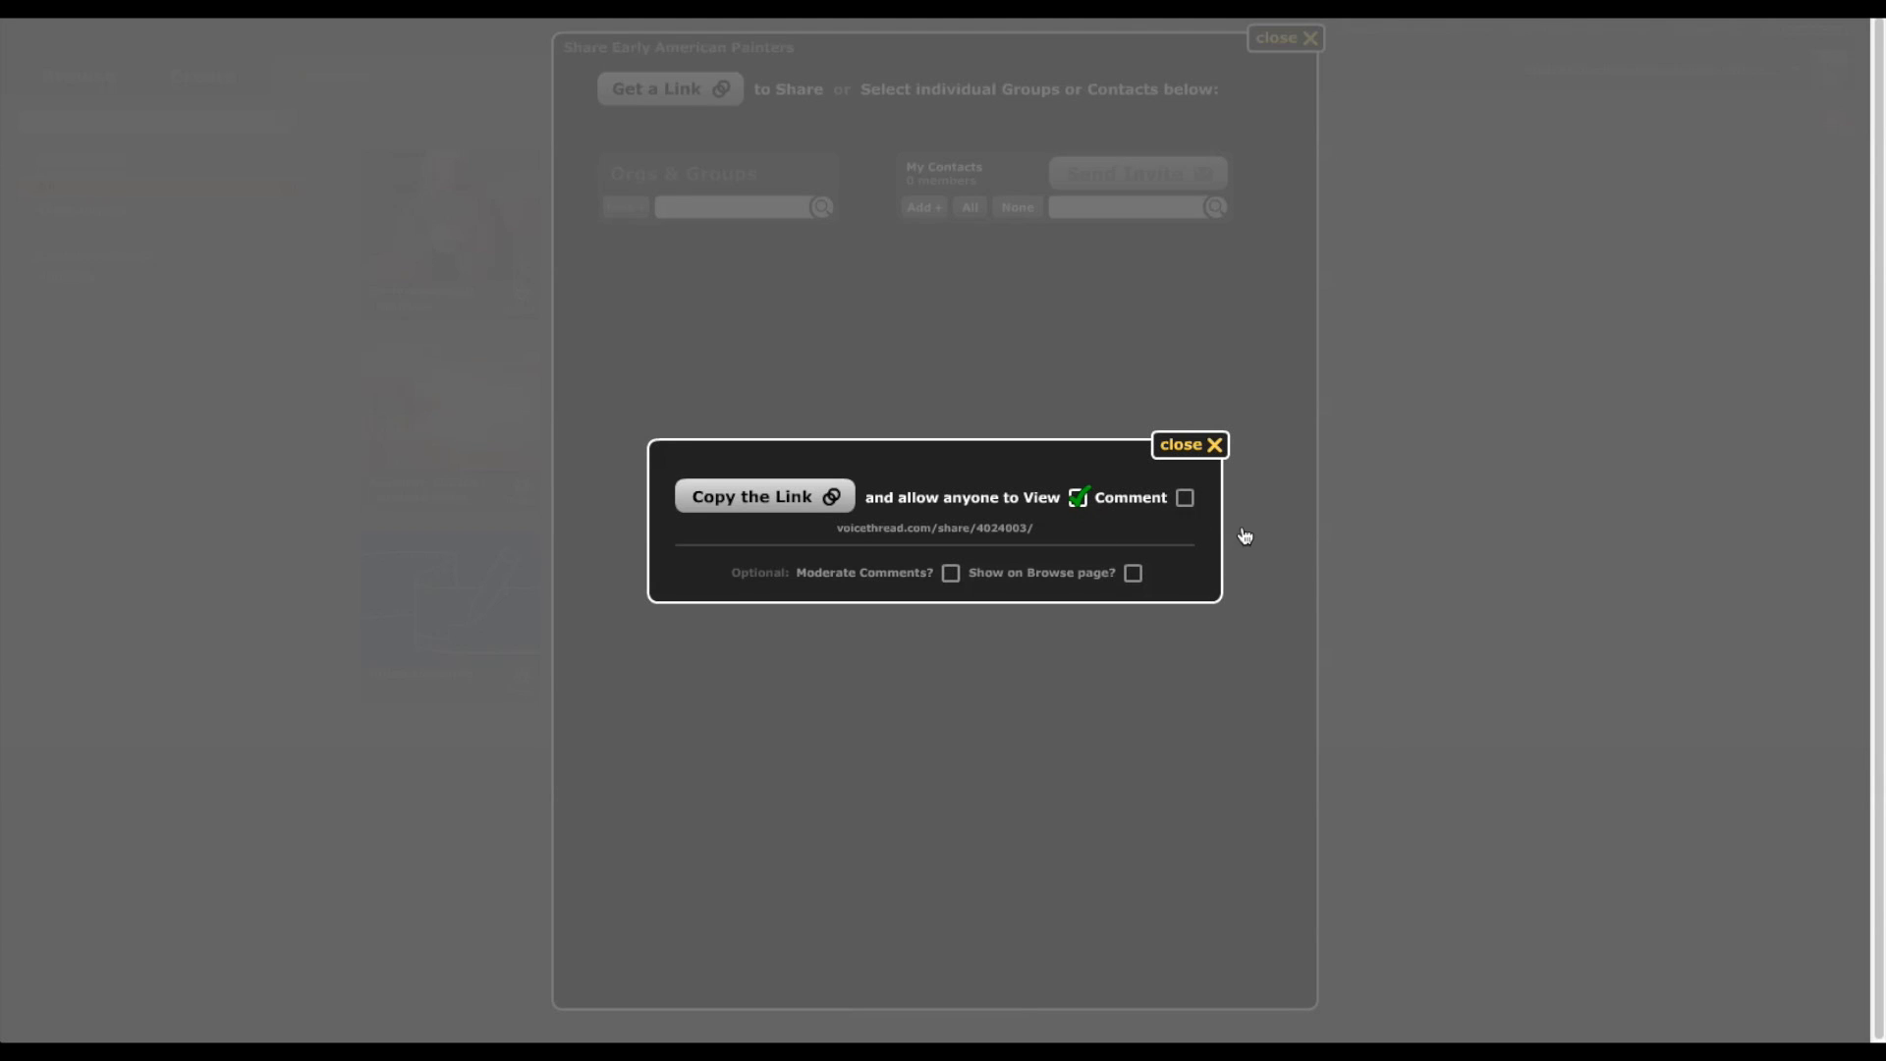
left_click(1185, 497)
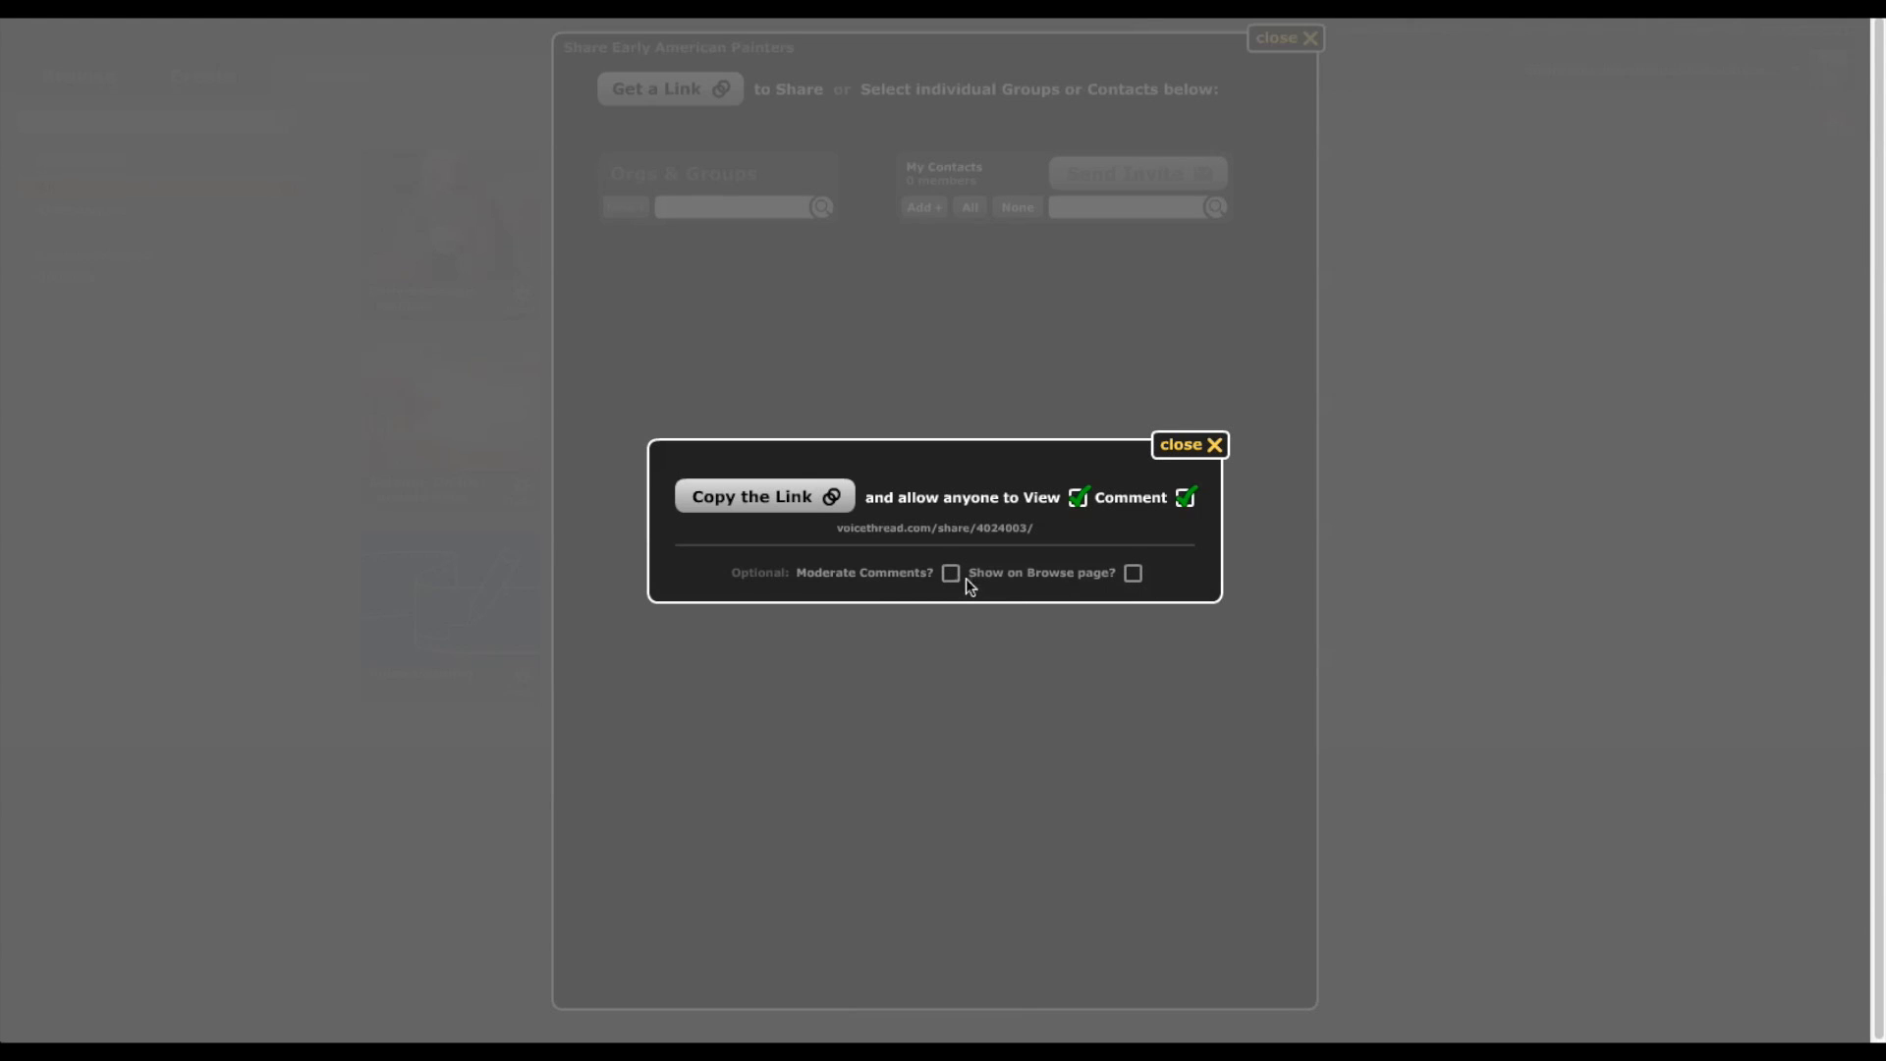
left_click(952, 572)
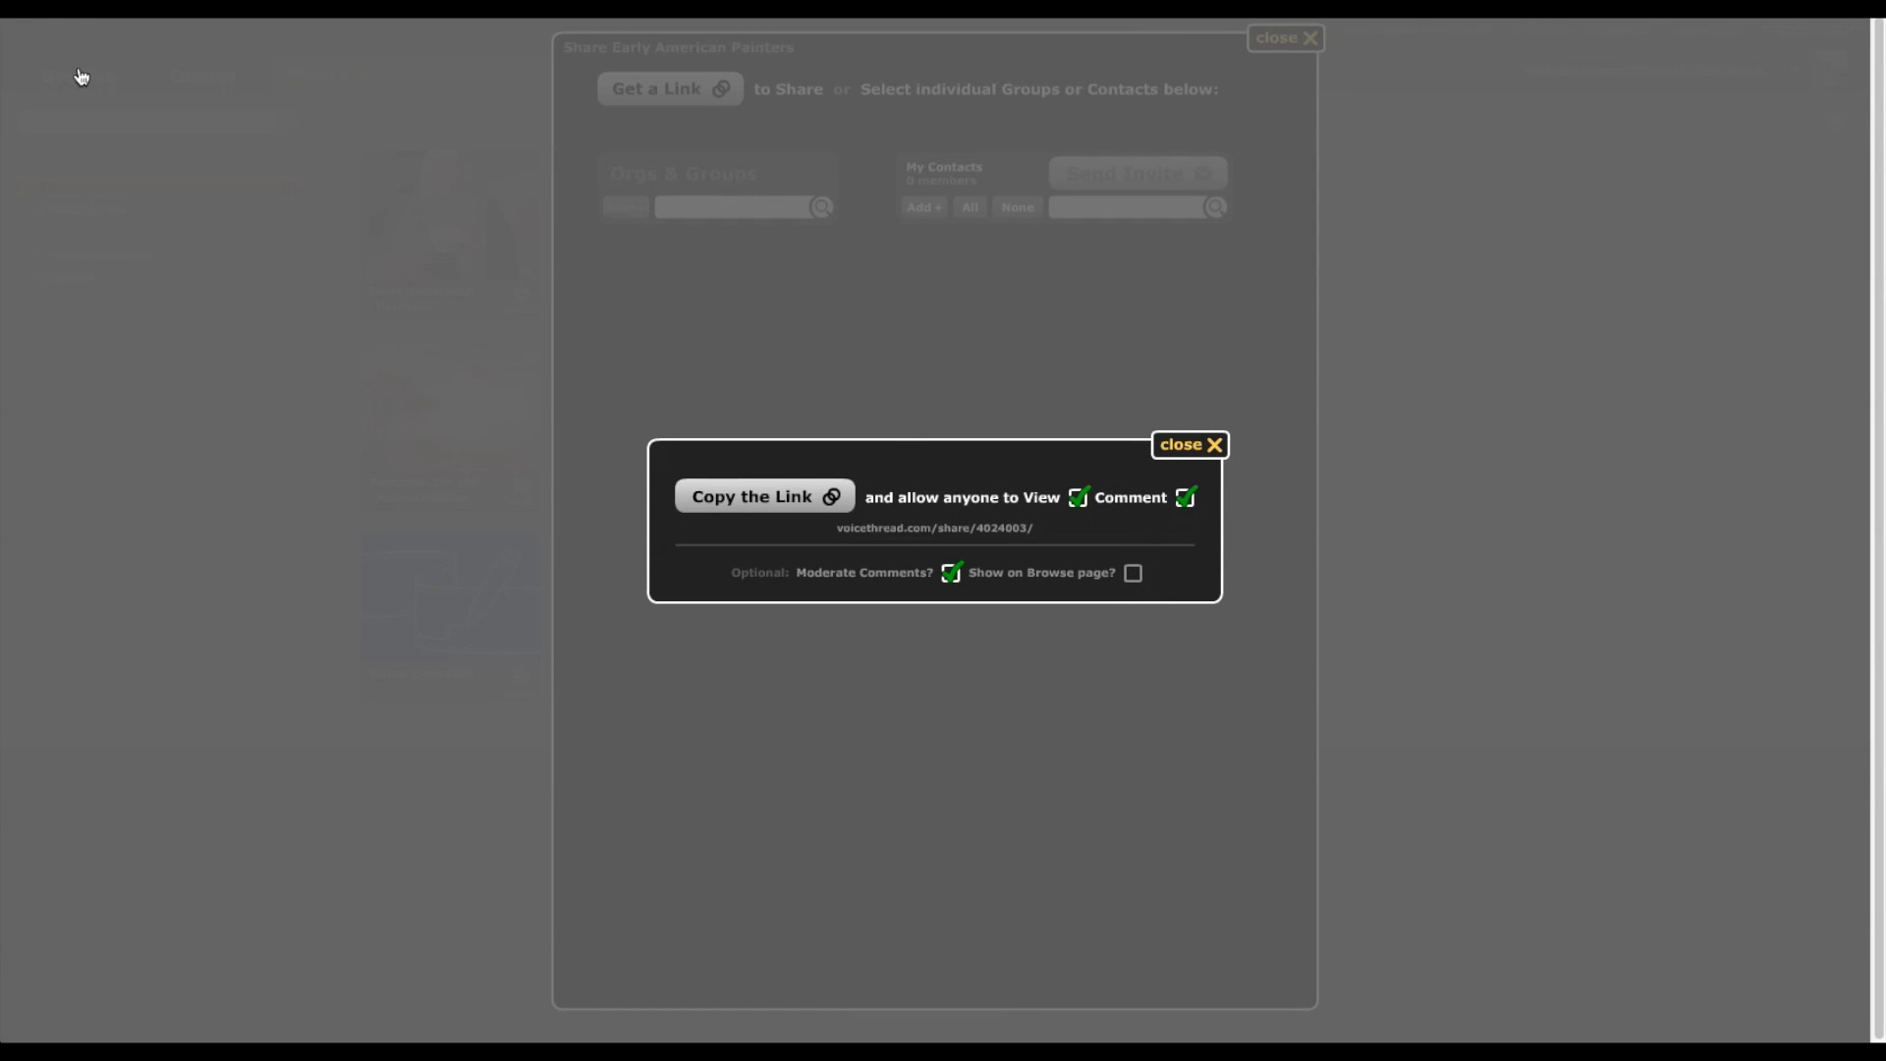
left_click(1132, 571)
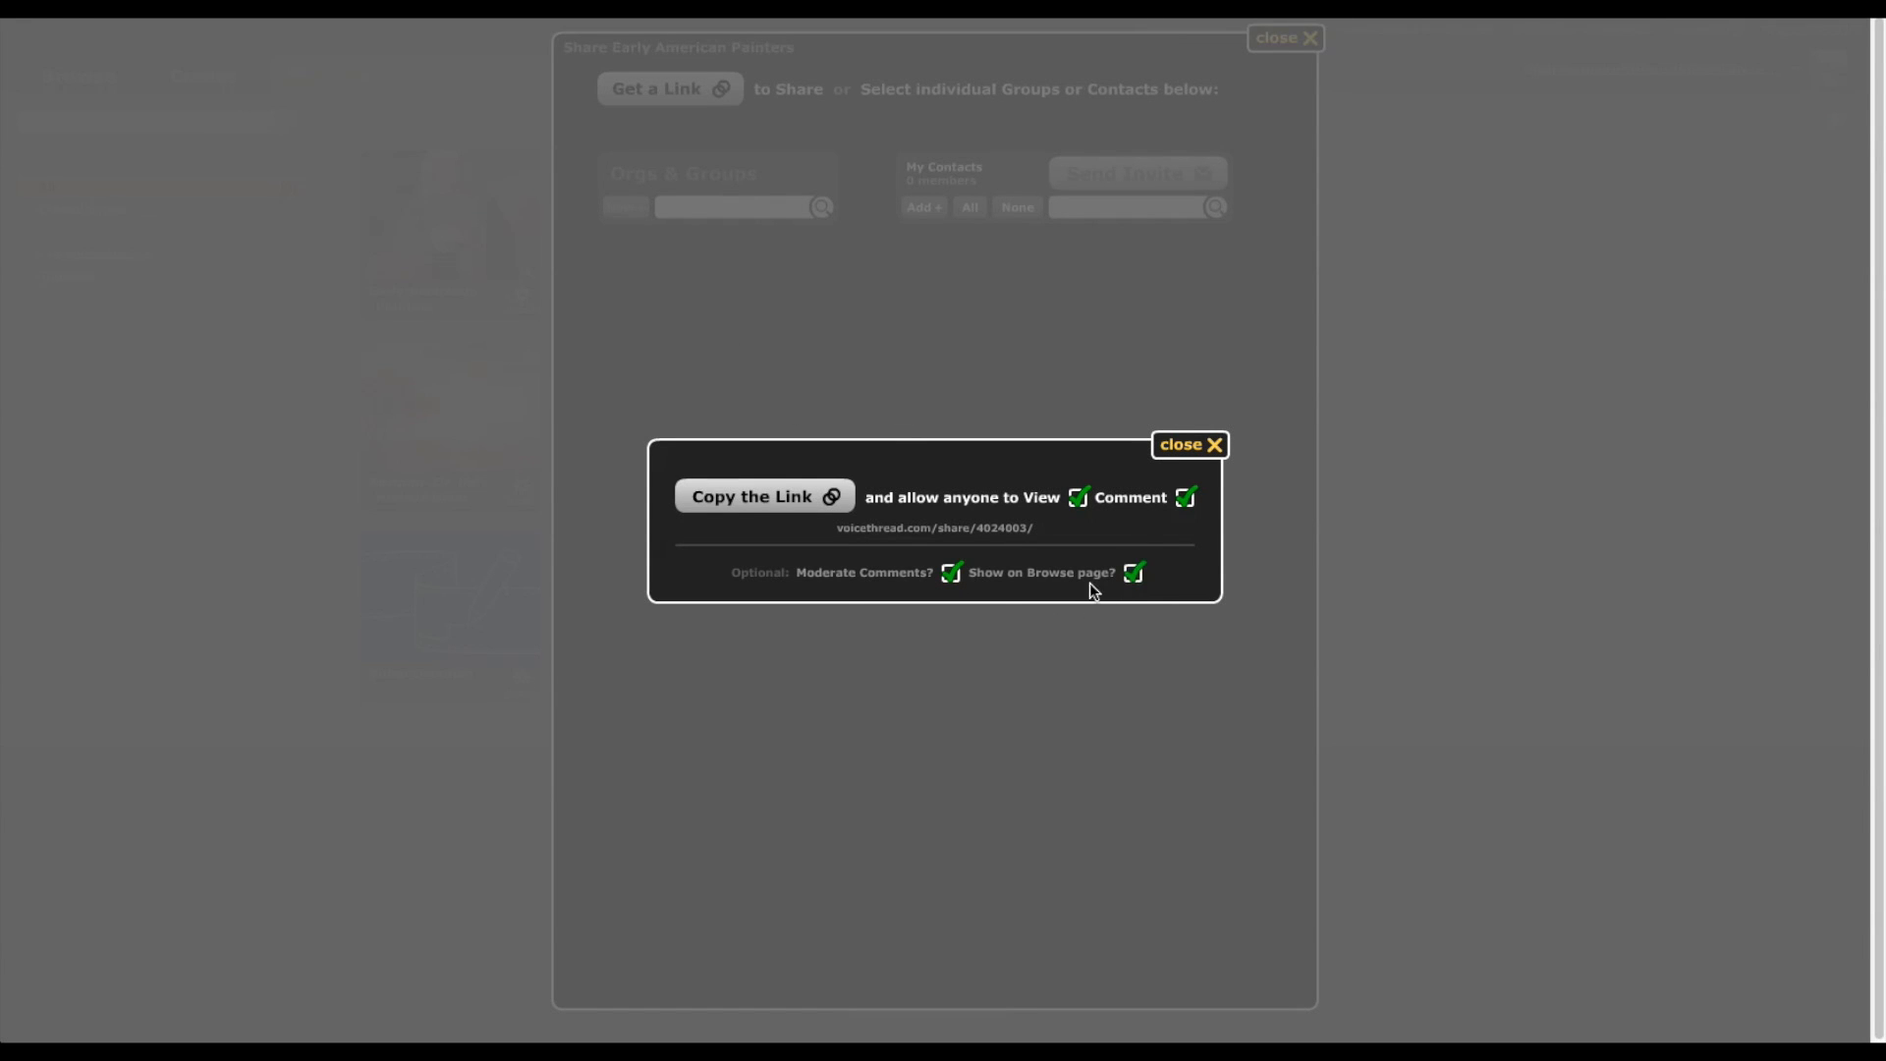
mouse_move(715, 196)
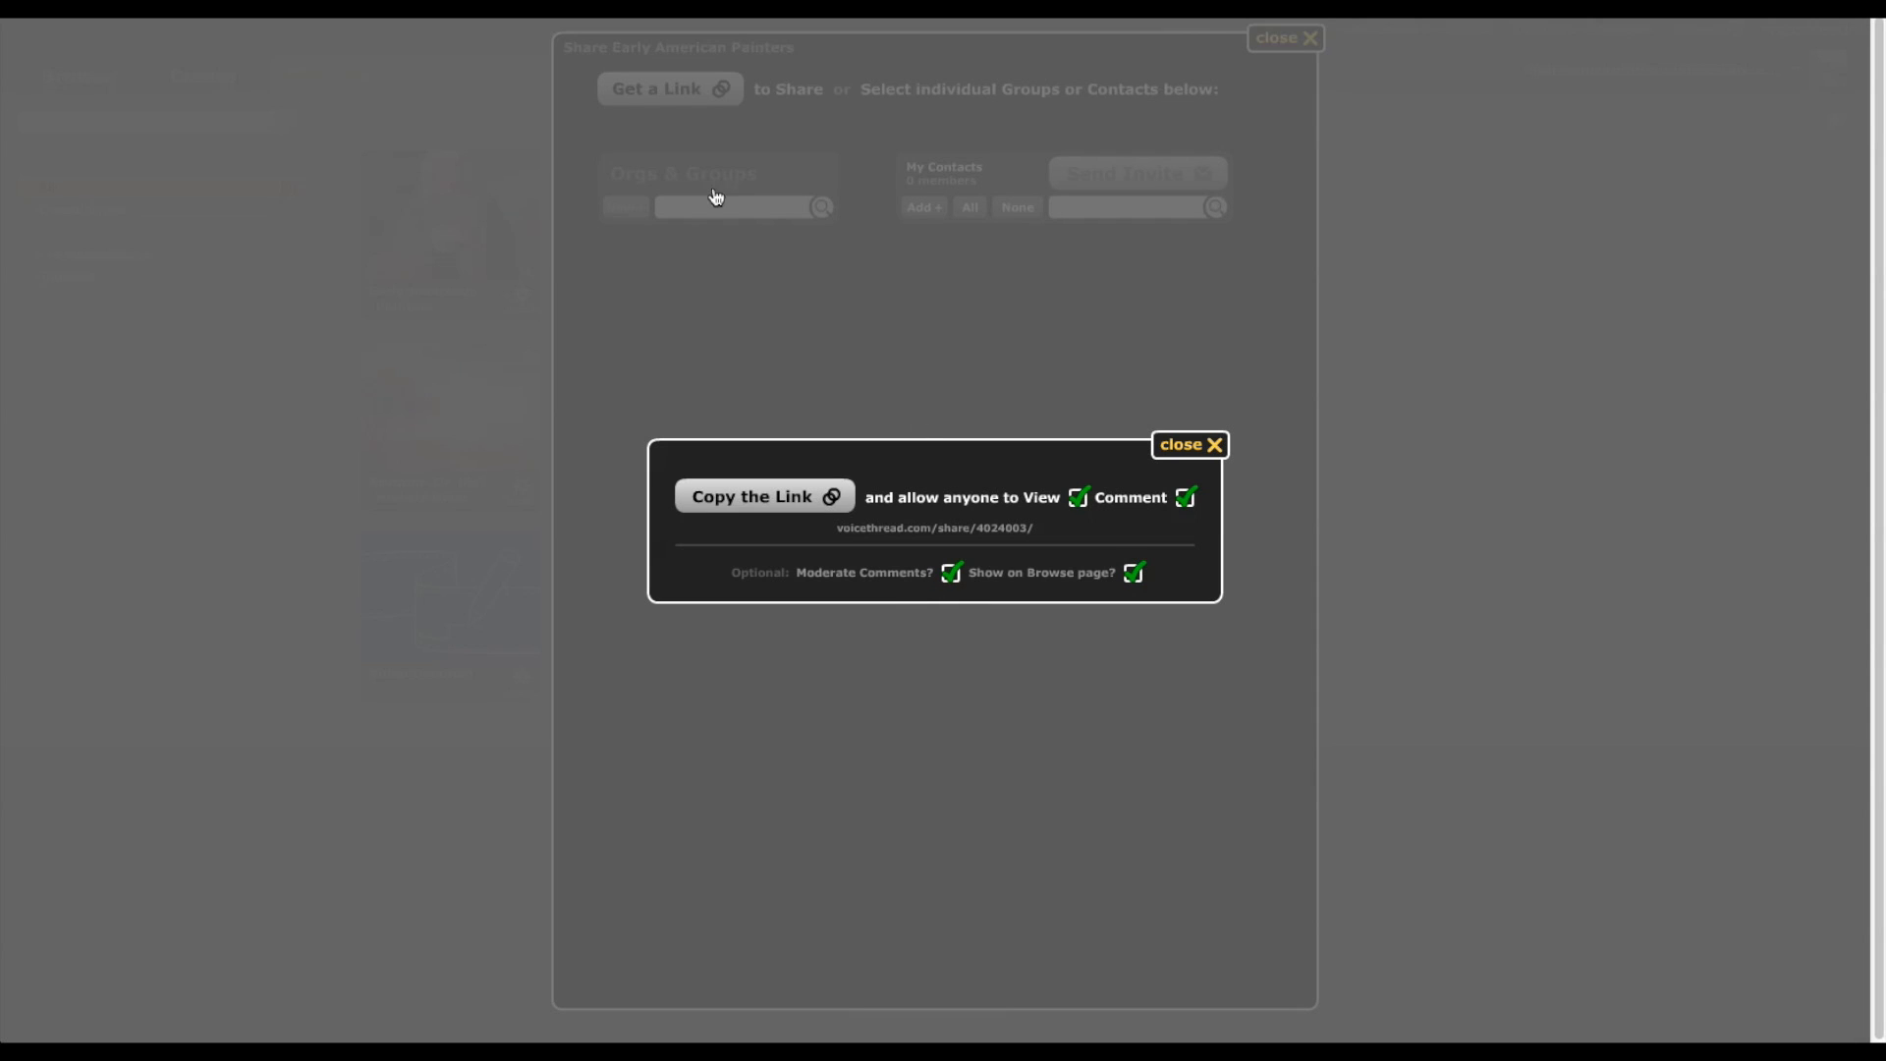
mouse_move(1191, 446)
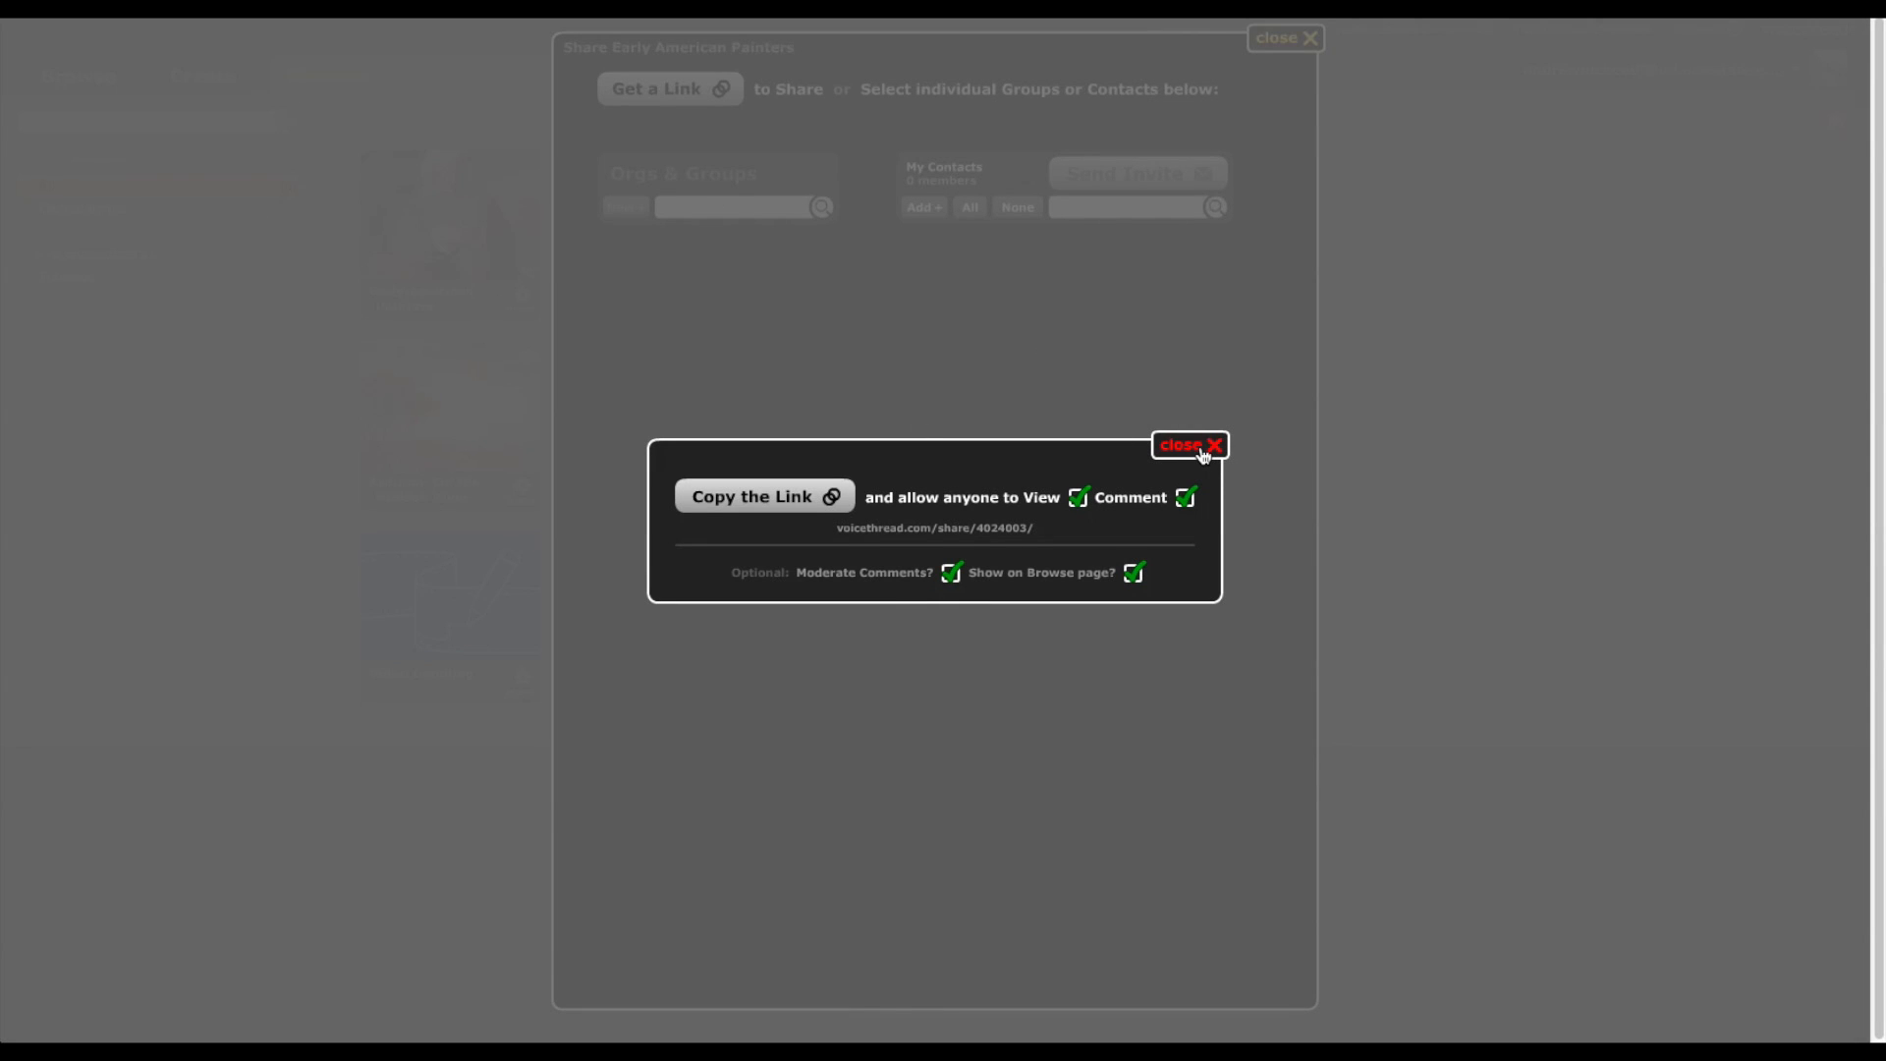
left_click(1191, 446)
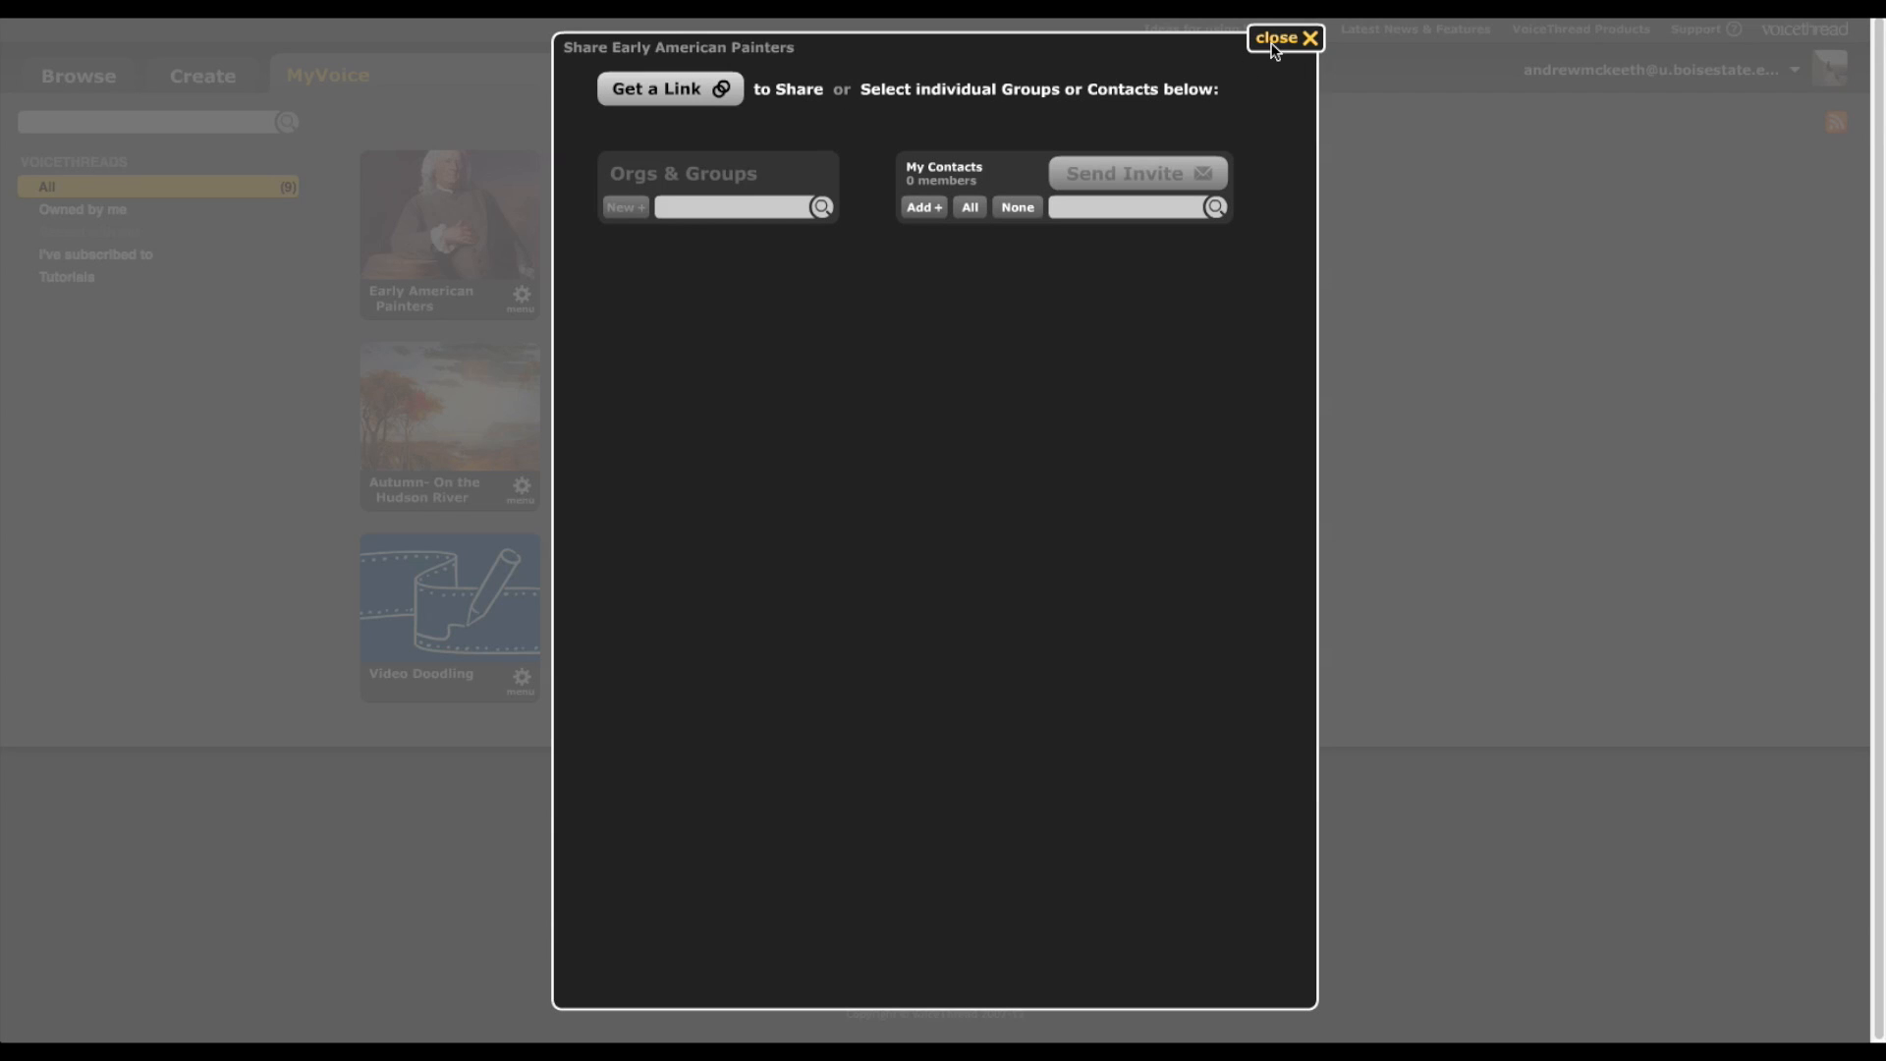
left_click(1285, 37)
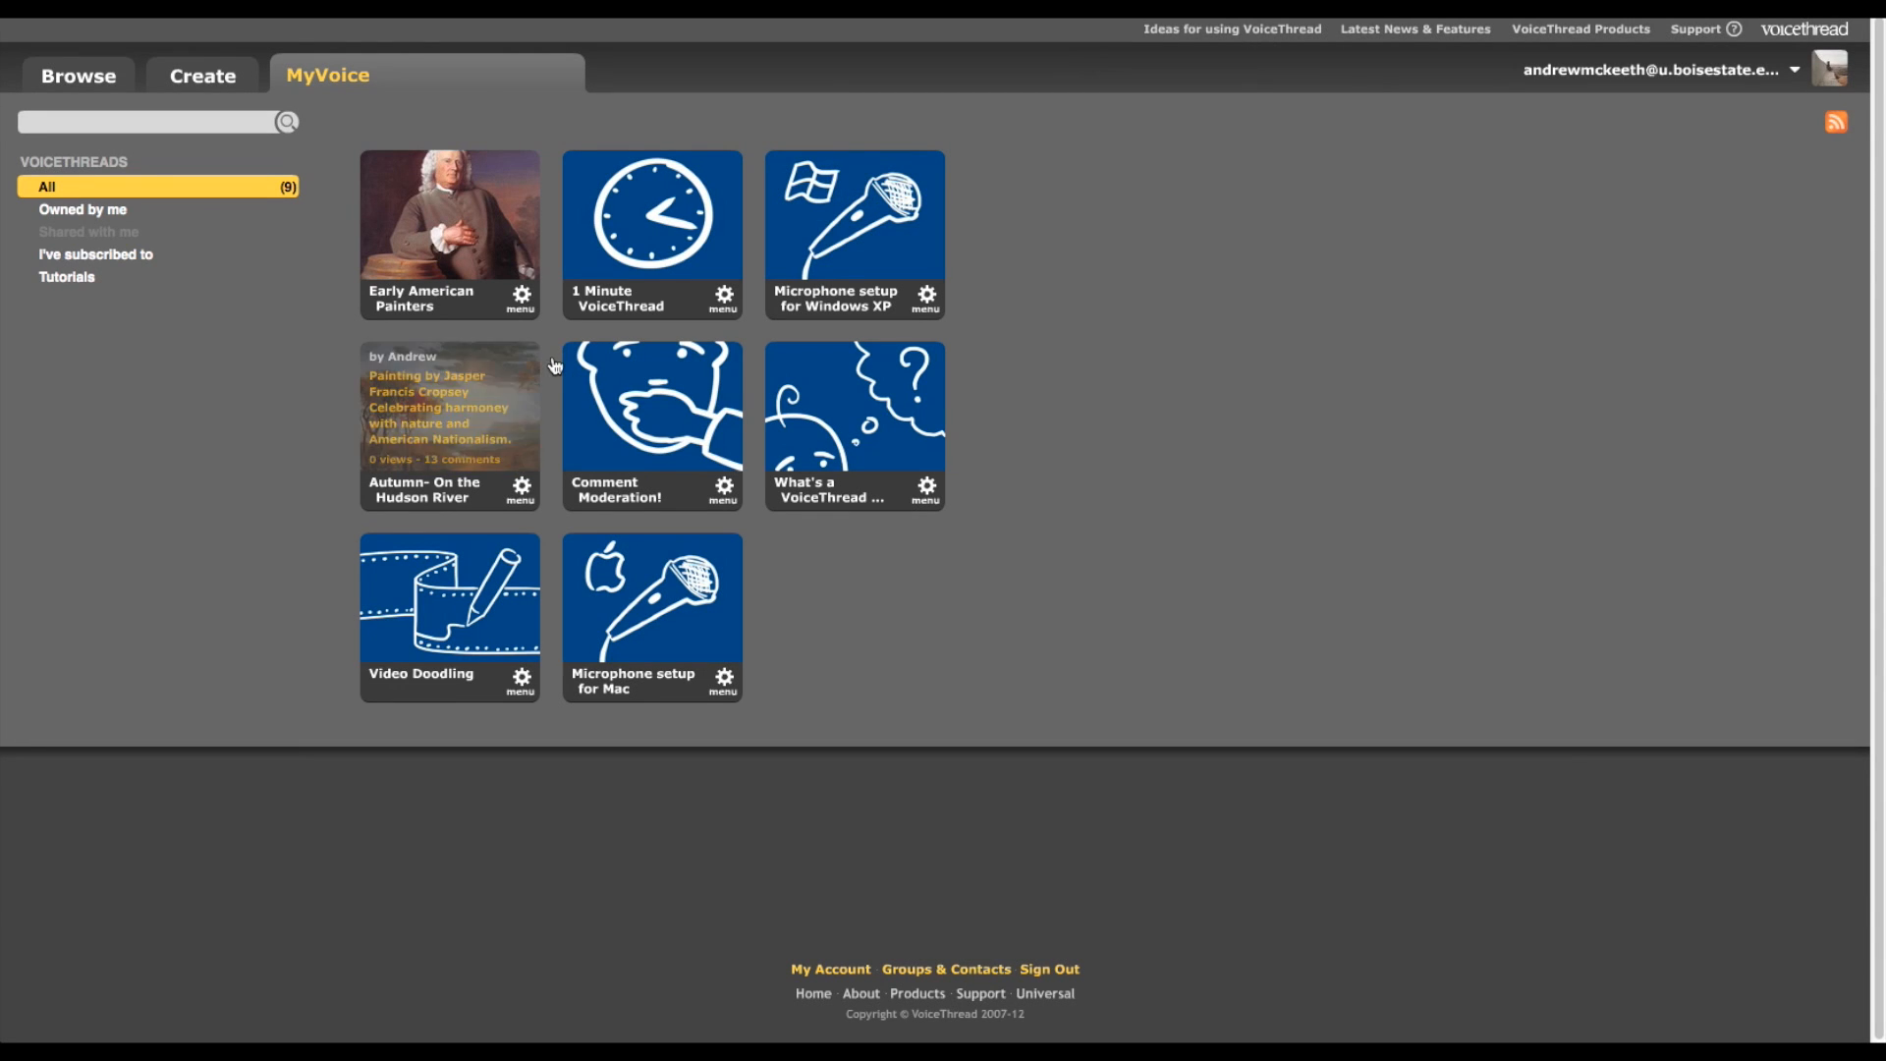
mouse_move(543, 349)
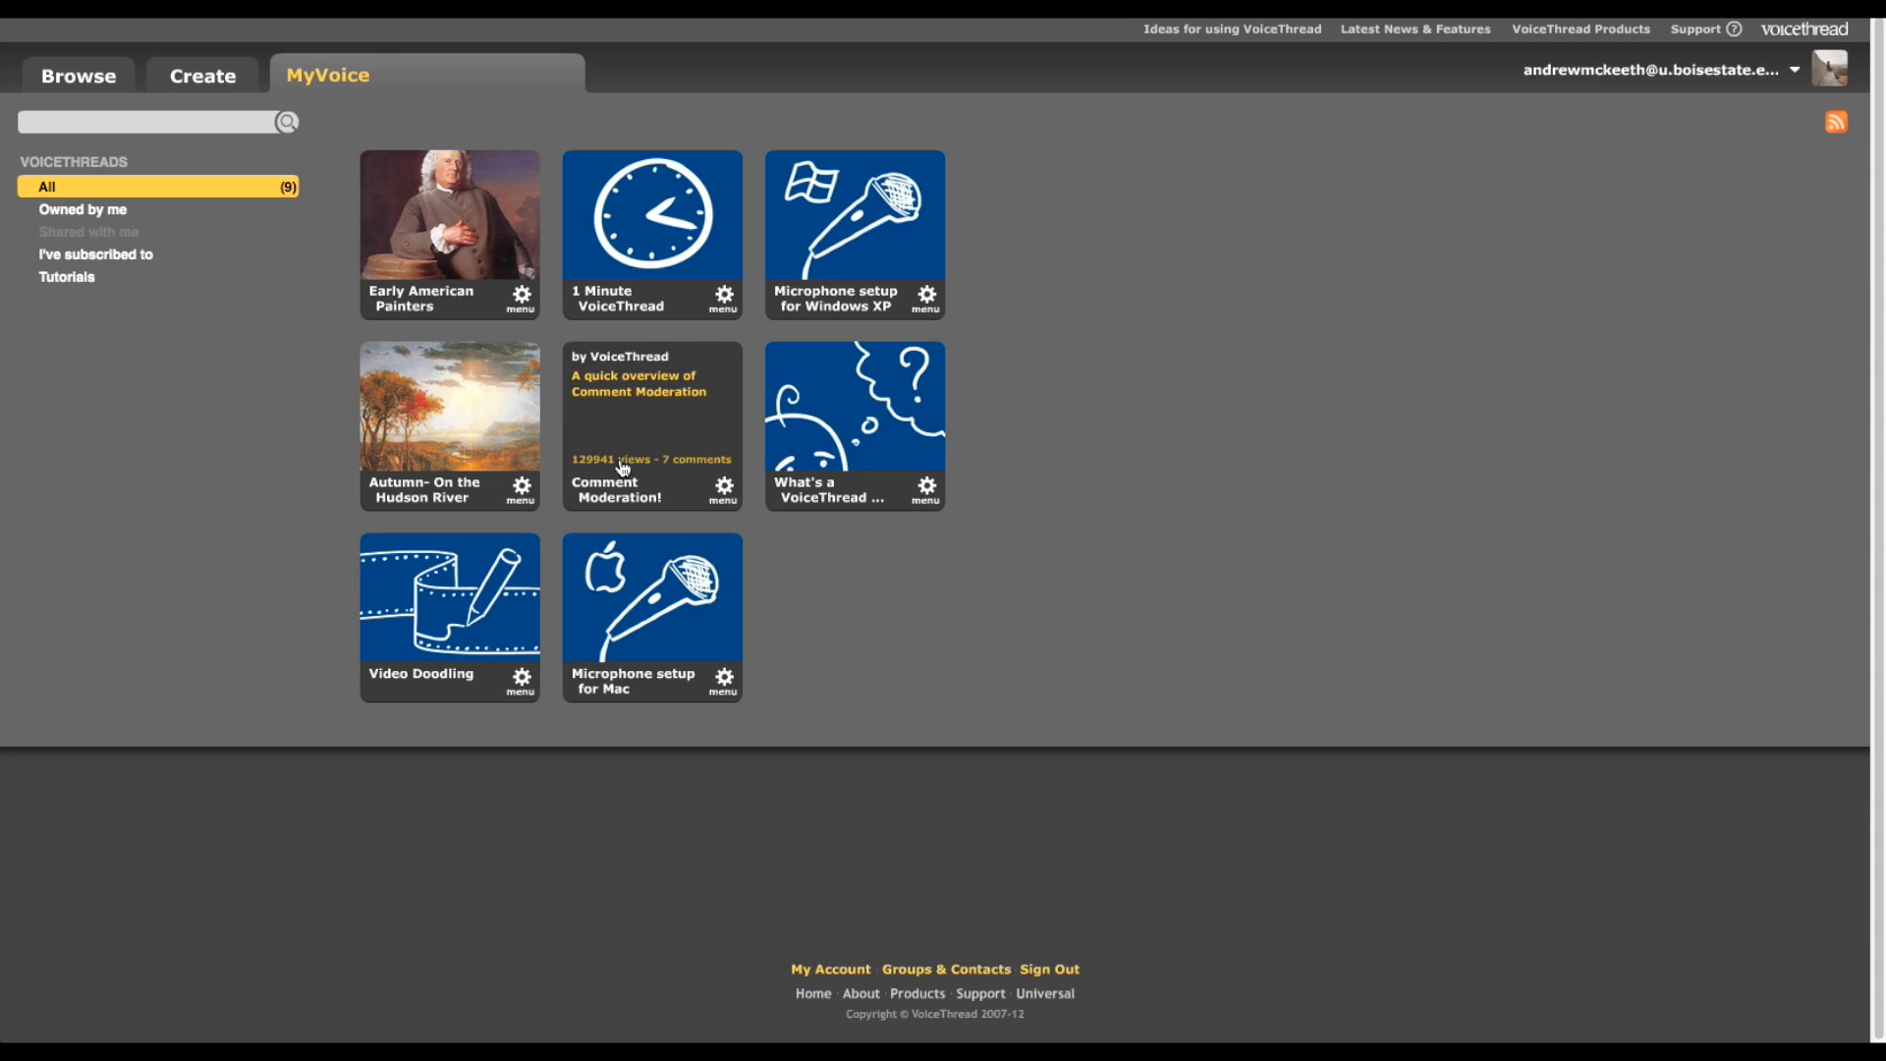
- Open Early American Painters in the player from its gallery thumbnail
left_click(448, 215)
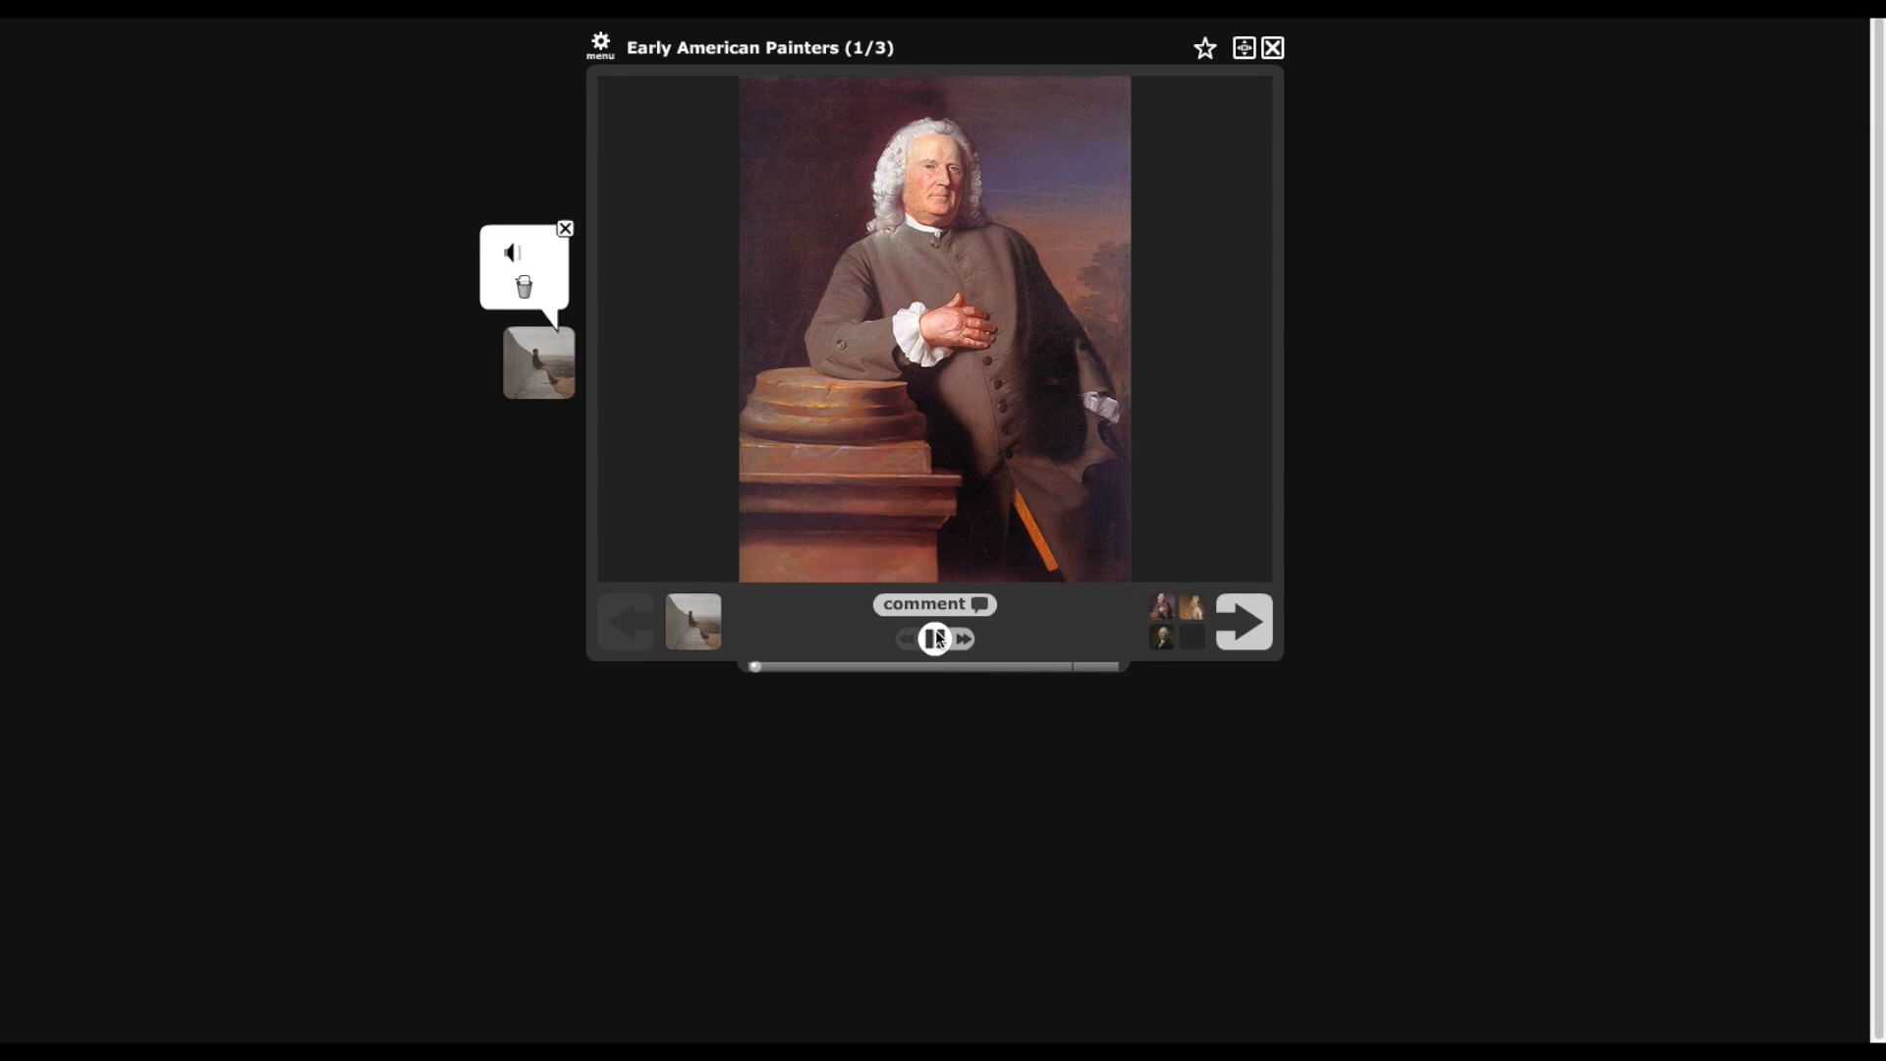
- Pause the voice comment playing on the Epes Sargent portrait using the player controls
left_click(513, 252)
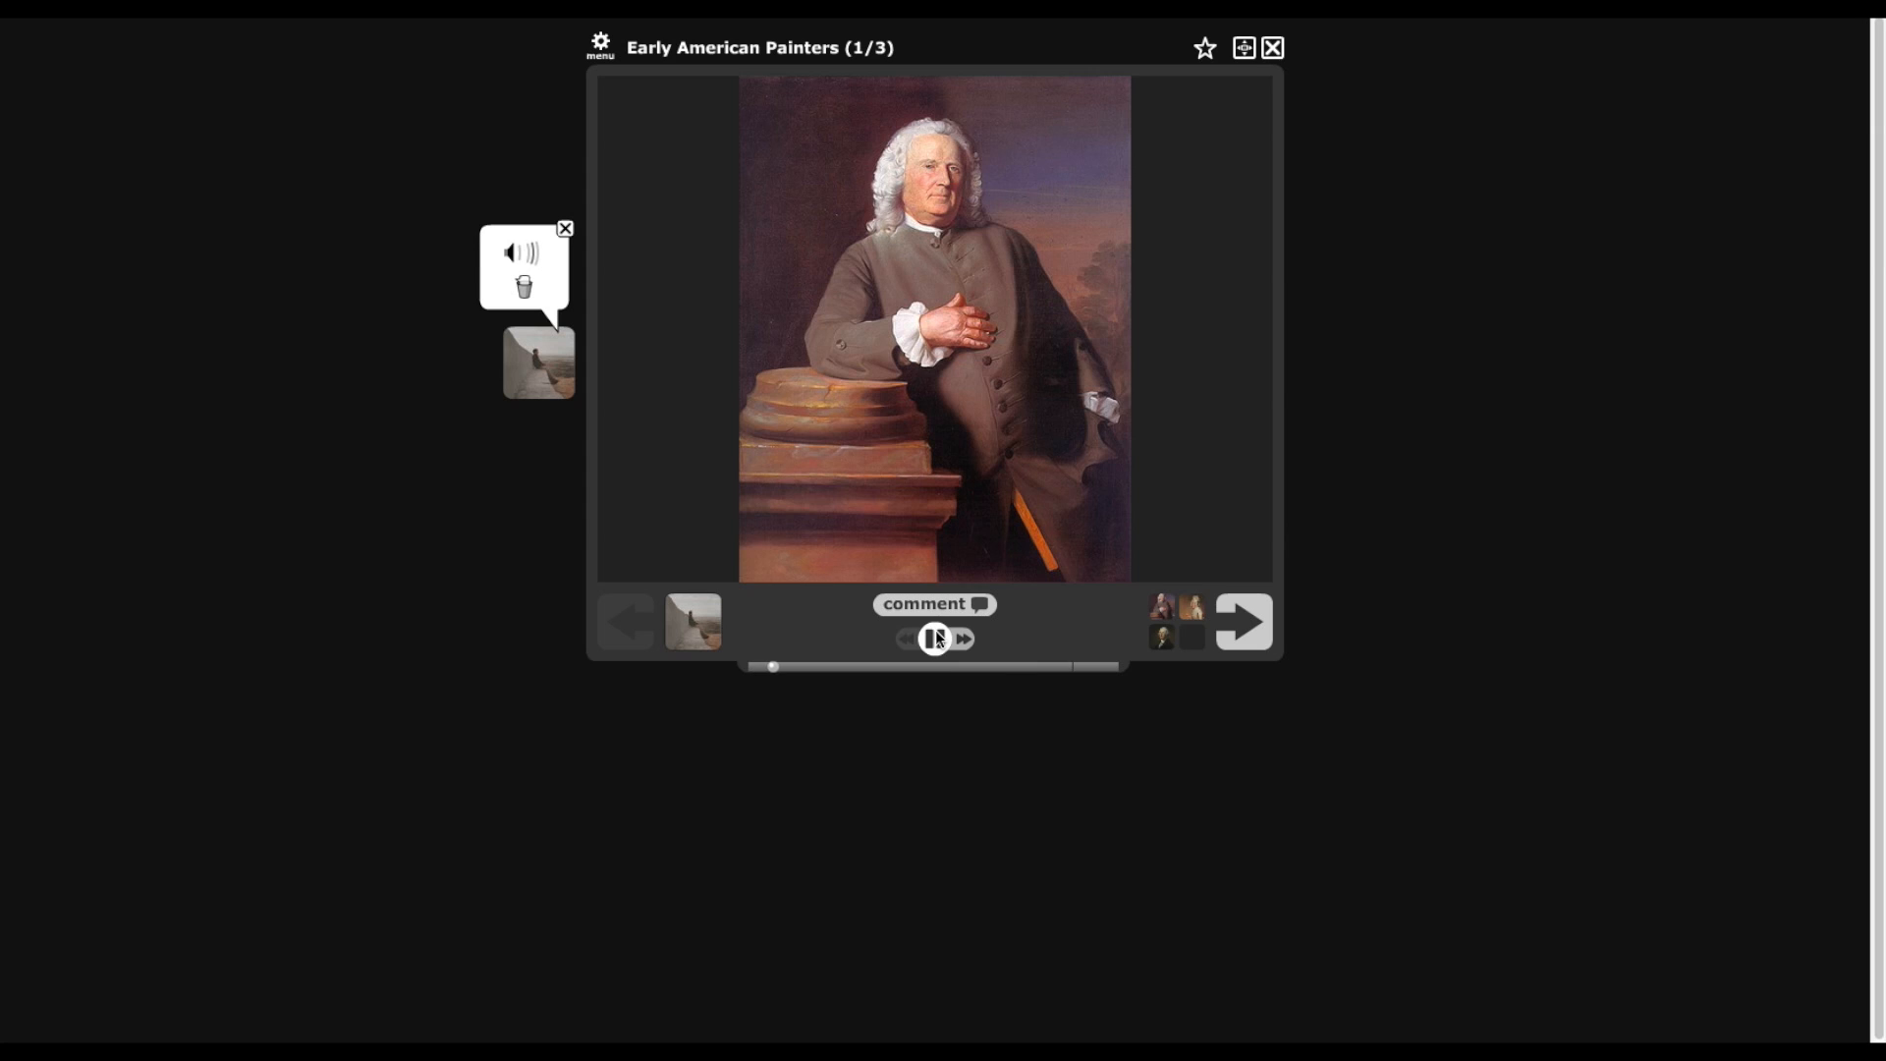
left_click(935, 637)
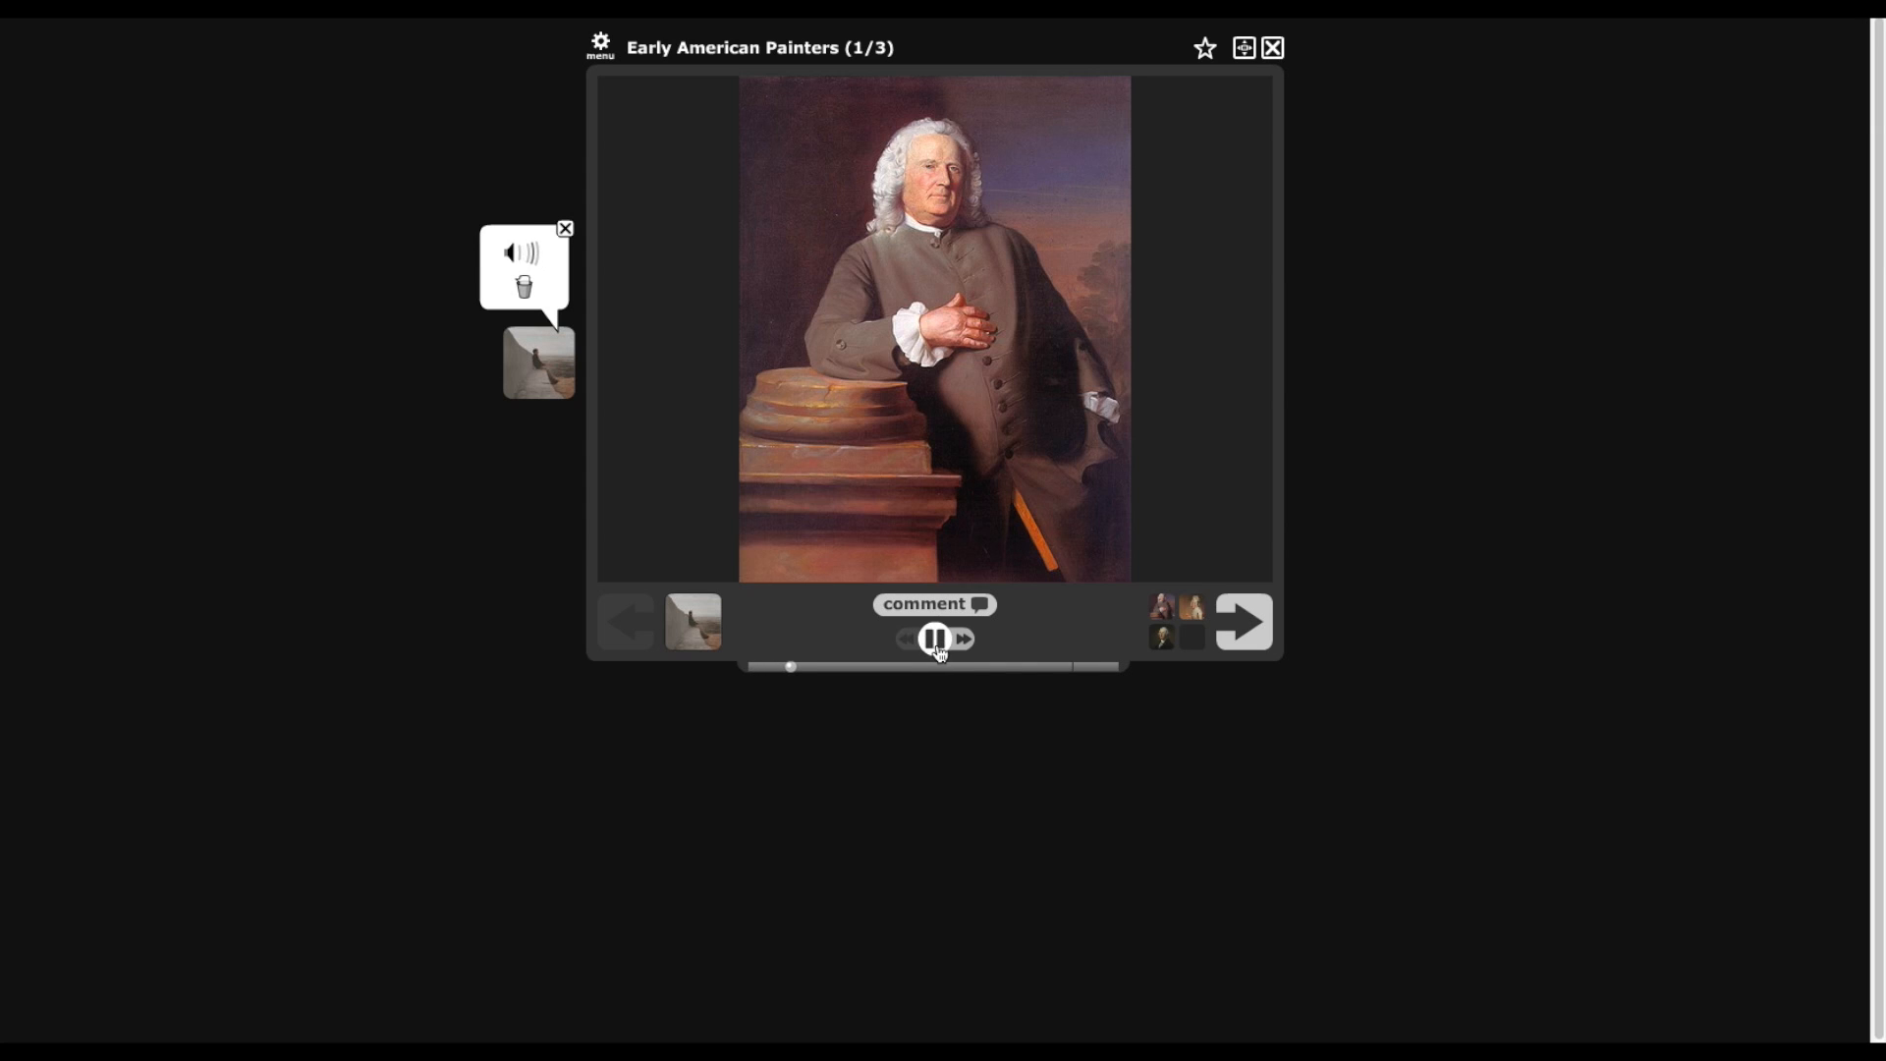
left_click(935, 638)
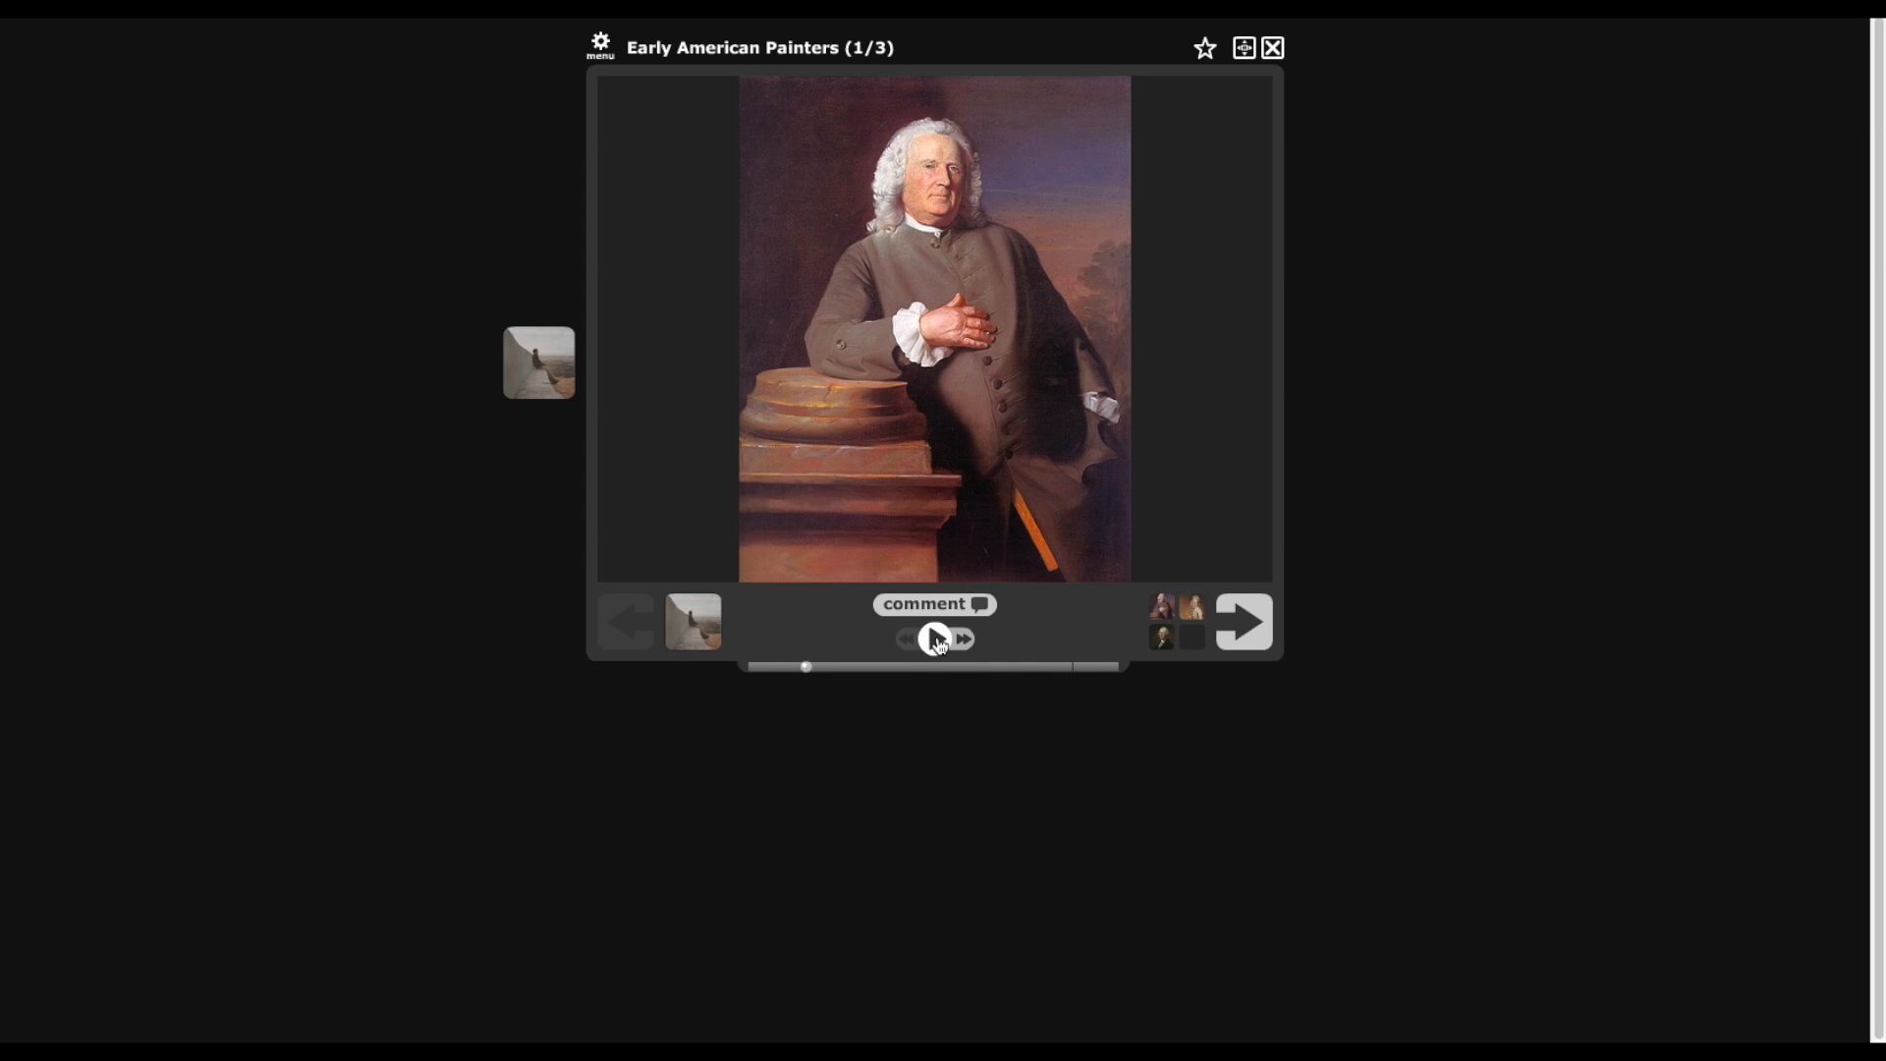
left_click(935, 639)
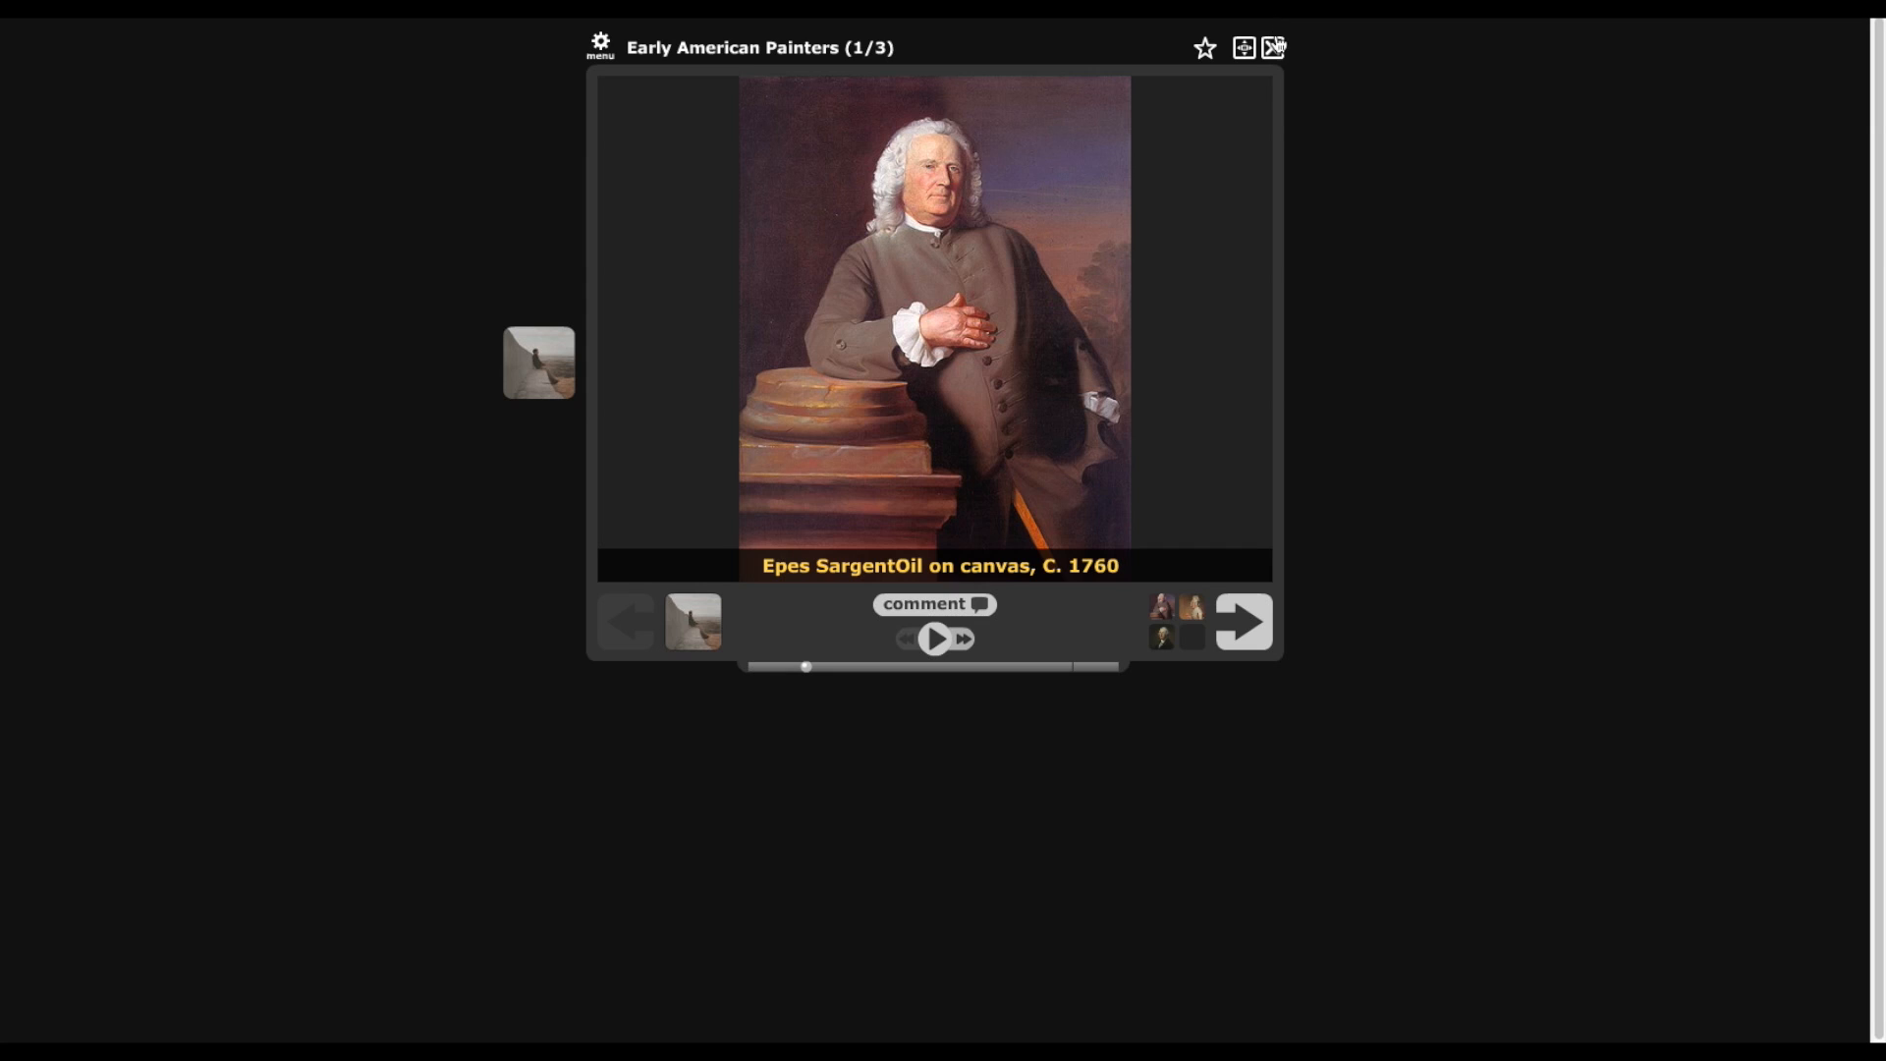